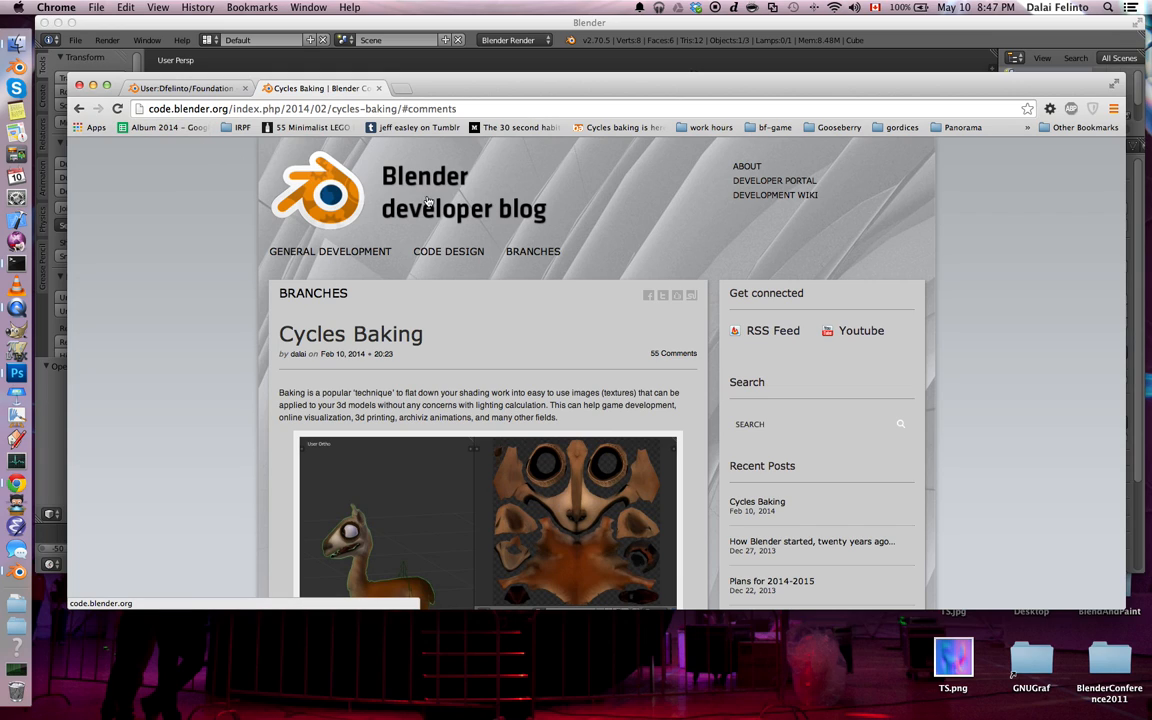
Step: Scroll through the Cycles Baking blog post from its introduction down to the early testers section
{"action": "scroll", "scroll_direction": "down", "scroll_amount": 3}
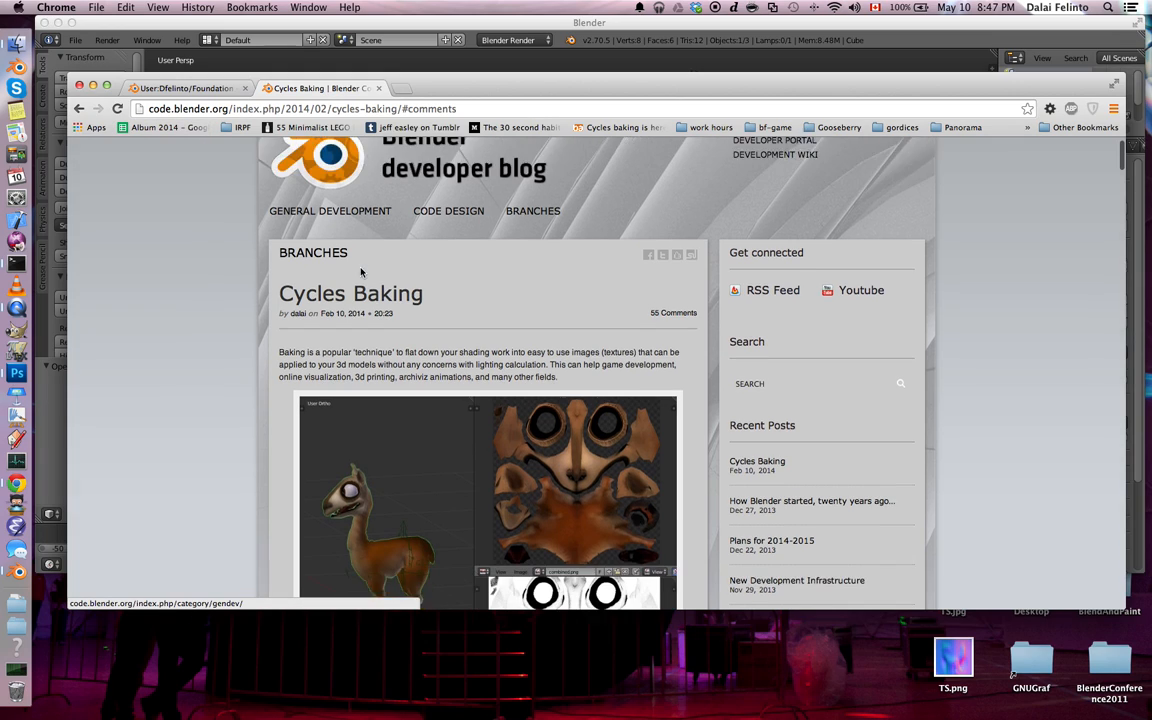
{"action": "scroll", "scroll_direction": "down", "scroll_amount": 3}
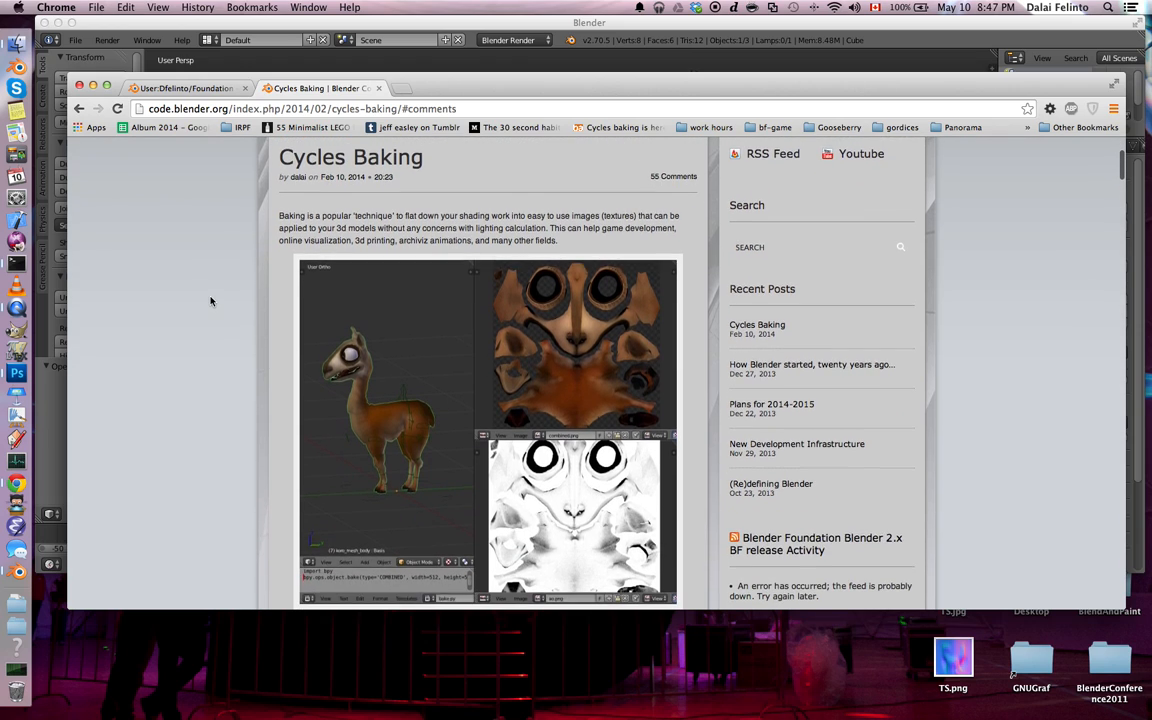
{"action": "scroll", "scroll_direction": "down", "scroll_amount": 3}
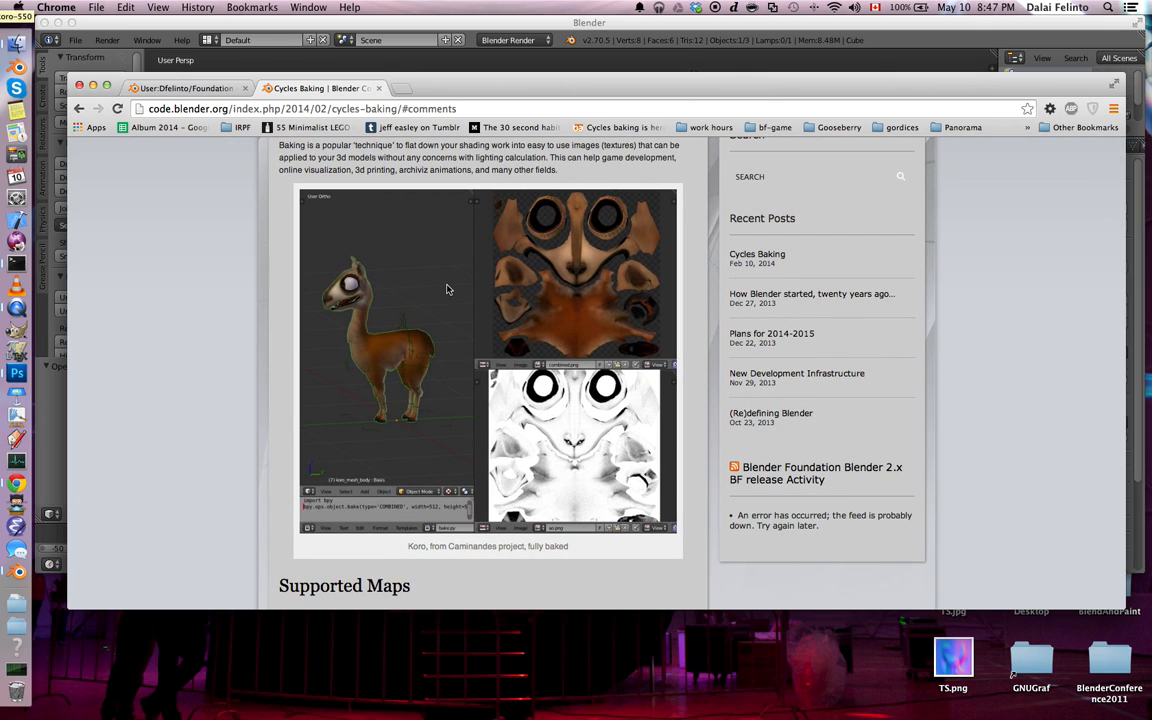
{"action": "mouse_move", "coordinate": [343, 388]}
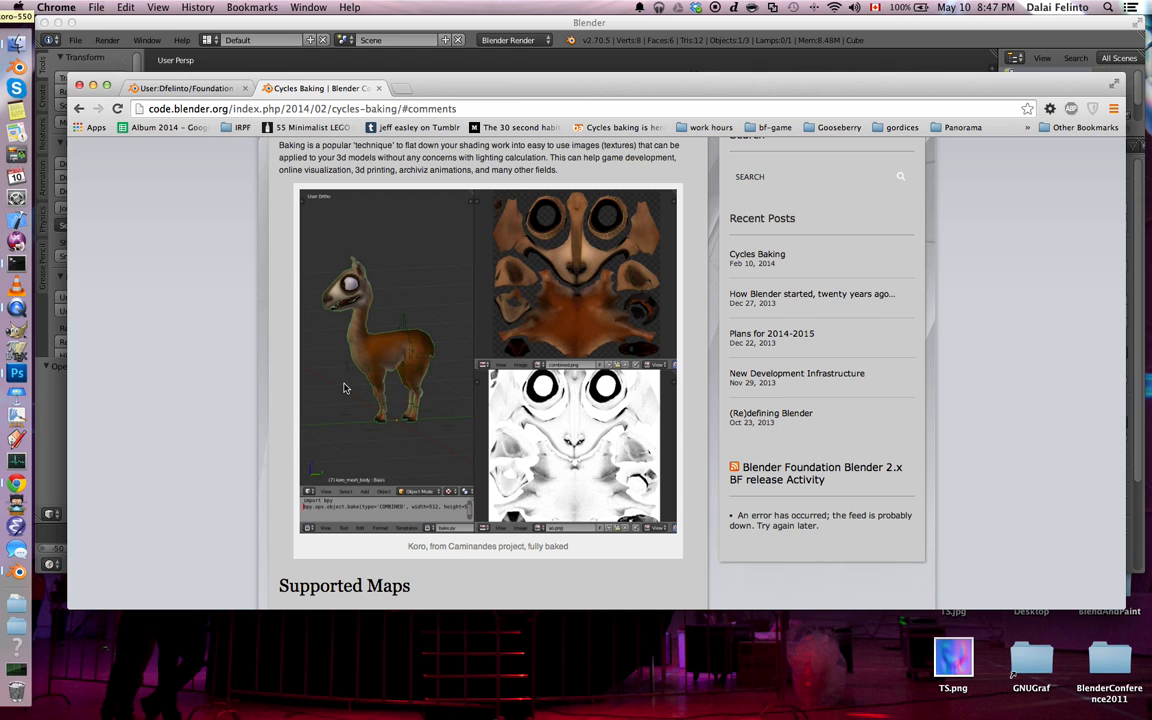
{"action": "scroll", "scroll_direction": "down", "scroll_amount": 3}
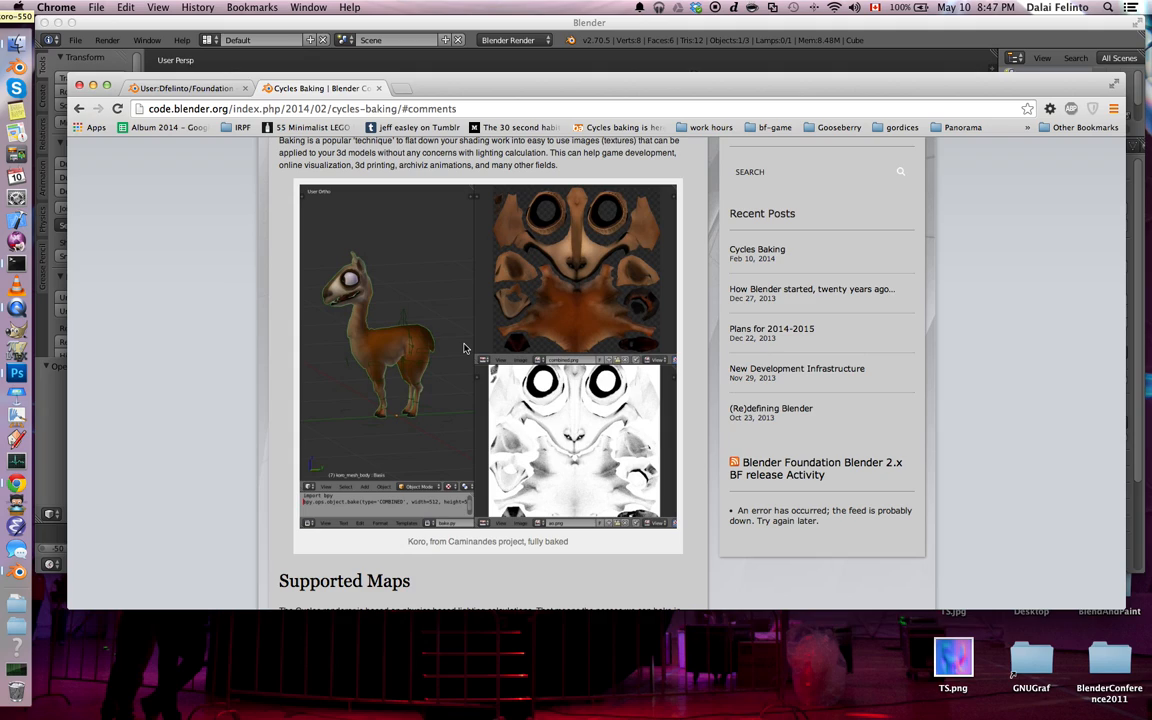
{"action": "mouse_move", "coordinate": [510, 426]}
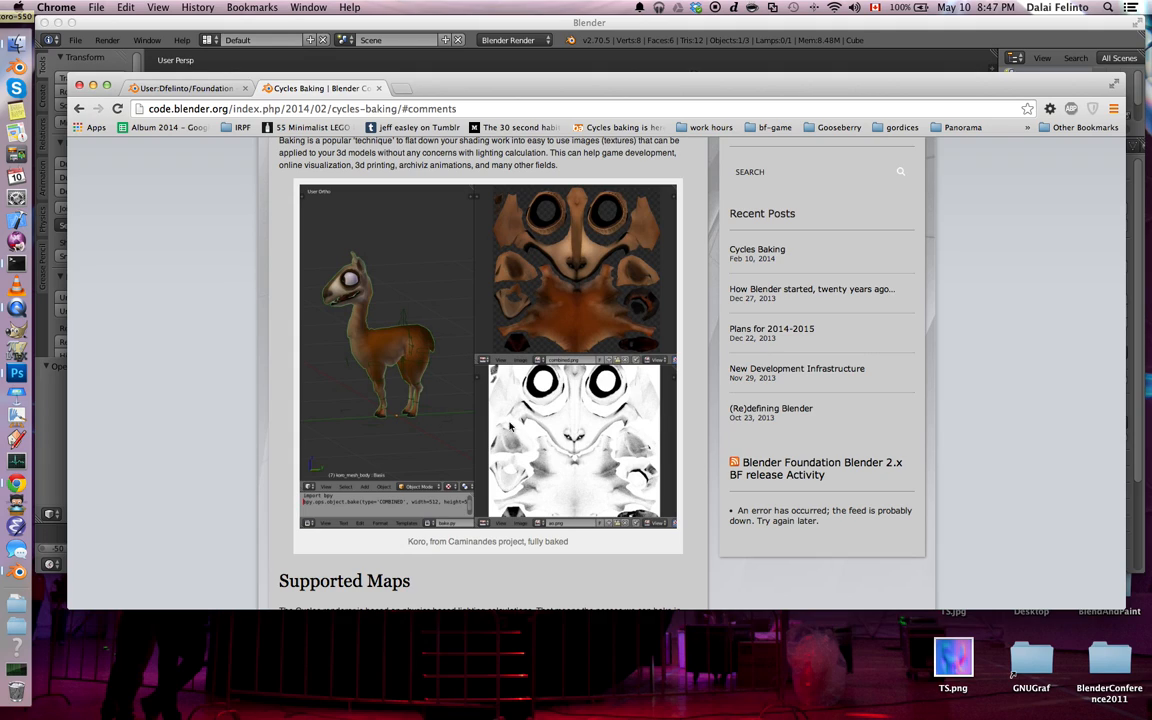
{"action": "mouse_move", "coordinate": [575, 273]}
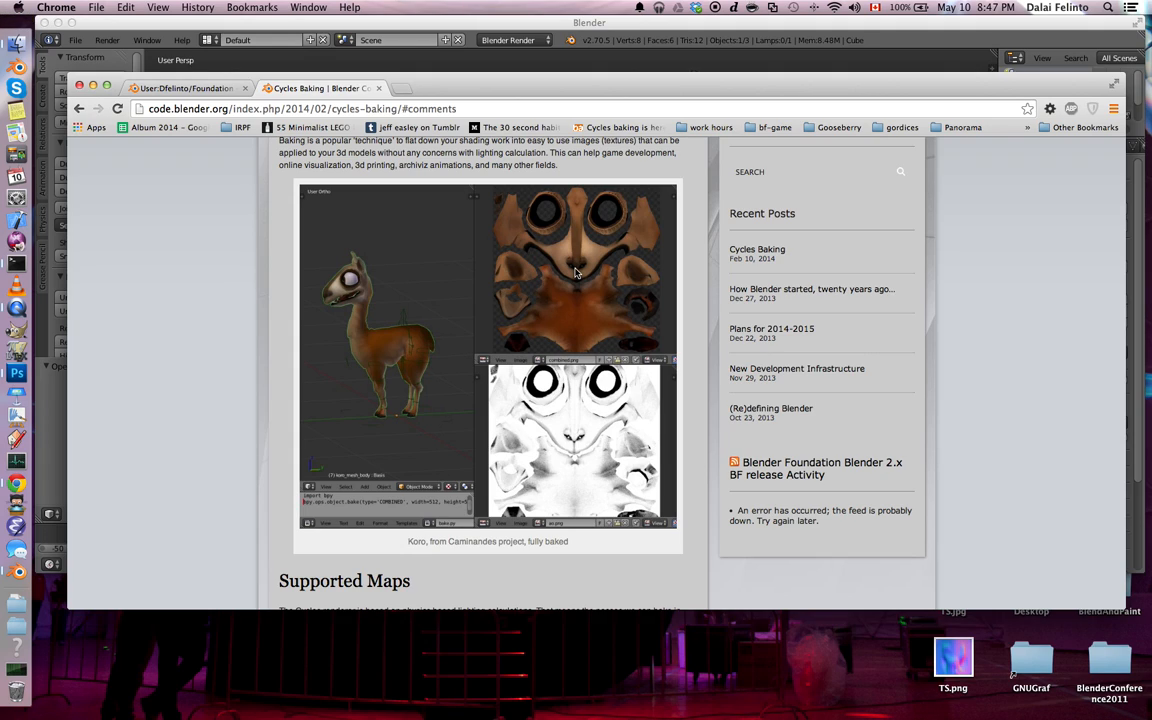
{"action": "mouse_move", "coordinate": [578, 272]}
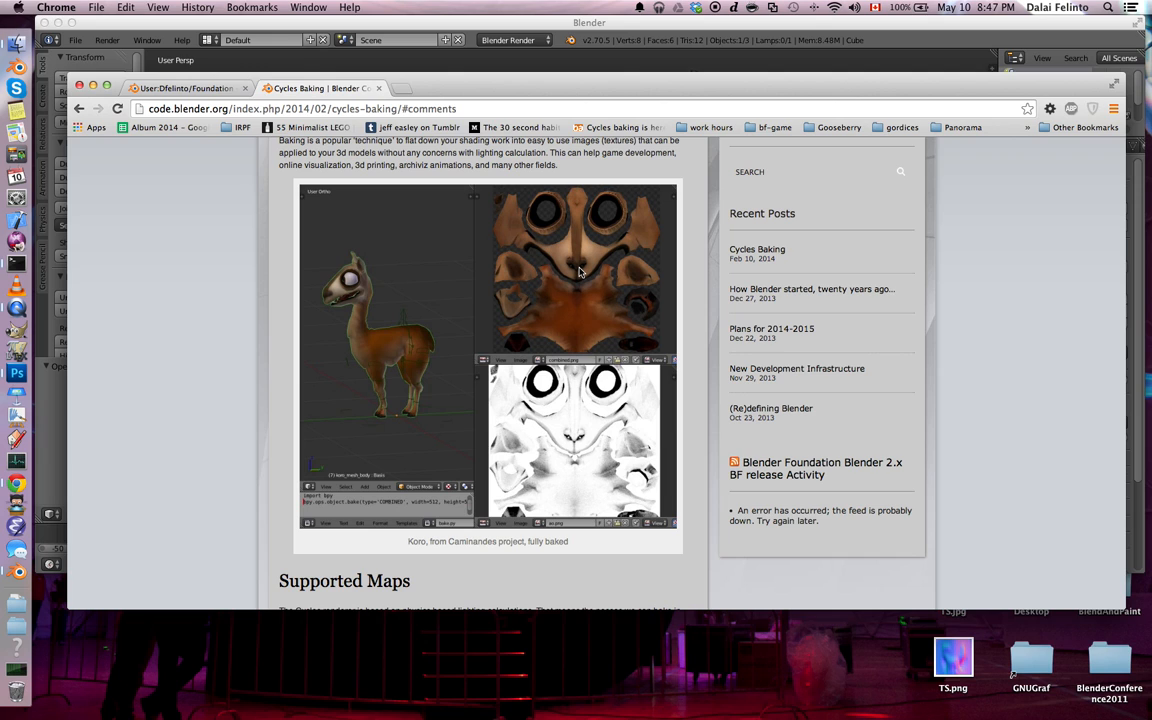
{"action": "scroll", "scroll_direction": "down", "scroll_amount": 3}
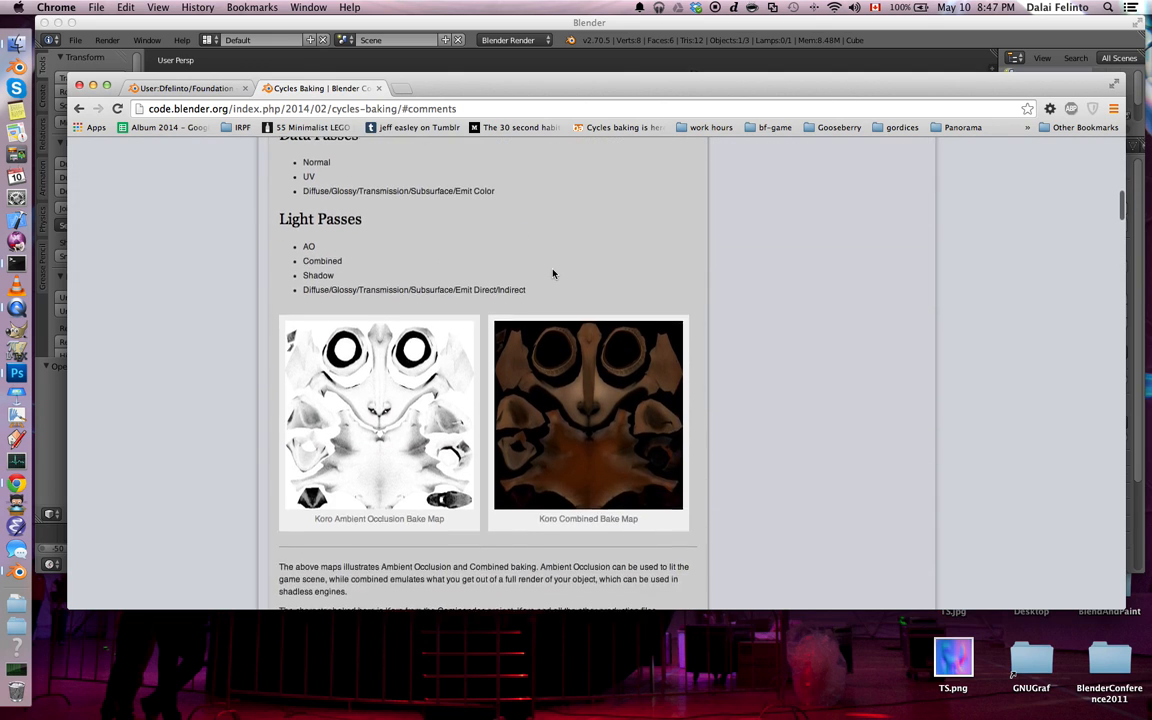
{"action": "scroll", "scroll_direction": "down", "scroll_amount": 3}
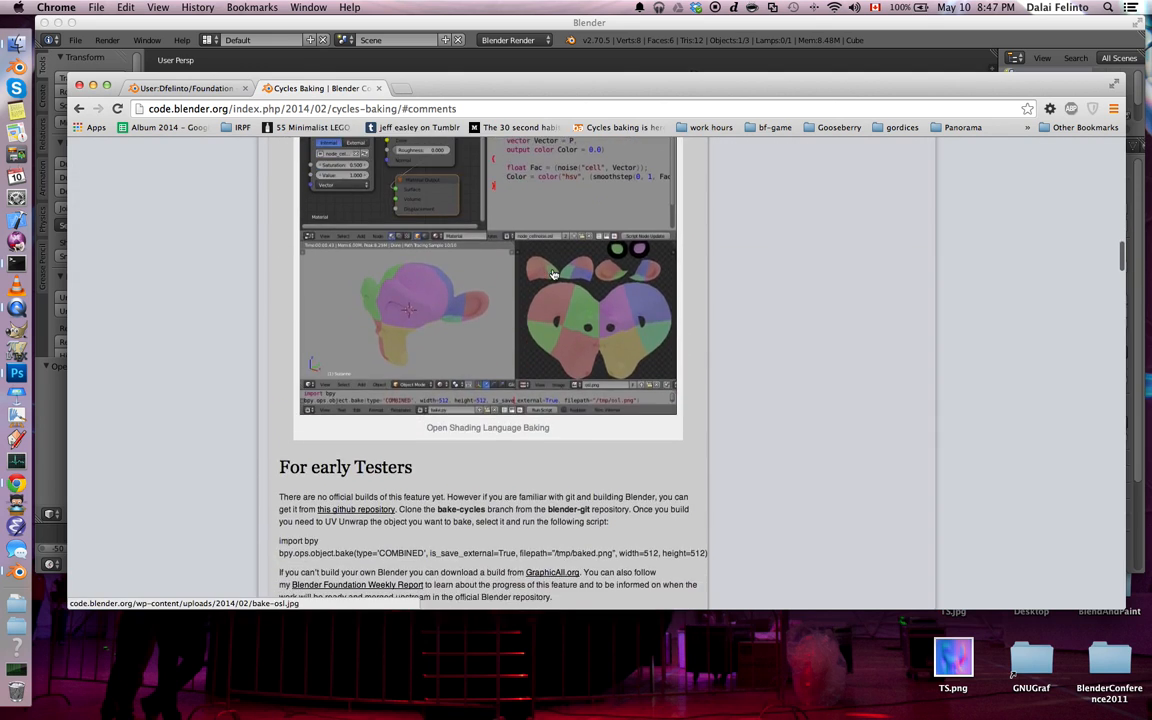
{"action": "scroll", "scroll_direction": "down", "scroll_amount": 3}
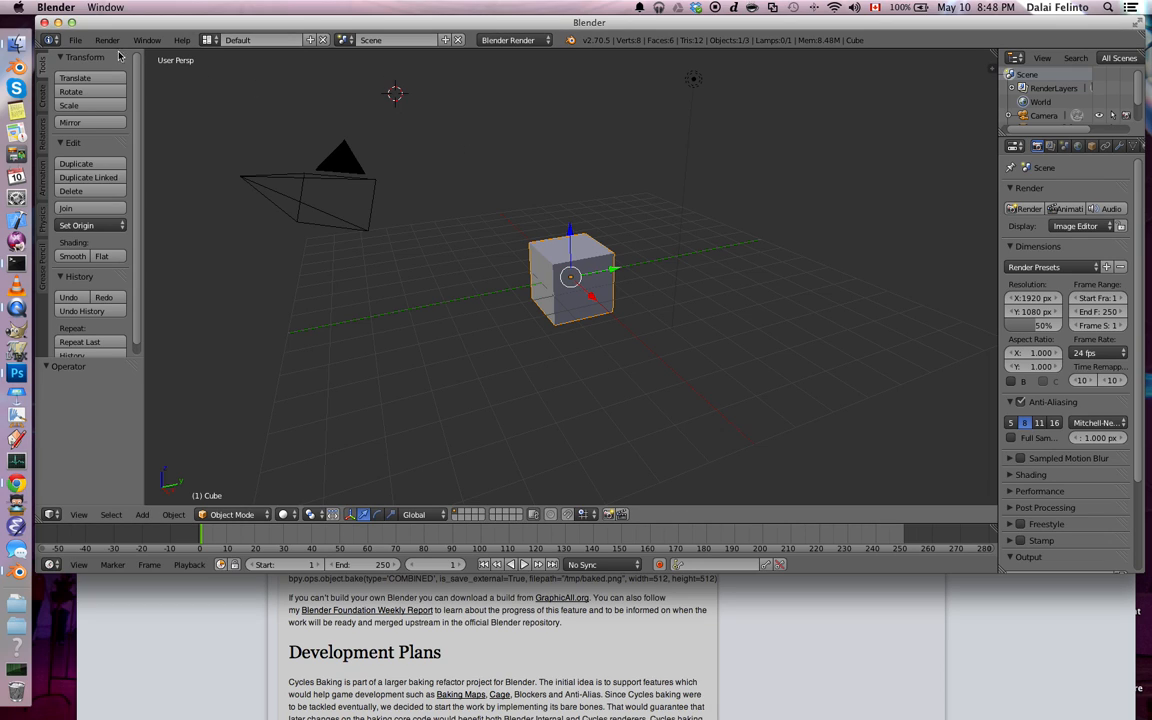
Step: Switch to Cycles Render with Rendered viewport shading and turn the left area into a Node Editor
{"action": "left_click", "coordinate": [513, 40]}
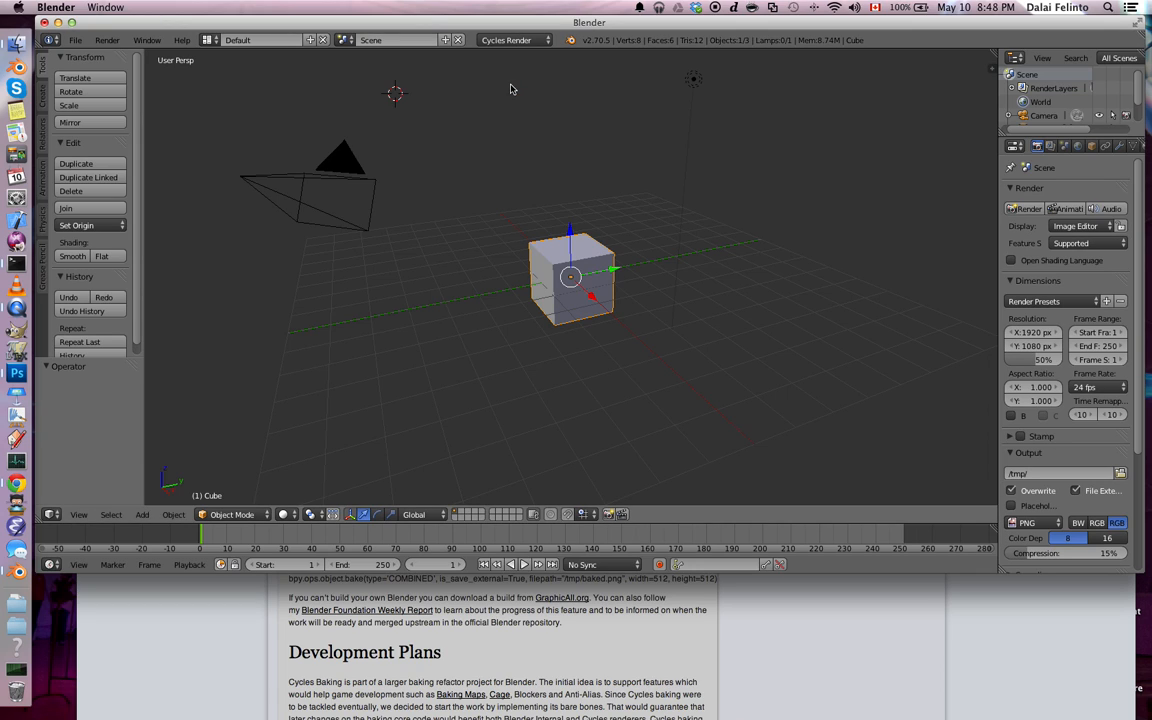
{"action": "mouse_move", "coordinate": [540, 148]}
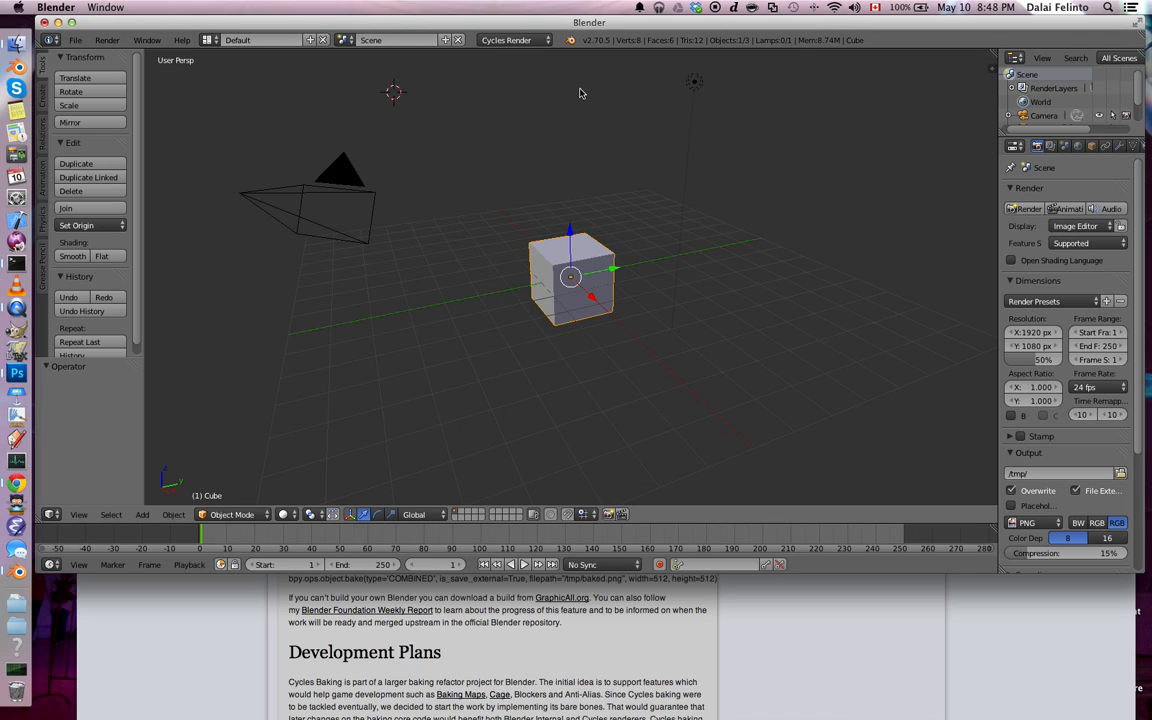
{"action": "mouse_move", "coordinate": [763, 94]}
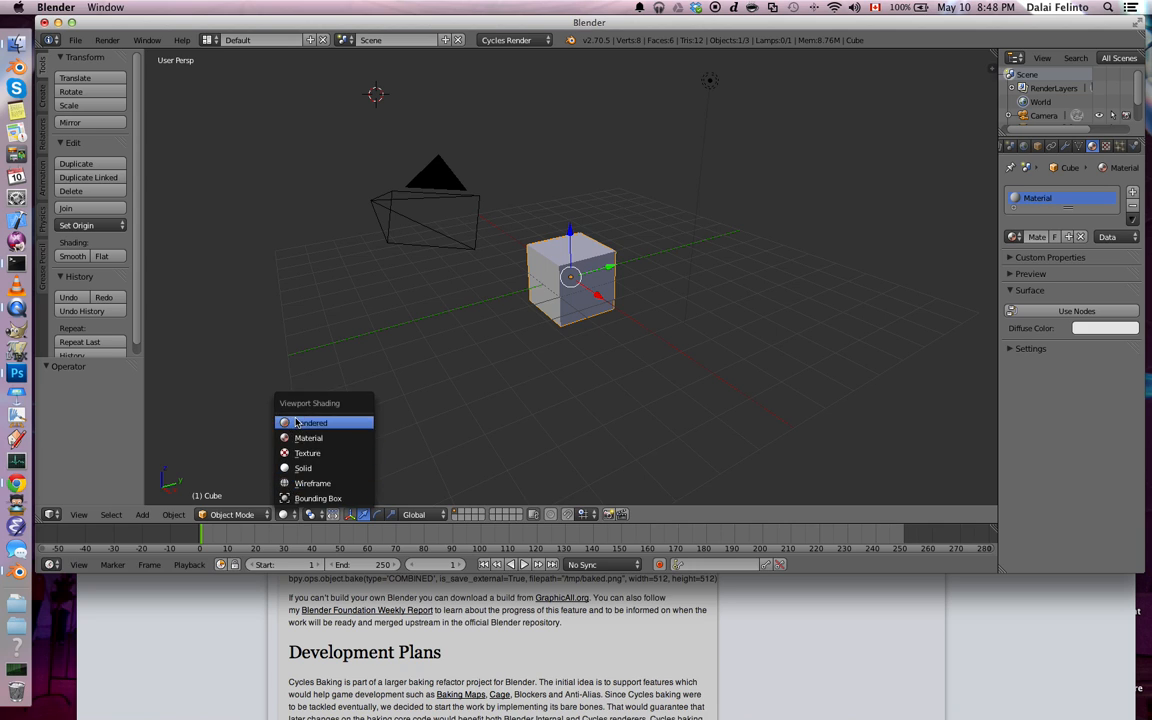
{"action": "left_click", "coordinate": [313, 422]}
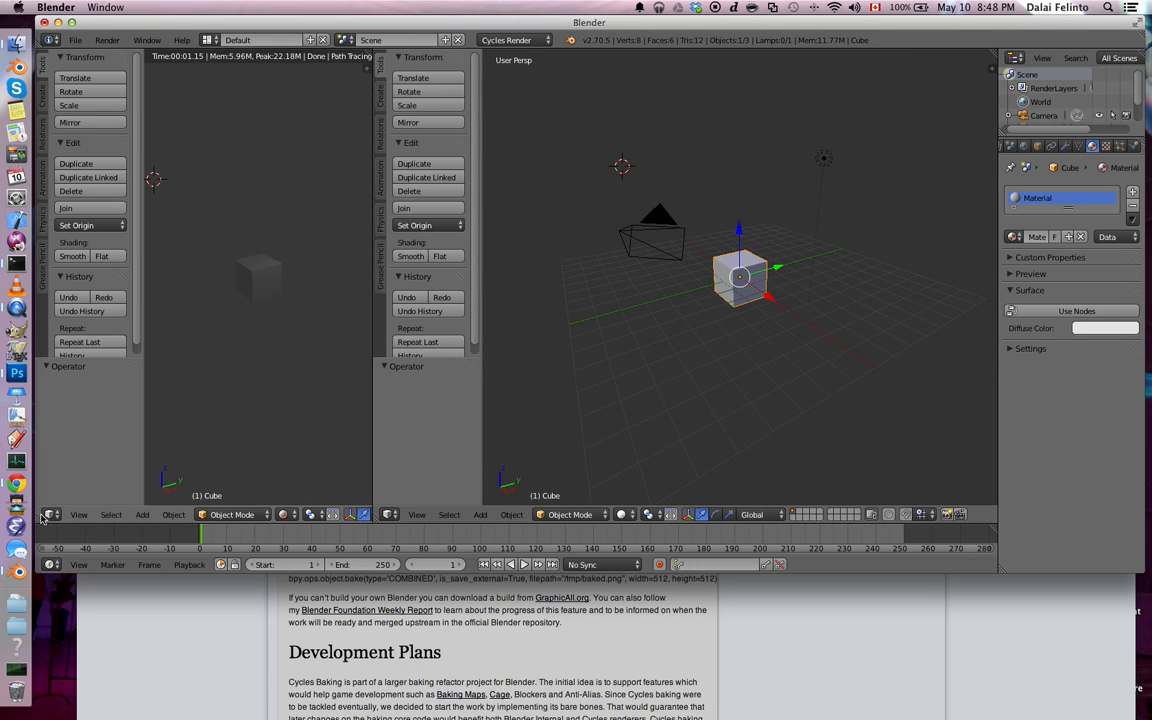
{"action": "left_click", "coordinate": [51, 514]}
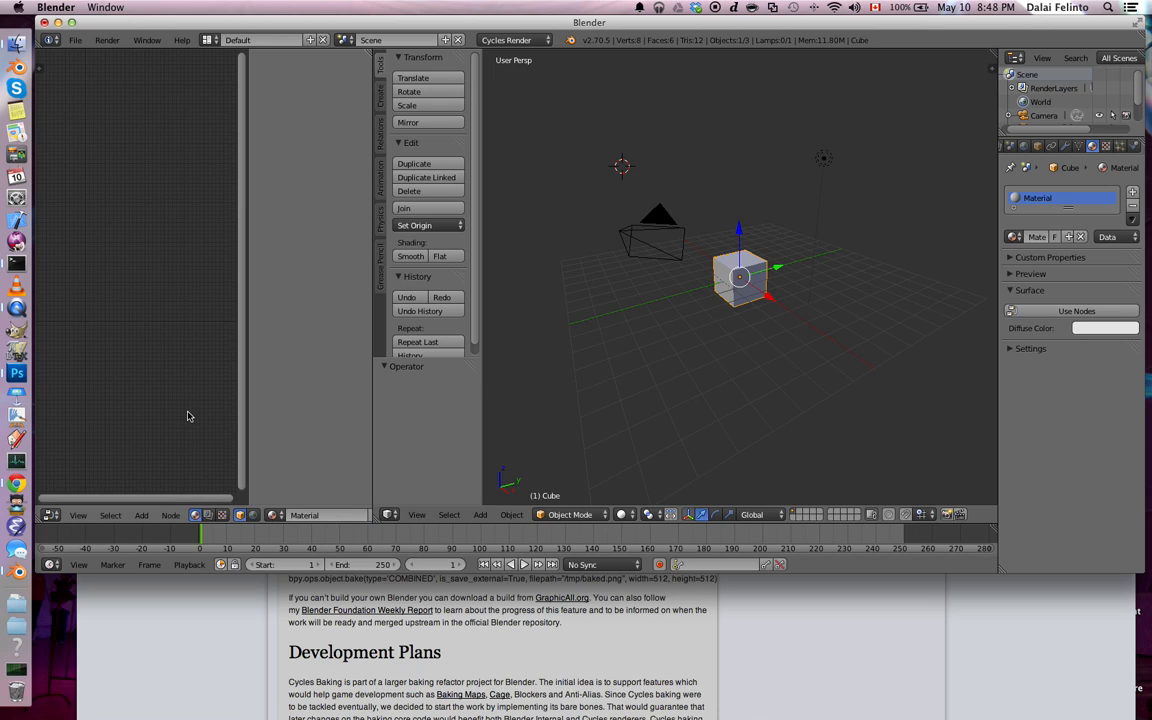
{"action": "mouse_move", "coordinate": [163, 328]}
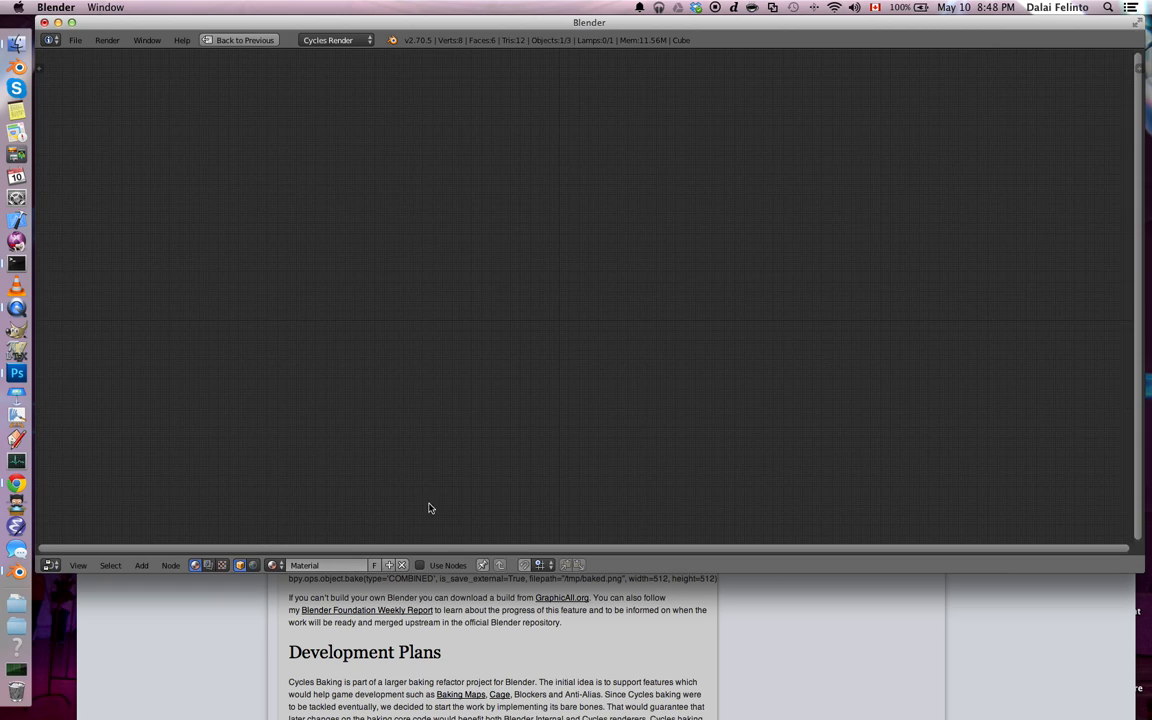
Step: Enable material nodes and feed a Brick Texture's colour into the cube's Diffuse BSDF
{"action": "left_click", "coordinate": [420, 565]}
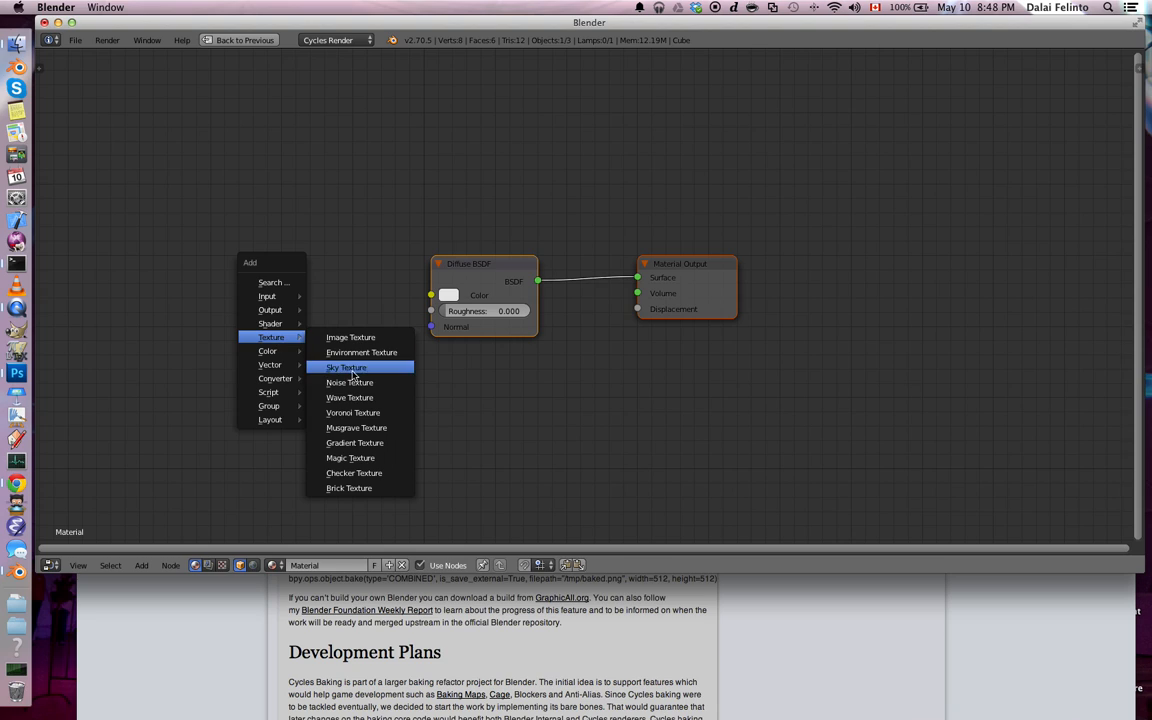
{"action": "mouse_move", "coordinate": [351, 488]}
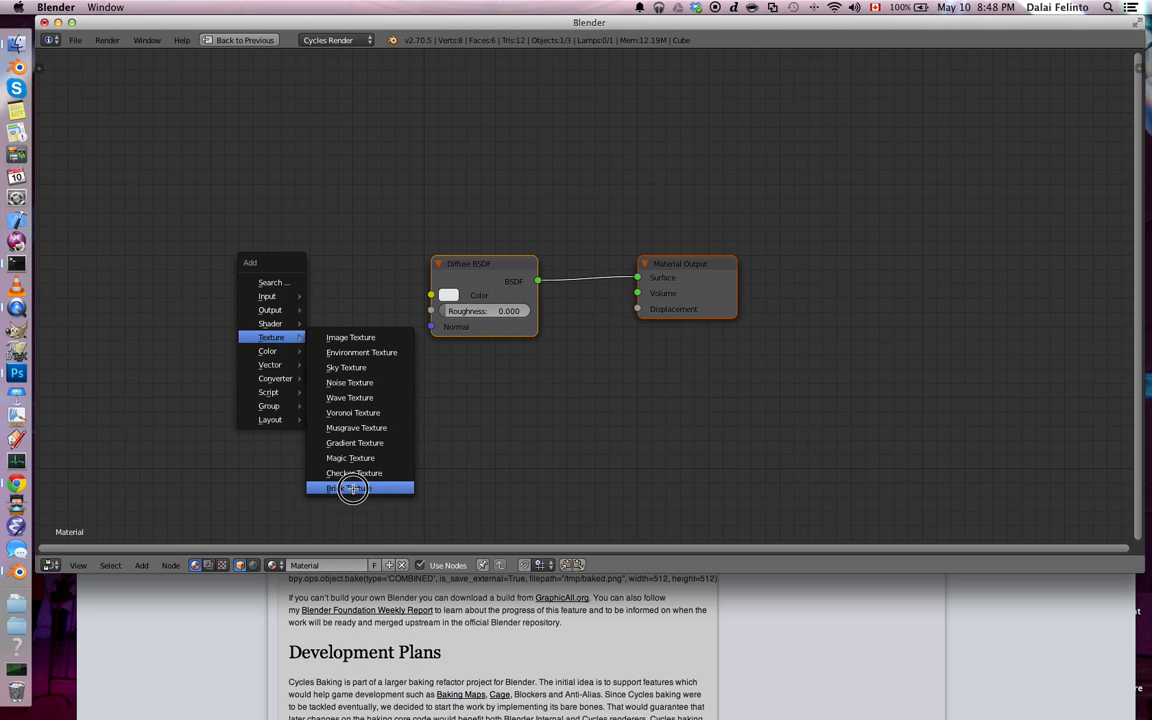
{"action": "left_click", "coordinate": [333, 488]}
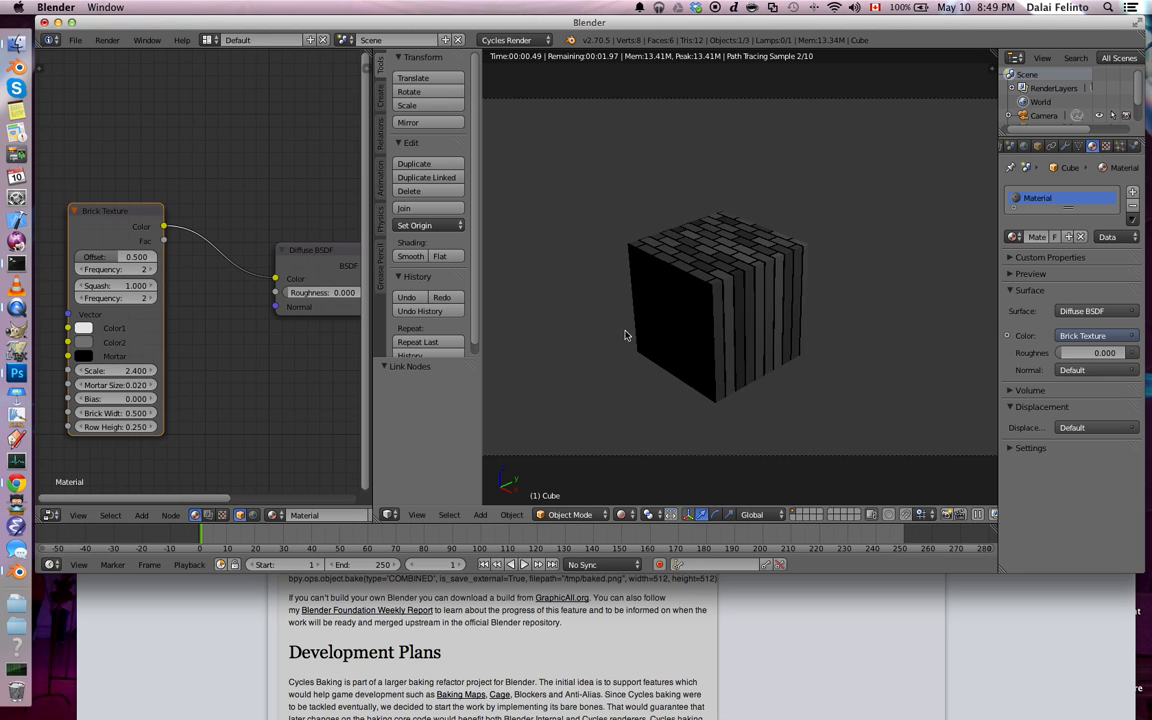
{"action": "left_click", "coordinate": [84, 328]}
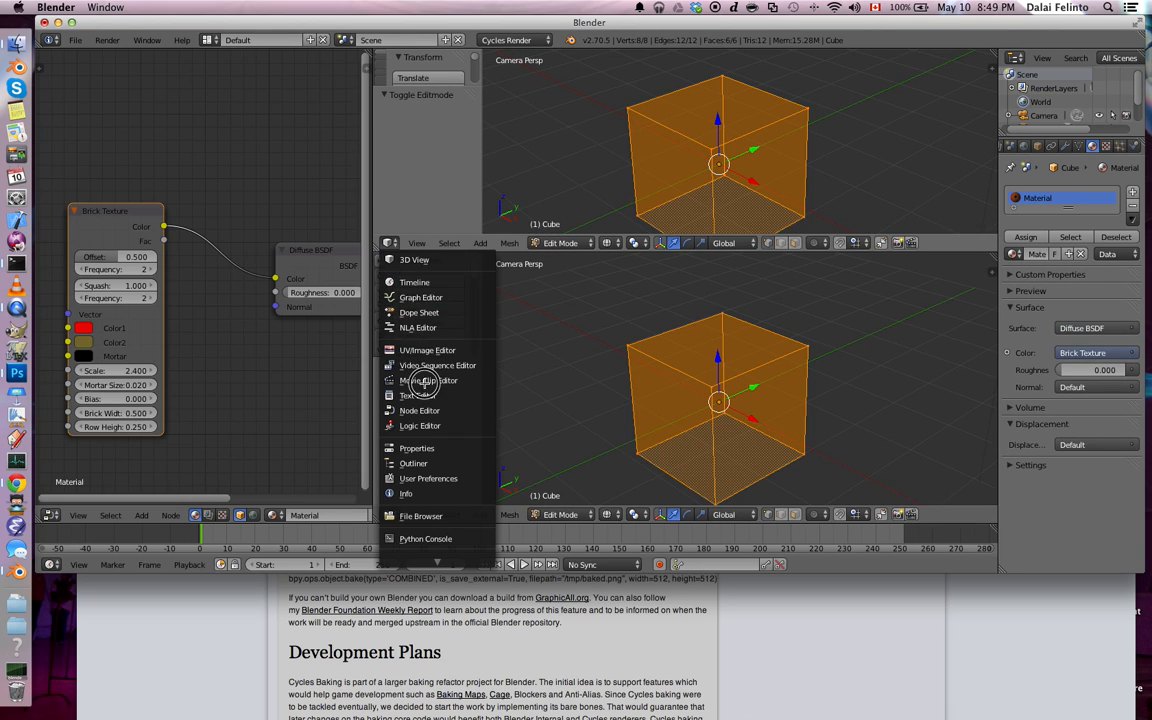
Step: Turn the upper area into a UV/Image Editor
{"action": "left_click", "coordinate": [427, 350]}
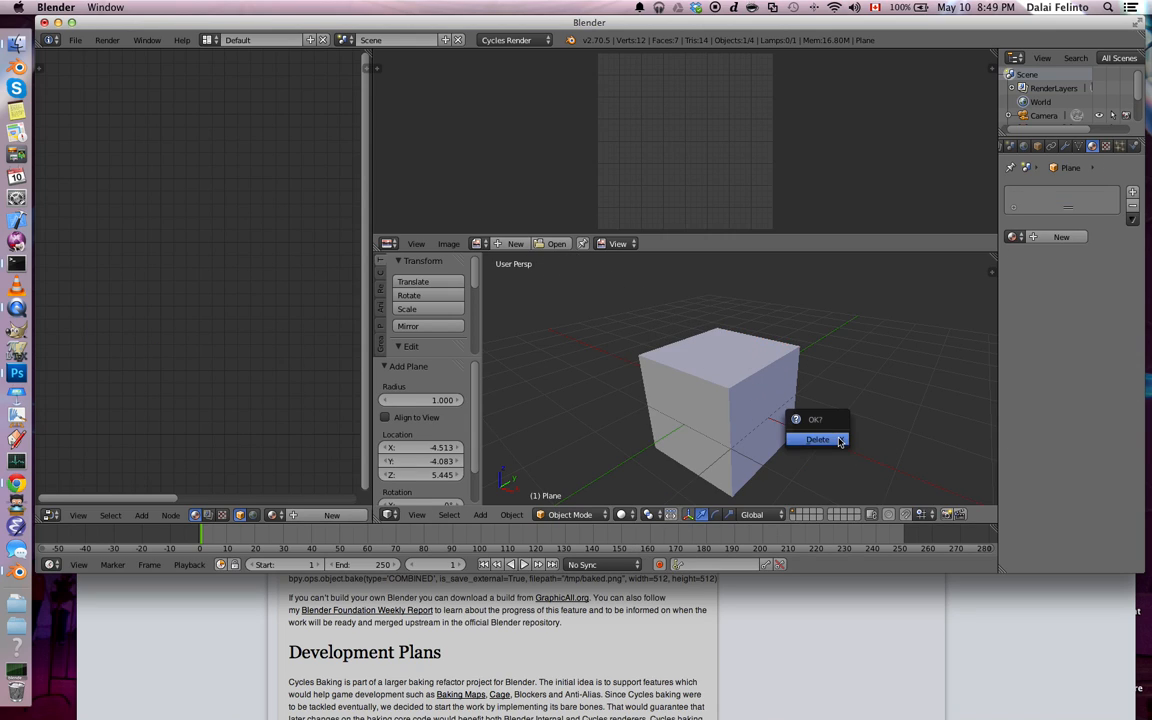
Step: Delete the stray plane, rebuild the torus and ground plane, and enable world Ambient Occlusion
{"action": "left_click", "coordinate": [818, 440]}
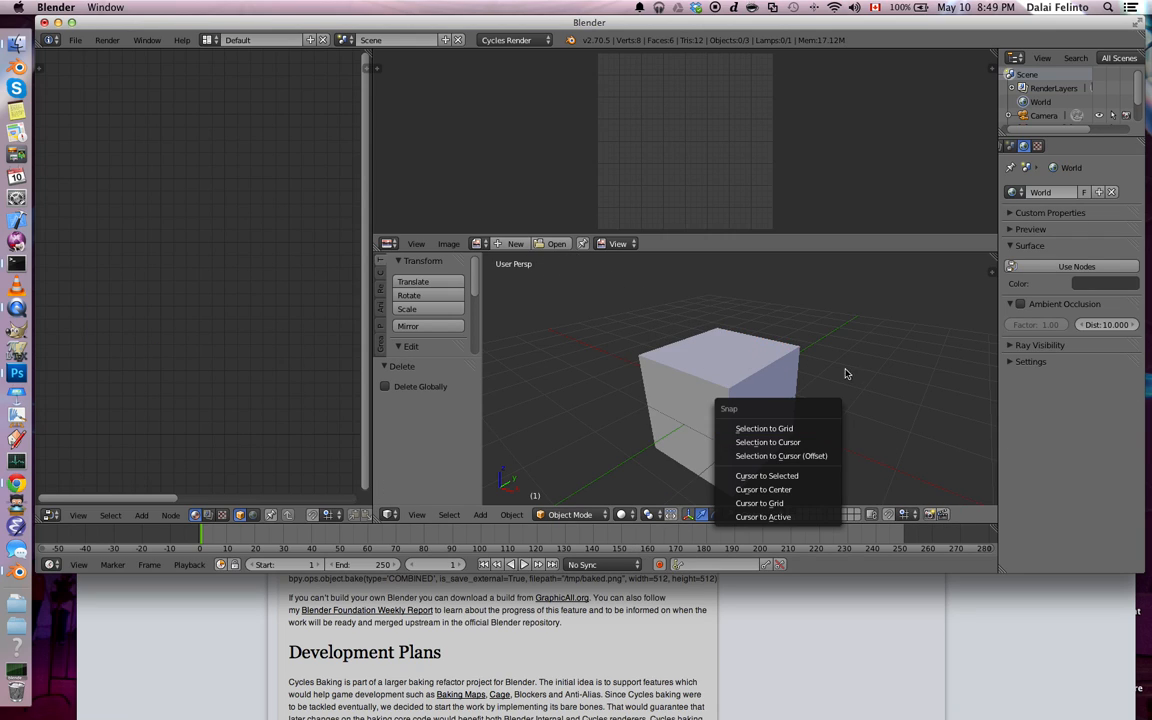
{"action": "left_click", "coordinate": [764, 489]}
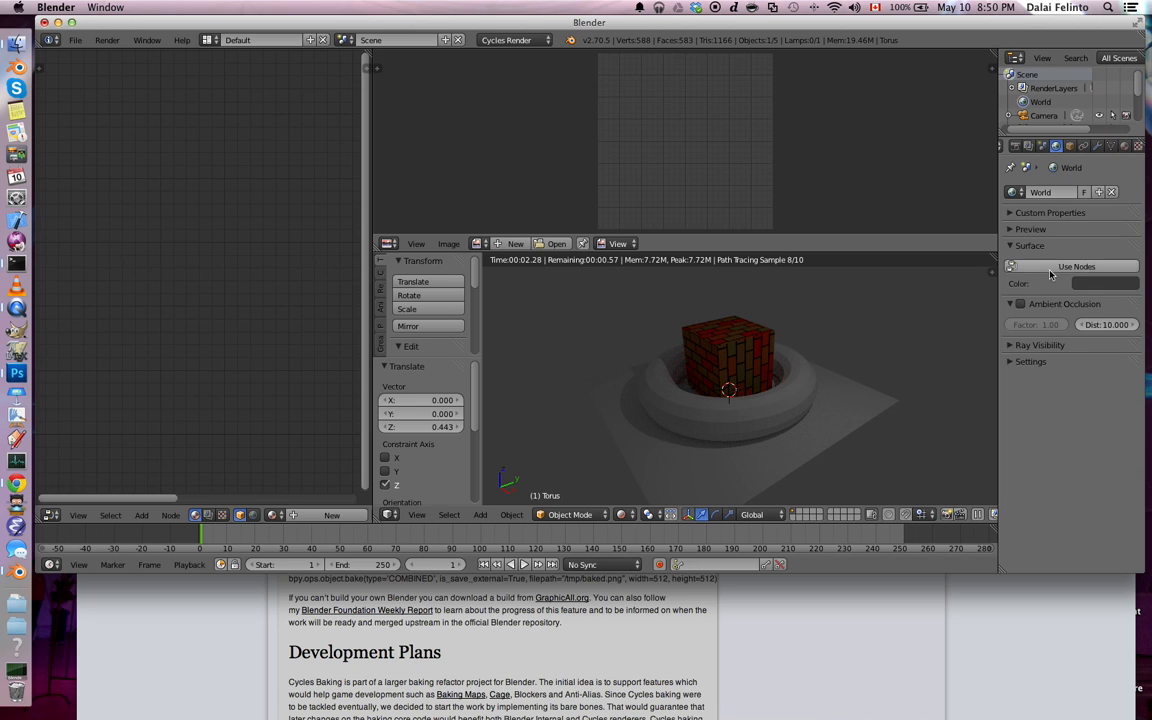
{"action": "left_click", "coordinate": [1019, 303]}
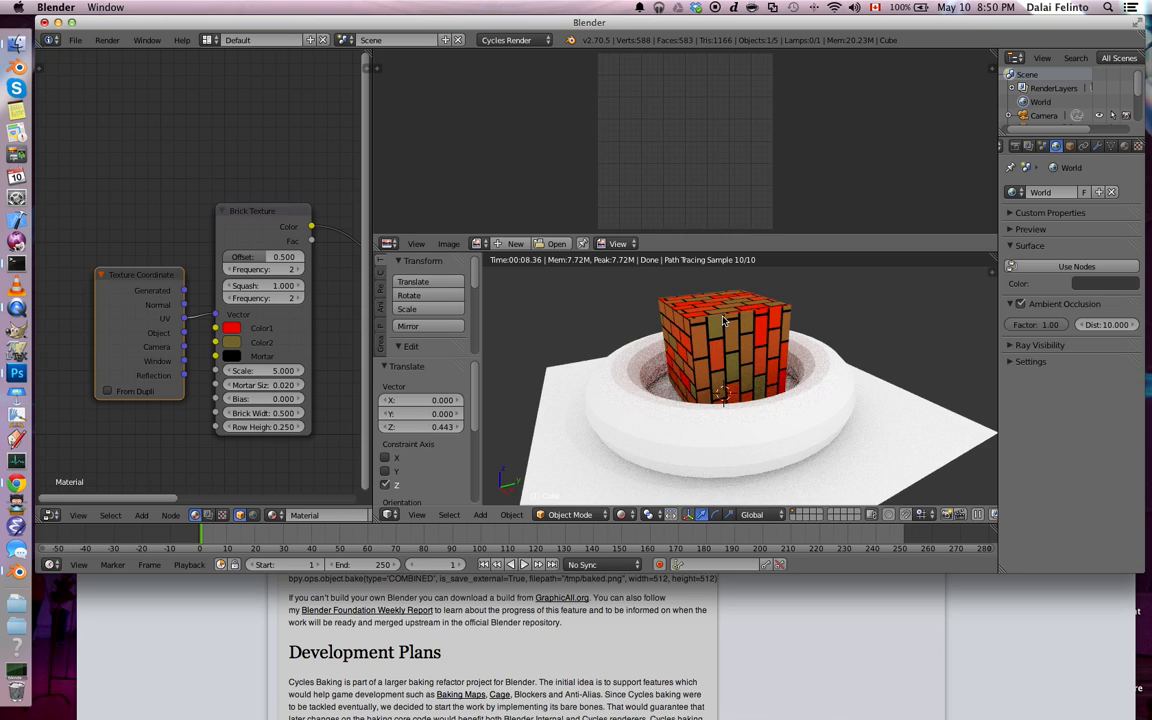
{"action": "mouse_move", "coordinate": [660, 372]}
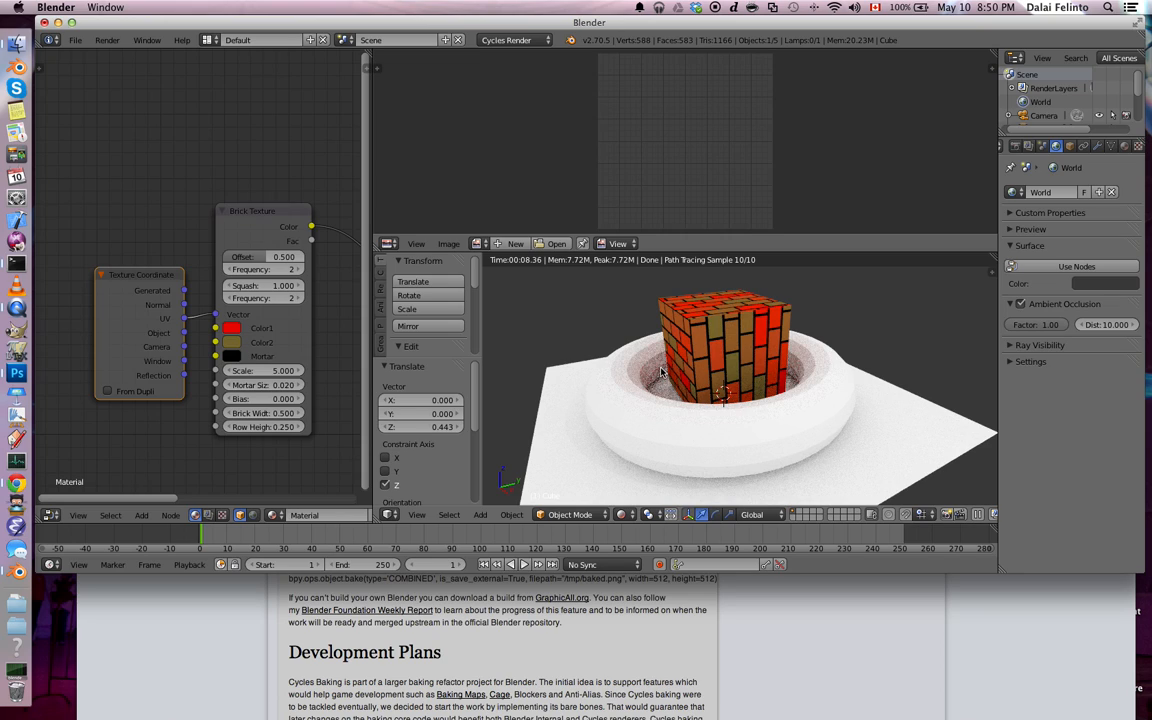
{"action": "mouse_move", "coordinate": [745, 378]}
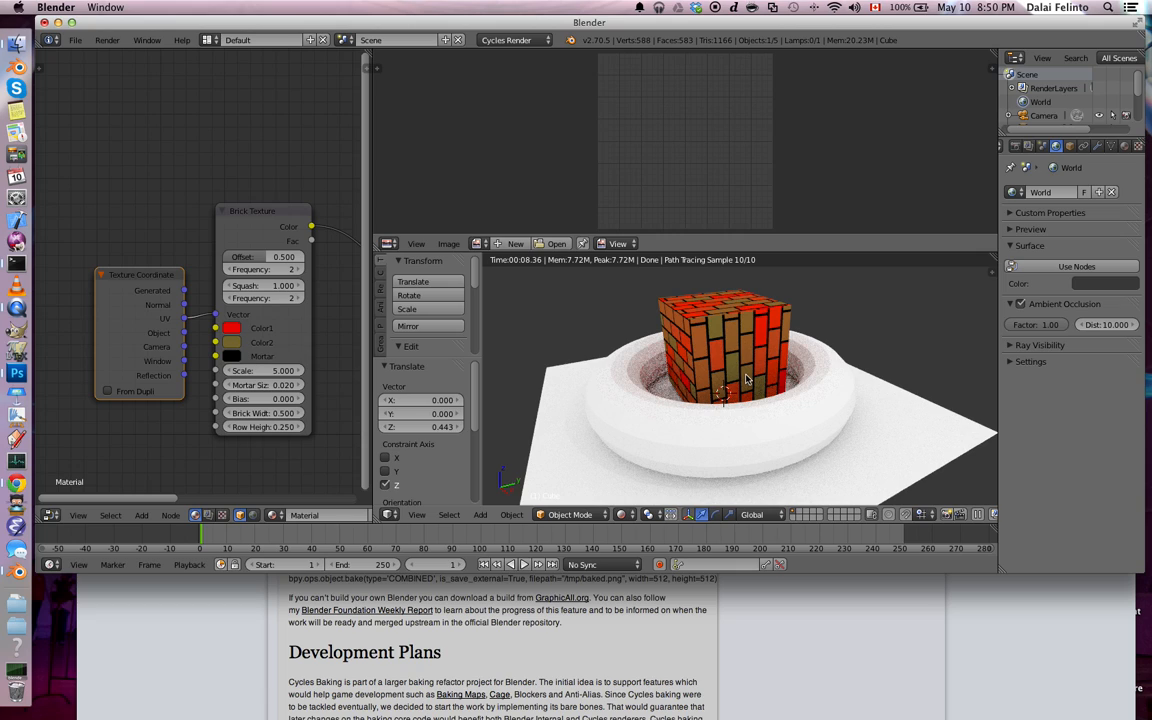
{"action": "mouse_move", "coordinate": [291, 228]}
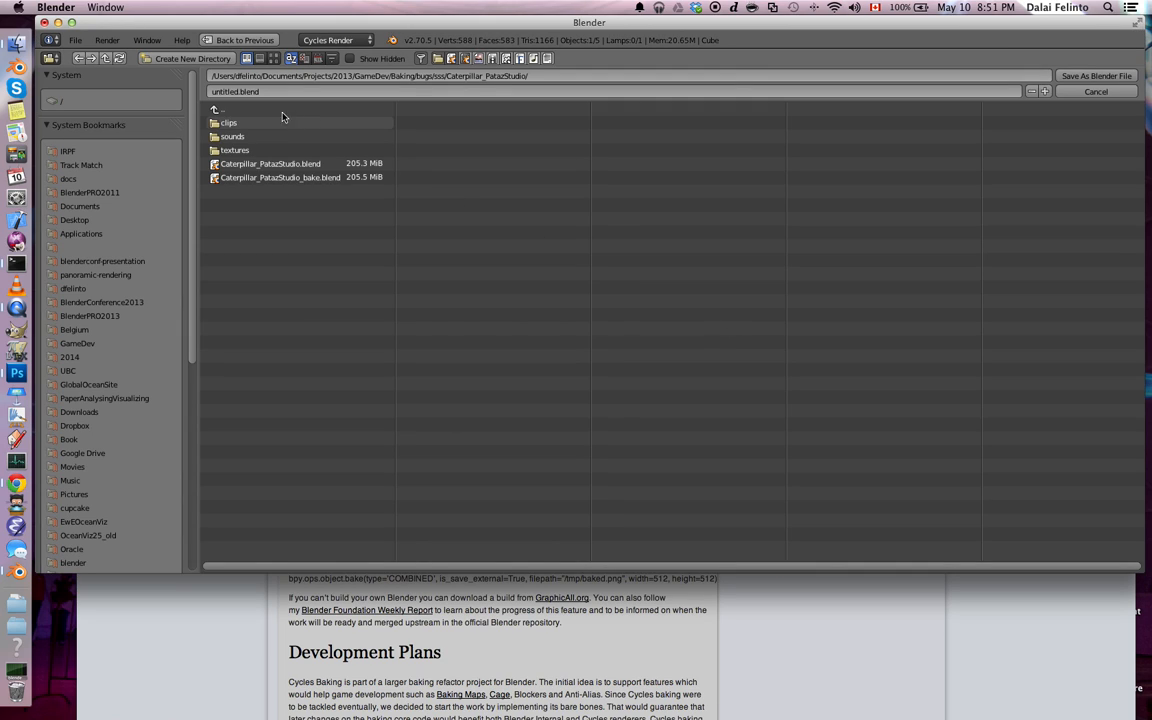
Step: Save the scene as demo_video.blend in the parent bugs folder
{"action": "left_click", "coordinate": [219, 110]}
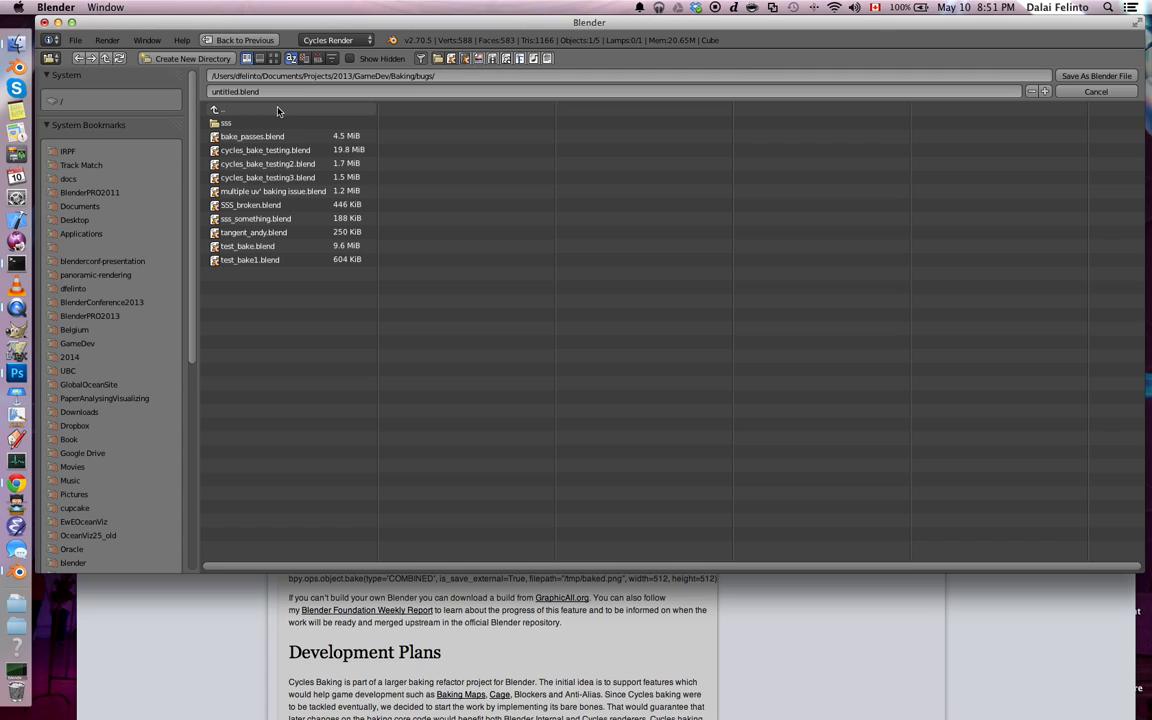
{"action": "left_click", "coordinate": [234, 91]}
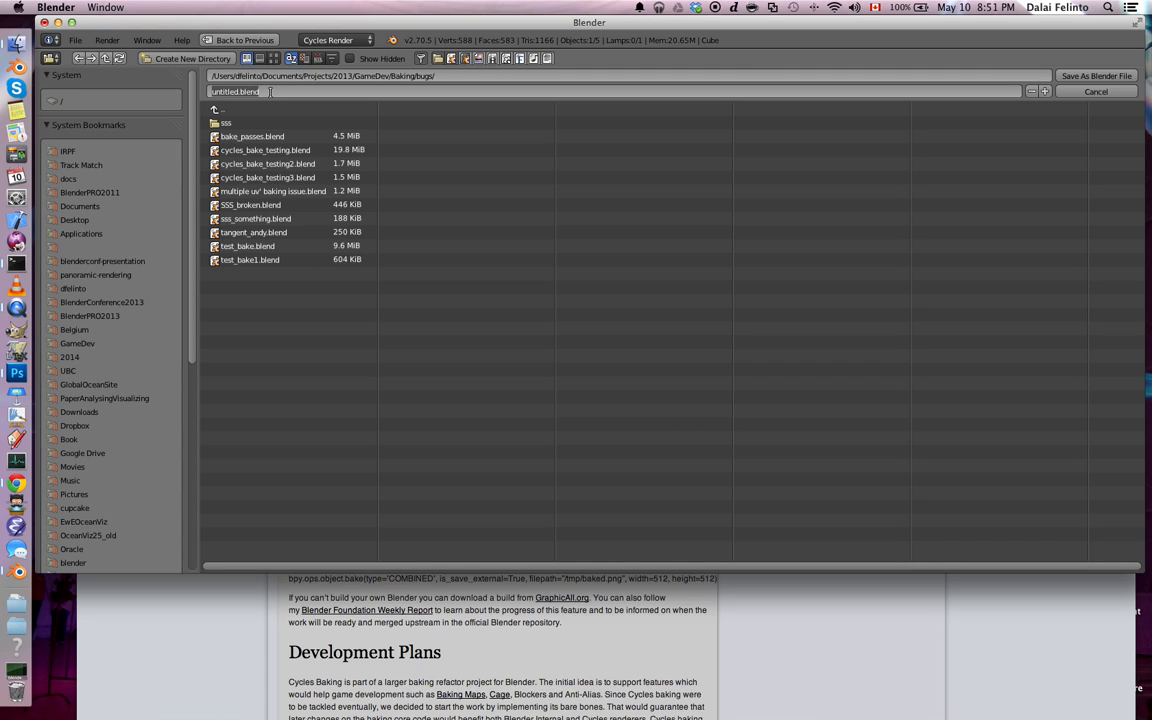
{"action": "type", "text": "demo"}
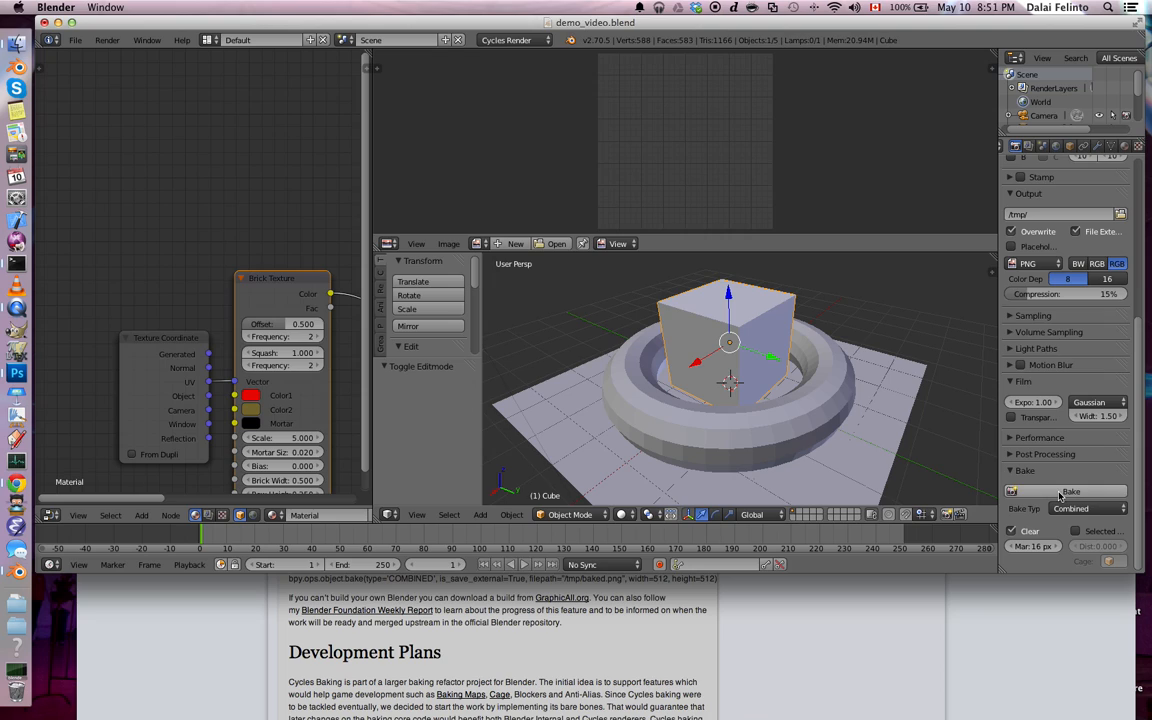
Step: Attempt a Combined bake, rename the cube's material to Bricks, and bake again
{"action": "left_click", "coordinate": [1070, 491]}
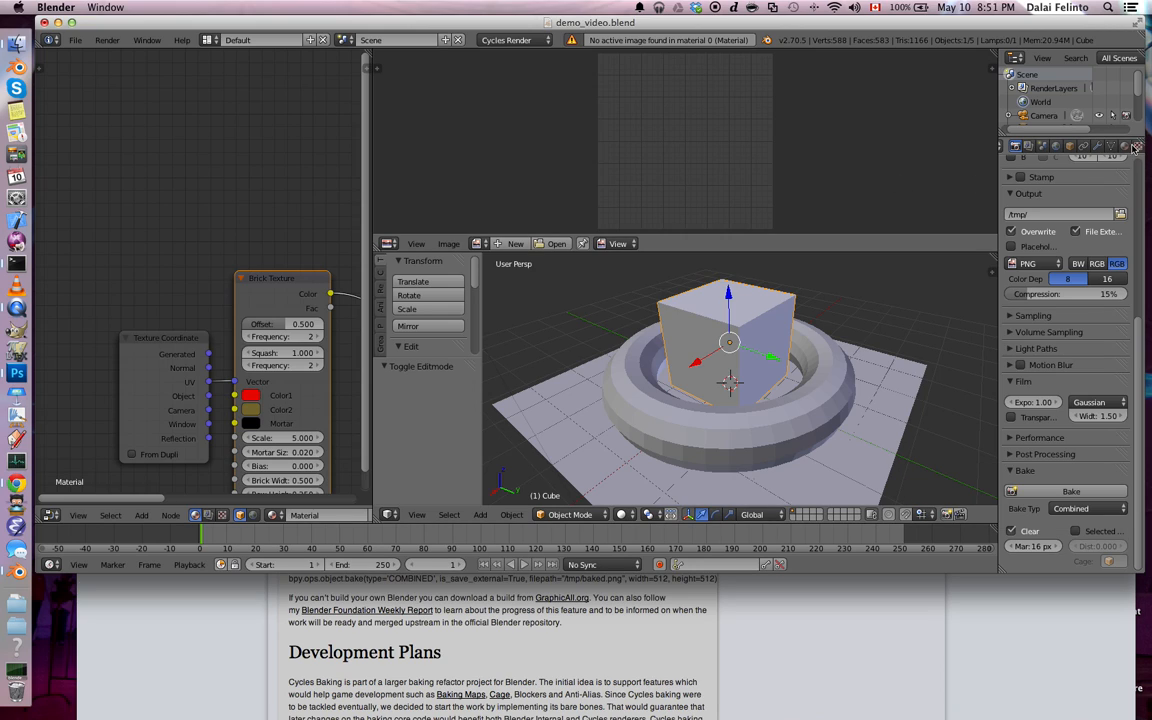
{"action": "left_click", "coordinate": [1121, 167]}
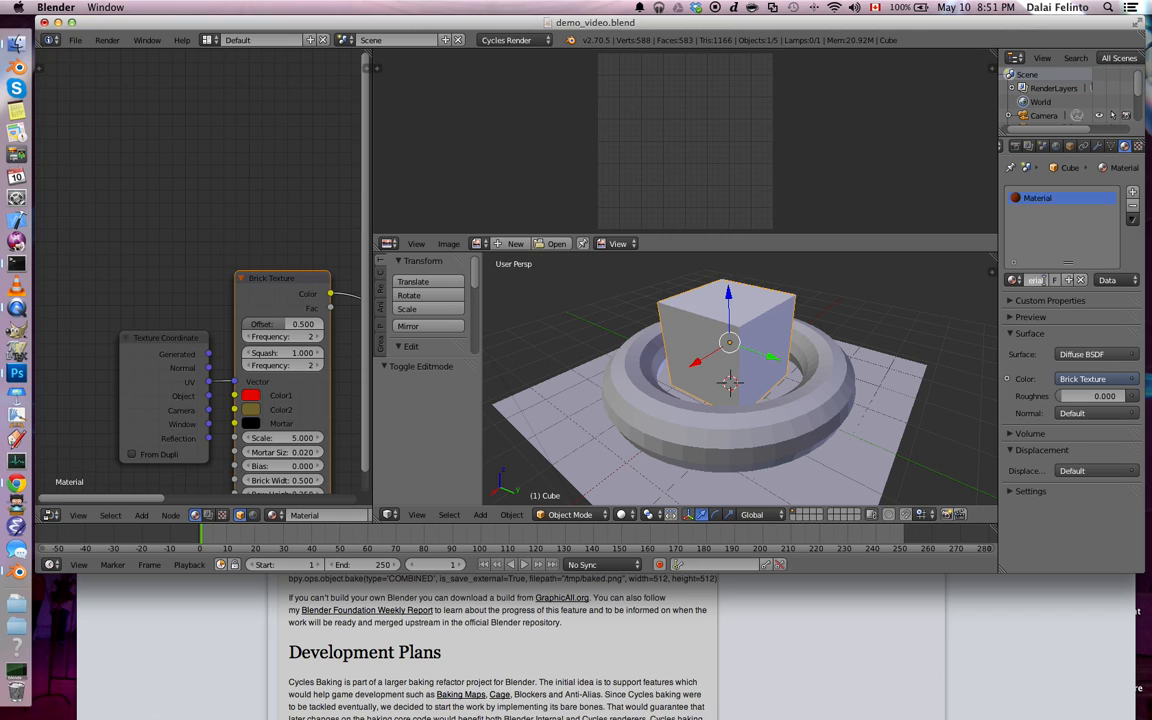
{"action": "type", "text": "Bricks"}
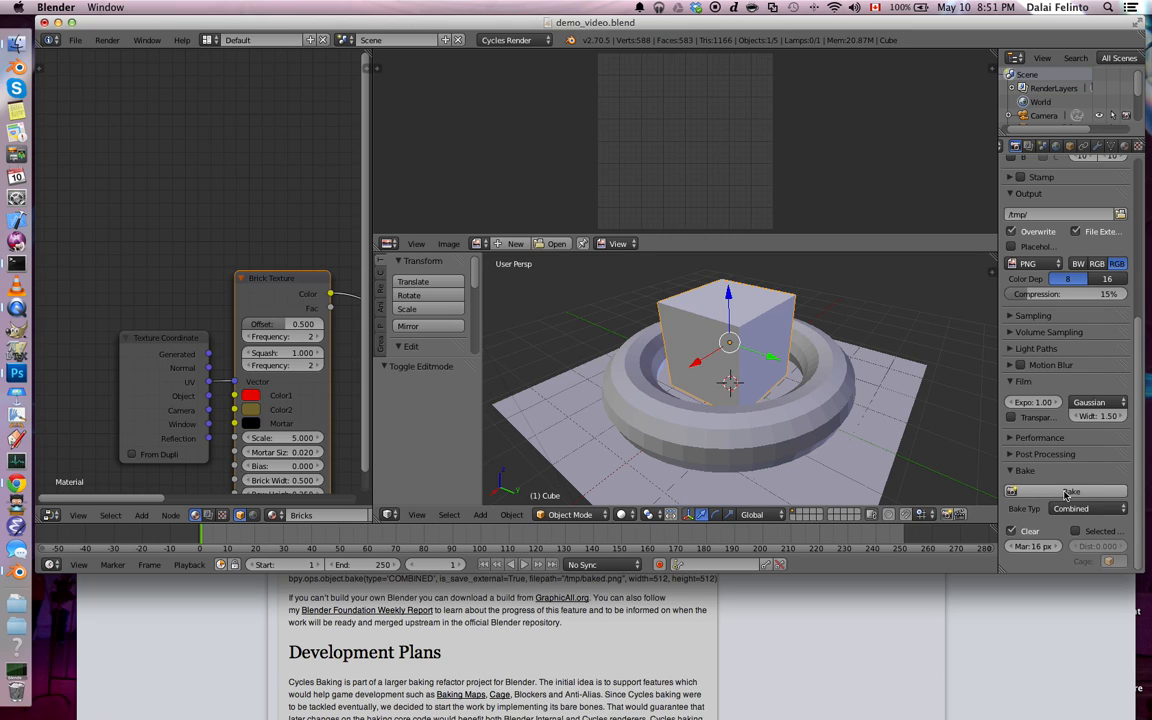
{"action": "left_click", "coordinate": [1071, 491]}
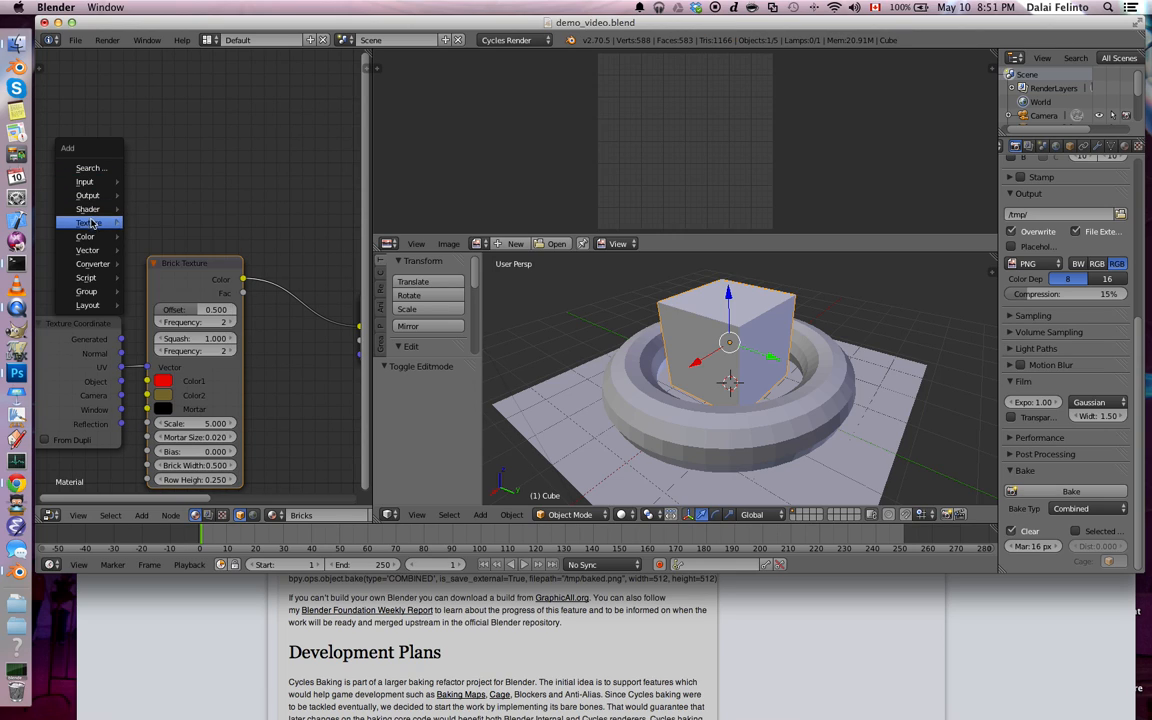
Step: Add an Image Texture node with a new 512×512 image named bake map without alpha
{"action": "left_click", "coordinate": [89, 222]}
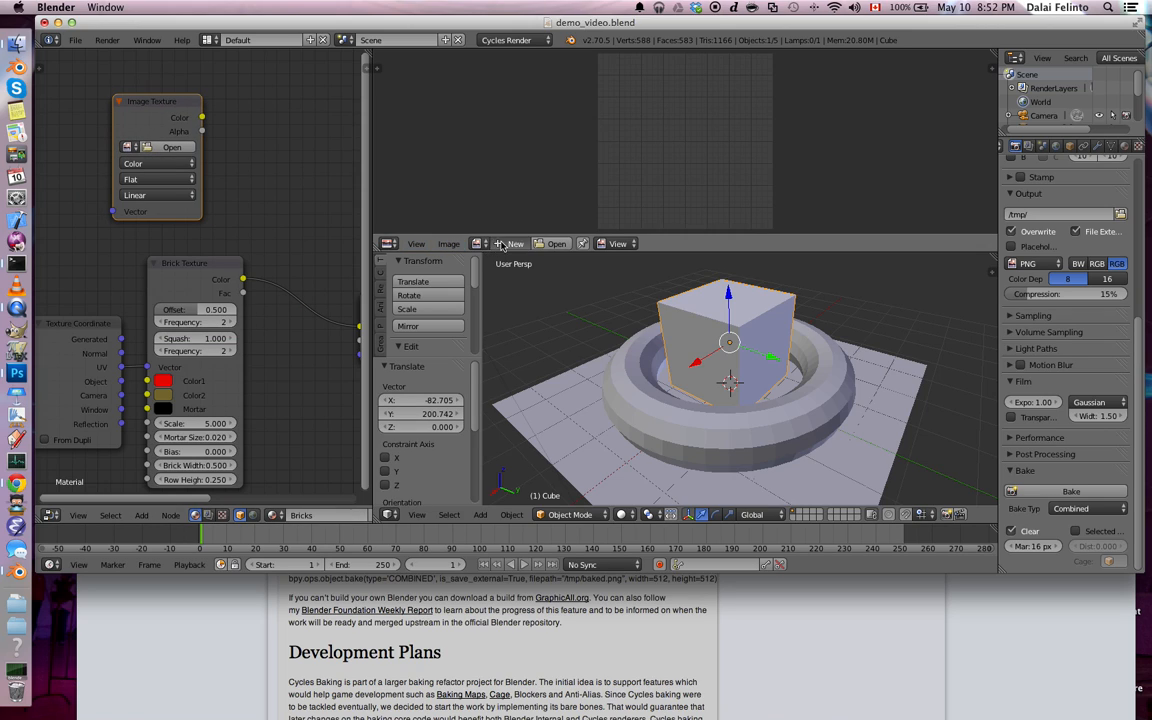
{"action": "left_click", "coordinate": [513, 243]}
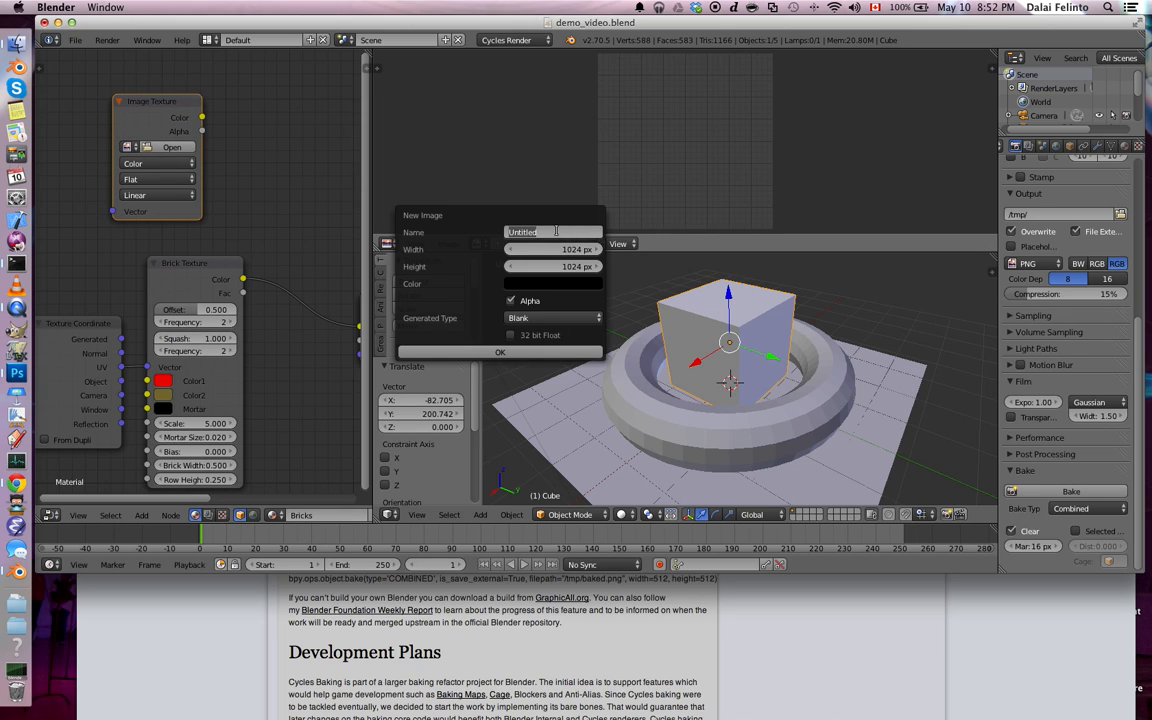
{"action": "type", "text": "bake map"}
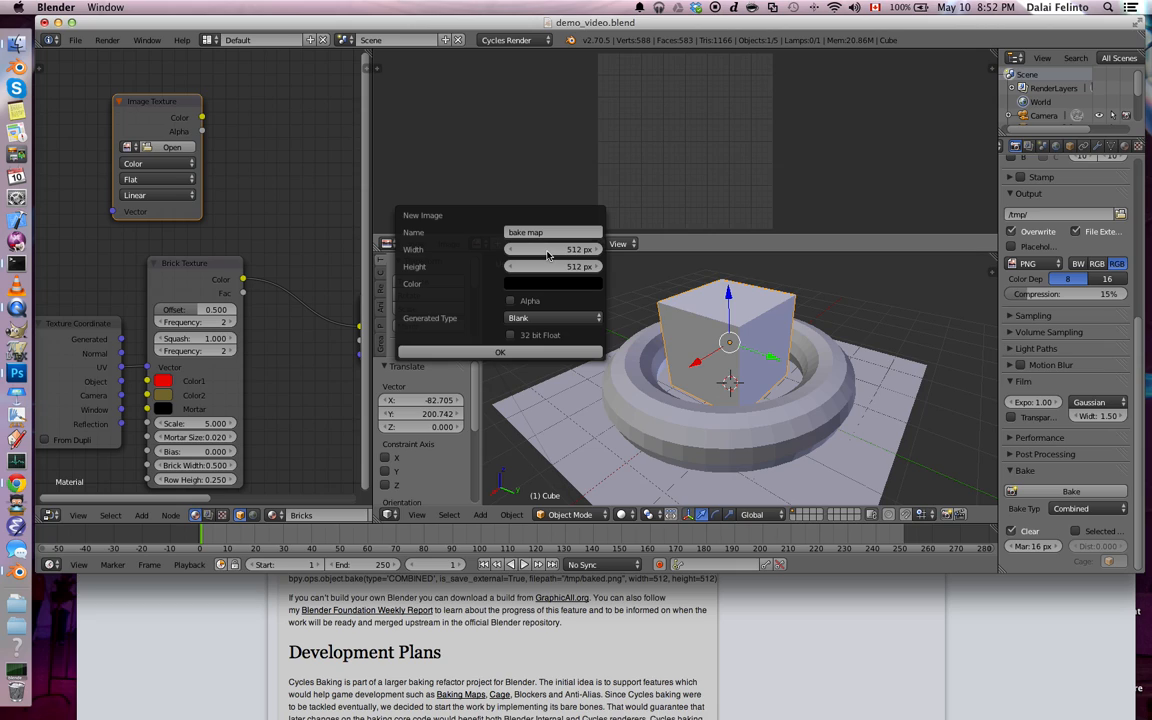
{"action": "left_click", "coordinate": [500, 352]}
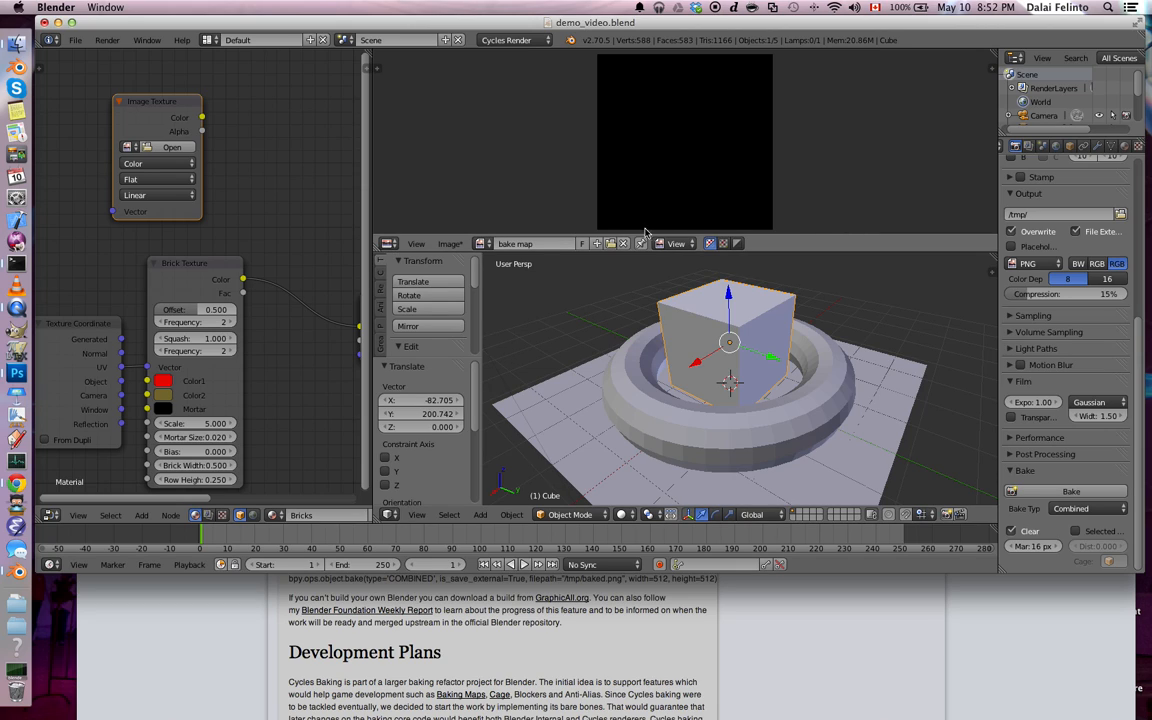
{"action": "left_click", "coordinate": [158, 162]}
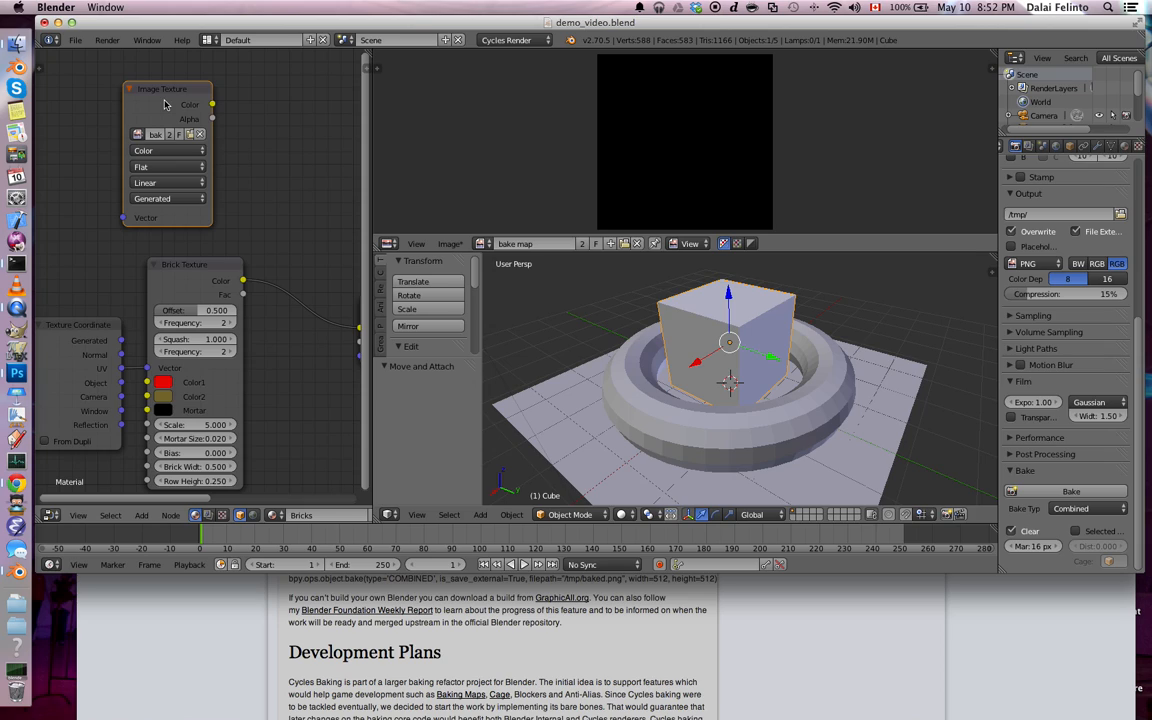
{"action": "mouse_move", "coordinate": [224, 166]}
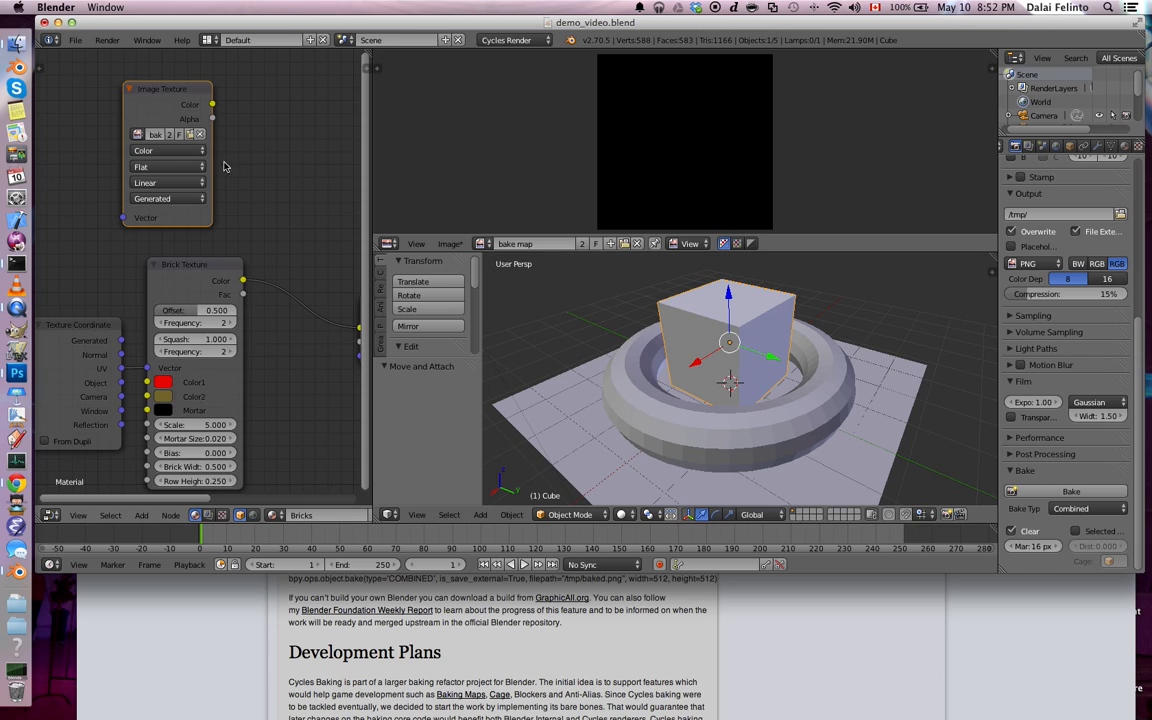
{"action": "mouse_move", "coordinate": [693, 338]}
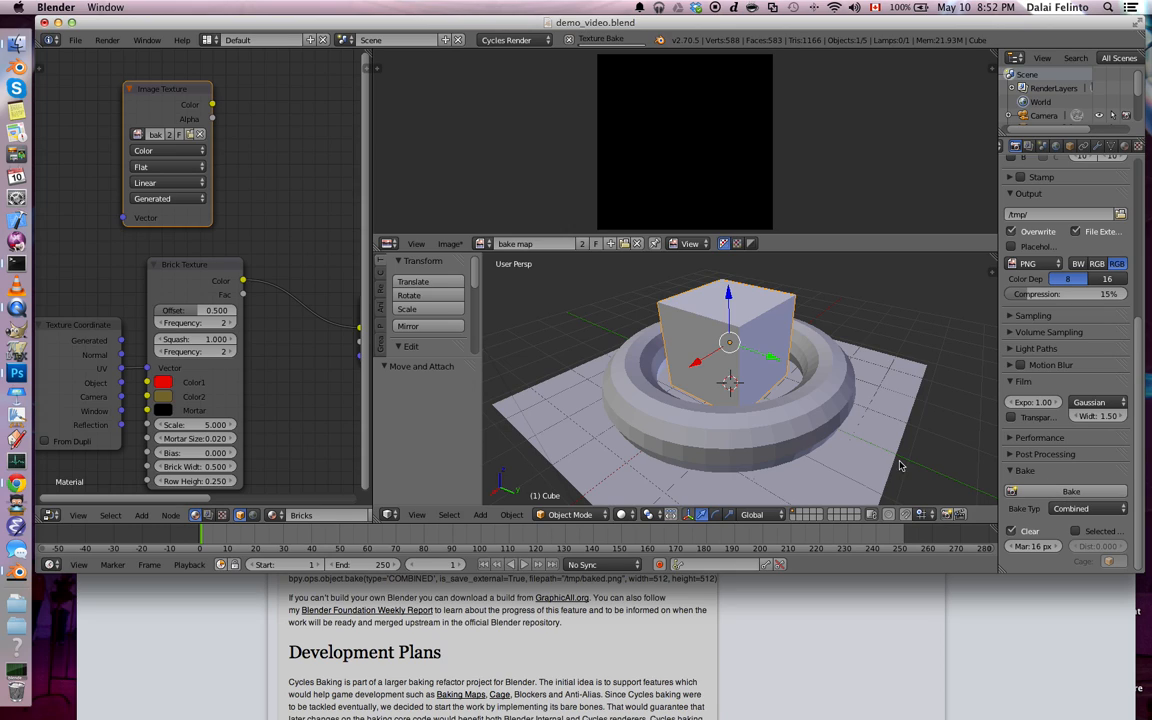
{"action": "mouse_move", "coordinate": [660, 384]}
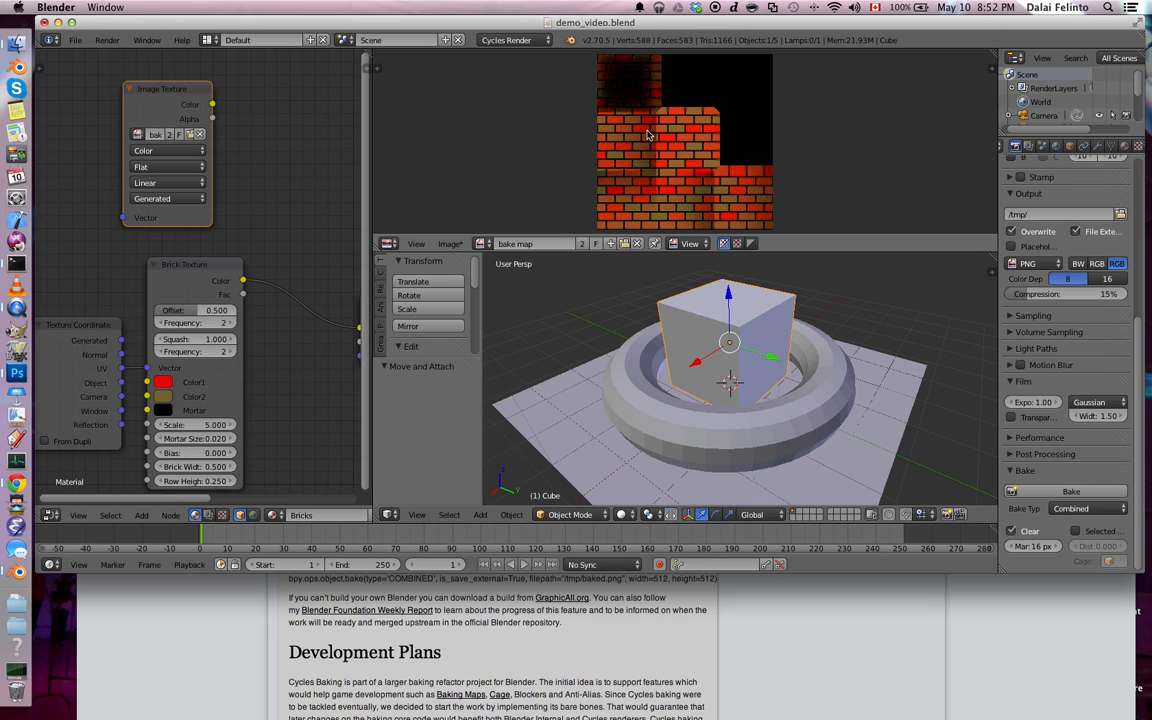
{"action": "mouse_move", "coordinate": [725, 406]}
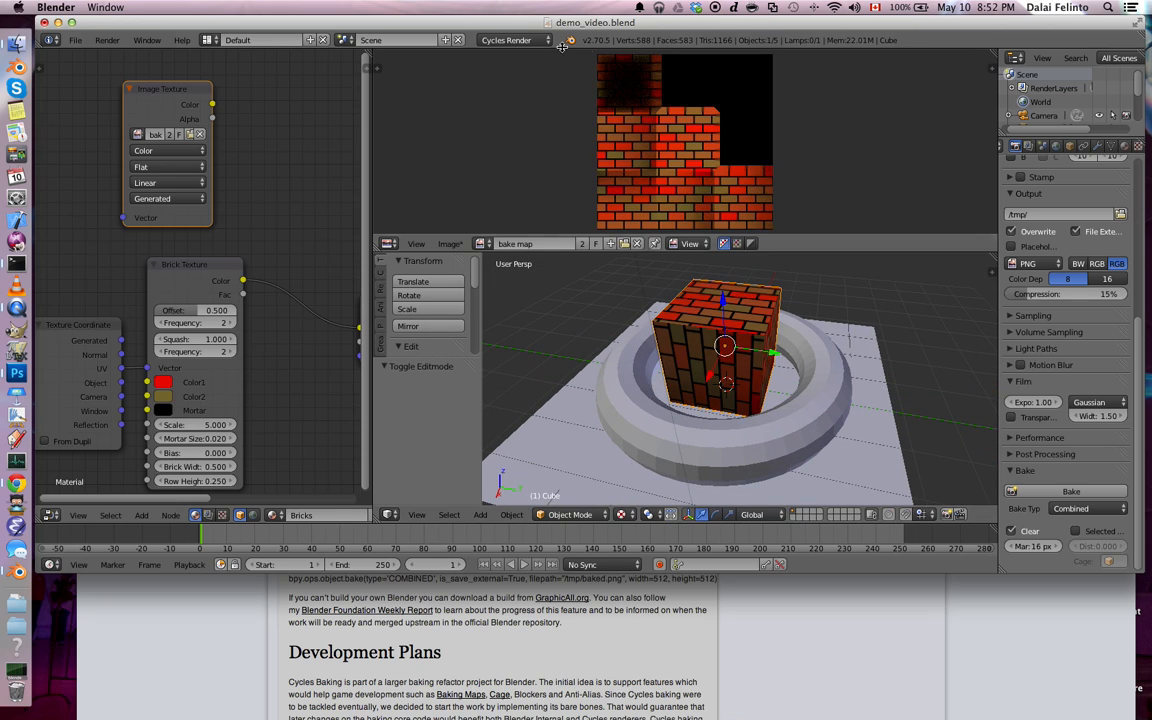
{"action": "mouse_move", "coordinate": [631, 128]}
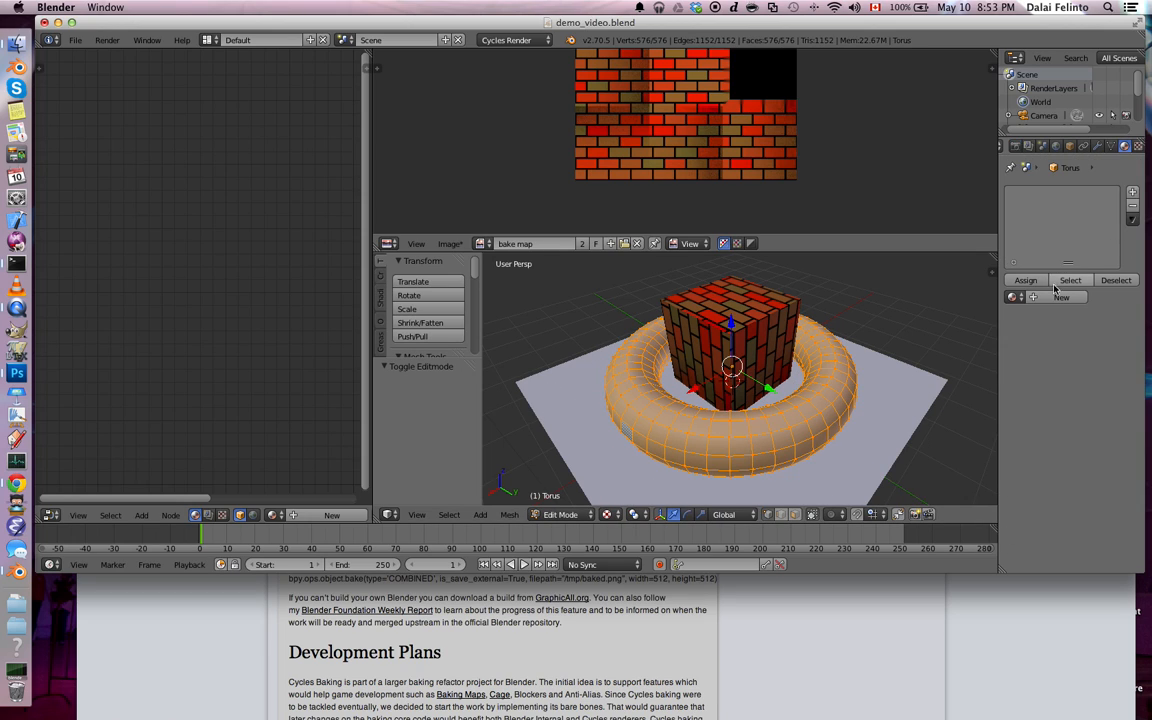
Step: Give the torus a new material with an Image Texture node holding a new 512 px image named torus
{"action": "left_click", "coordinate": [1061, 297]}
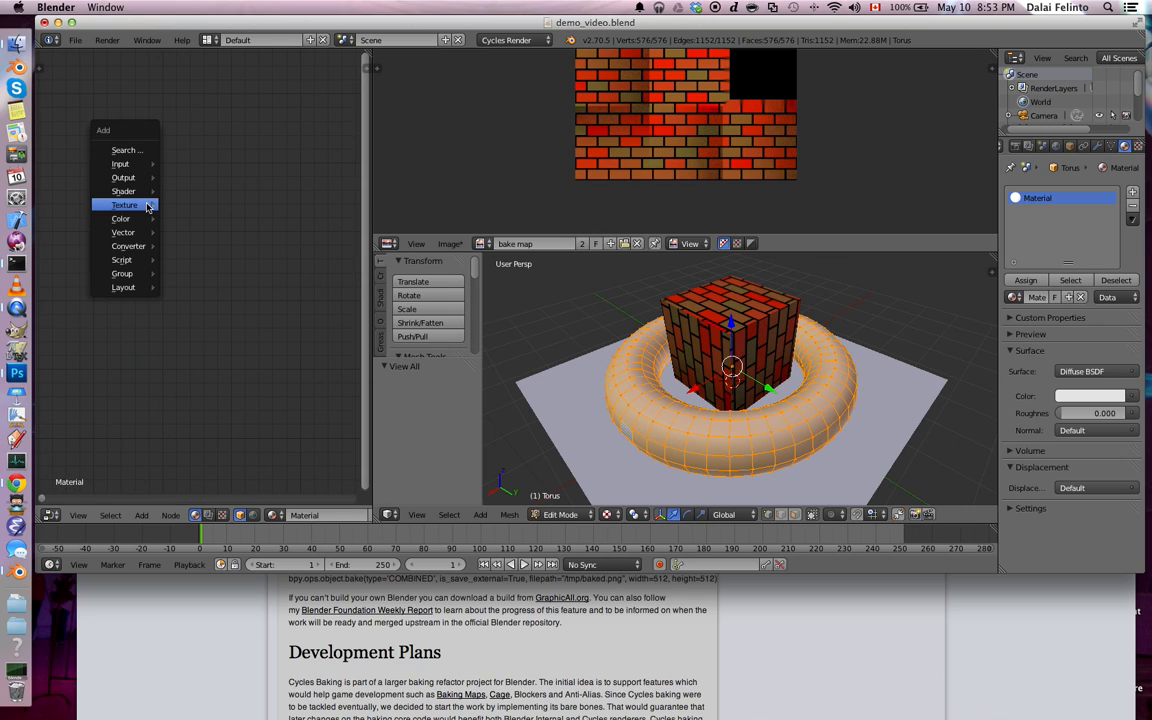
{"action": "mouse_move", "coordinate": [124, 204]}
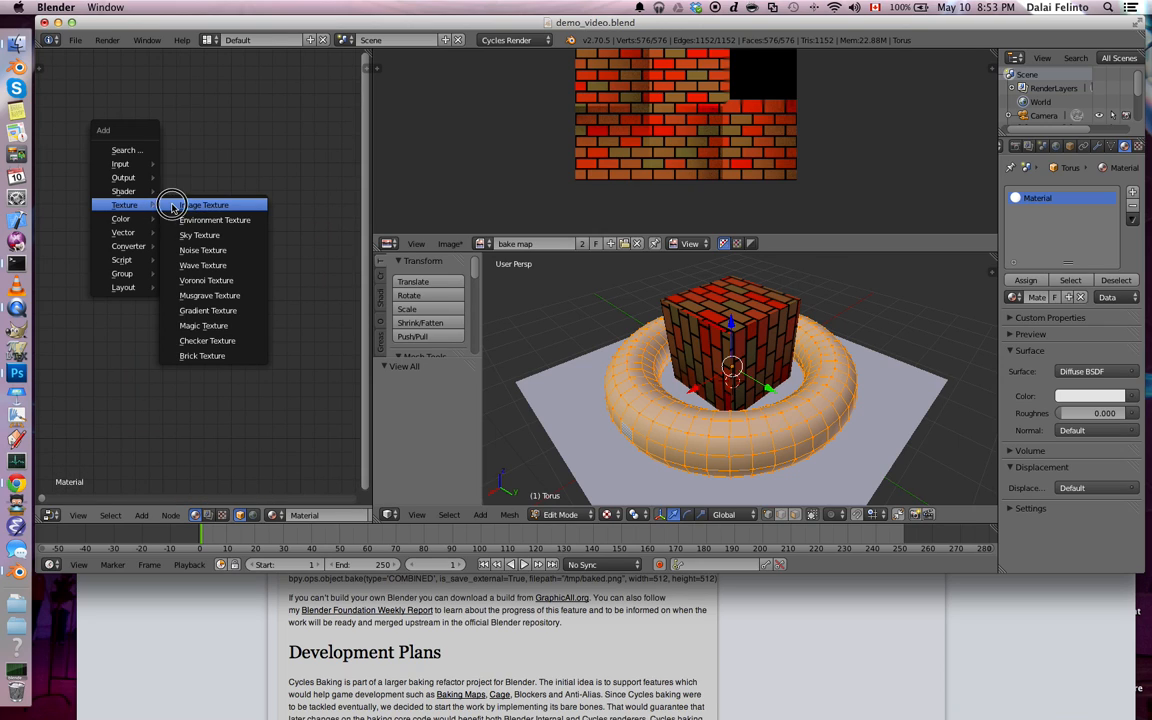
{"action": "left_click", "coordinate": [205, 205]}
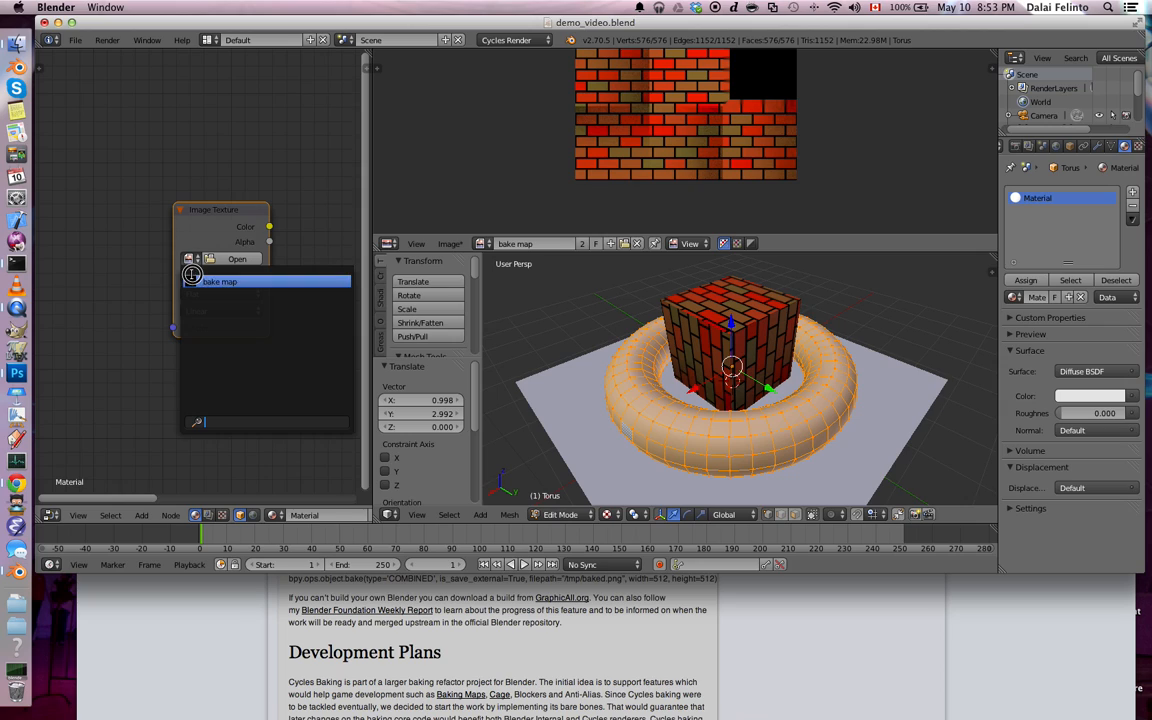
{"action": "left_click", "coordinate": [220, 276]}
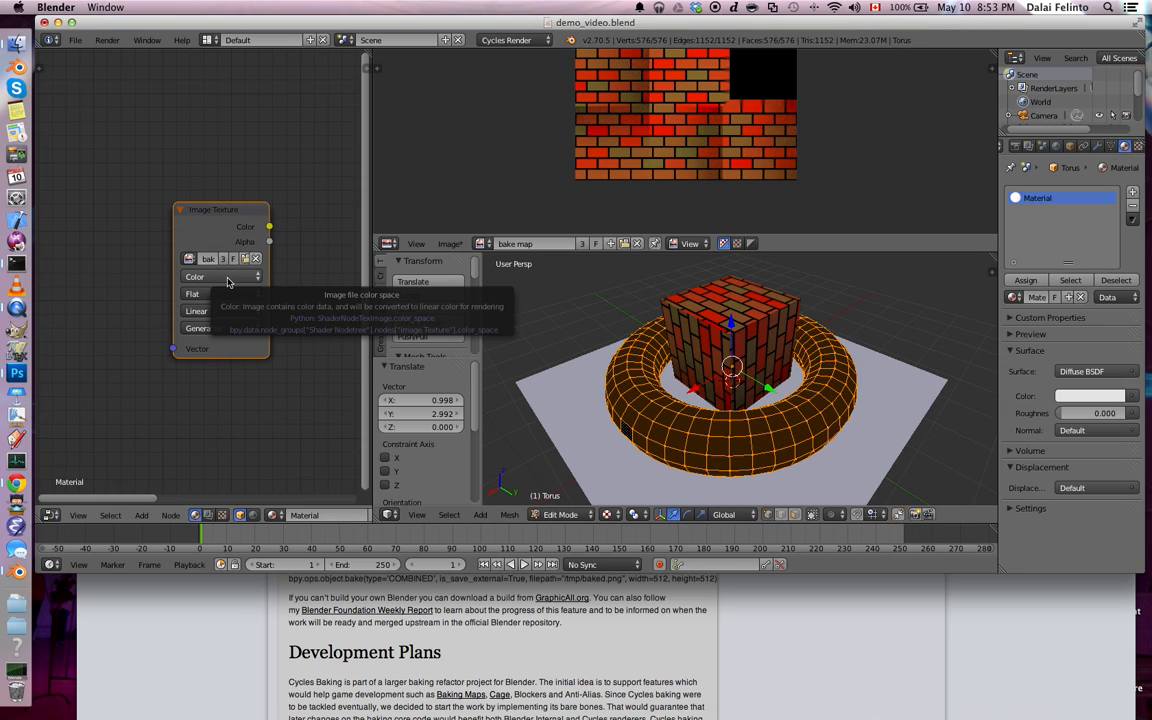
{"action": "mouse_move", "coordinate": [847, 217]}
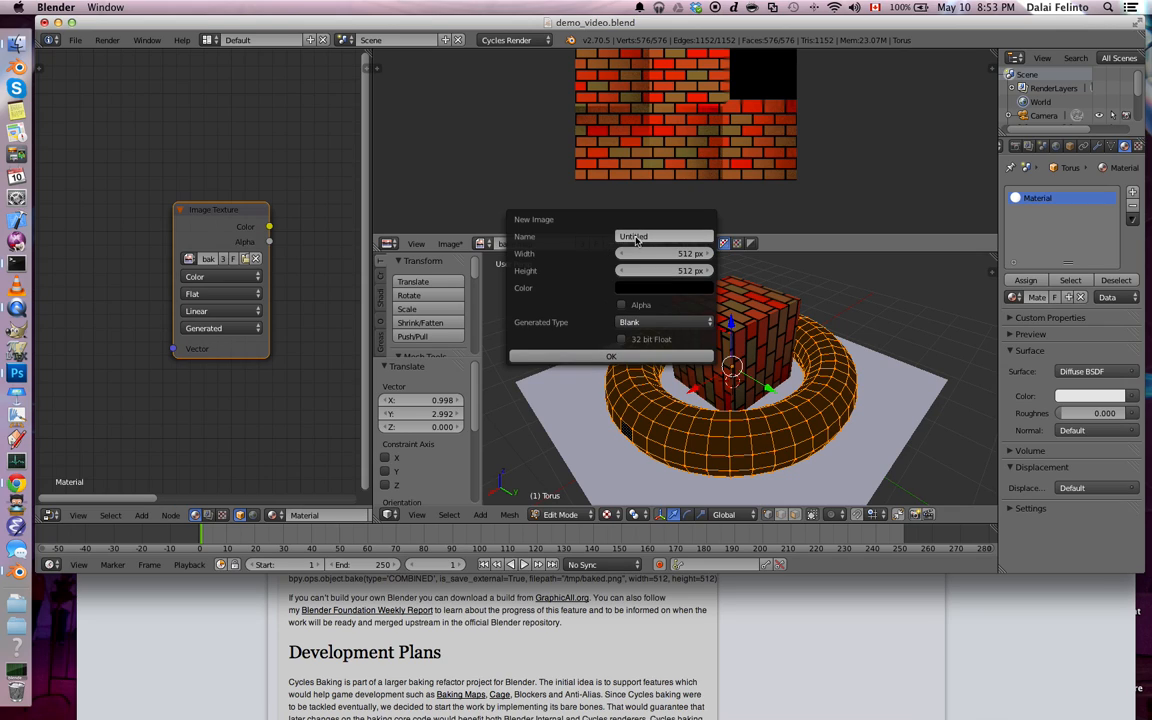
{"action": "type", "text": "torus"}
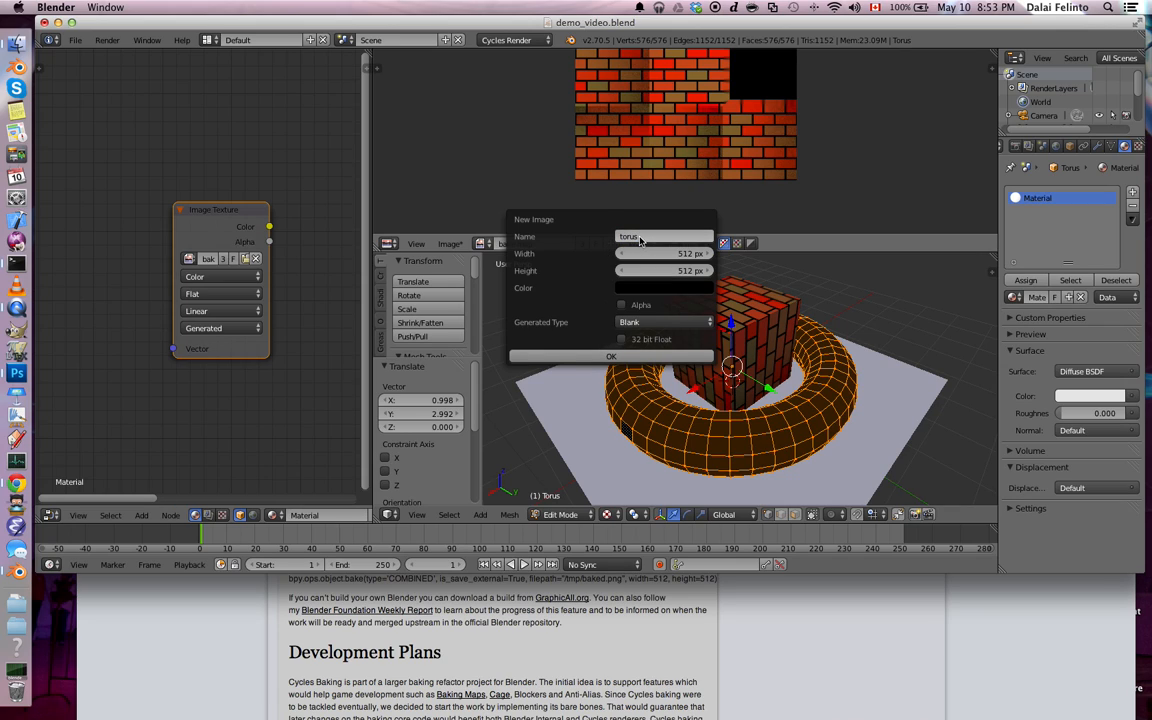
{"action": "left_click", "coordinate": [611, 356]}
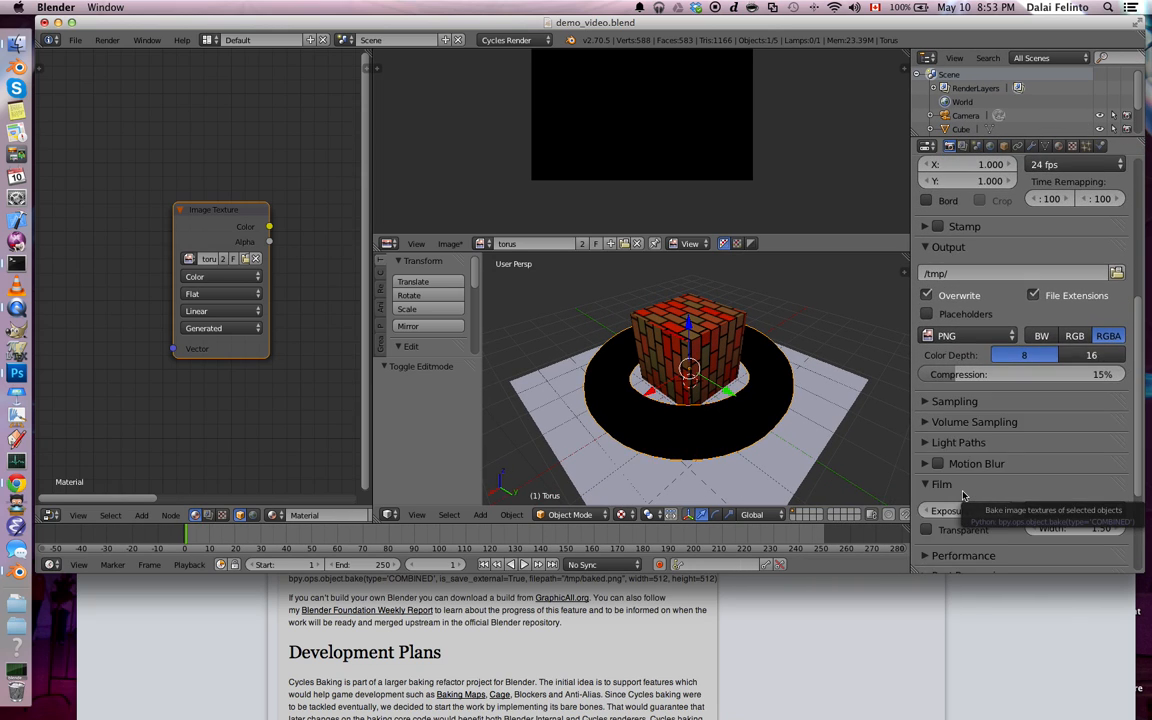
{"action": "scroll", "scroll_direction": "down", "scroll_amount": 3}
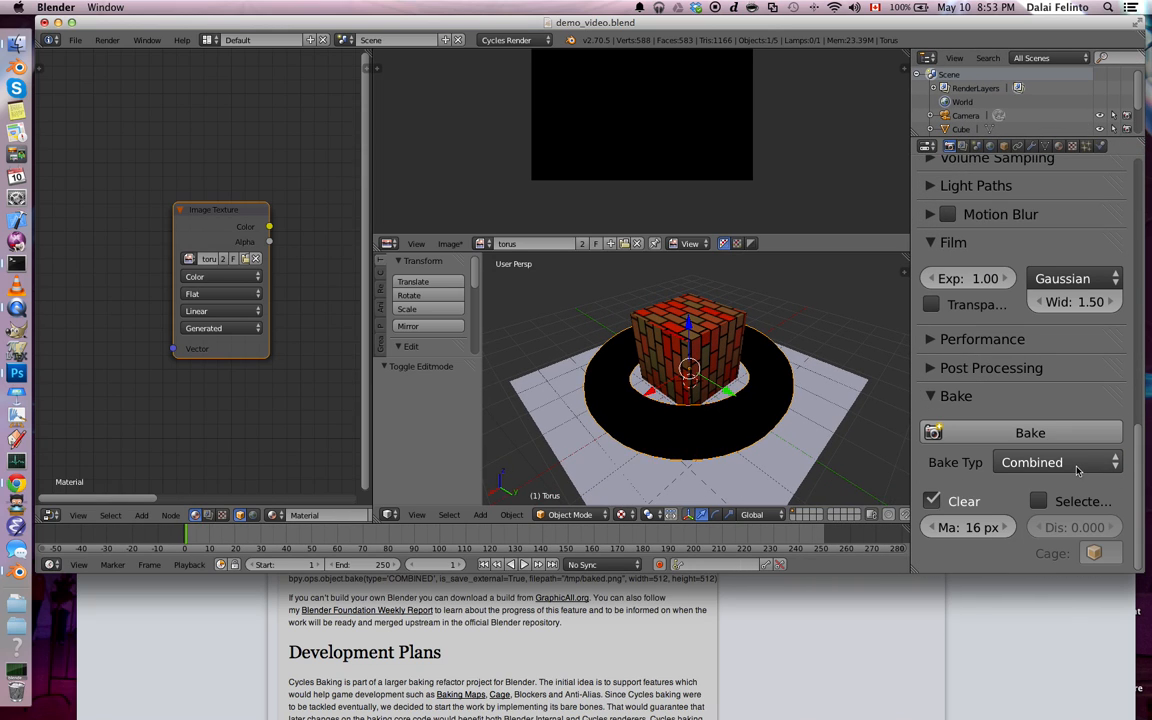
{"action": "left_click", "coordinate": [1057, 462]}
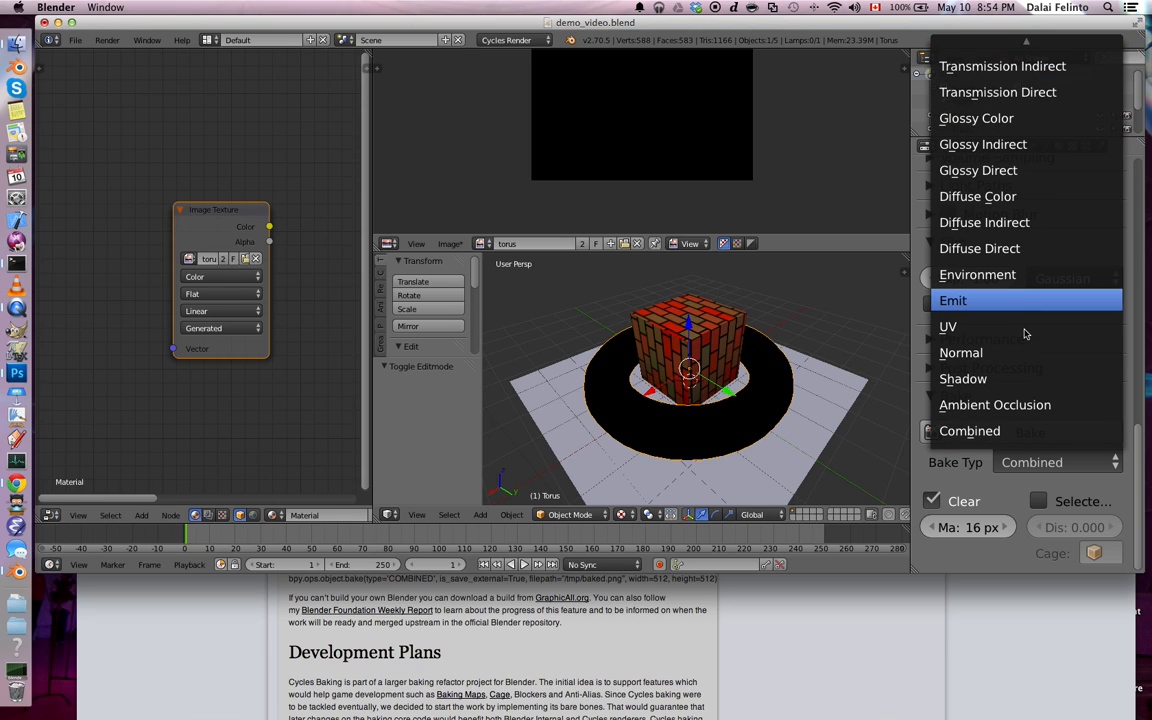
{"action": "mouse_move", "coordinate": [1028, 378]}
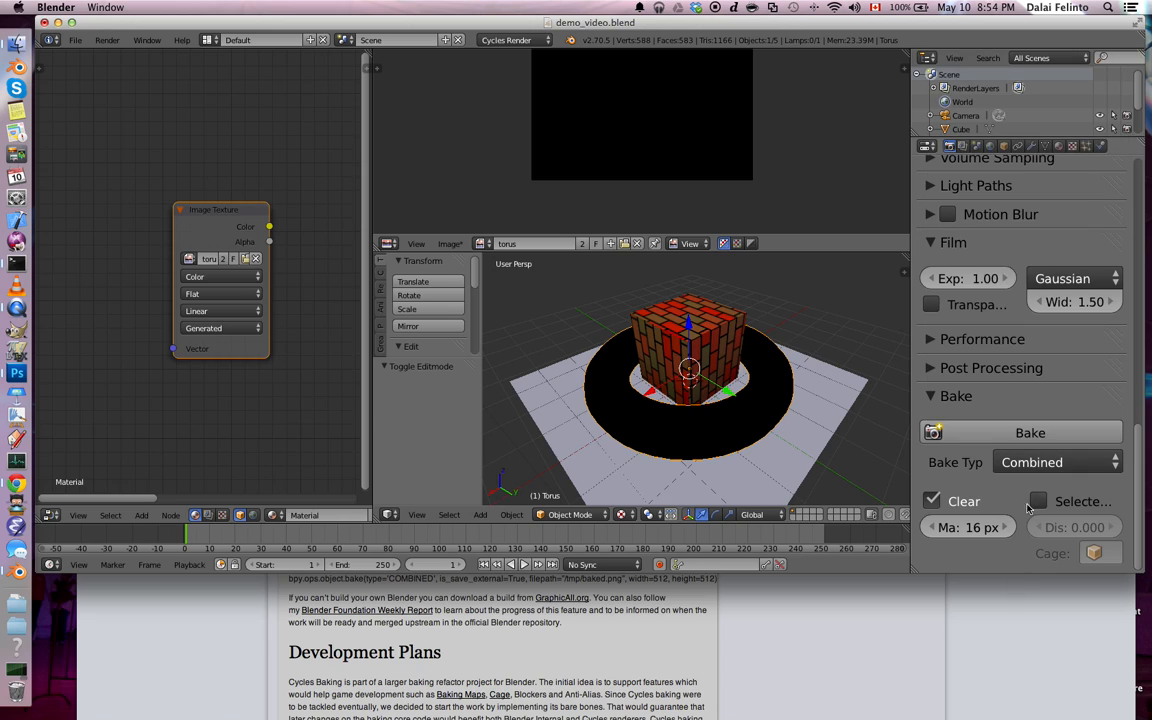
{"action": "left_click", "coordinate": [1057, 462]}
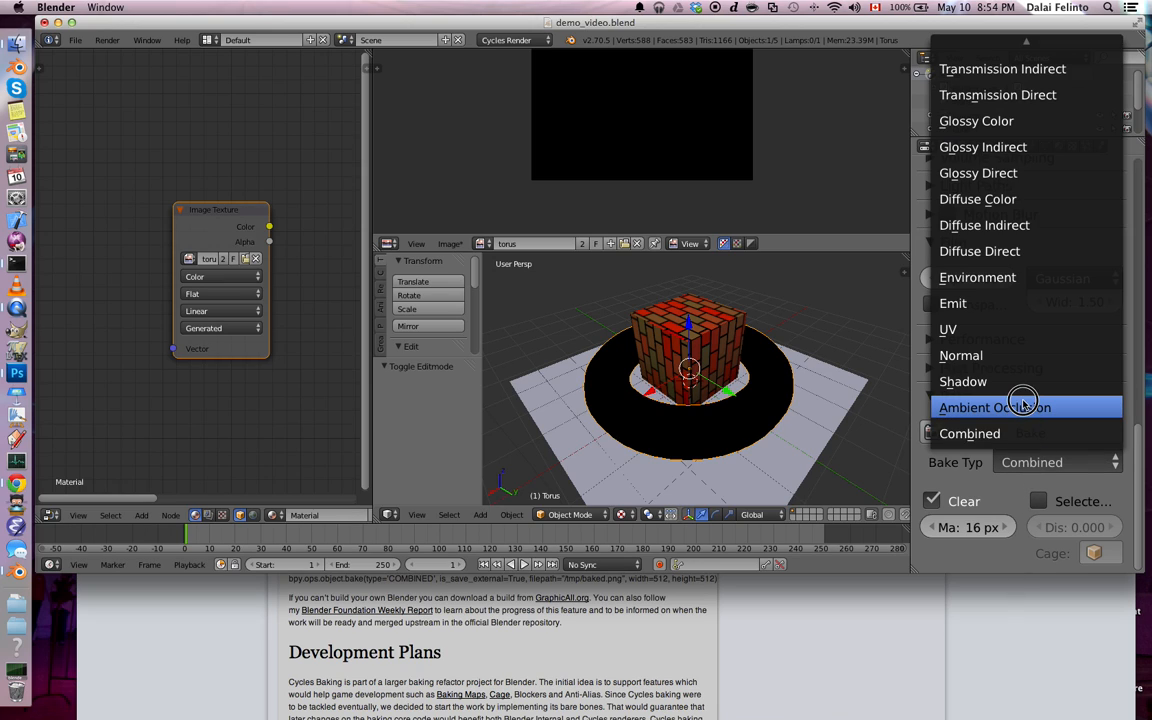
{"action": "left_click", "coordinate": [994, 406]}
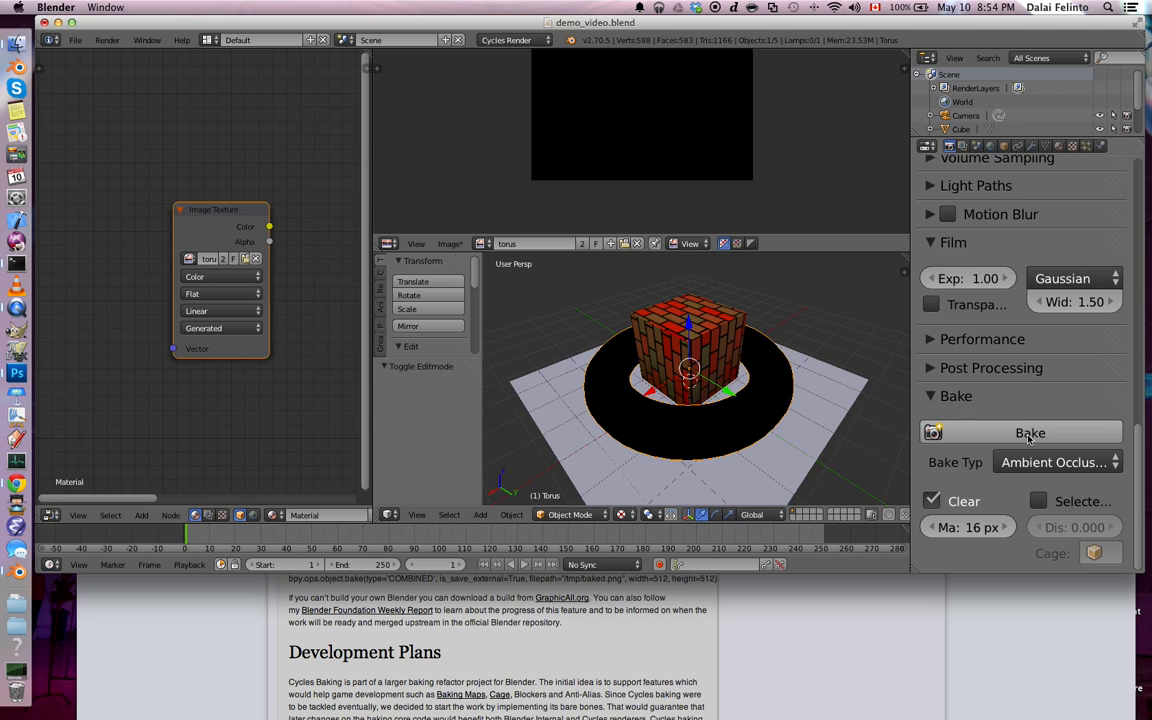
{"action": "left_click", "coordinate": [1030, 432]}
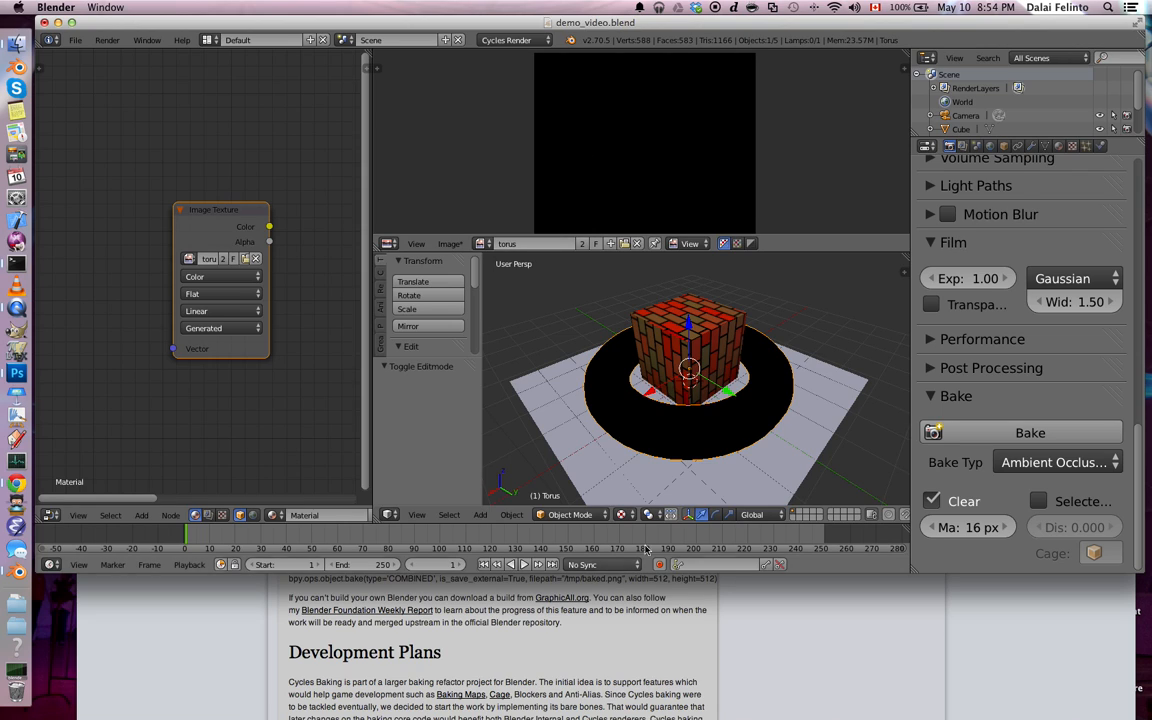
{"action": "left_click", "coordinate": [648, 514]}
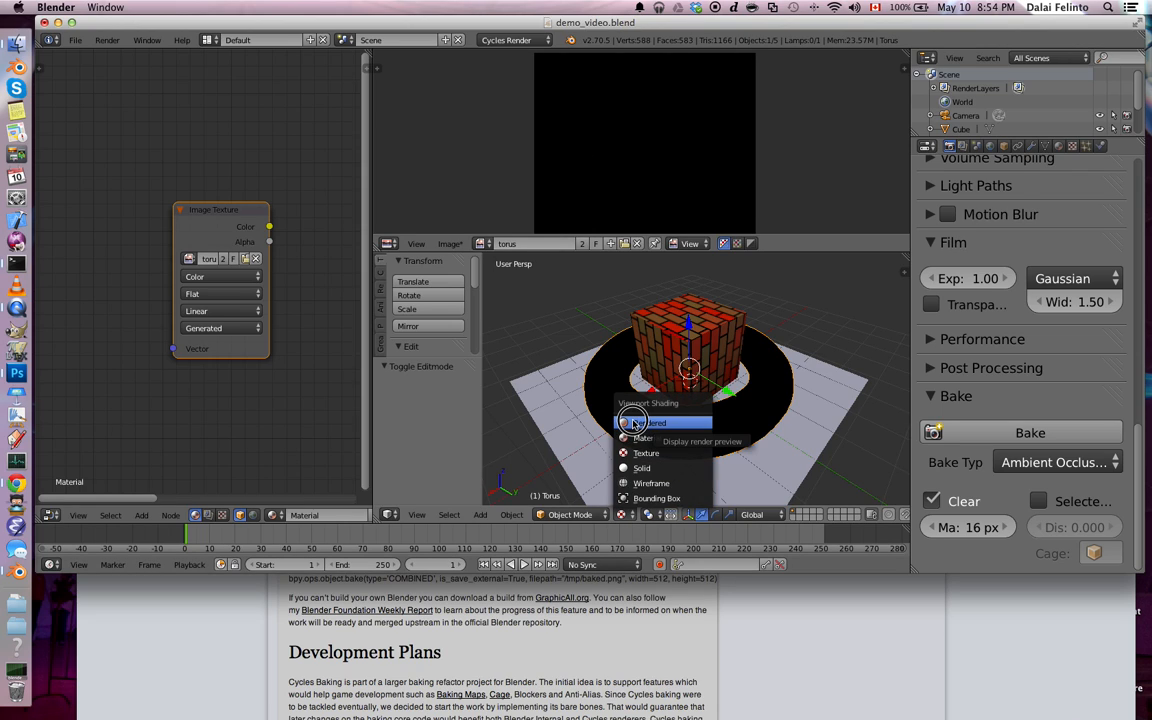
{"action": "left_click", "coordinate": [655, 422]}
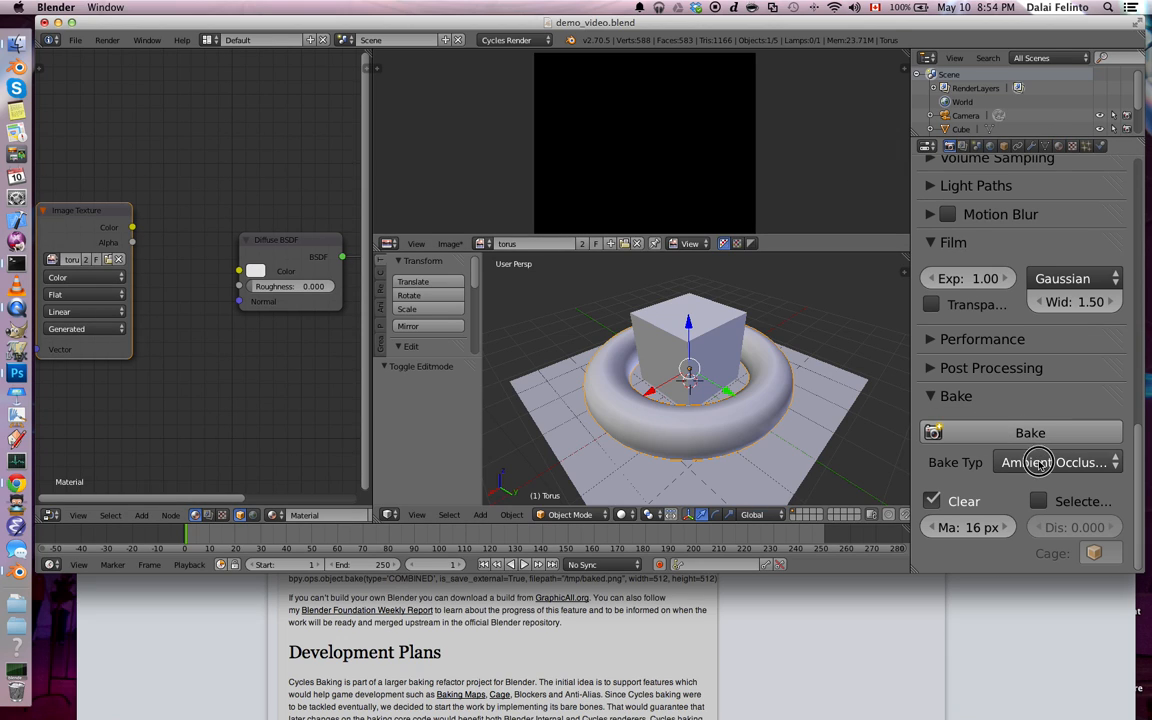
{"action": "left_click", "coordinate": [1055, 462]}
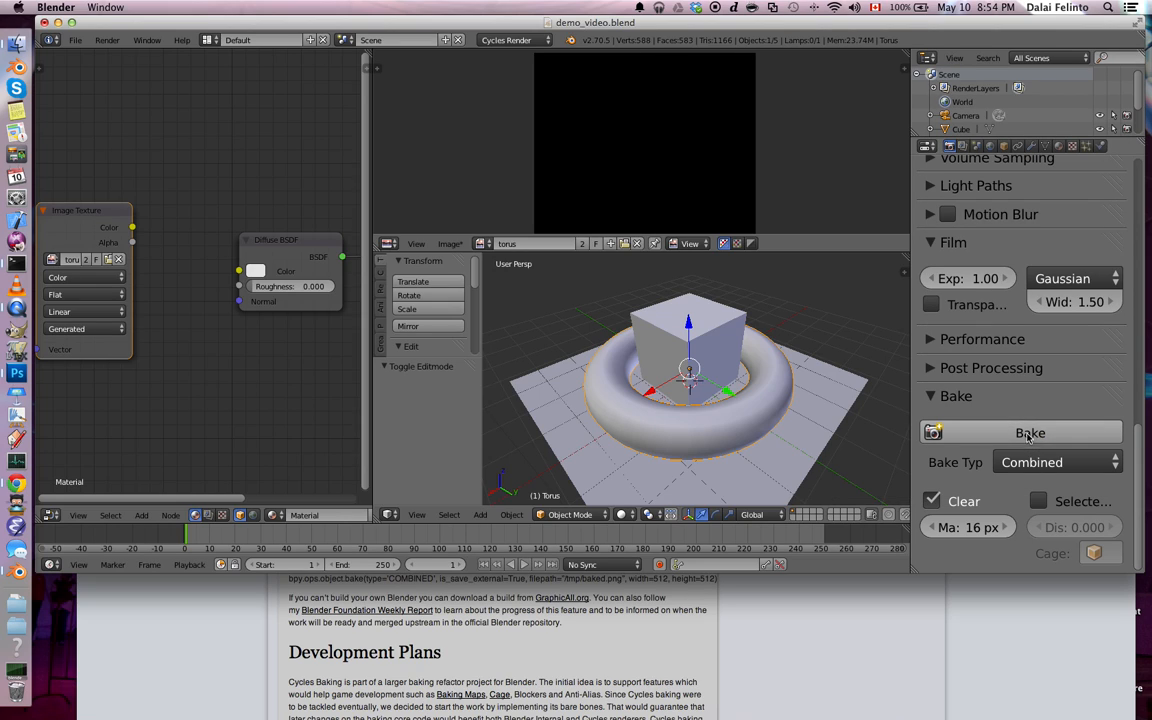
{"action": "left_click", "coordinate": [1030, 432]}
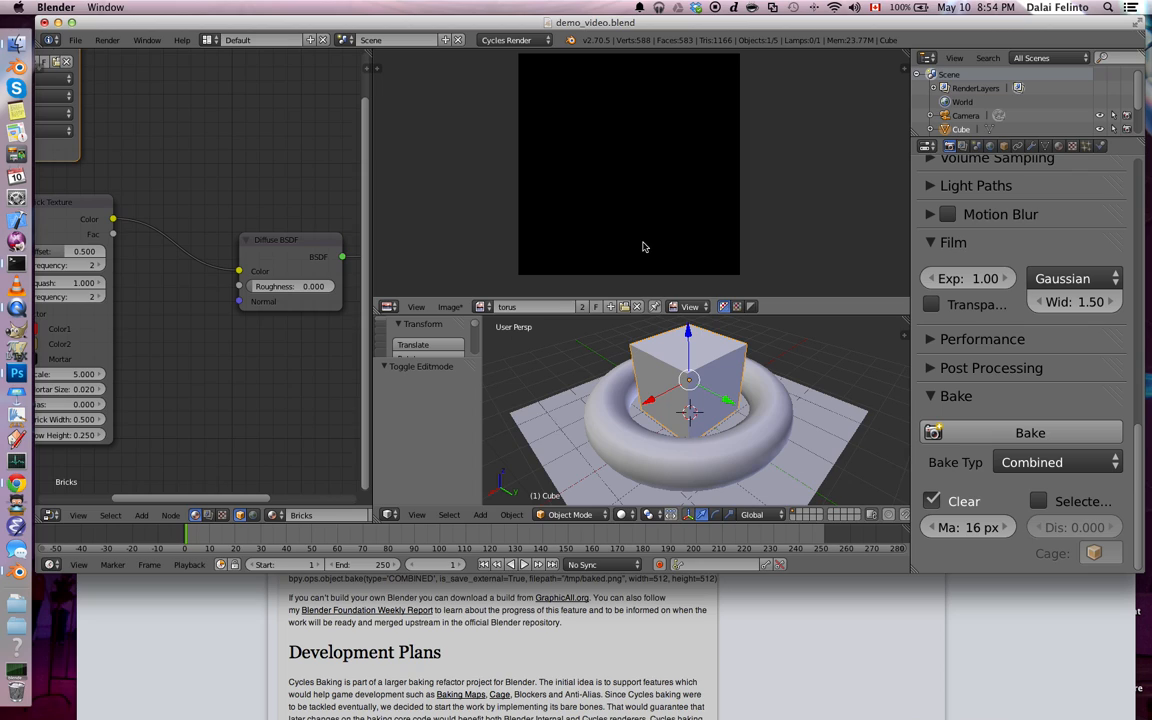
{"action": "left_click", "coordinate": [1030, 432]}
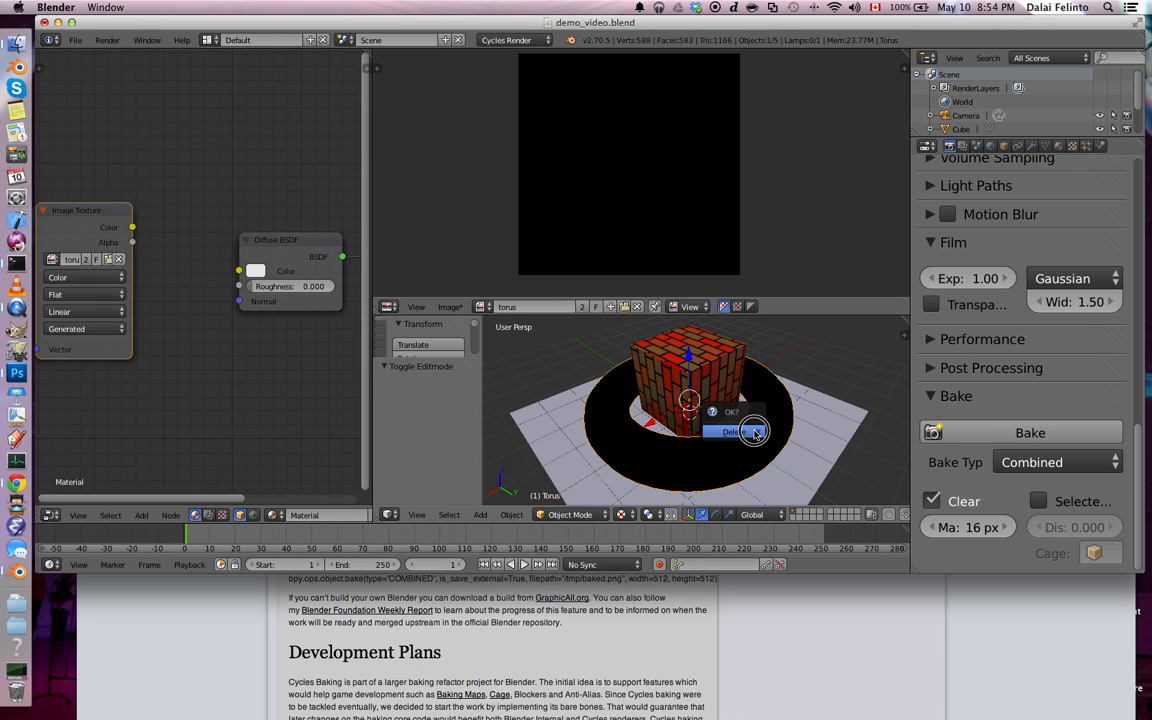
Step: Set the bake type to UV and bake the cube's UV coordinates into the bake map image
{"action": "left_click", "coordinate": [1057, 462]}
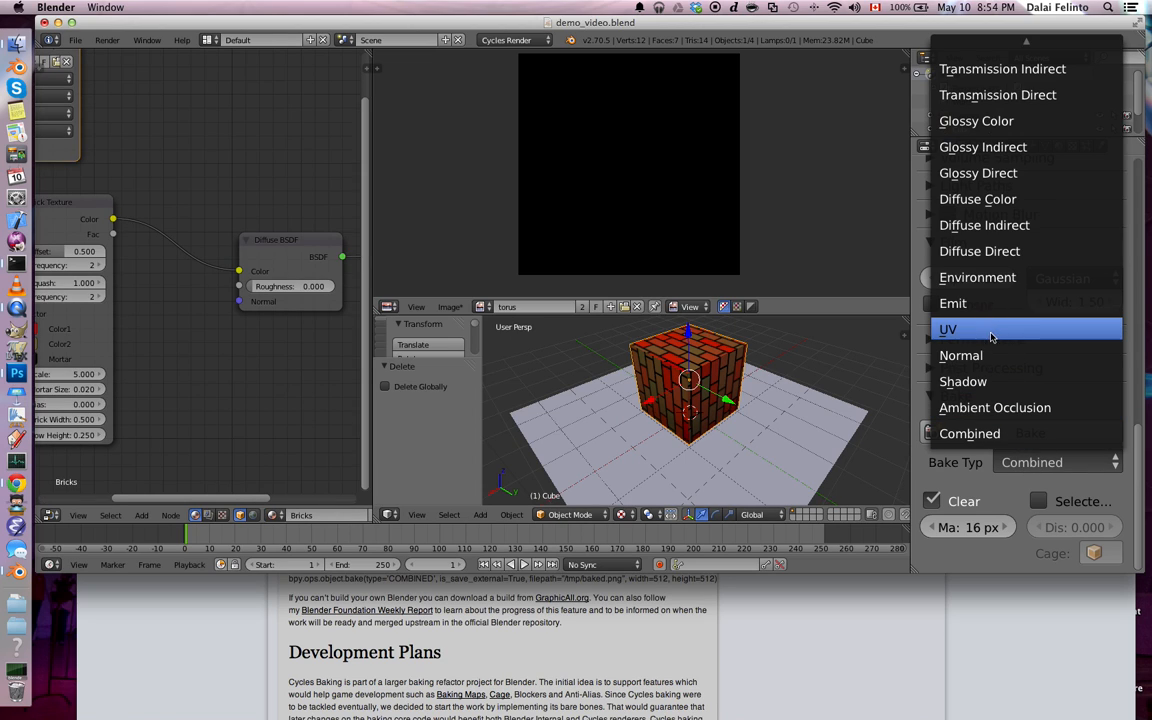
{"action": "left_click", "coordinate": [947, 329]}
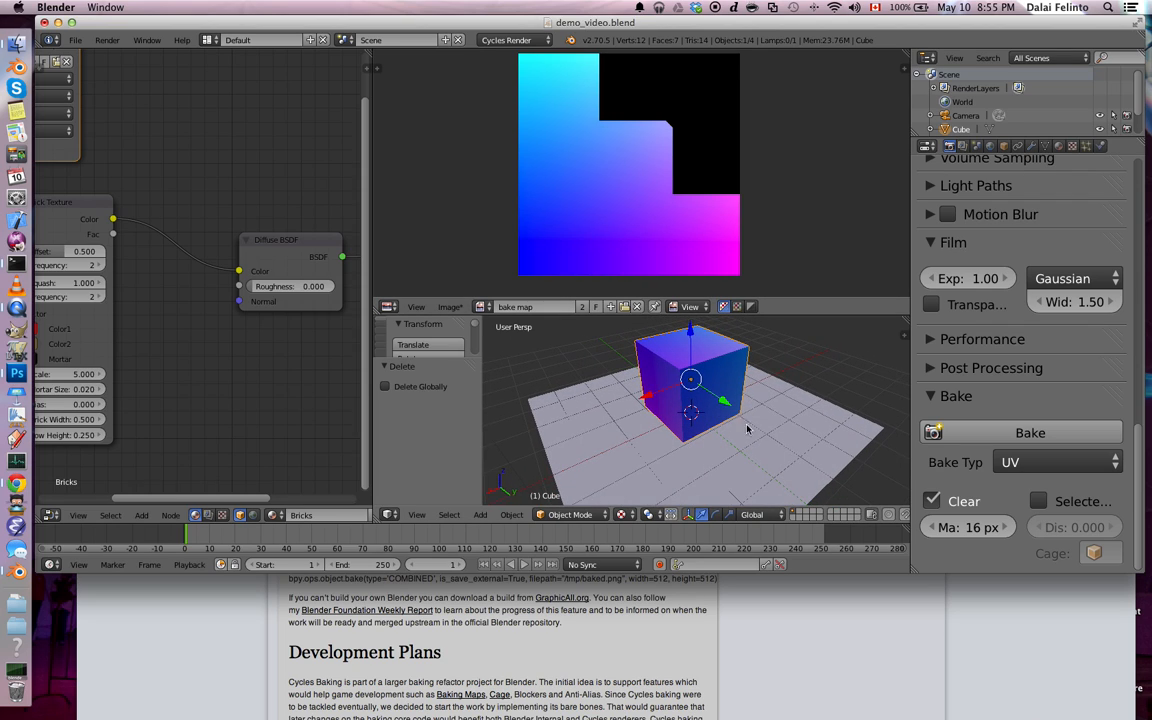
{"action": "left_click", "coordinate": [1055, 461]}
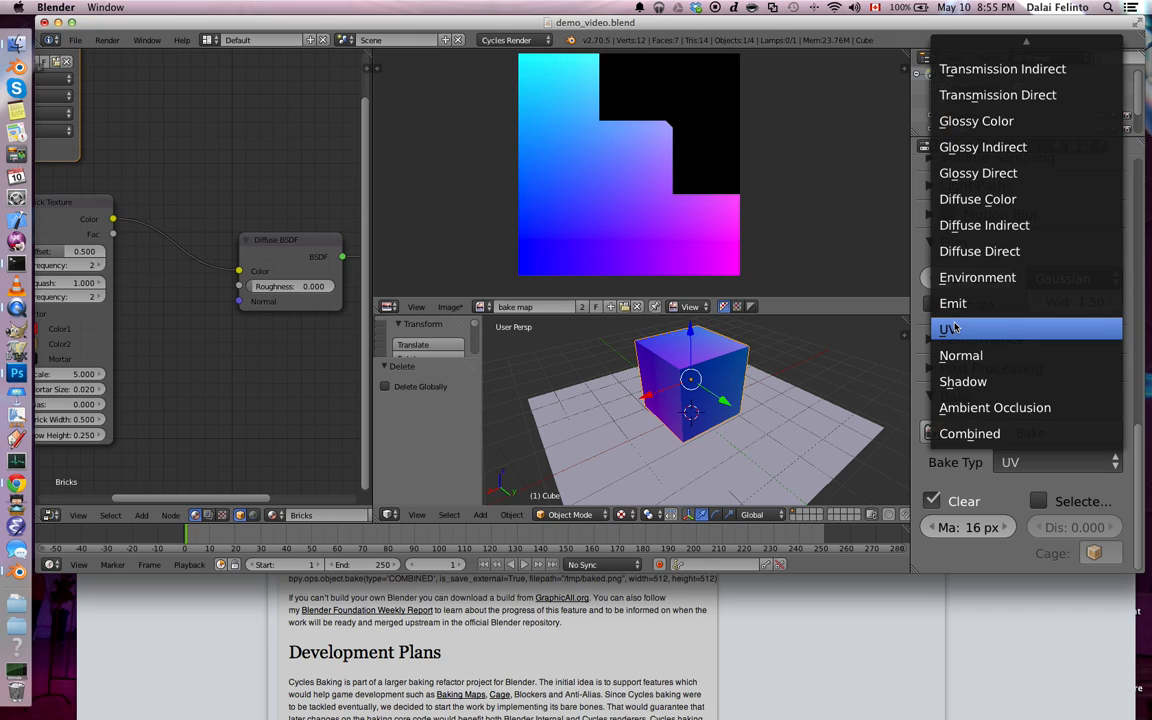
{"action": "left_click", "coordinate": [949, 329]}
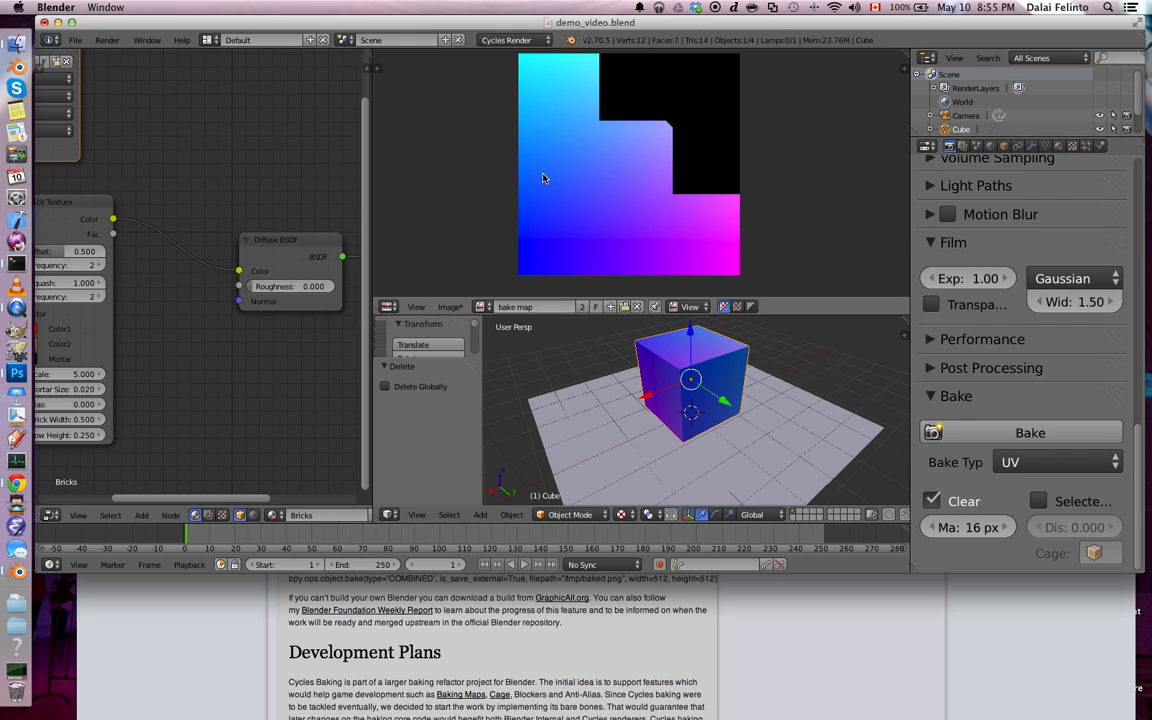
{"action": "left_click", "coordinate": [1057, 461]}
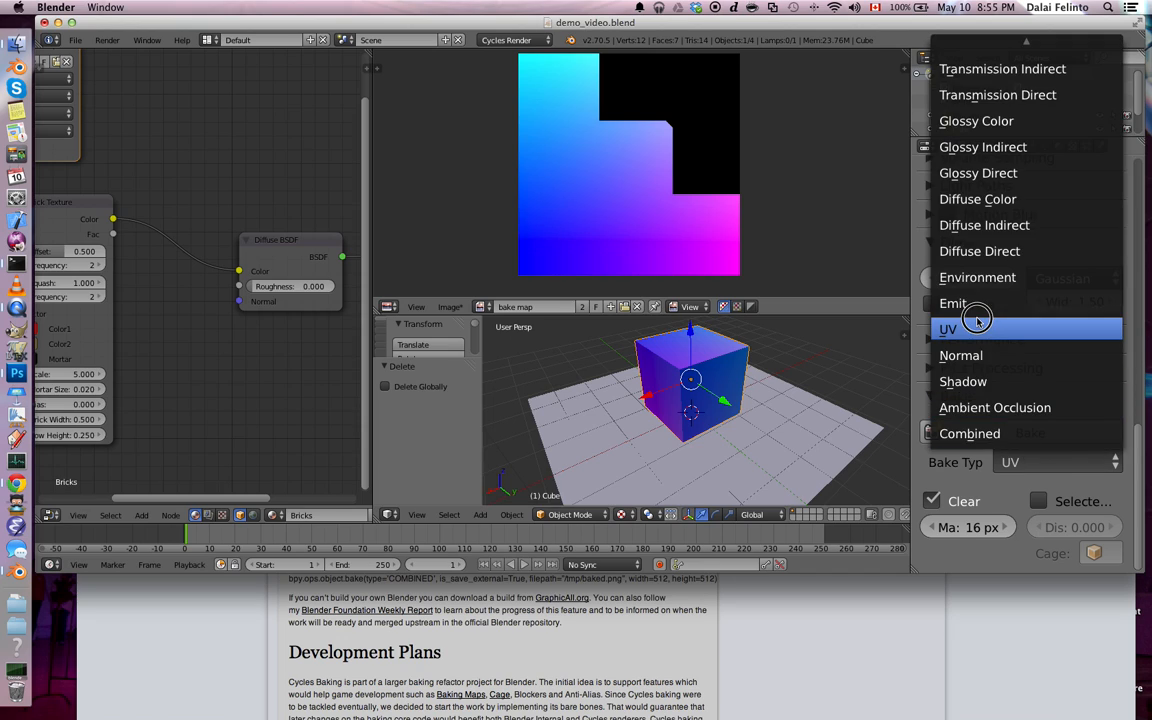
{"action": "left_click", "coordinate": [947, 329]}
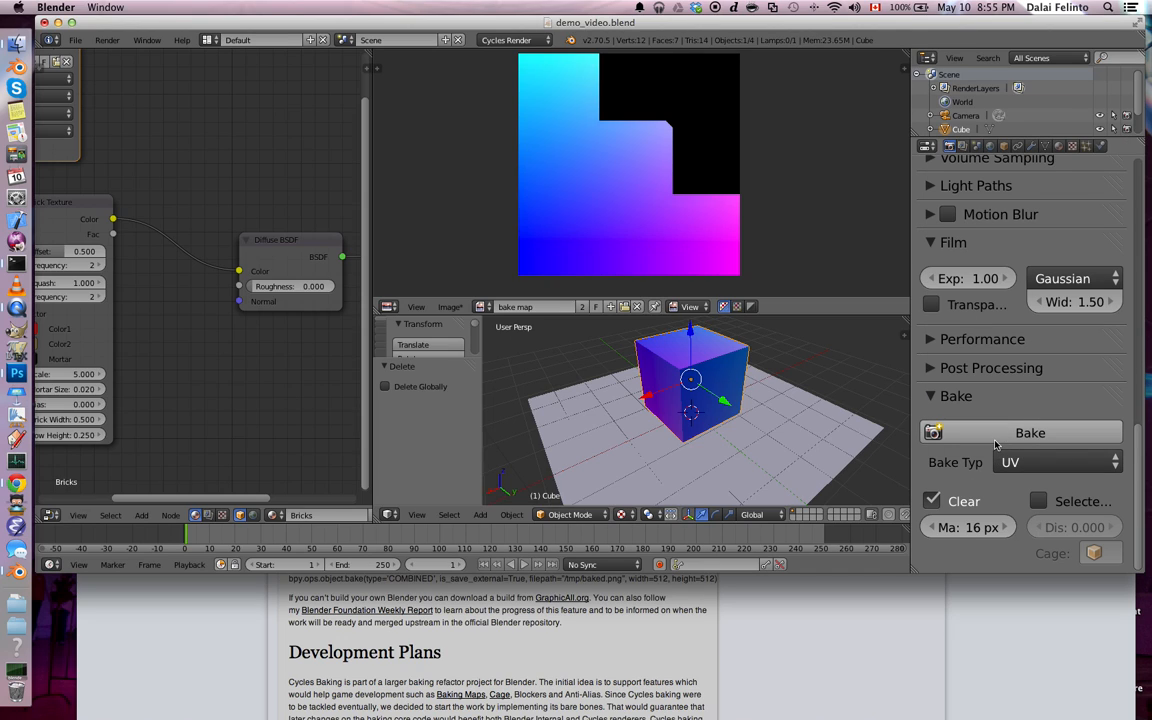
{"action": "left_click", "coordinate": [1030, 432]}
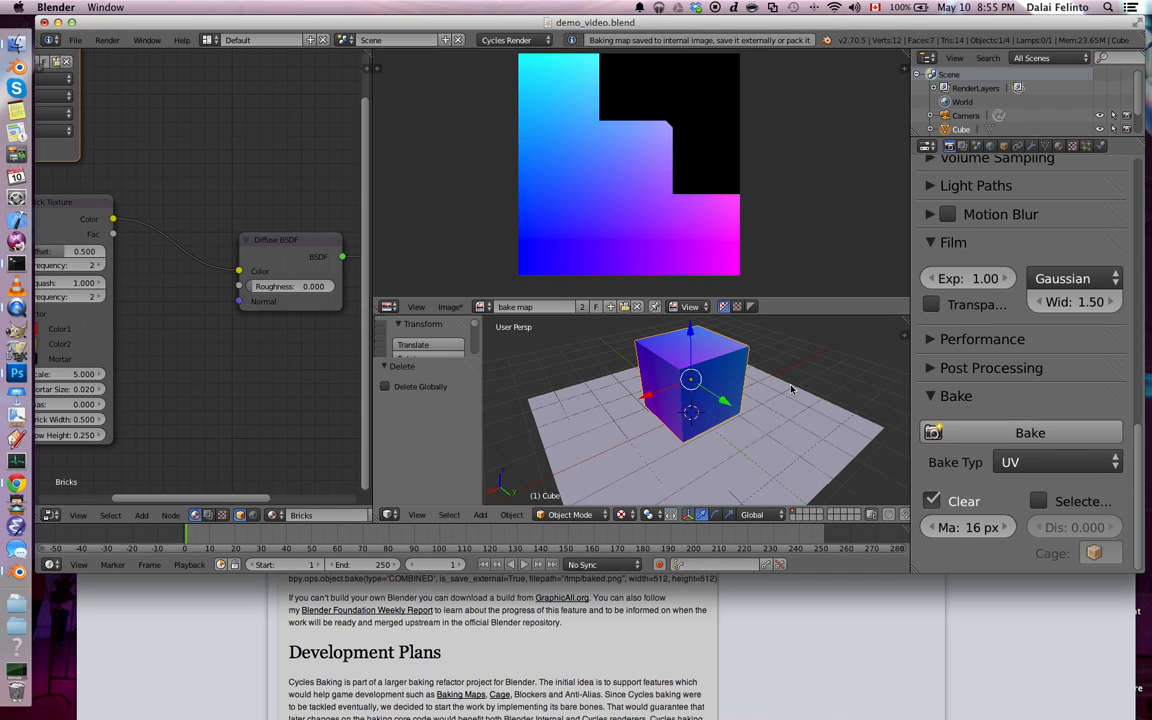
{"action": "left_click", "coordinate": [1057, 461]}
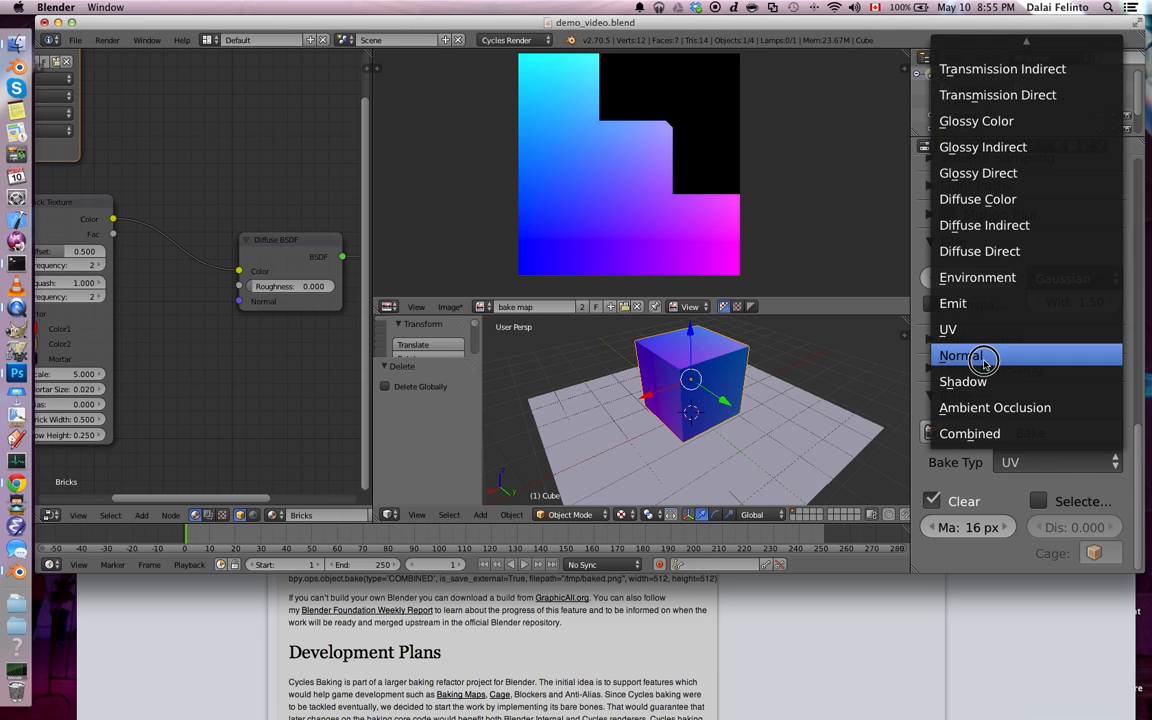
Step: Bake Normal maps in Object space into the bake map instead of Tangent space
{"action": "left_click", "coordinate": [959, 356]}
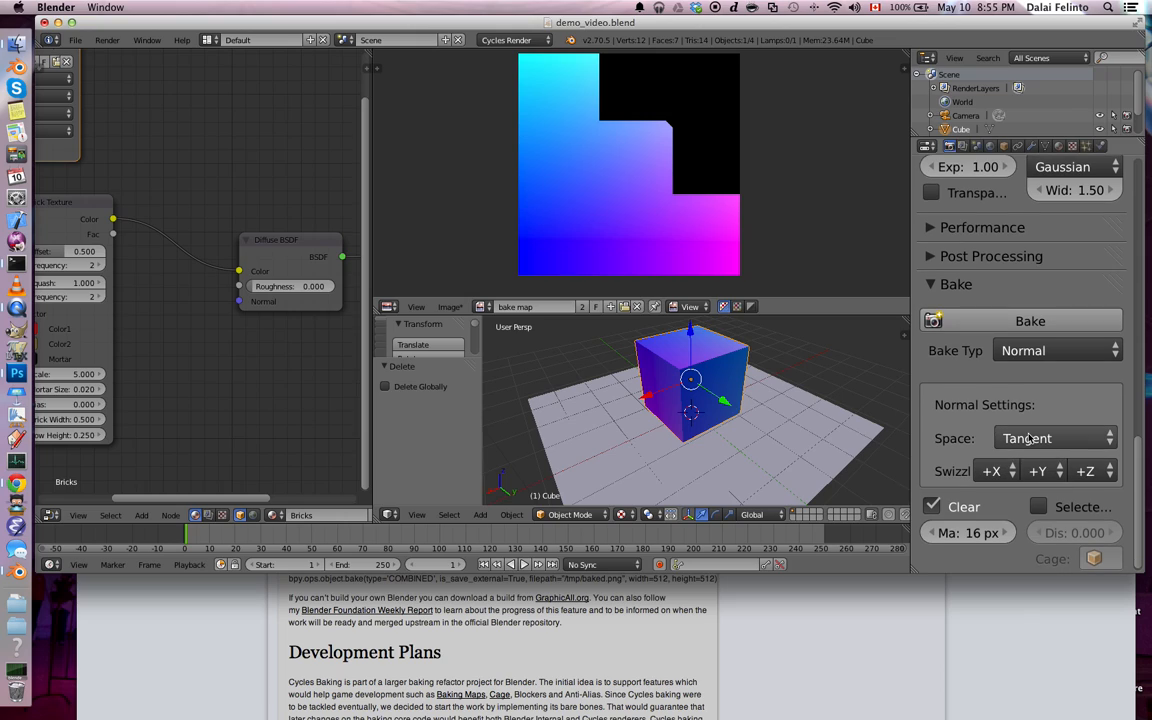
{"action": "mouse_move", "coordinate": [1027, 438]}
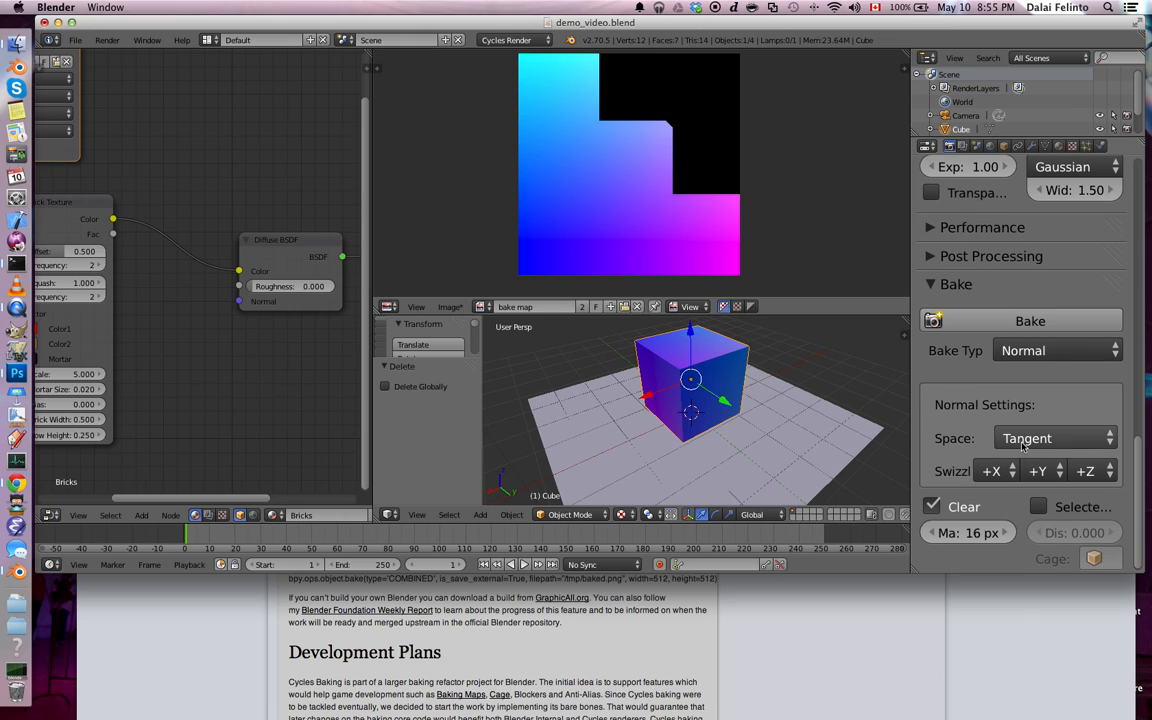
{"action": "left_click", "coordinate": [1055, 438]}
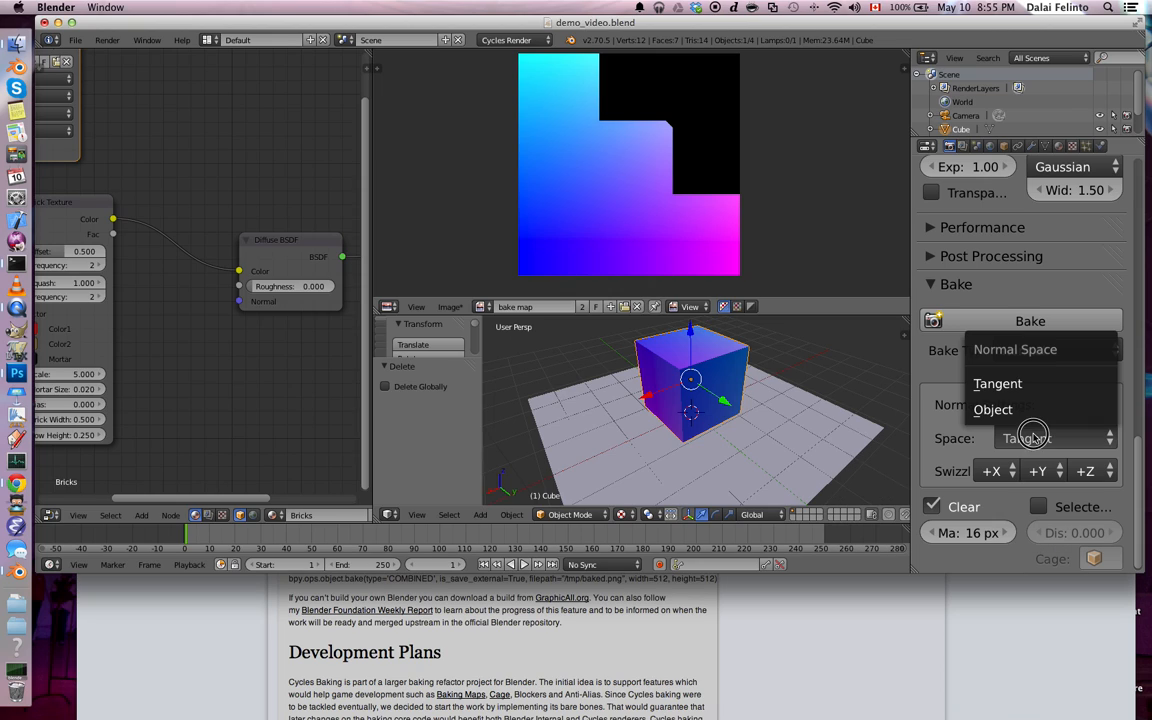
{"action": "left_click", "coordinate": [992, 409]}
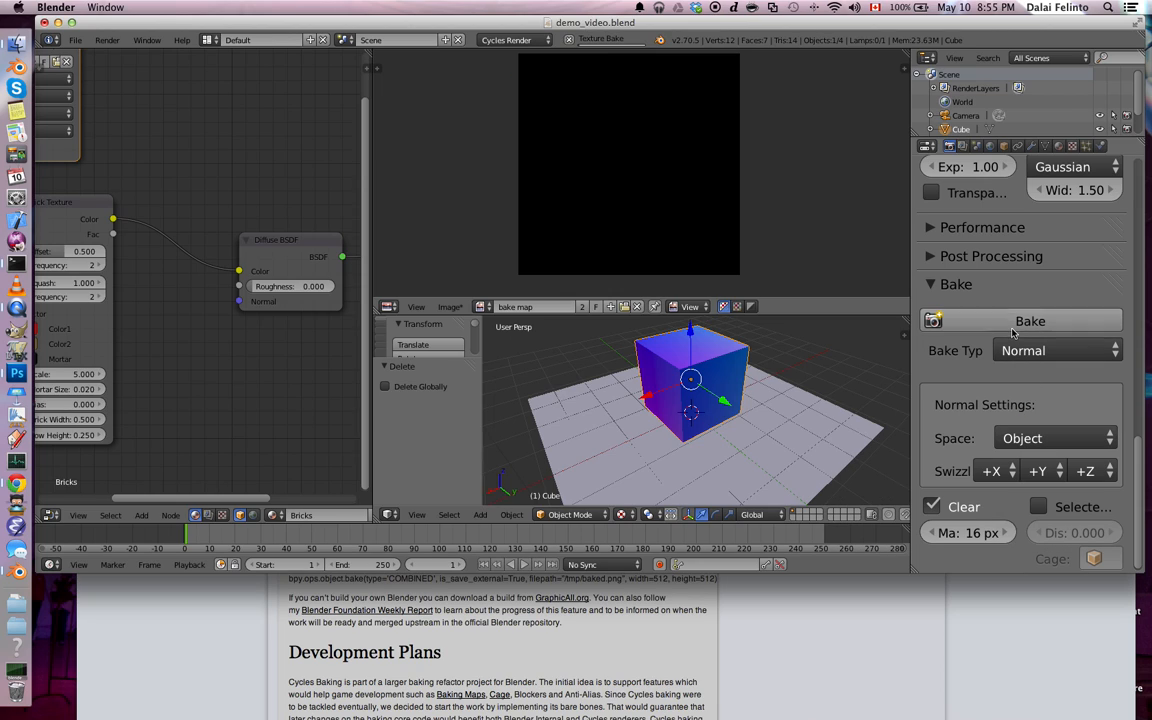
{"action": "left_click", "coordinate": [1030, 321]}
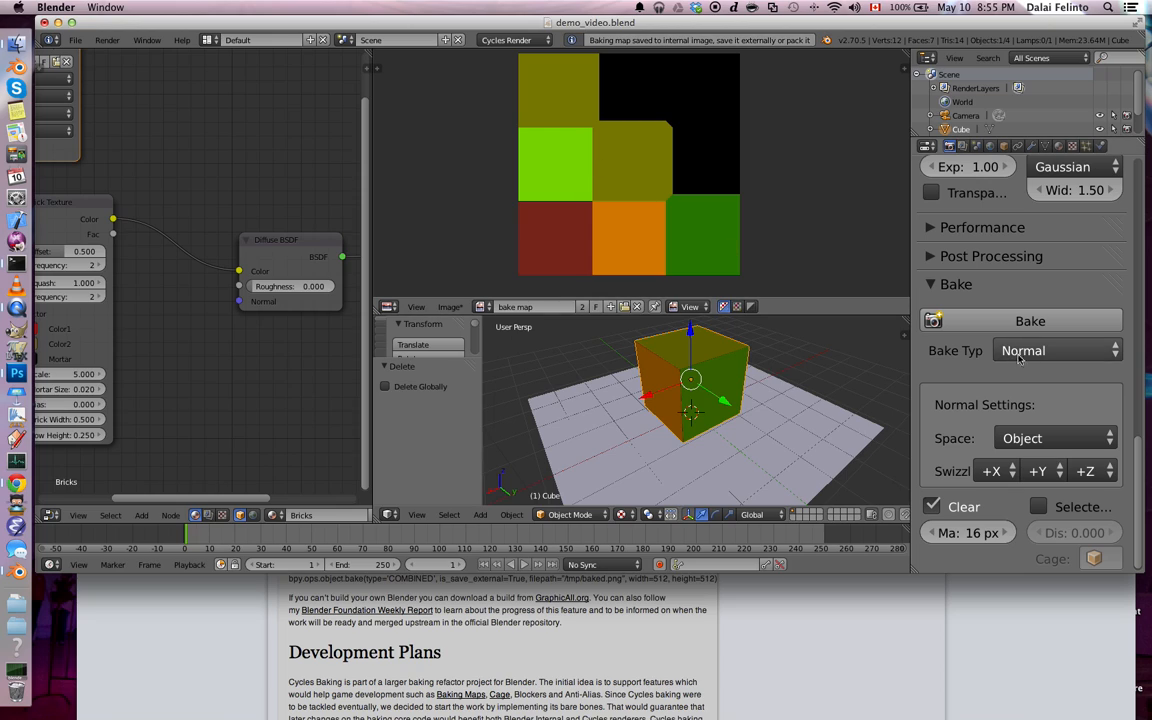
{"action": "left_click", "coordinate": [1055, 350]}
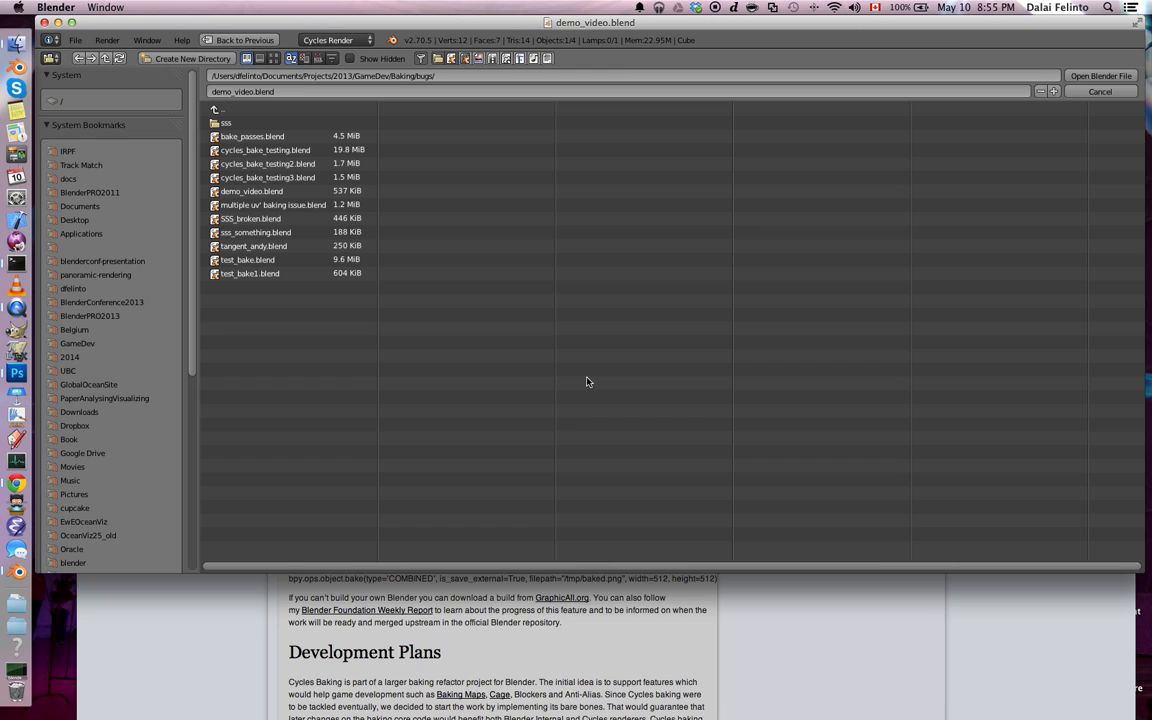
Step: Load the split-test .blend from the Baking/Cycles folder via File > Open
{"action": "left_click", "coordinate": [219, 110]}
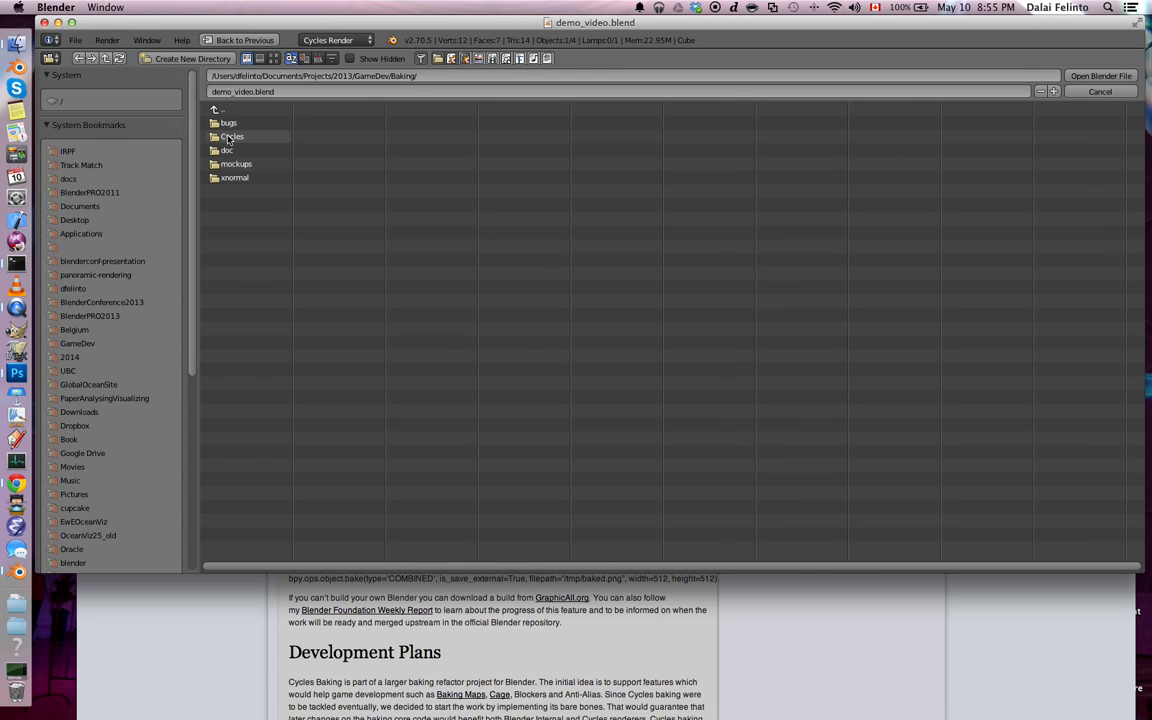
{"action": "double_click", "coordinate": [233, 136]}
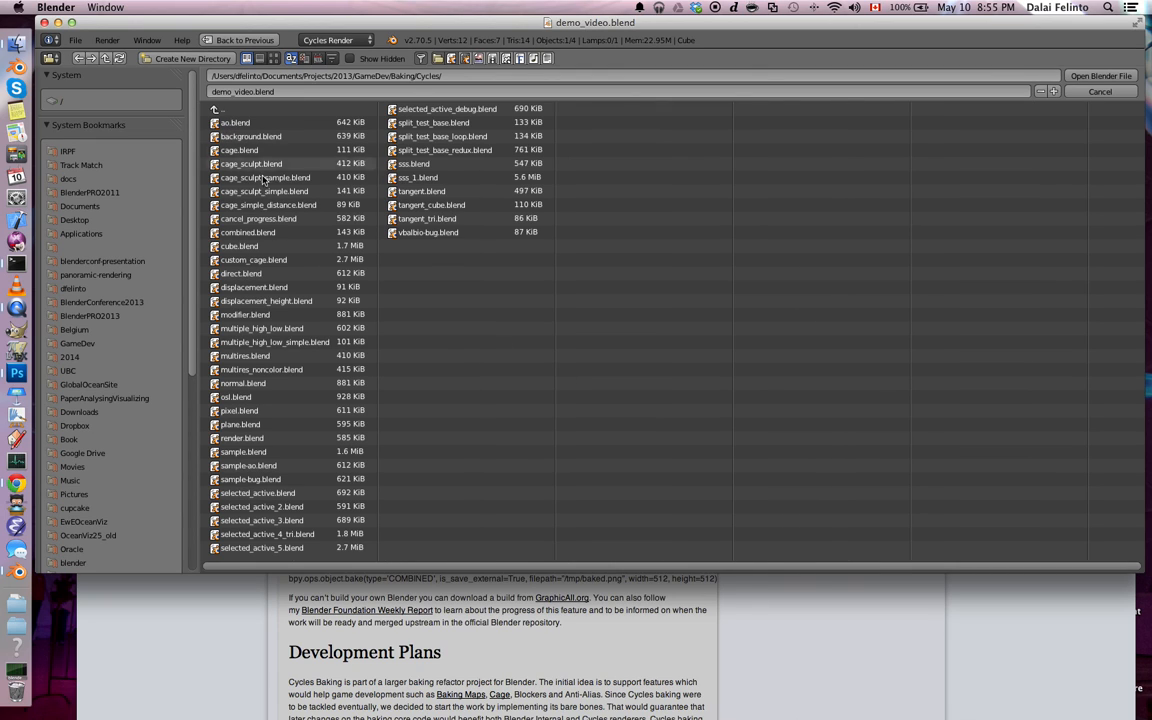
{"action": "mouse_move", "coordinate": [307, 328]}
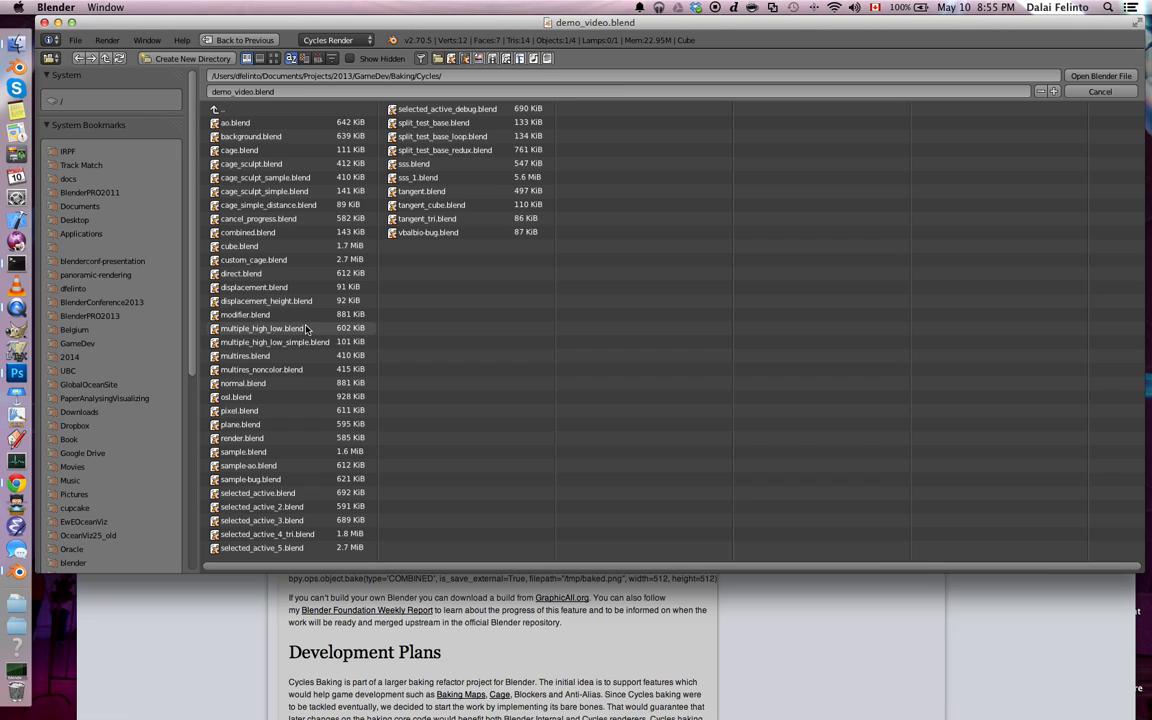
{"action": "double_click", "coordinate": [262, 328]}
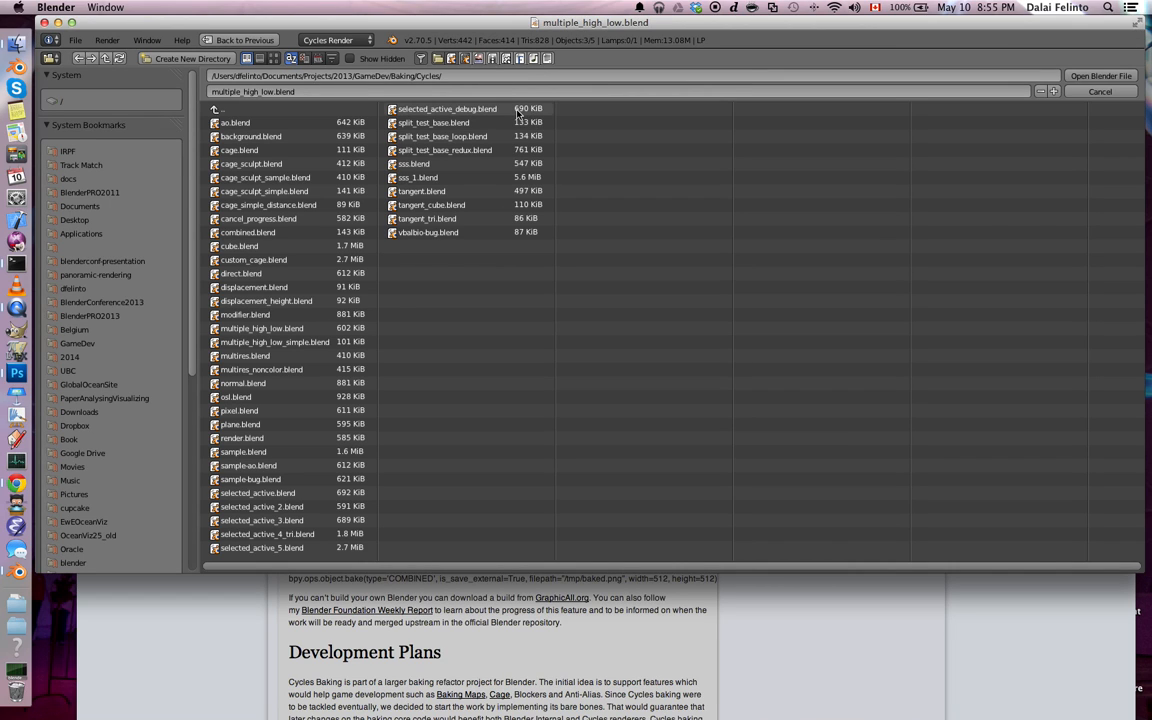
{"action": "left_click", "coordinate": [433, 122]}
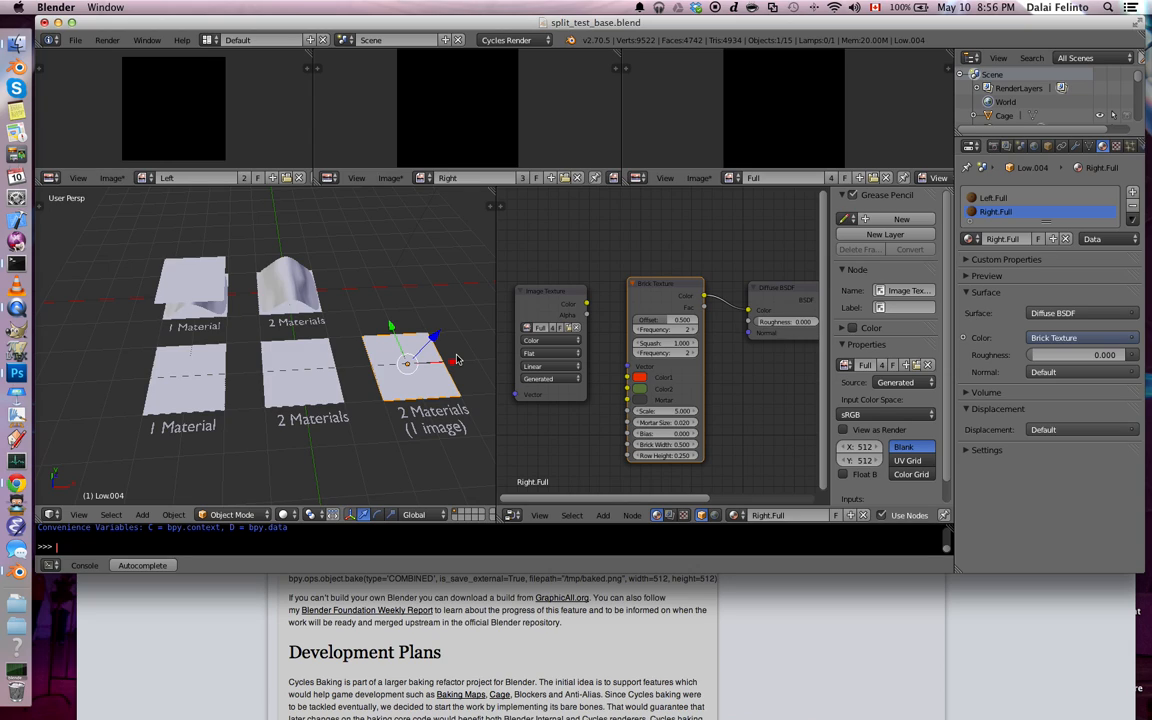
{"action": "mouse_move", "coordinate": [468, 361]}
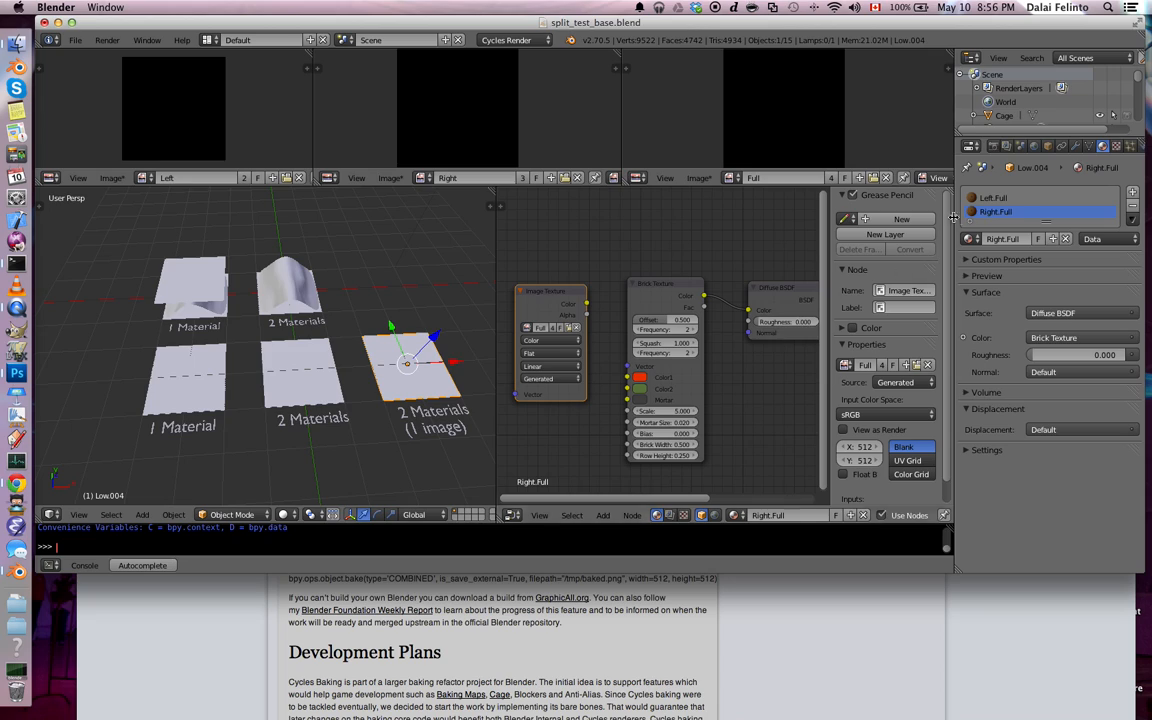
Step: Run a Combined bake, then disable Selected to Active in the Bake panel
{"action": "left_click", "coordinate": [565, 326]}
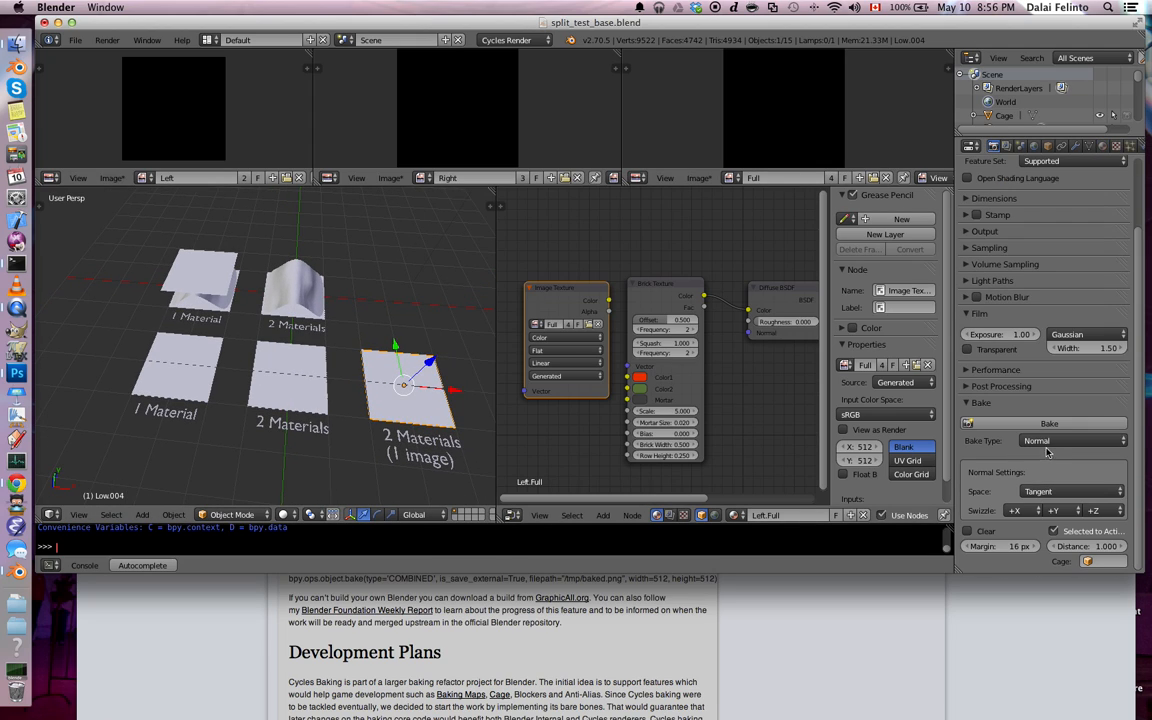
{"action": "left_click", "coordinate": [1049, 423]}
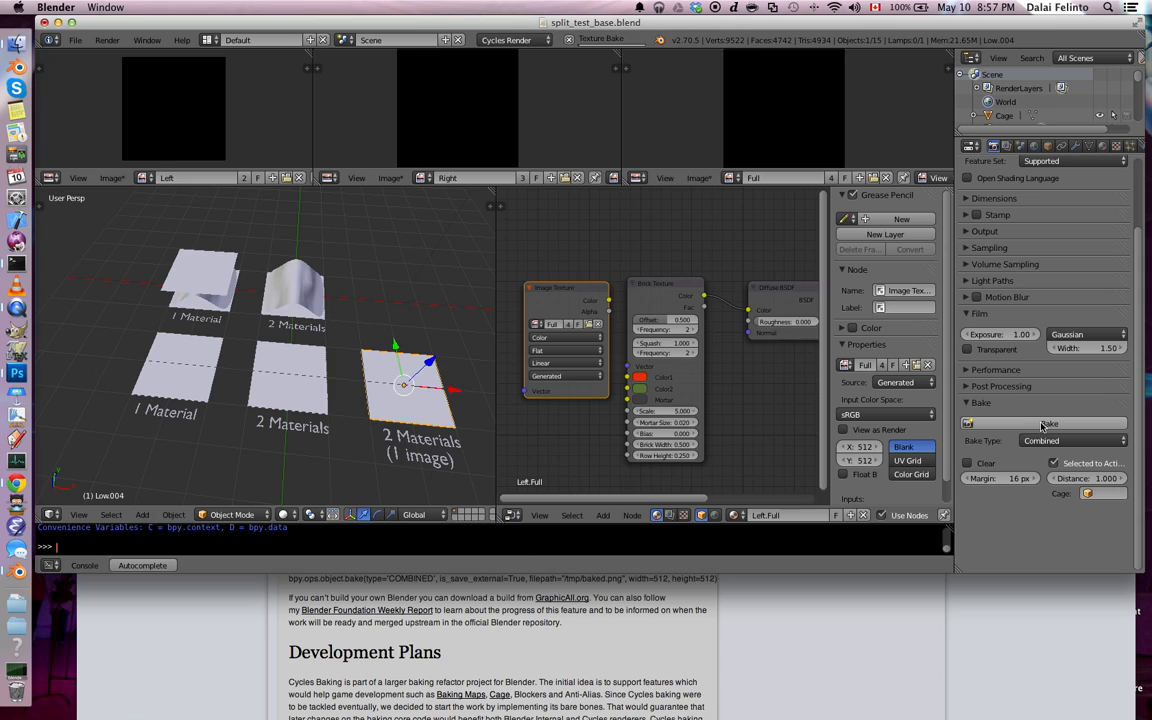
{"action": "left_click", "coordinate": [1048, 423]}
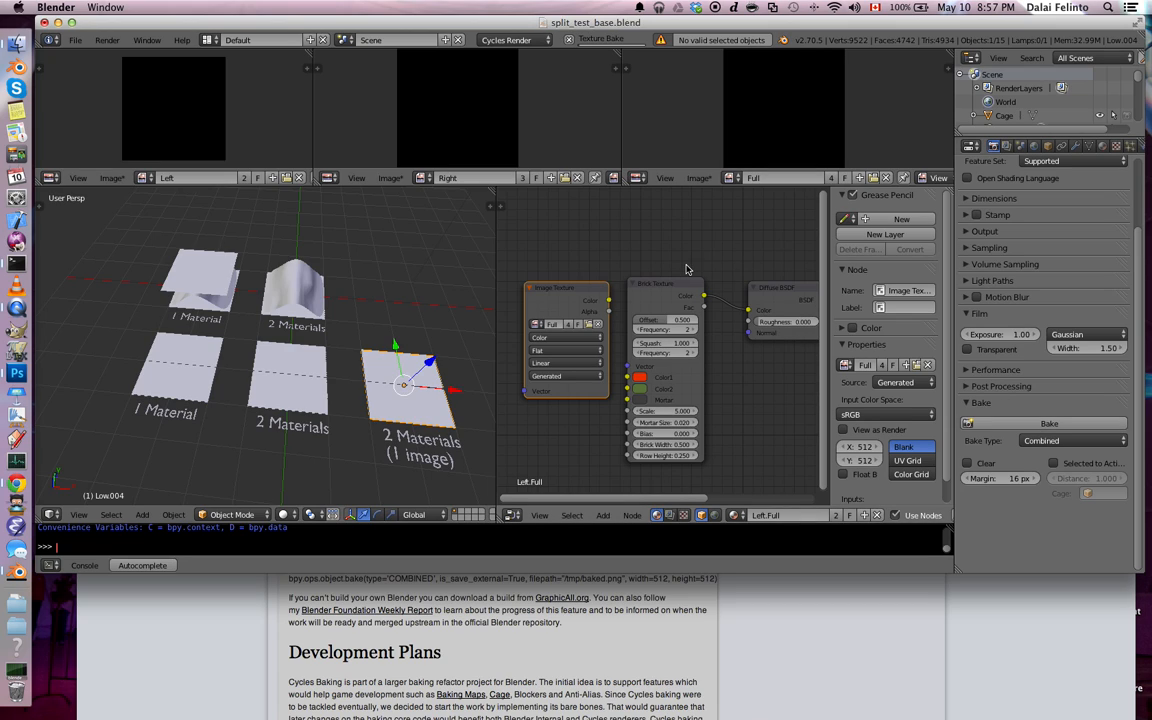
{"action": "left_click", "coordinate": [1049, 423]}
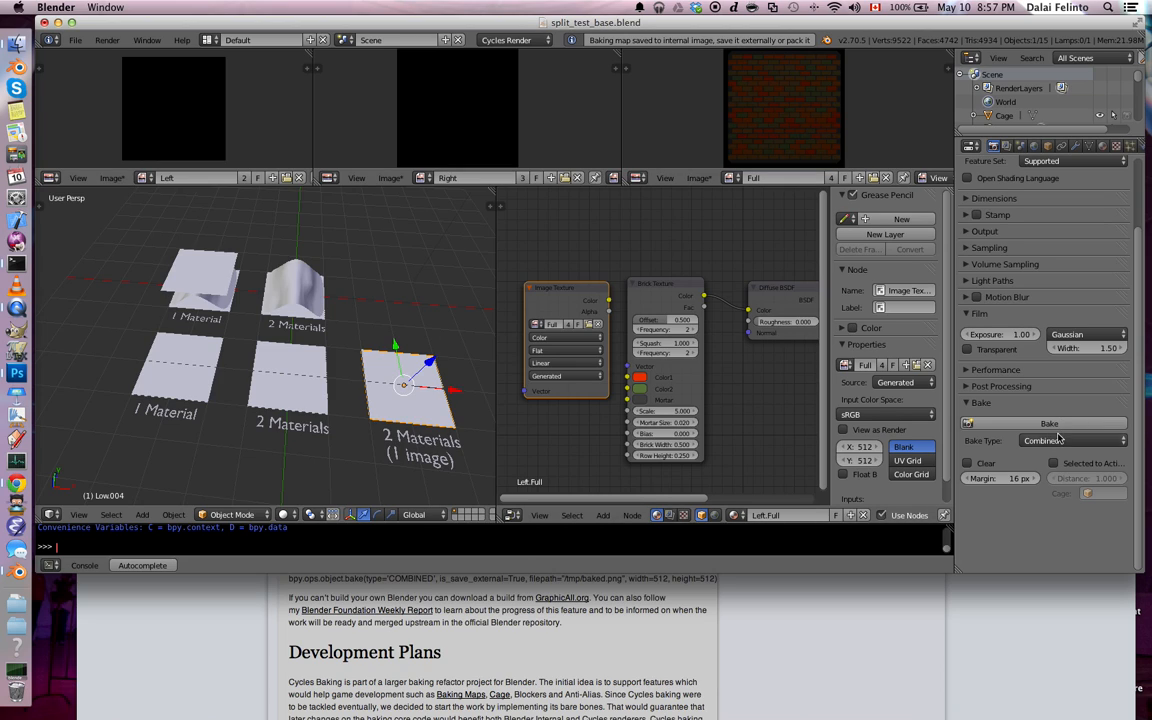
Step: Bake Diffuse Color of the brick texture into the Full image for the one-image plane
{"action": "left_click", "coordinate": [1071, 440]}
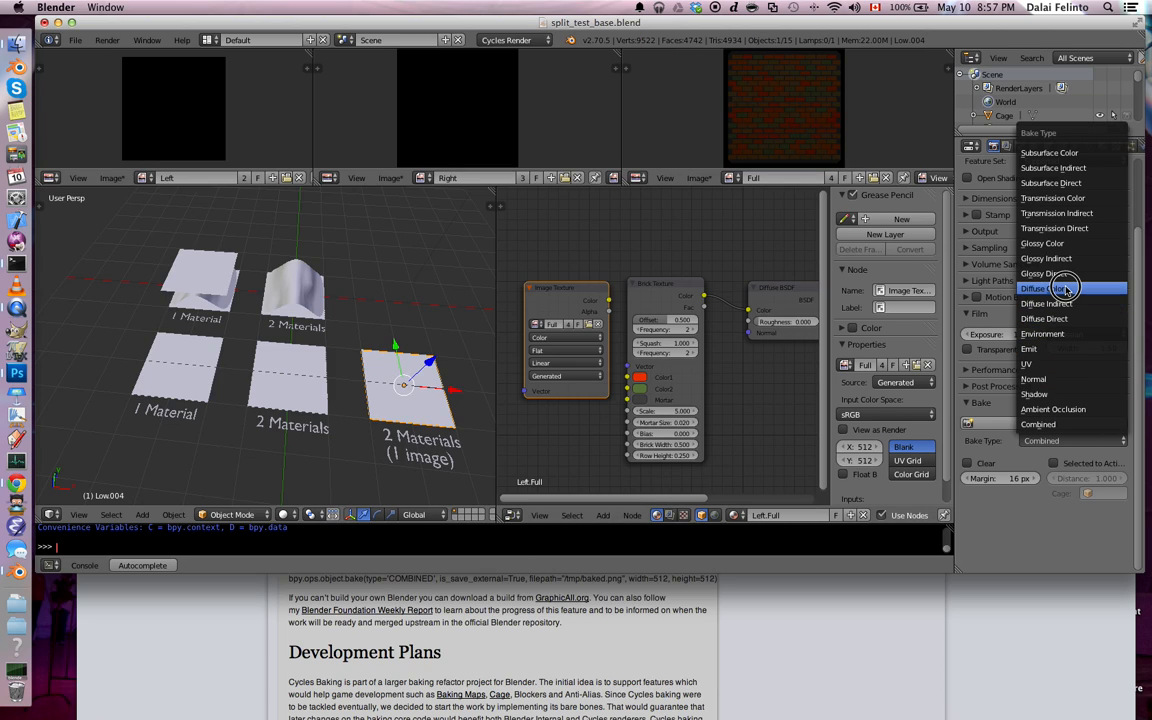
{"action": "left_click", "coordinate": [1045, 288]}
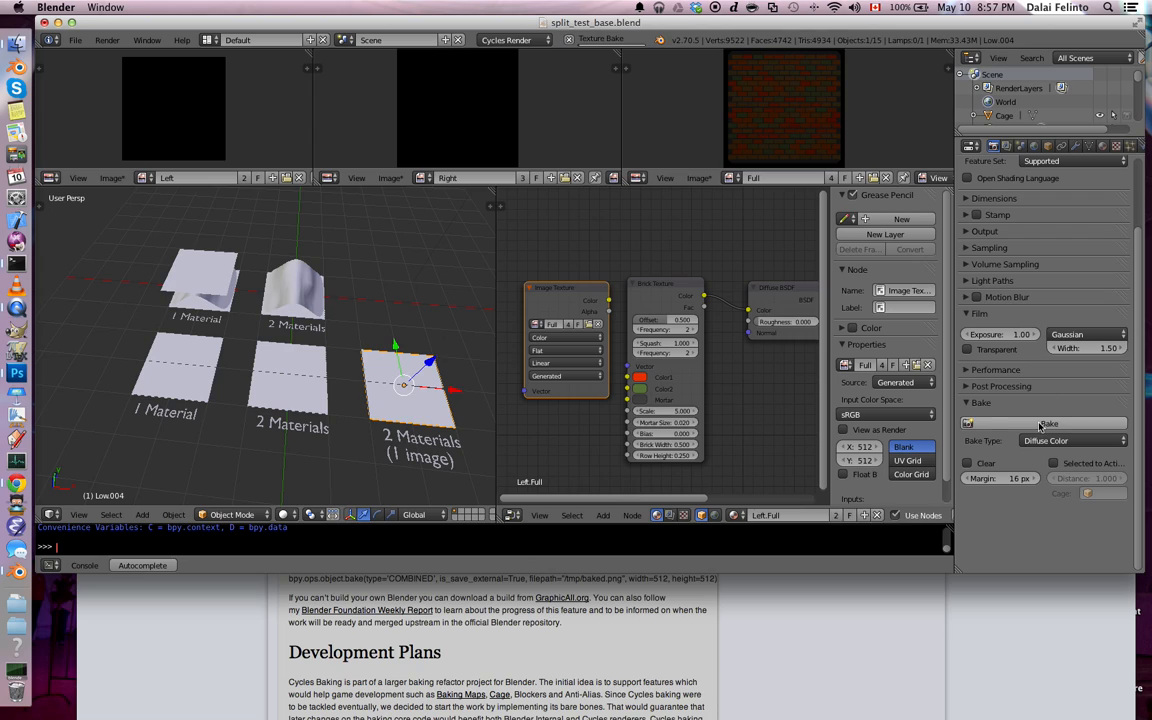
{"action": "left_click", "coordinate": [1049, 423]}
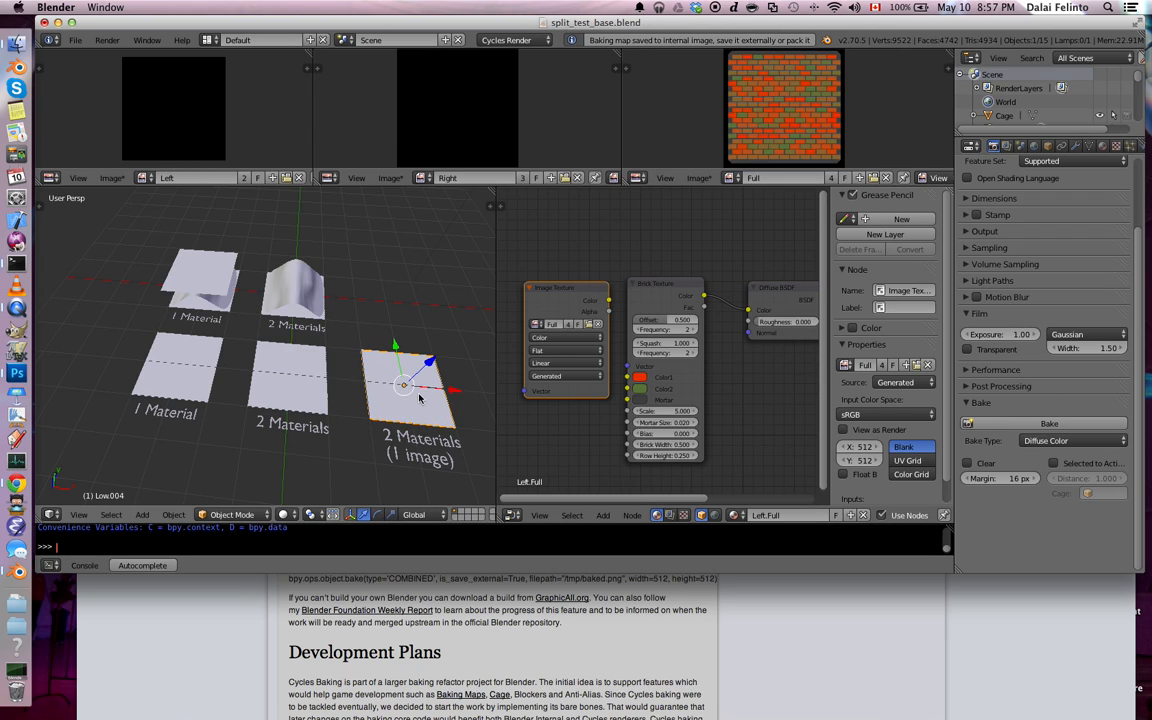
{"action": "left_click", "coordinate": [699, 177]}
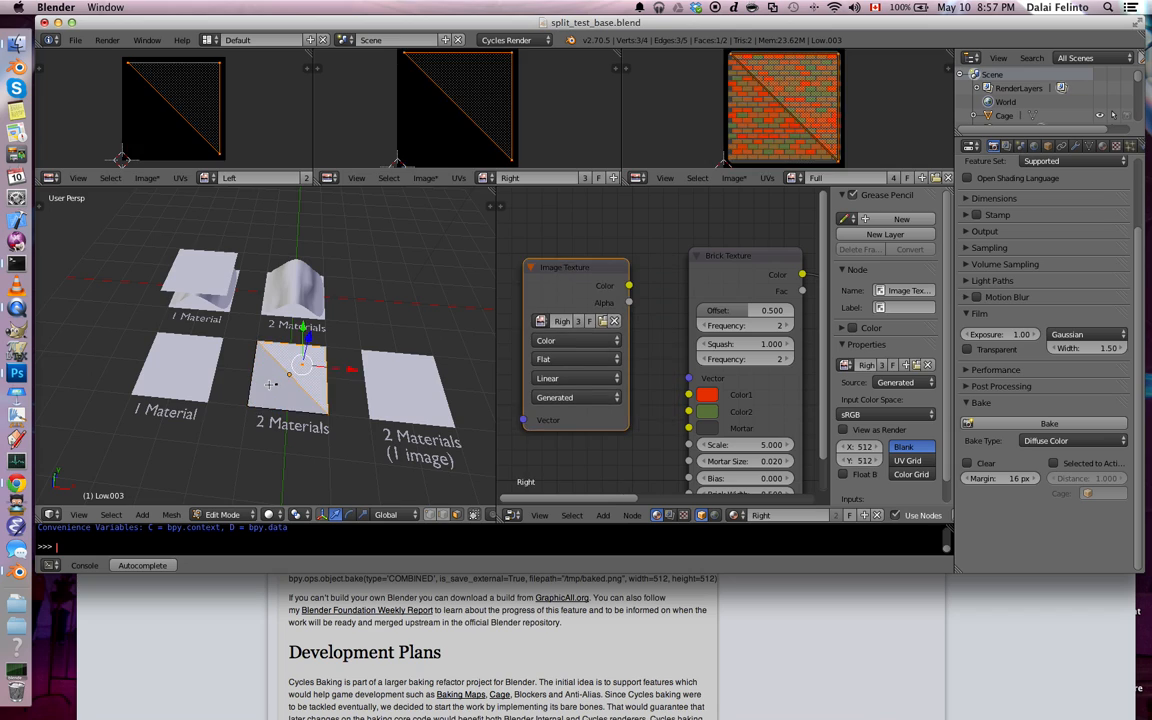
Step: Bake diffuse colour for the 2 Materials plane and the 1 Material plane
{"action": "left_click", "coordinate": [1049, 423]}
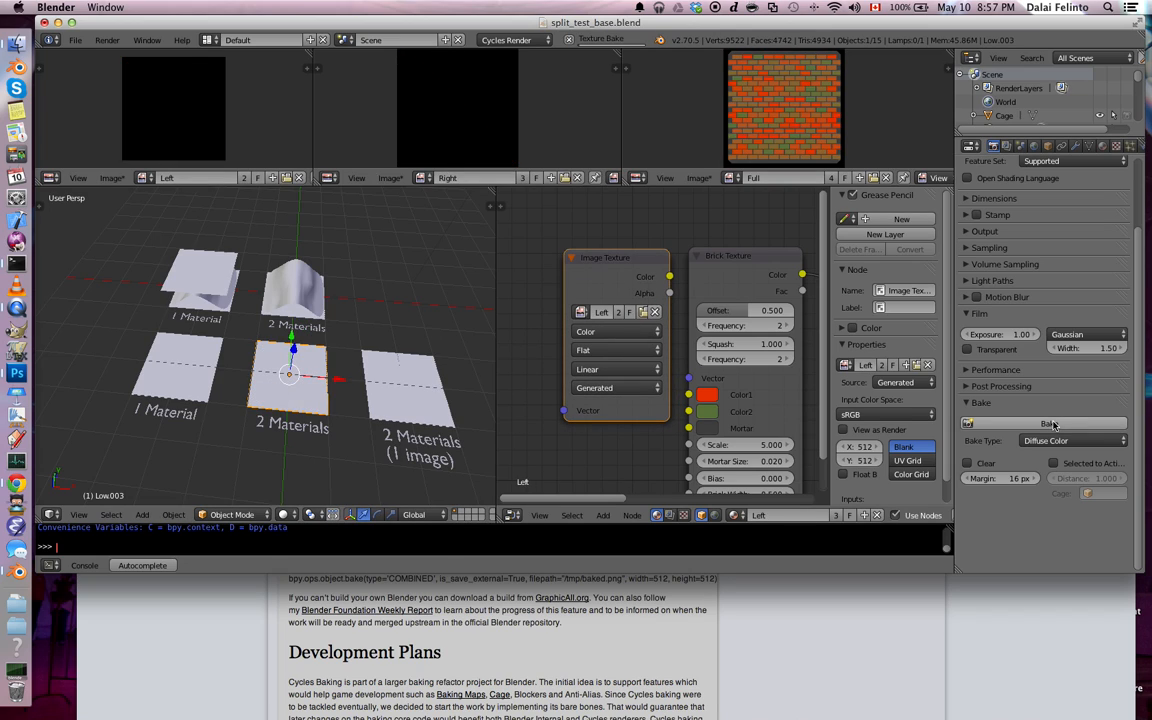
{"action": "left_click", "coordinate": [1049, 423]}
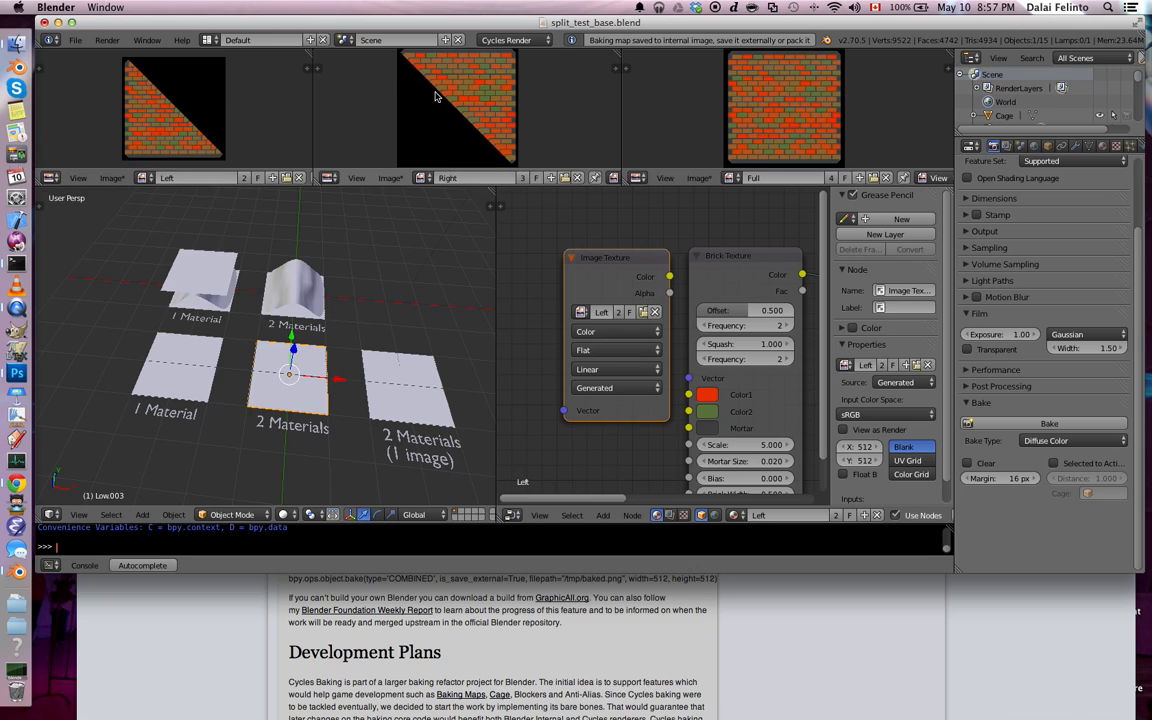
{"action": "mouse_move", "coordinate": [366, 206]}
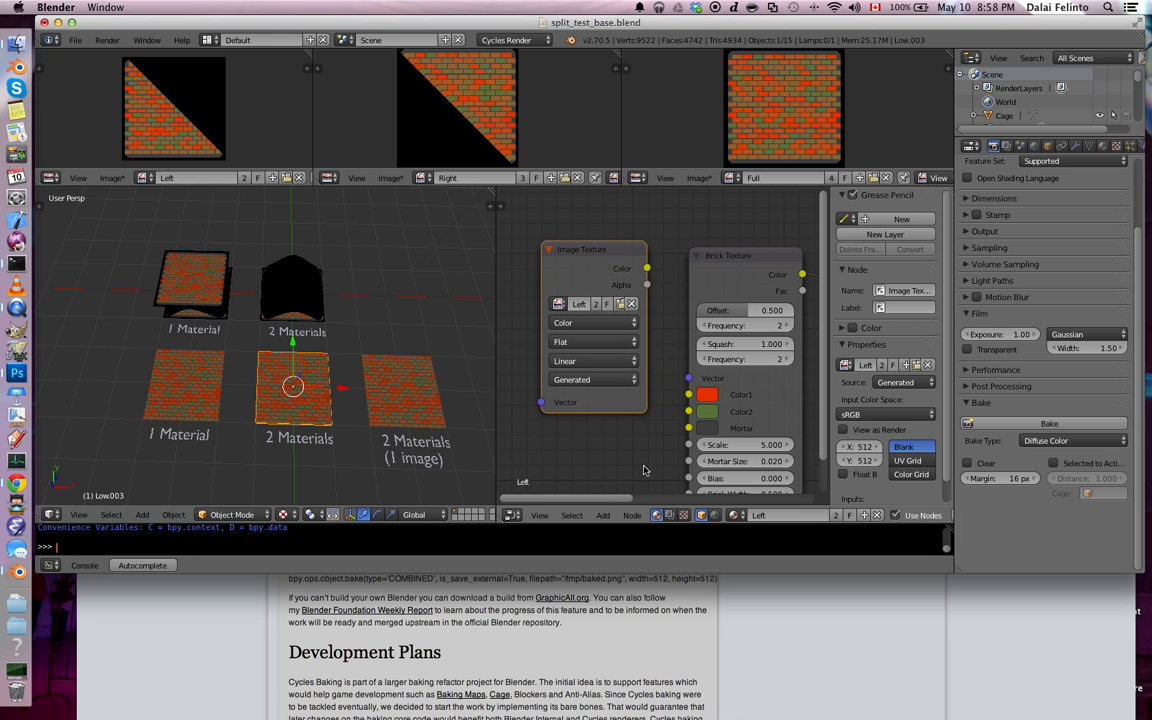
{"action": "mouse_move", "coordinate": [599, 269]}
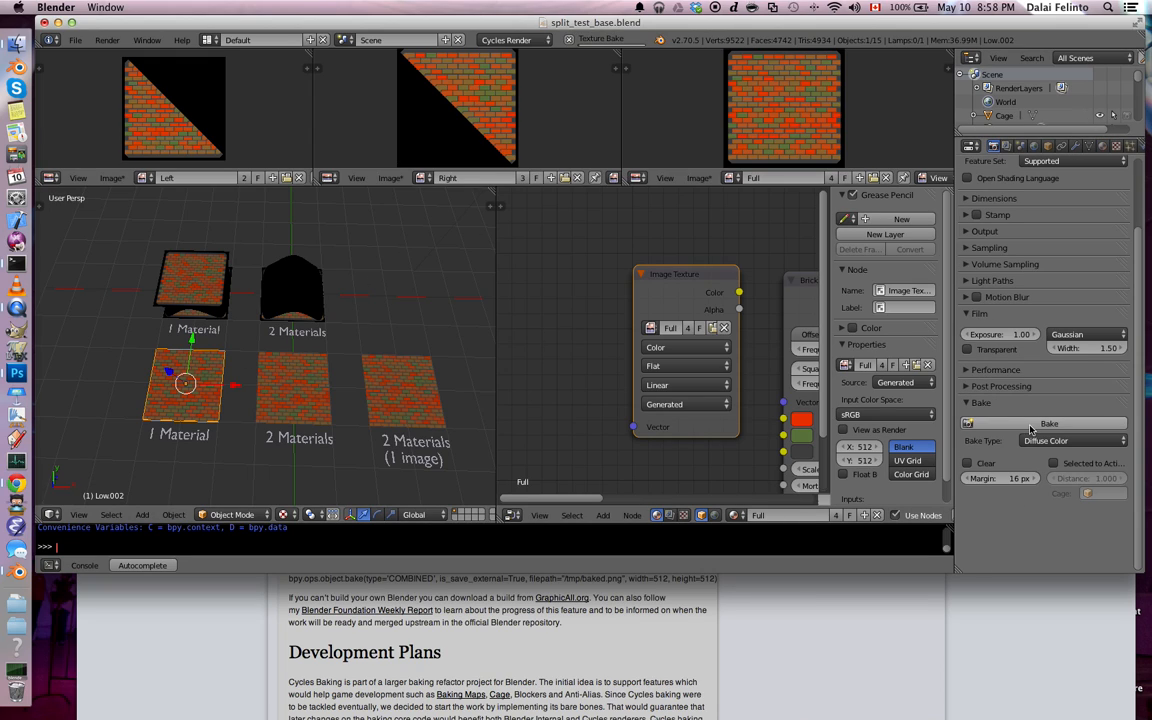
{"action": "left_click", "coordinate": [1049, 427]}
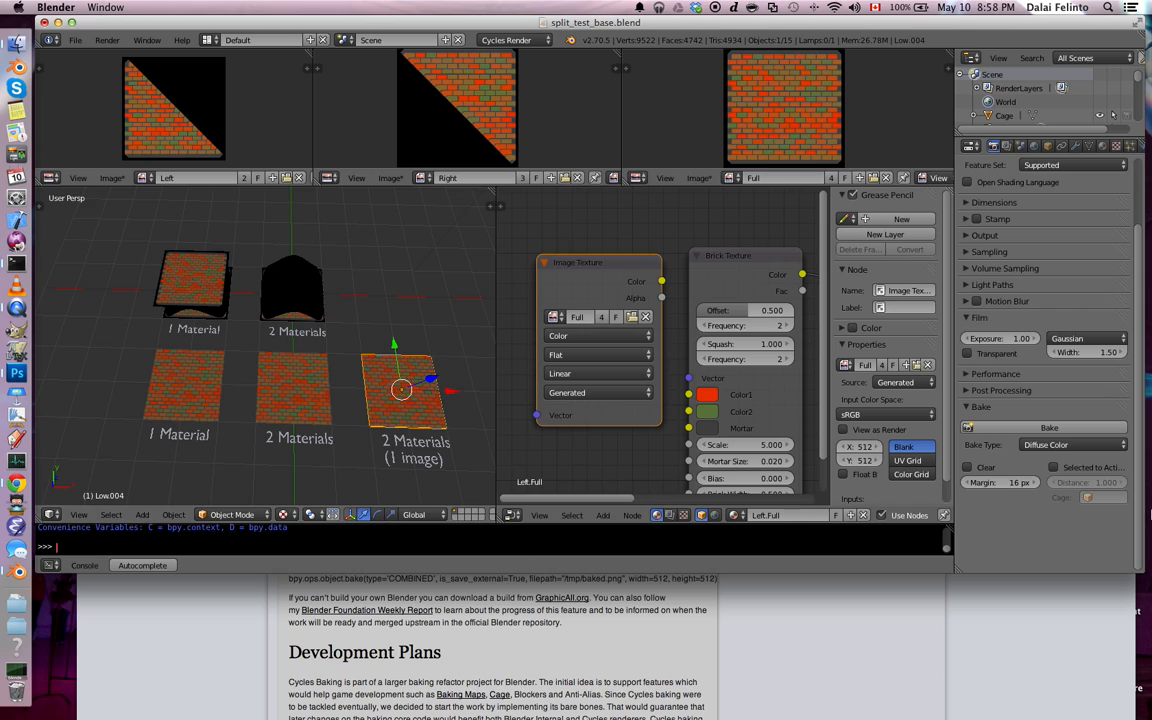
Step: Enable Clear and re-bake diffuse colour so the Full image holds clean bricks
{"action": "left_click", "coordinate": [1048, 427]}
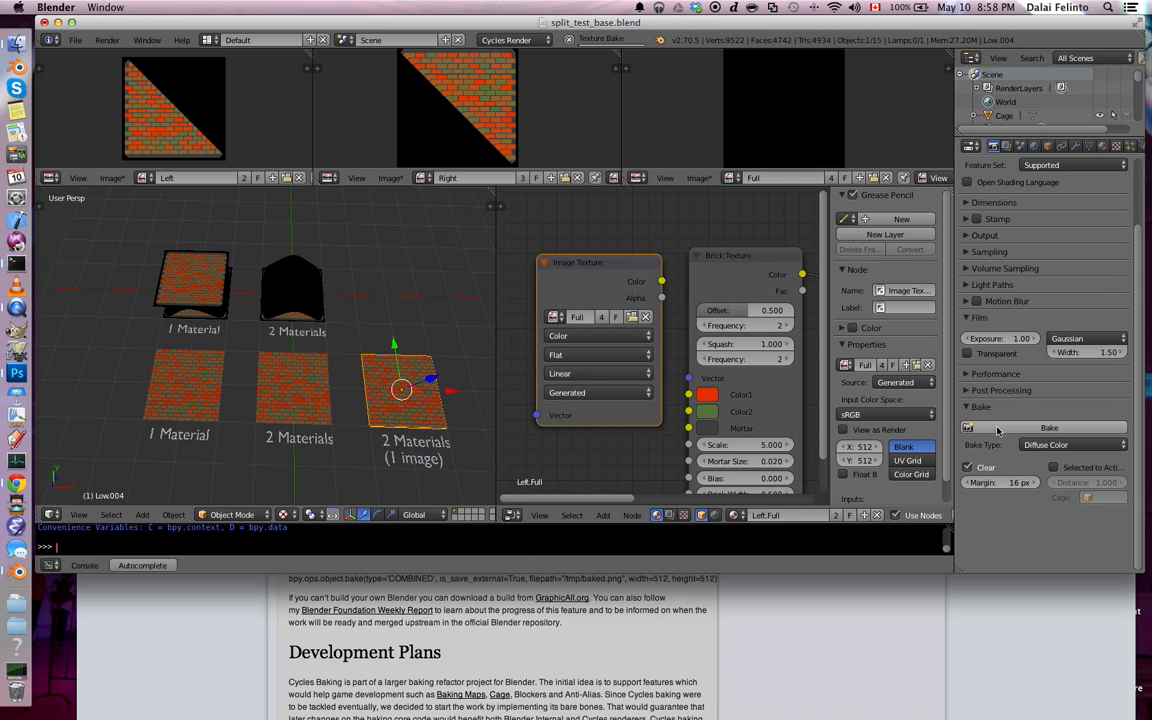
{"action": "left_click", "coordinate": [1049, 428]}
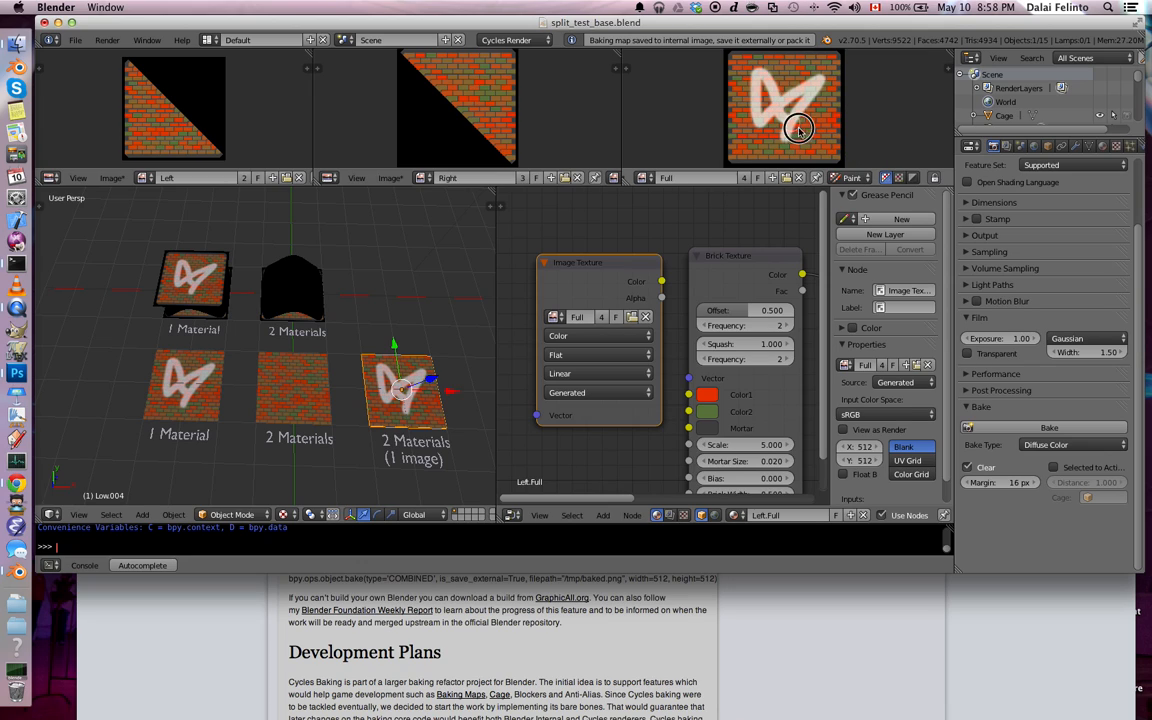
{"action": "left_click", "coordinate": [1049, 427]}
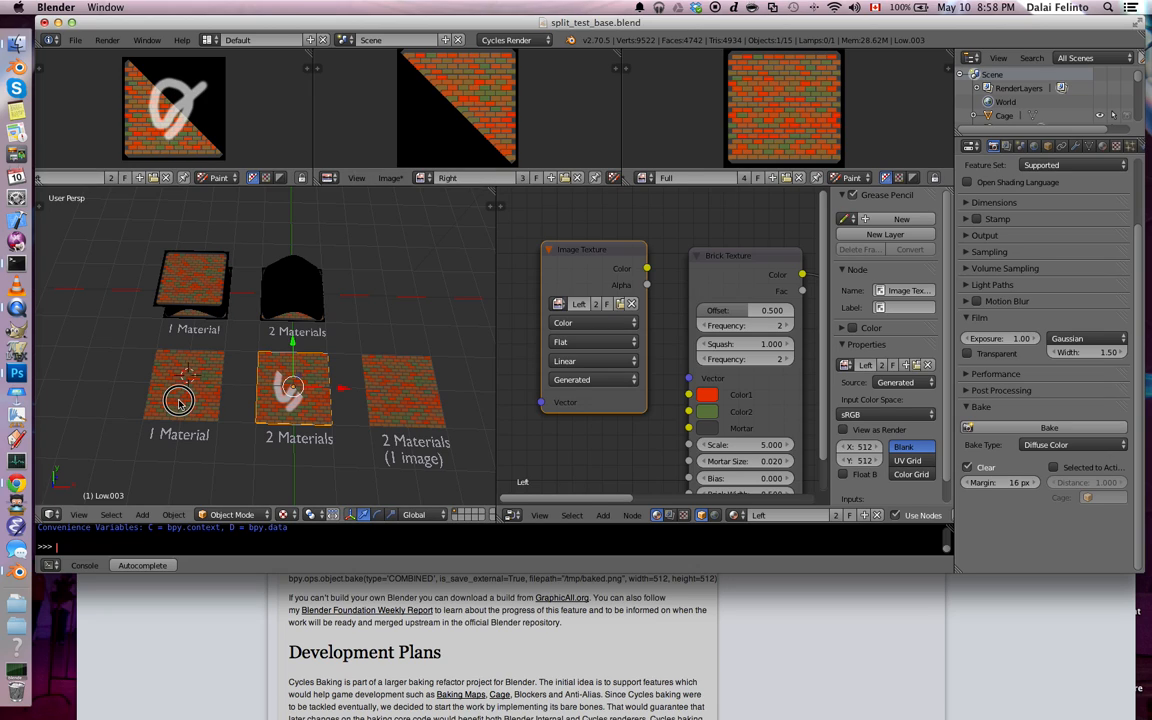
Step: Paint a white dab on the plane in Texture Paint mode, then disable Clear before baking
{"action": "left_click", "coordinate": [232, 514]}
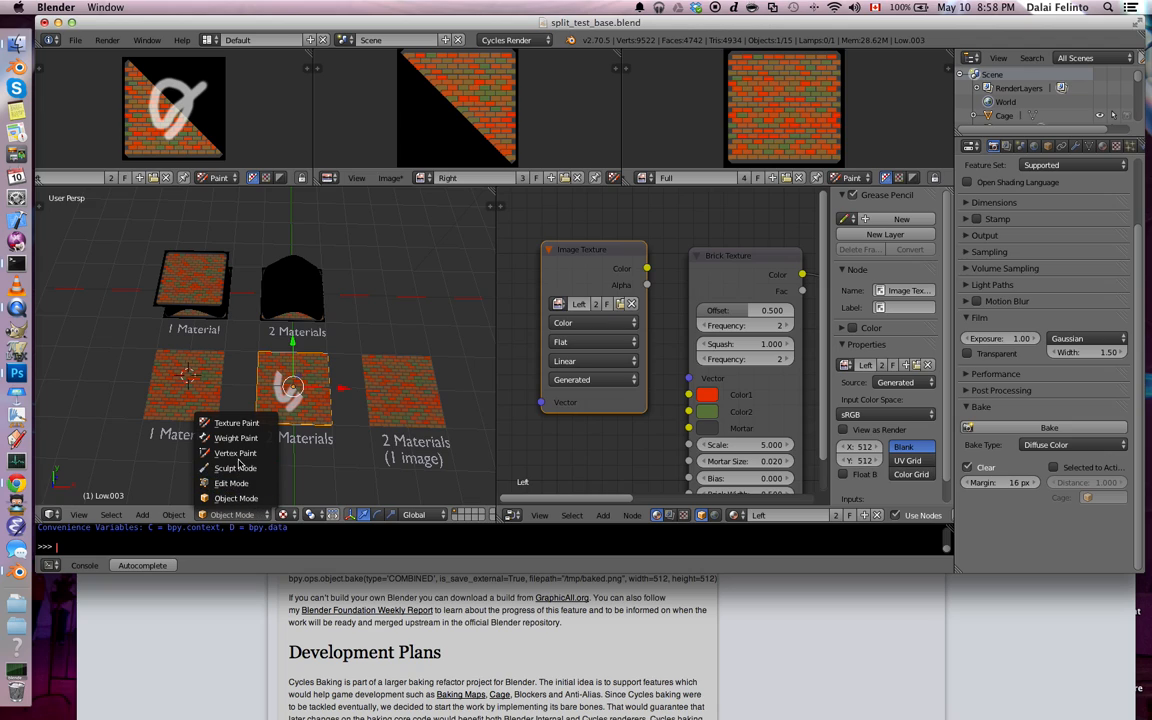
{"action": "left_click", "coordinate": [238, 422]}
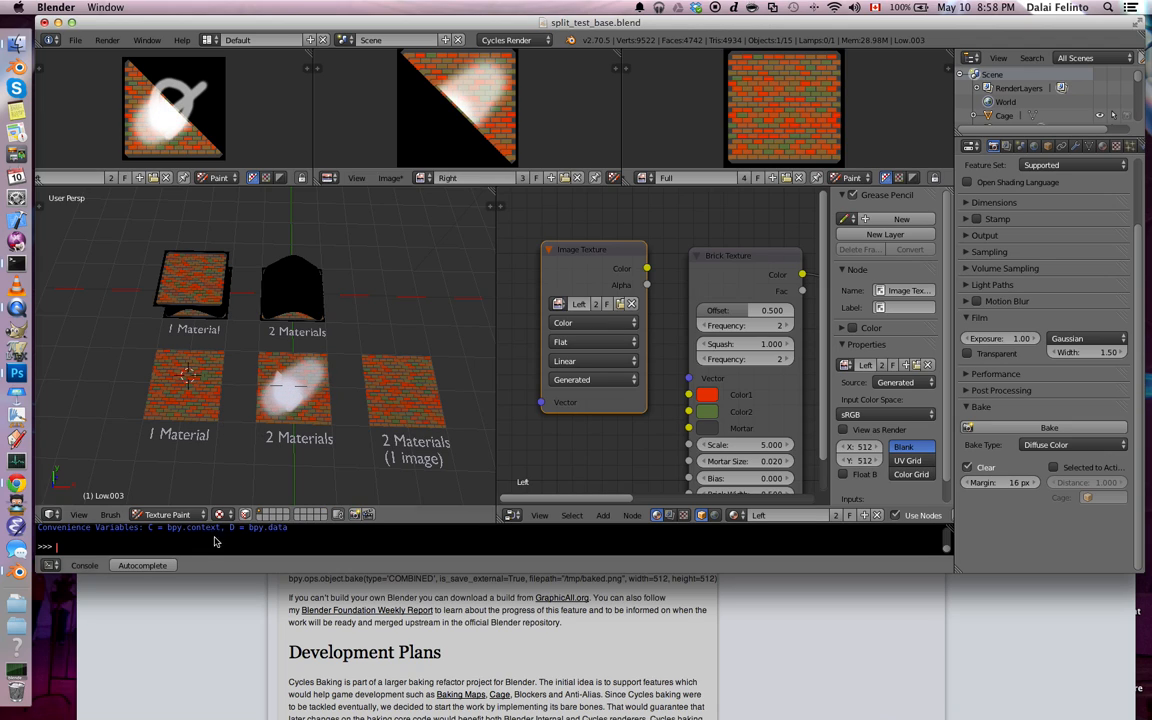
{"action": "left_click", "coordinate": [293, 387]}
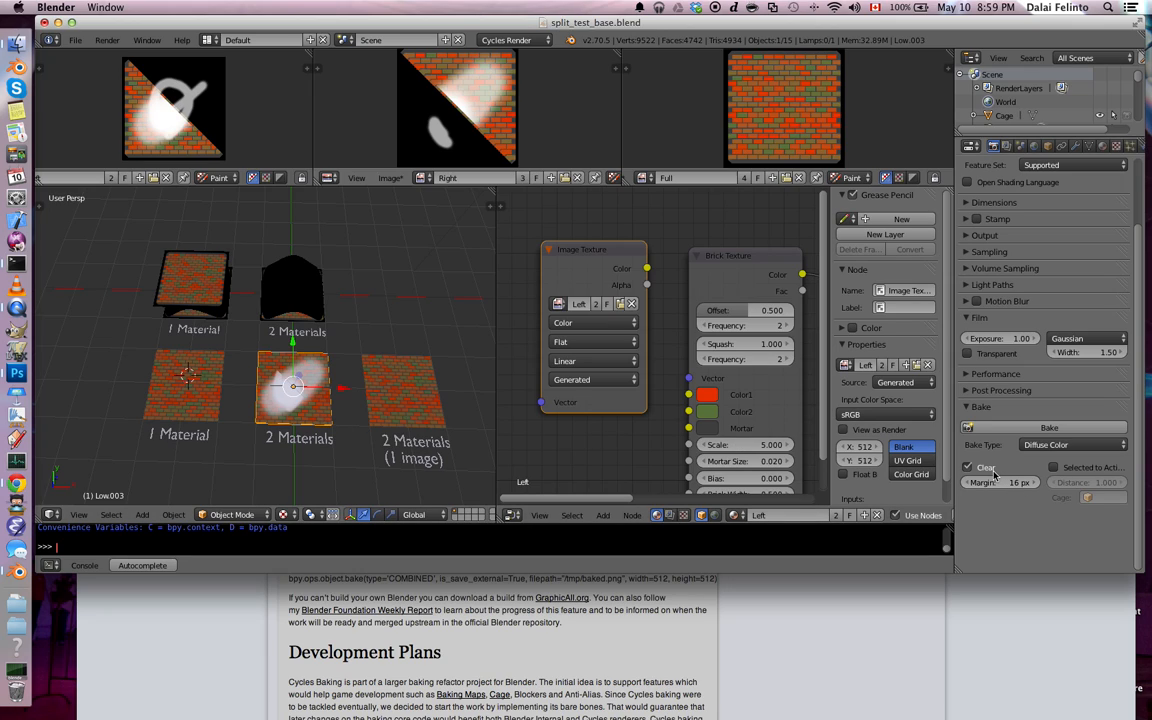
{"action": "left_click", "coordinate": [1048, 427]}
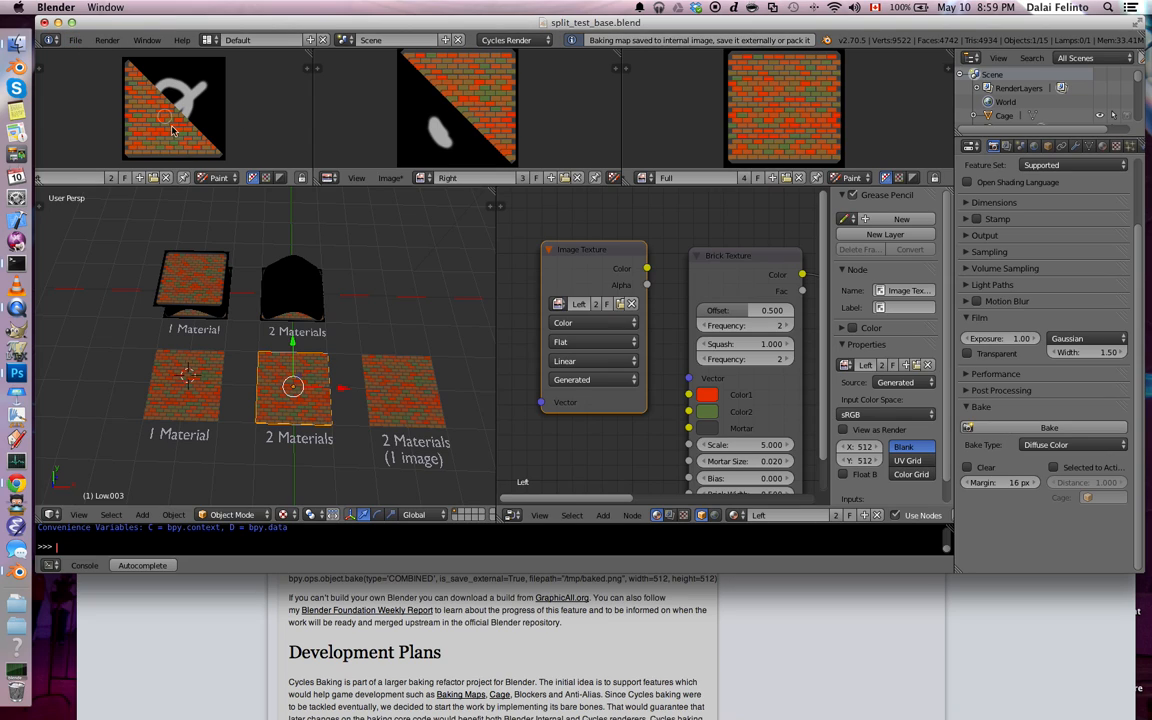
{"action": "mouse_move", "coordinate": [160, 112]}
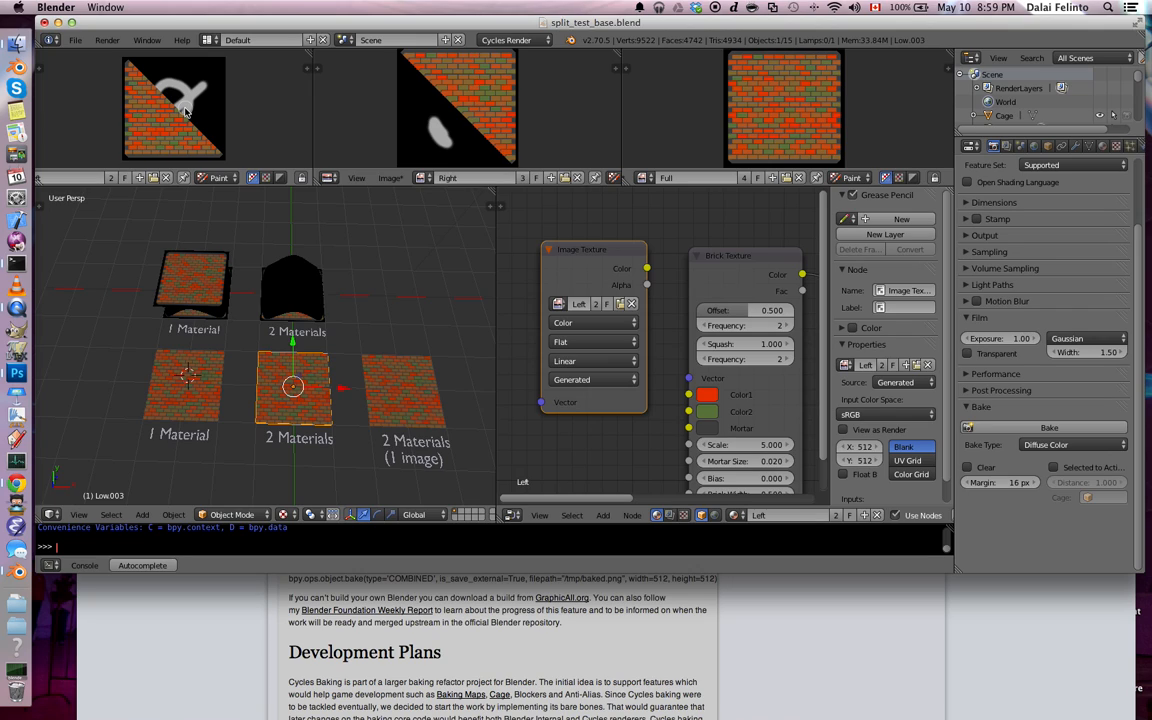
{"action": "mouse_move", "coordinate": [790, 401]}
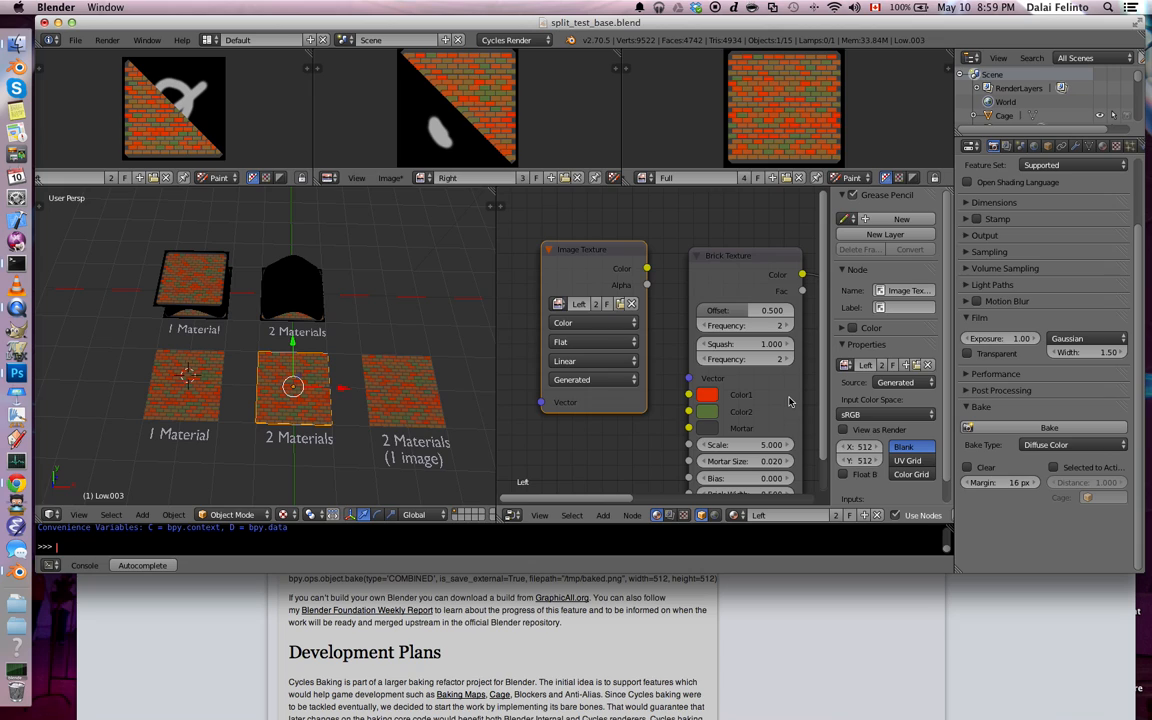
{"action": "mouse_move", "coordinate": [535, 364]}
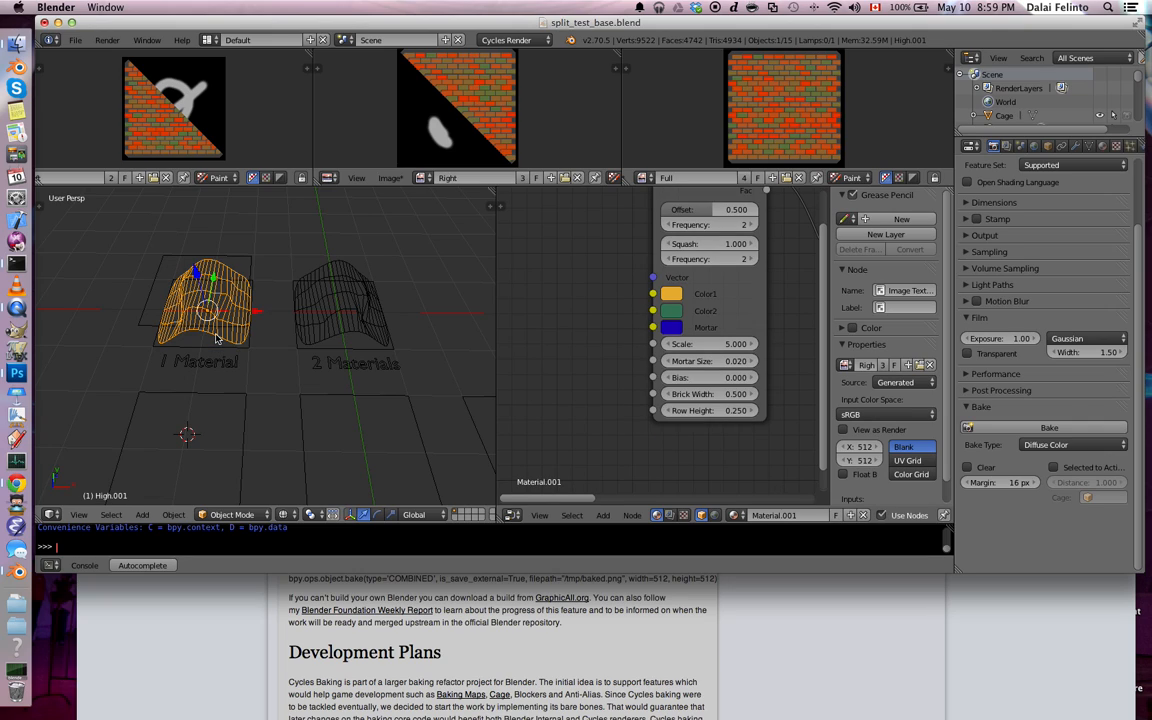
{"action": "mouse_move", "coordinate": [367, 335]}
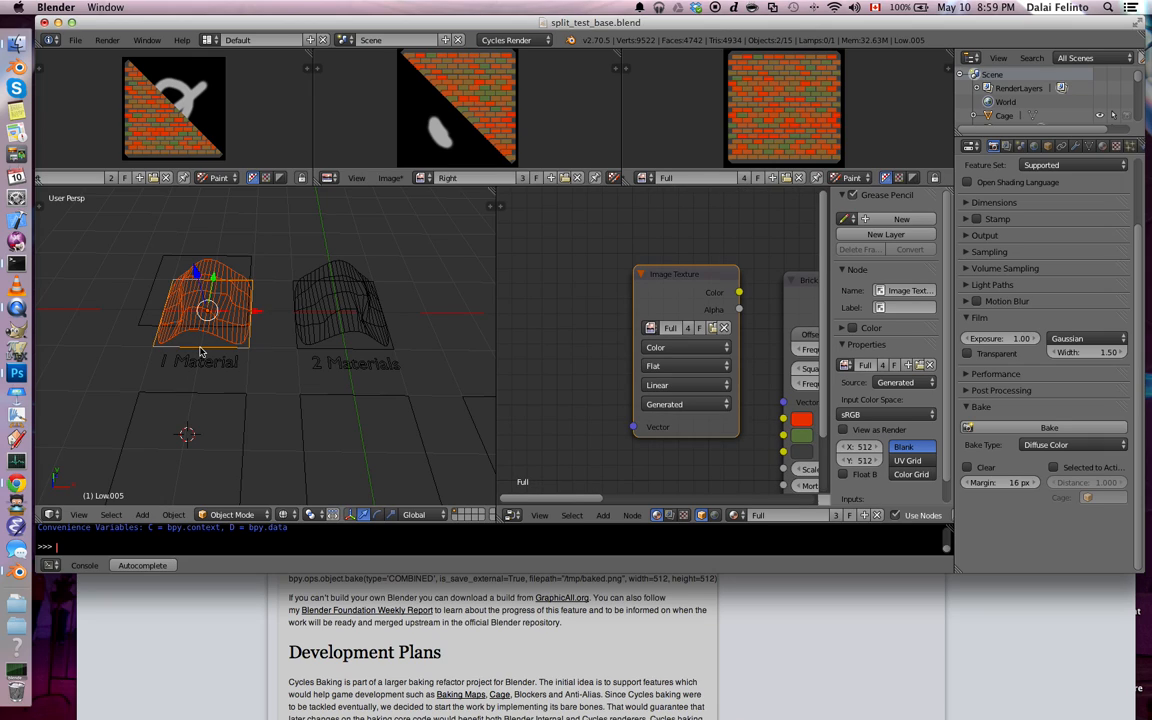
{"action": "mouse_move", "coordinate": [199, 347]}
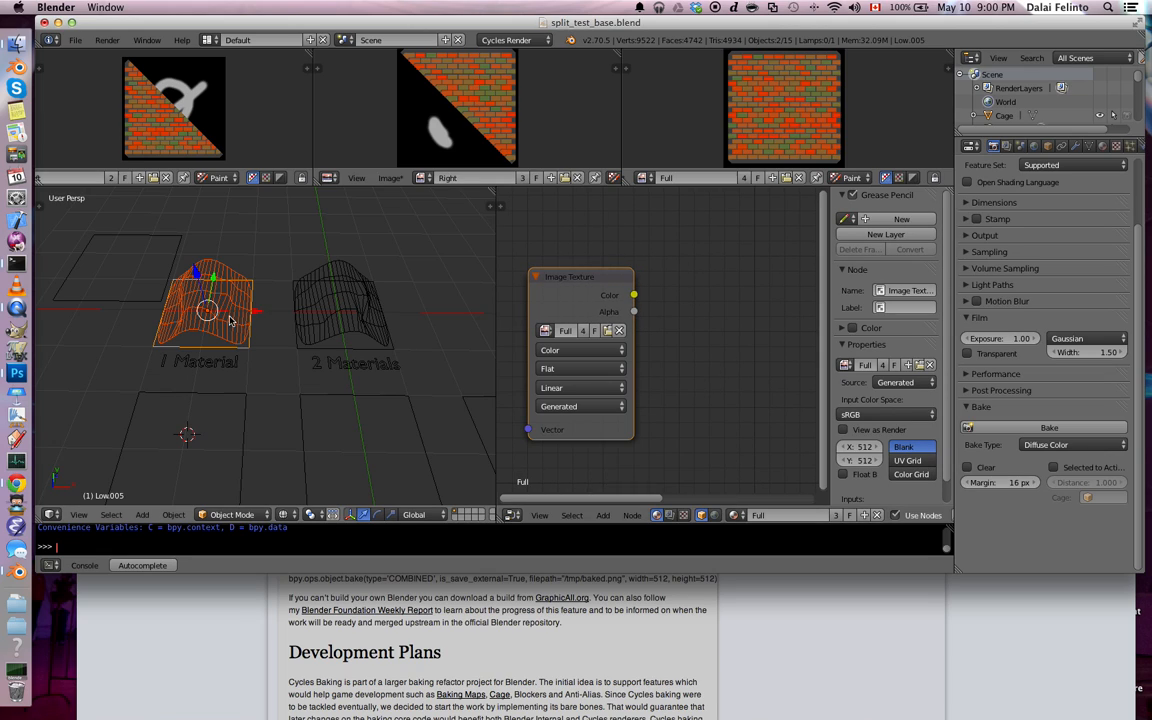
Step: Bake the low plane's diffuse colour, leaving the Full image black
{"action": "left_click", "coordinate": [1049, 427]}
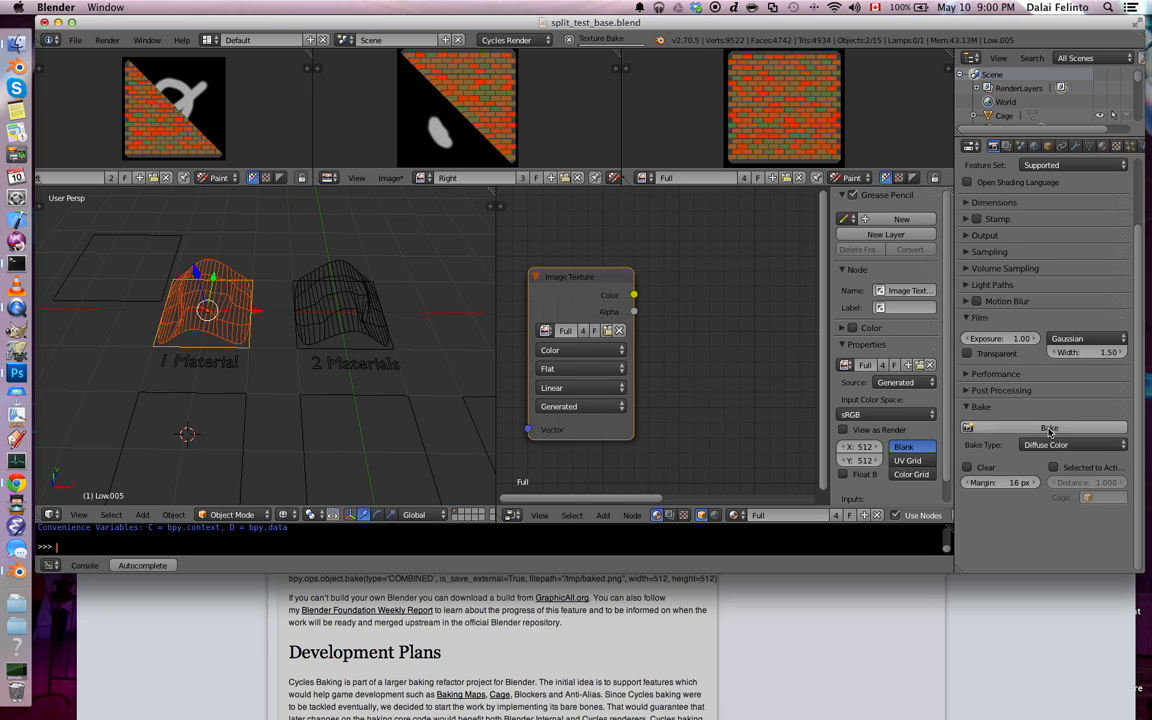
{"action": "left_click", "coordinate": [1049, 427]}
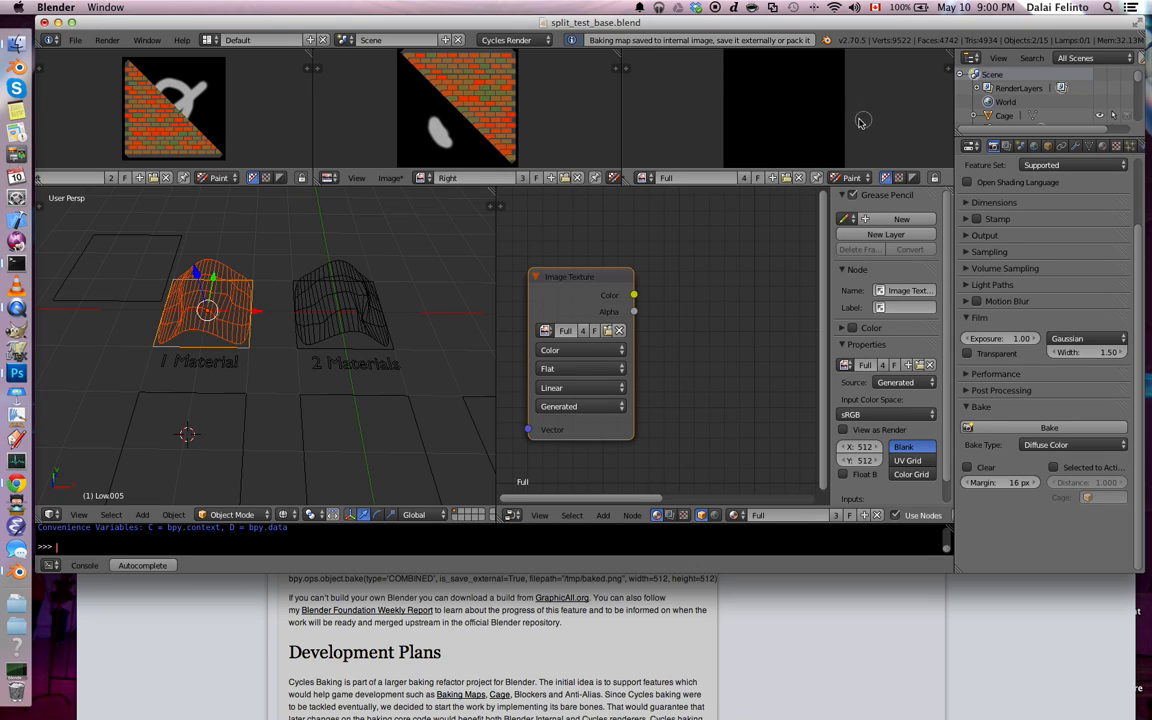
{"action": "mouse_move", "coordinate": [193, 327]}
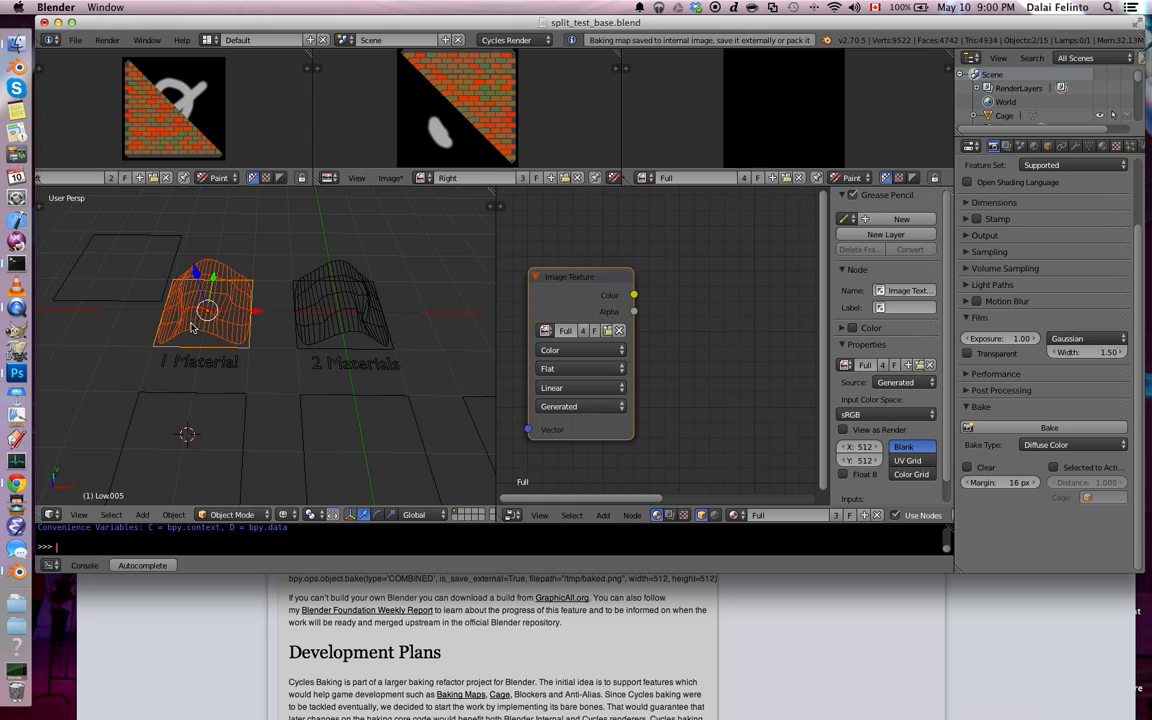
{"action": "mouse_move", "coordinate": [263, 347]}
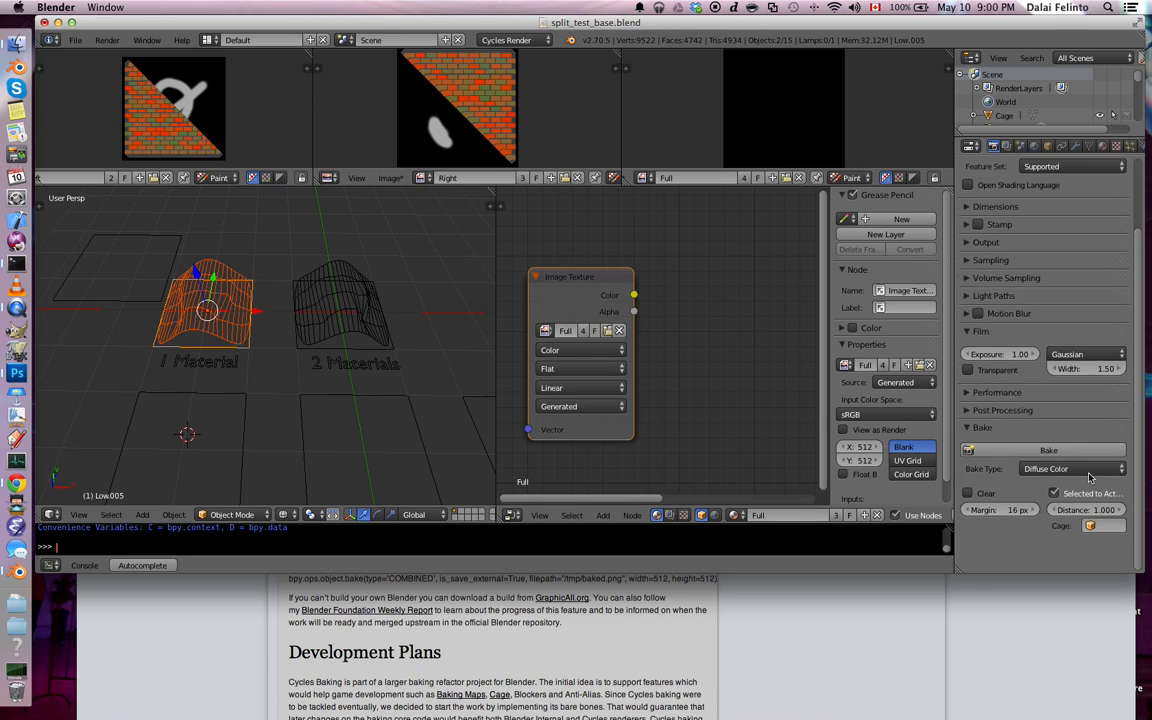
Step: Bake with Selected to Active so the high mesh's brick colours land in the Full image
{"action": "scroll", "scroll_direction": "down", "scroll_amount": 3}
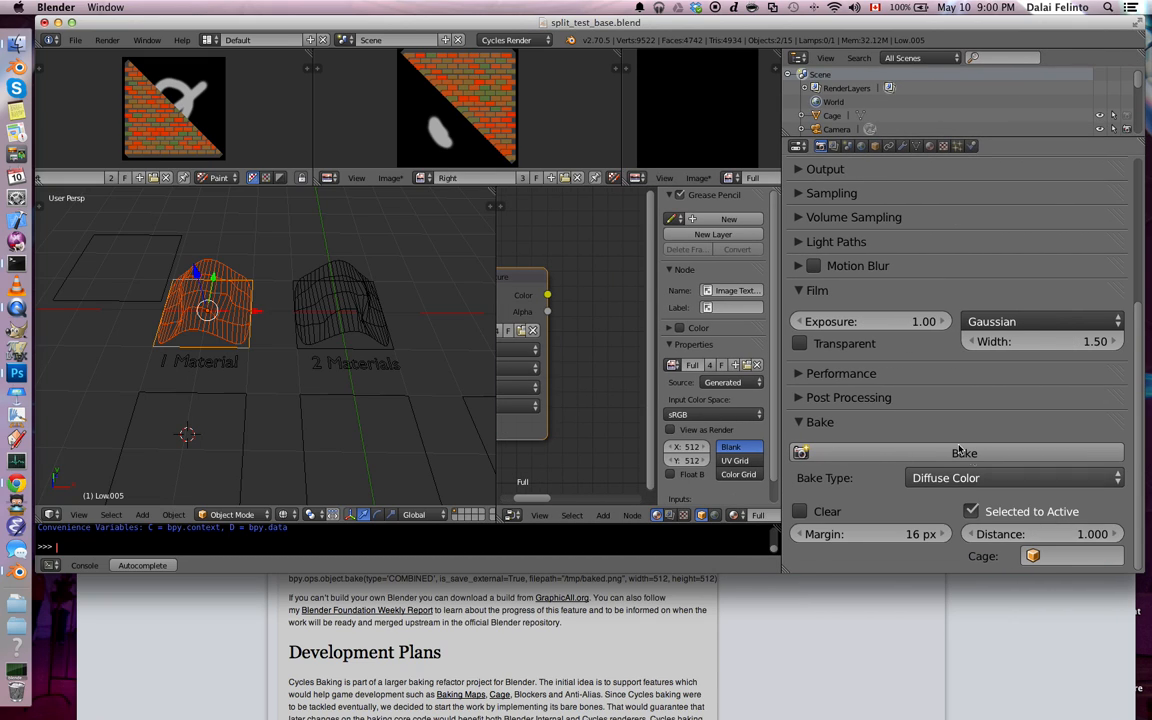
{"action": "left_click", "coordinate": [964, 453]}
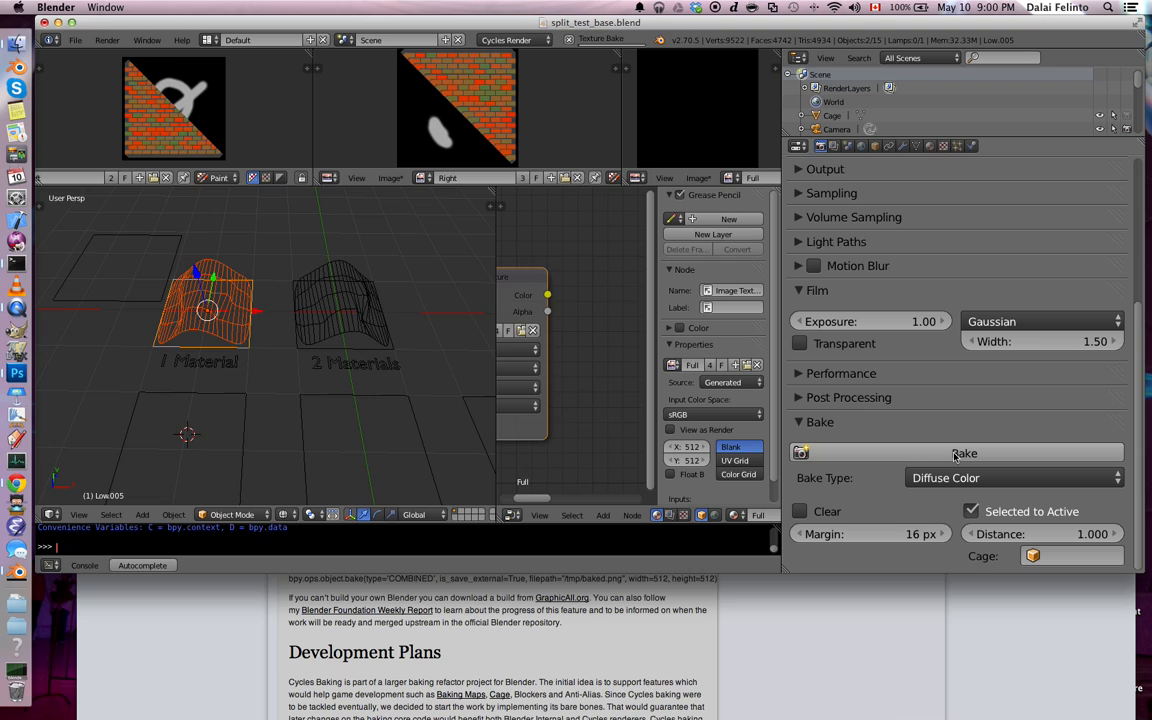
{"action": "left_click", "coordinate": [963, 453]}
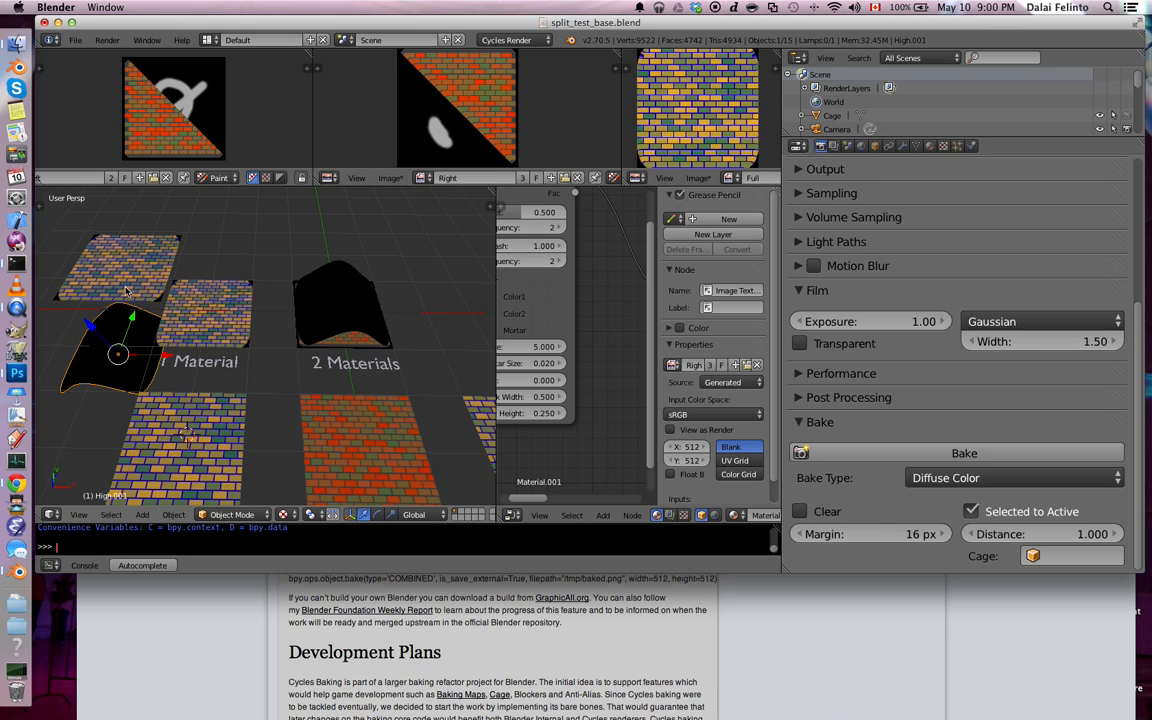
{"action": "mouse_move", "coordinate": [211, 328]}
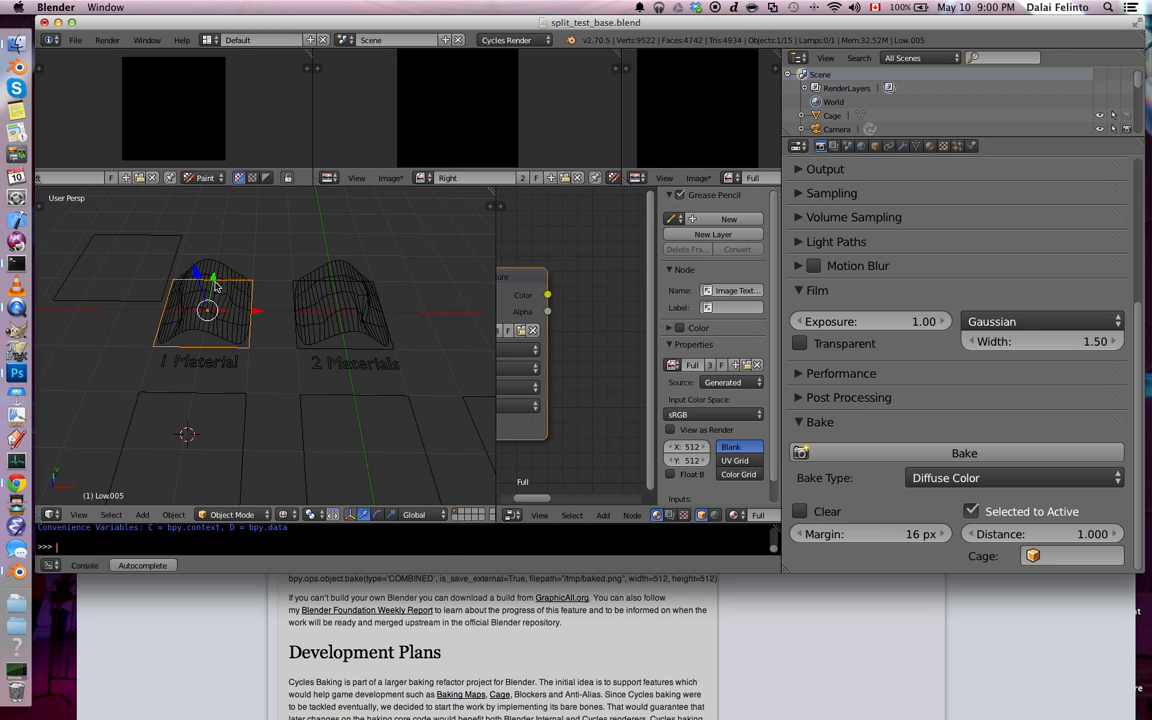
Step: Select the wavy high mesh too and bake a tangent-space Normal map into the Full image
{"action": "left_click", "coordinate": [210, 310]}
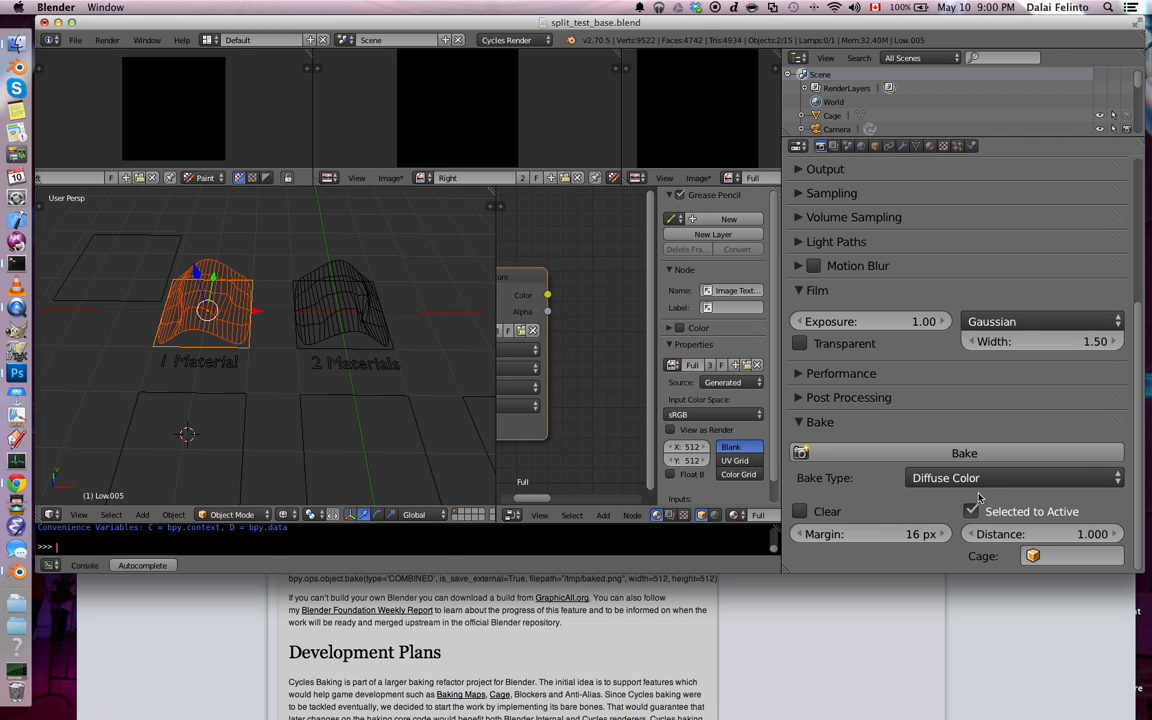
{"action": "left_click", "coordinate": [1013, 477]}
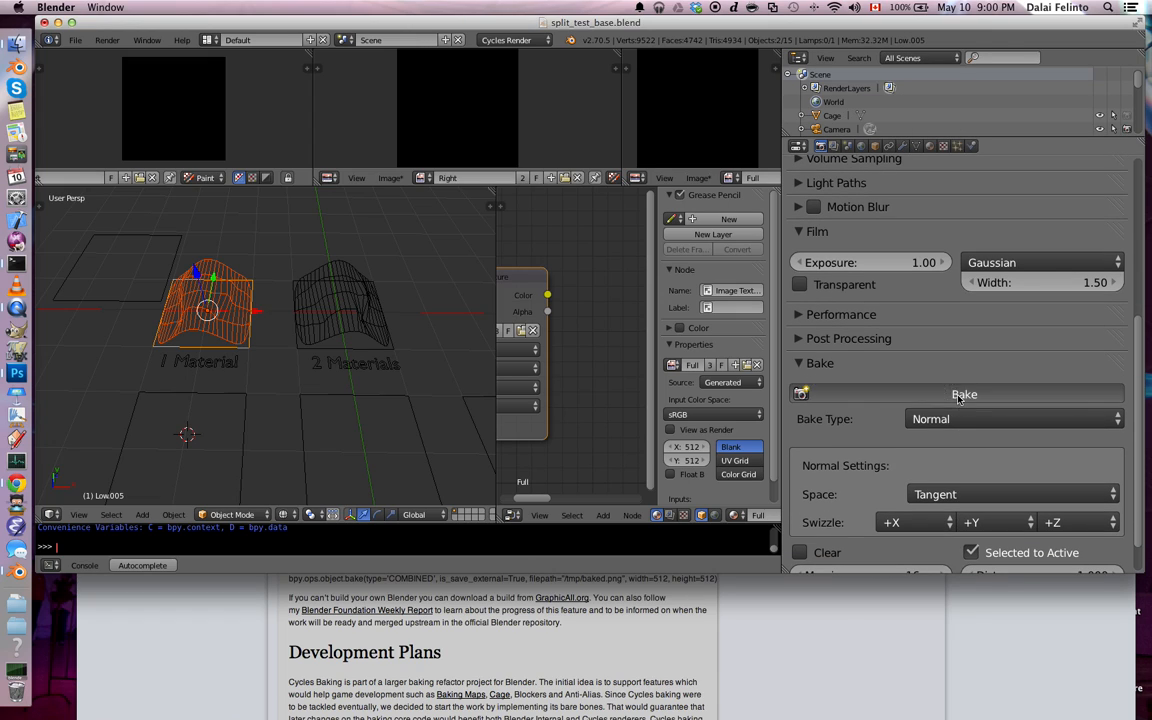
{"action": "left_click", "coordinate": [963, 393]}
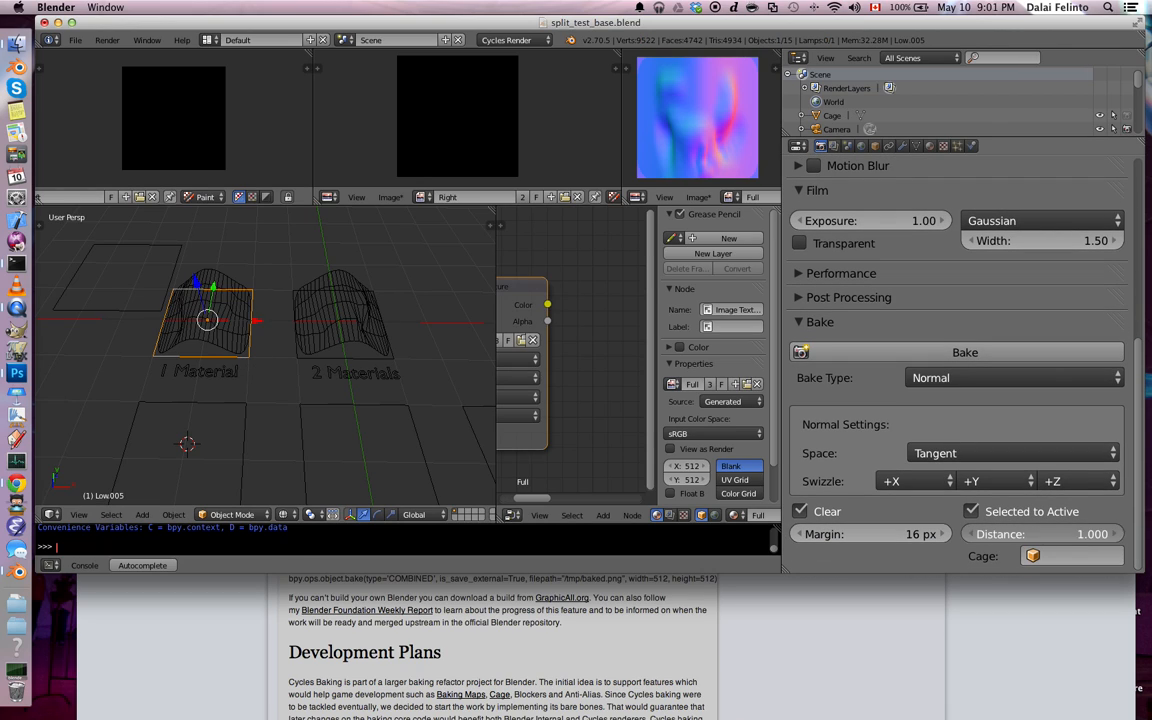
{"action": "mouse_move", "coordinate": [1078, 539]}
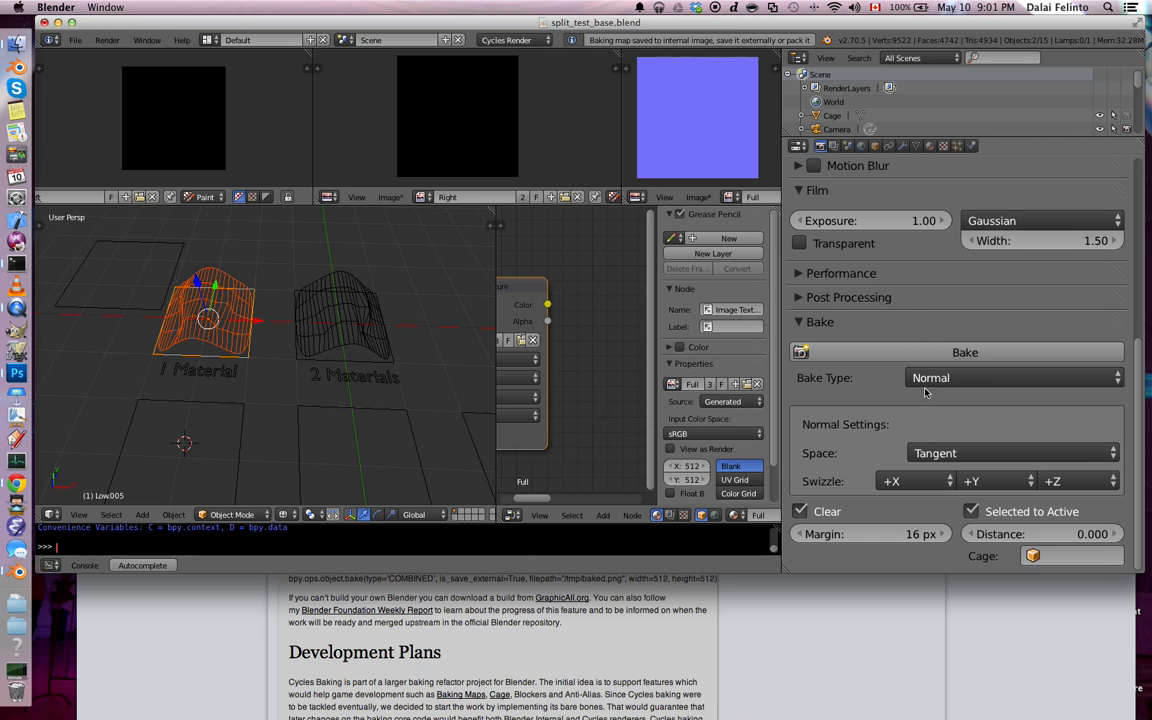
Step: Bake with the UV bake type, leaving the Full image black
{"action": "left_click", "coordinate": [1012, 377]}
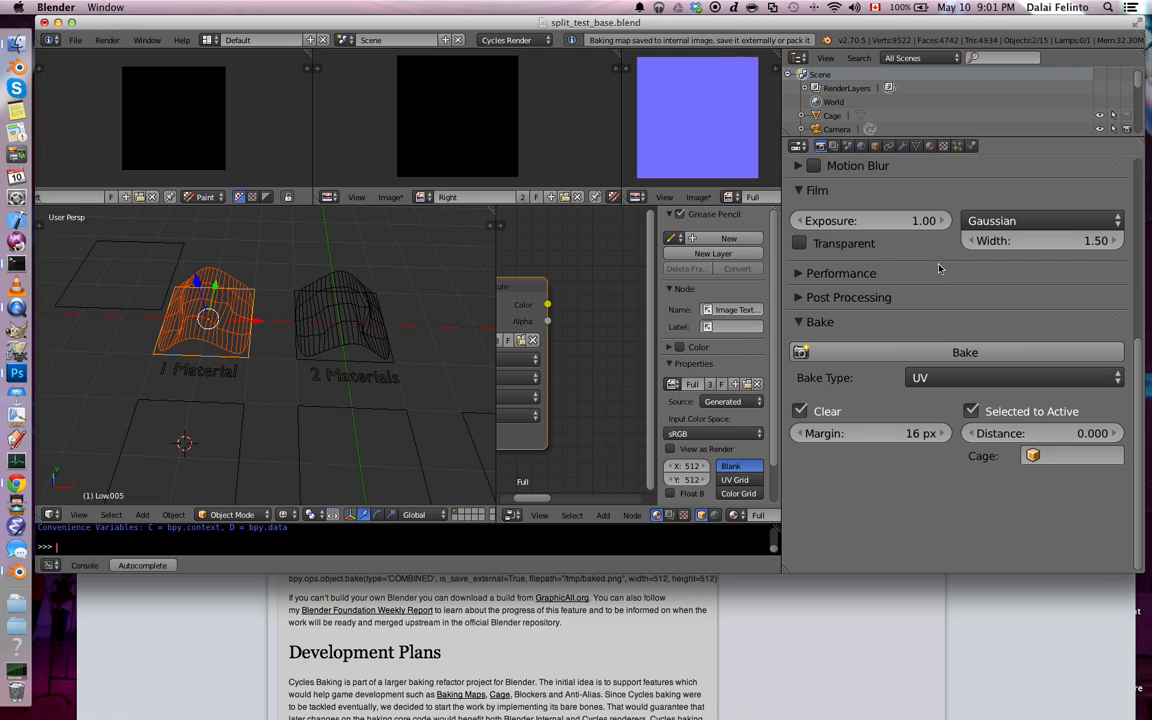
{"action": "left_click", "coordinate": [964, 352]}
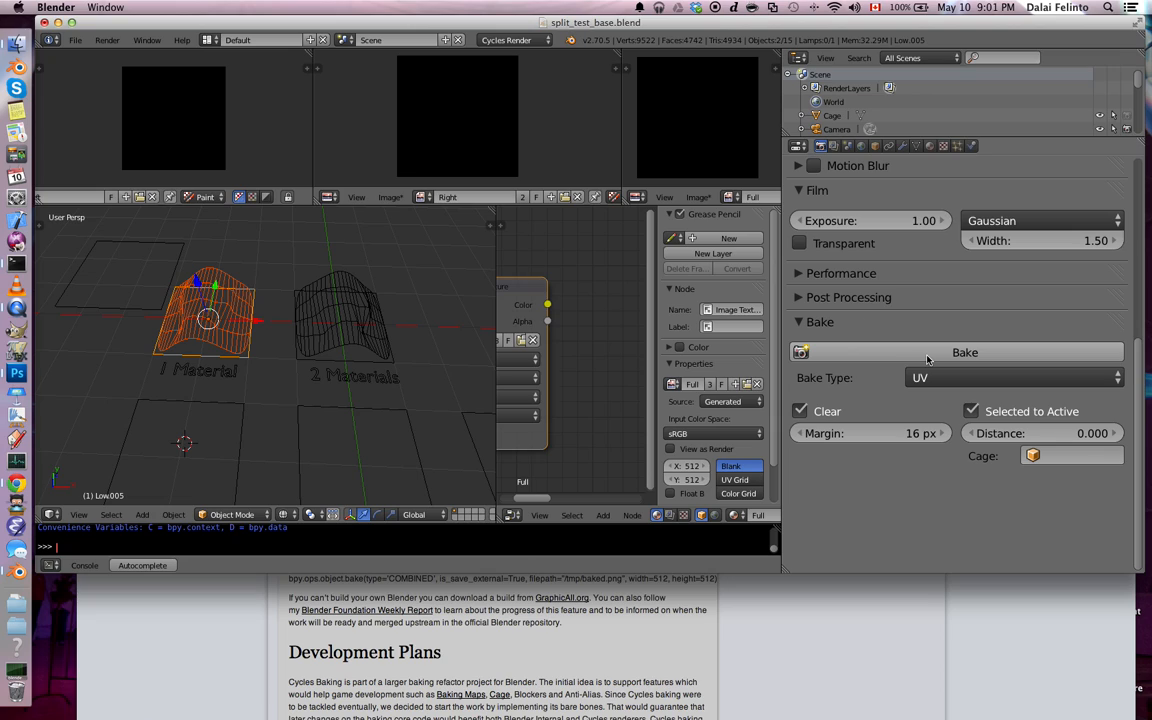
{"action": "left_click", "coordinate": [963, 352]}
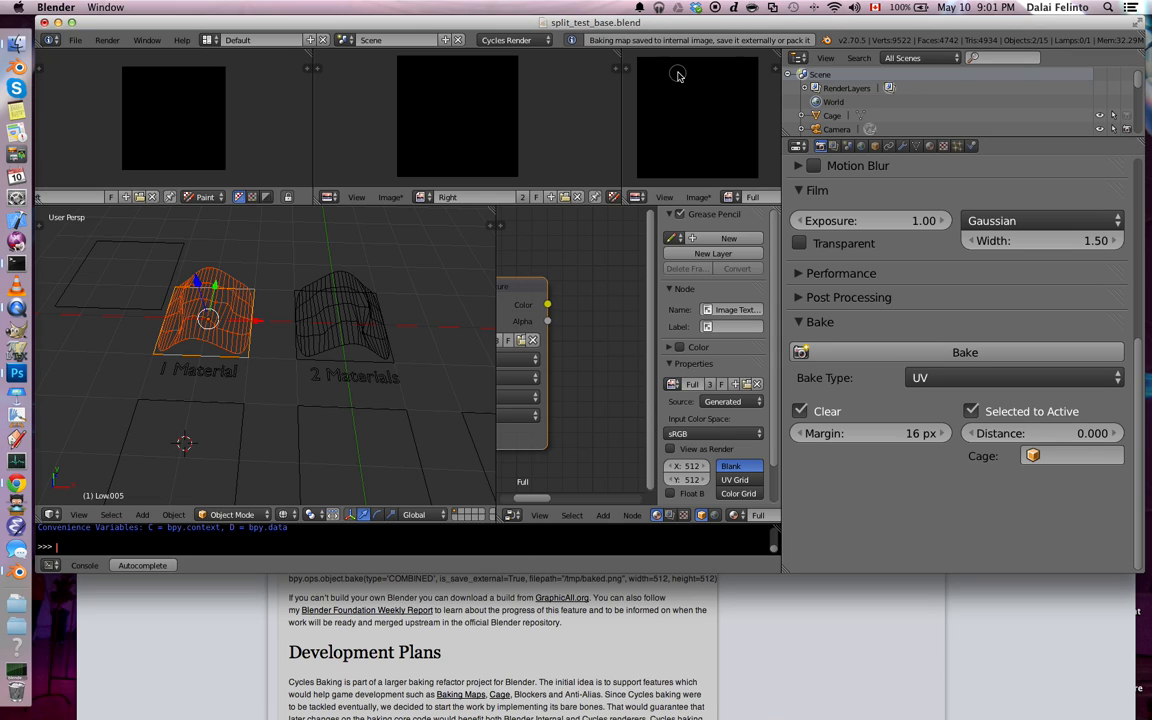
{"action": "mouse_move", "coordinate": [228, 362]}
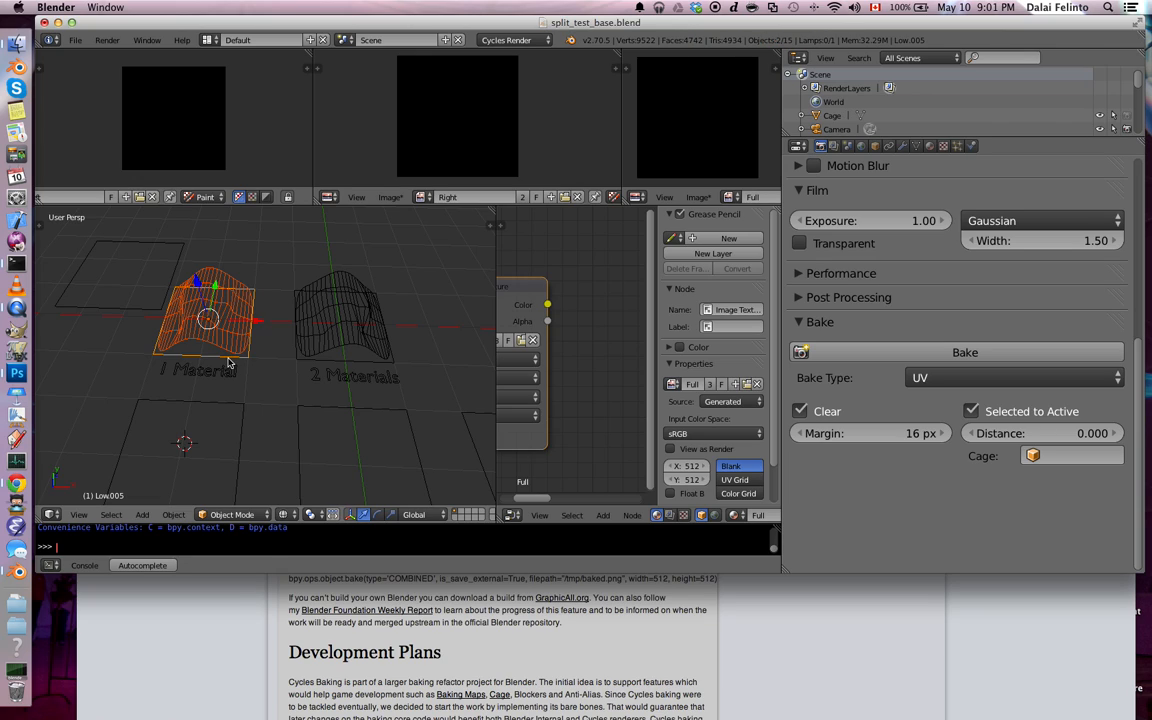
{"action": "mouse_move", "coordinate": [220, 636]}
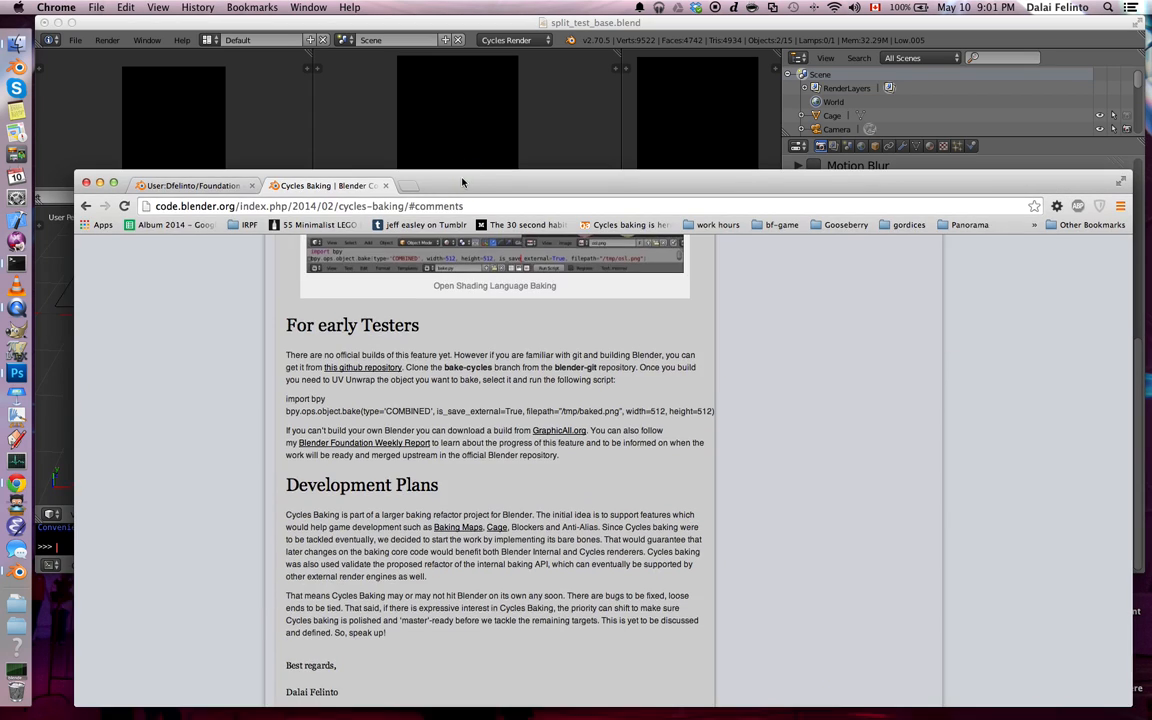
Step: Read the Blender manual's Cycles Bake page down to the Cage option description
{"action": "left_click", "coordinate": [190, 185]}
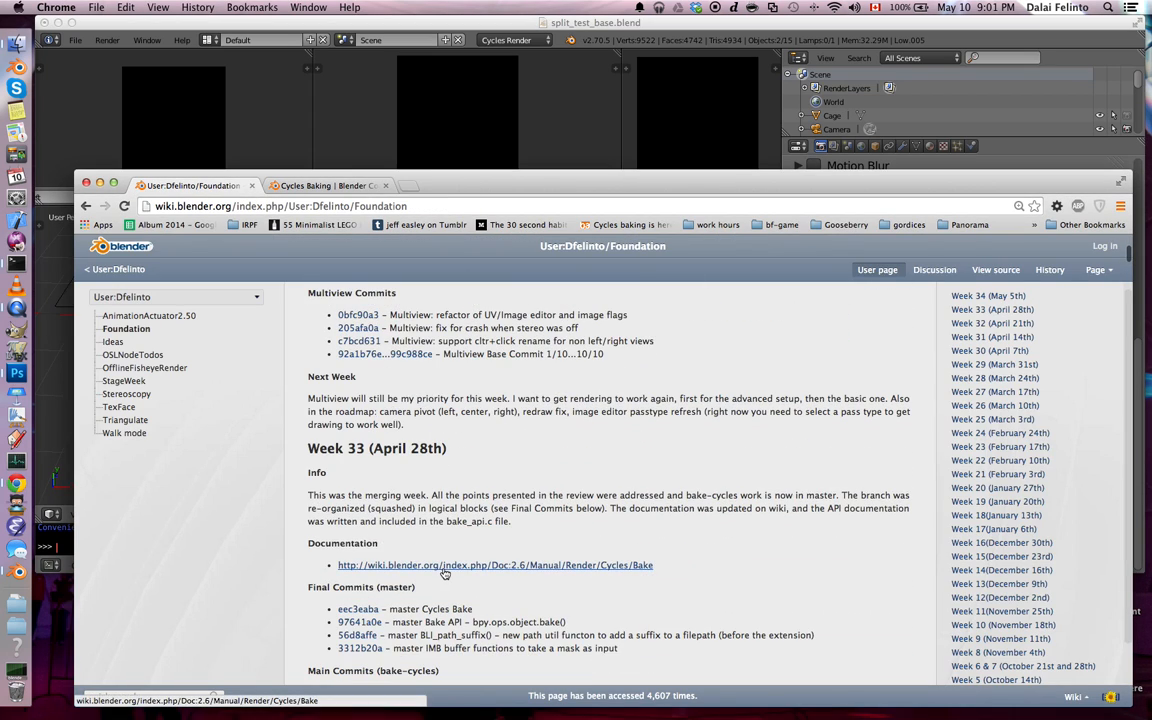
{"action": "left_click", "coordinate": [494, 565]}
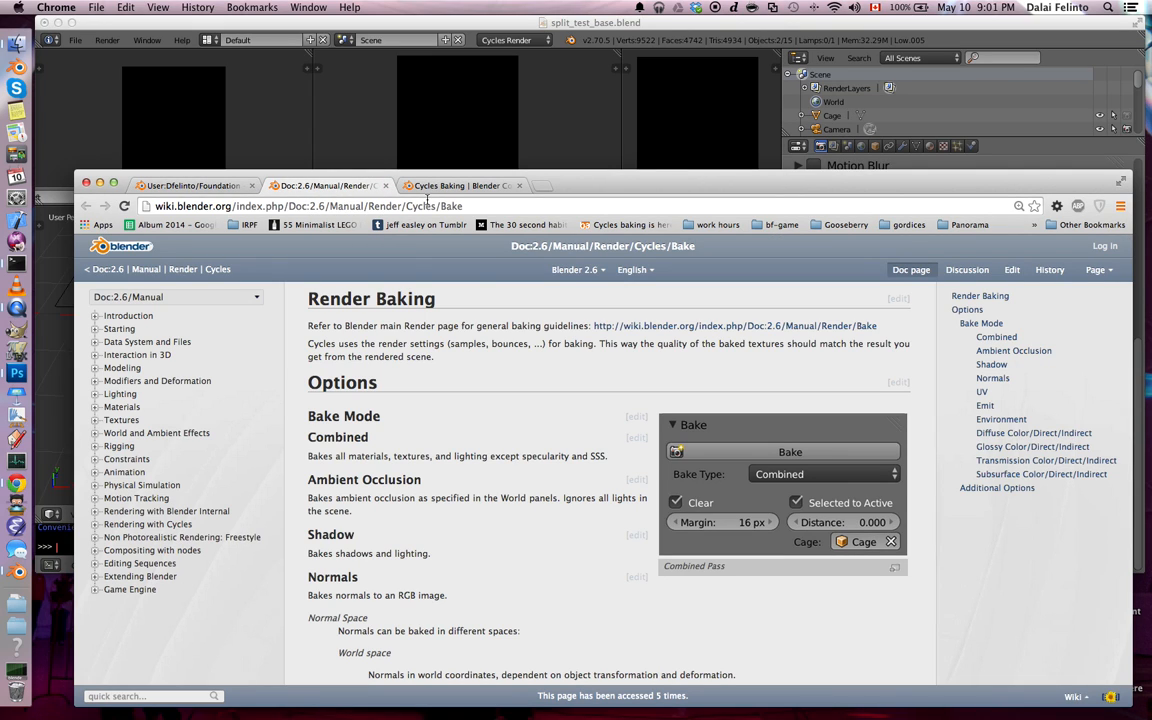
{"action": "scroll", "scroll_direction": "down", "scroll_amount": 3}
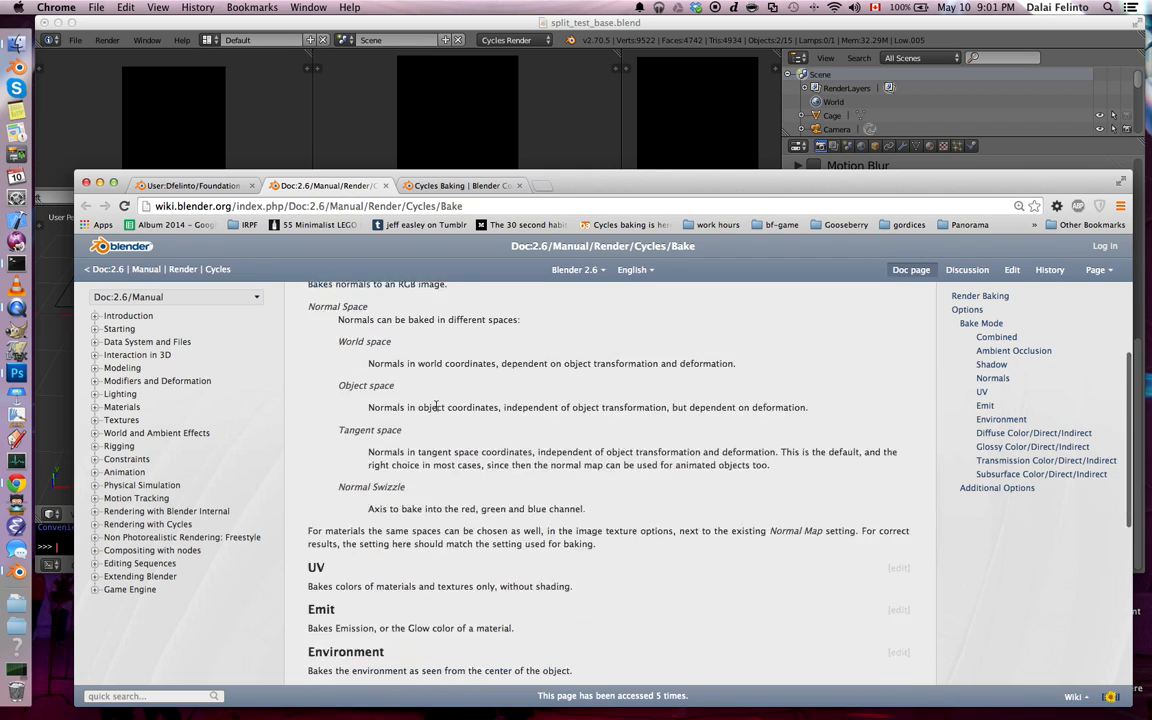
{"action": "scroll", "scroll_direction": "down", "scroll_amount": 3}
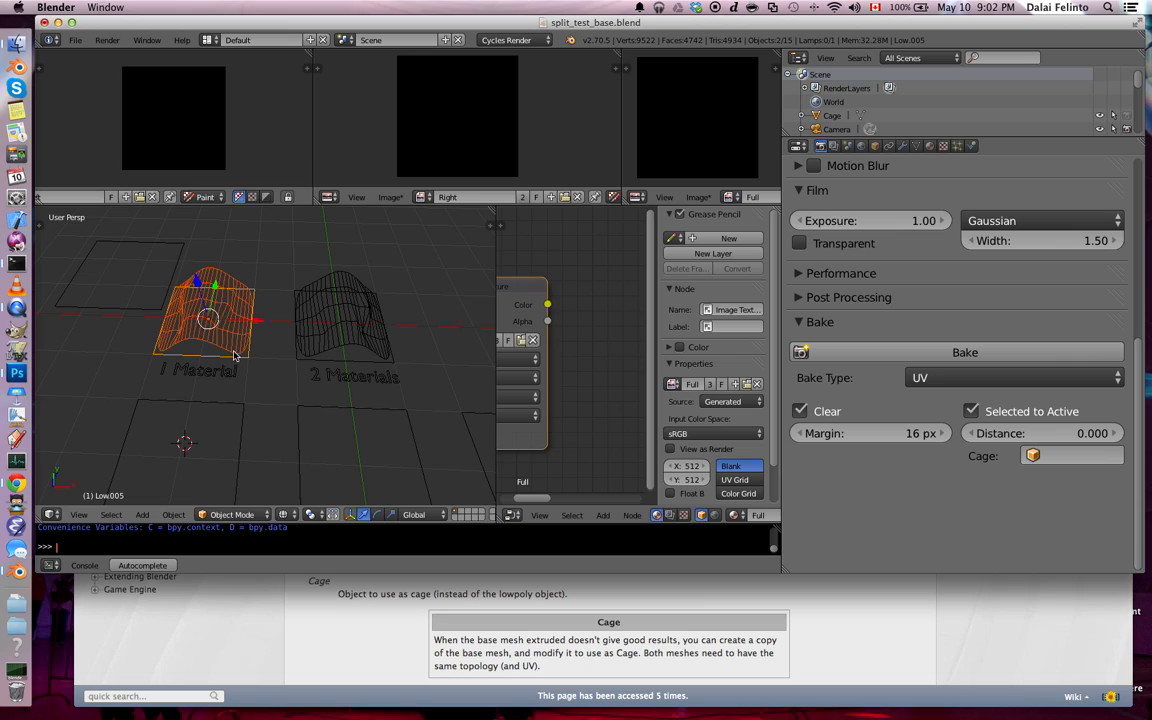
Step: Rerun the UV bake of the 1 Material plane with Selected to Active at ray distance 1, then 5
{"action": "left_click", "coordinate": [1043, 433]}
{"action": "type", "text": "1"}
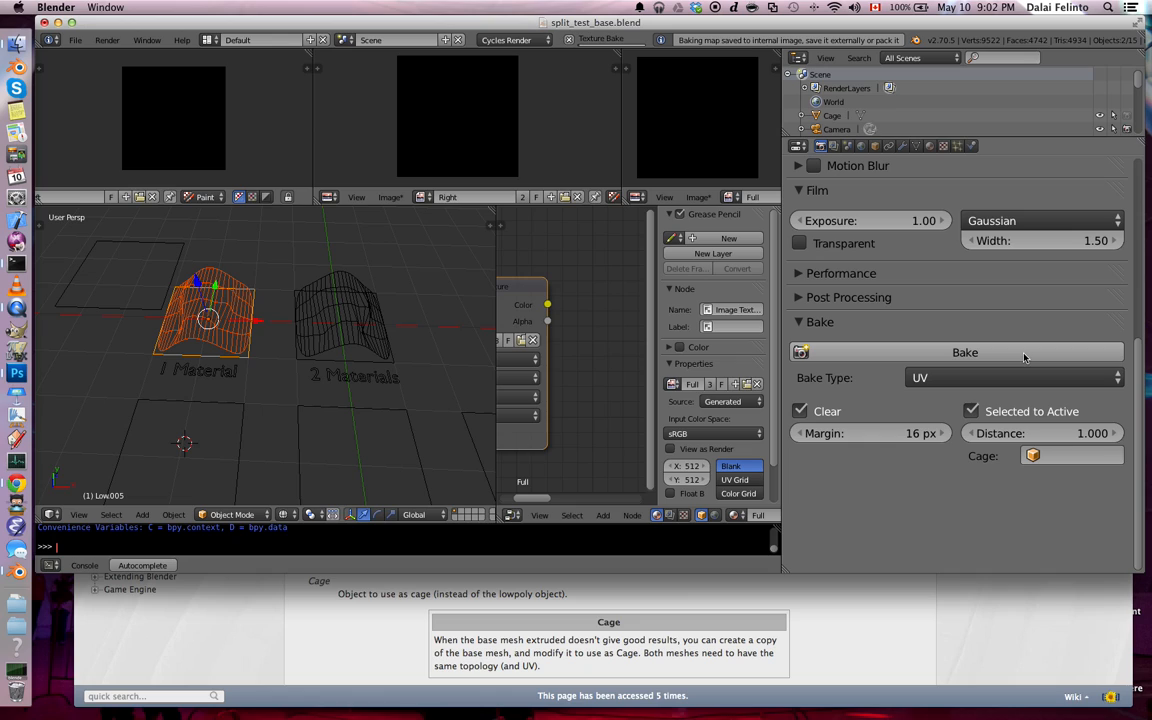
{"action": "left_click", "coordinate": [964, 352]}
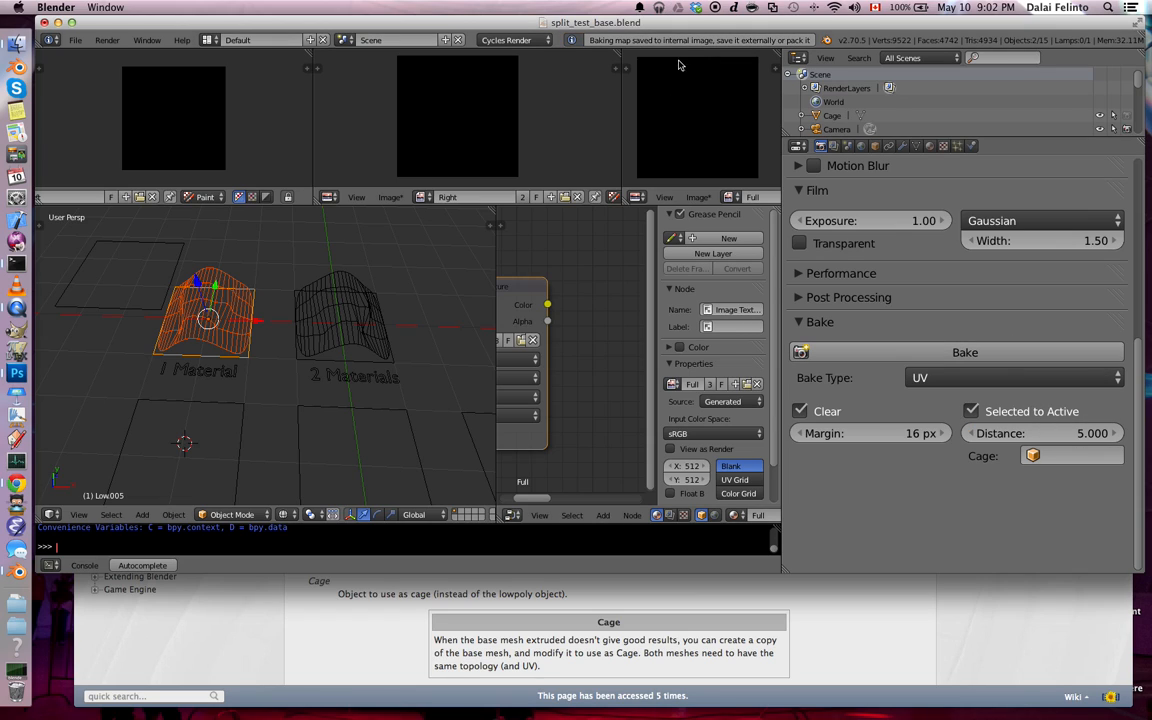
{"action": "left_click", "coordinate": [741, 196]}
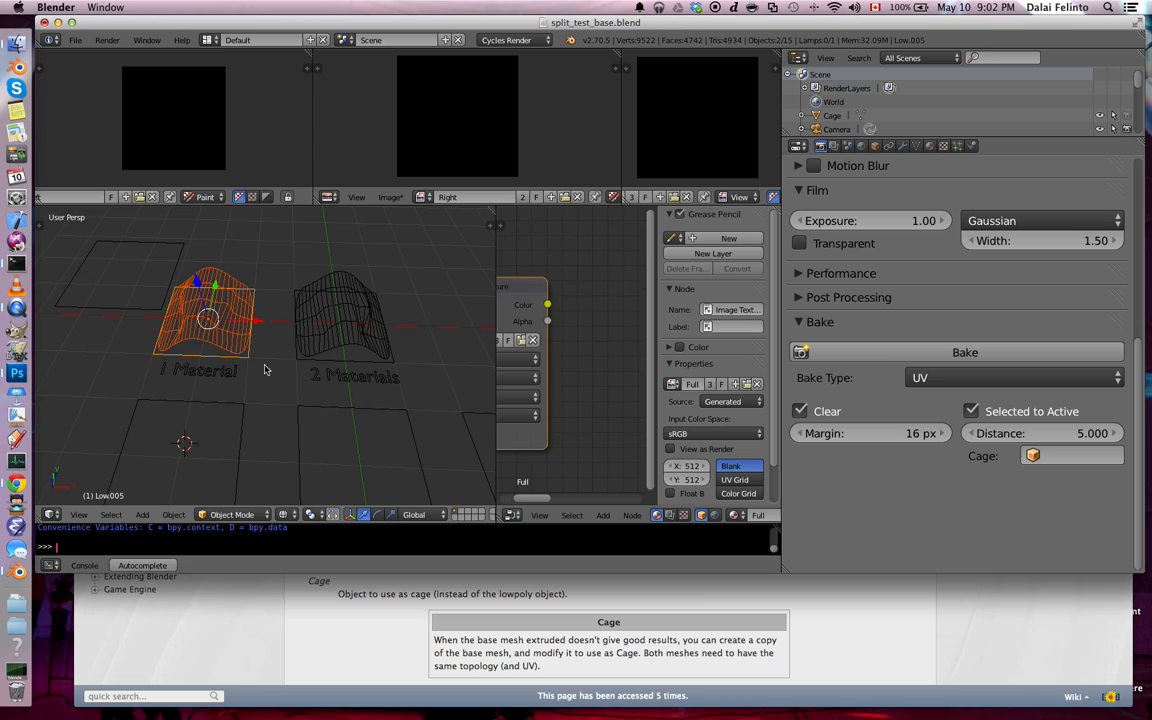
{"action": "mouse_move", "coordinate": [1013, 377]}
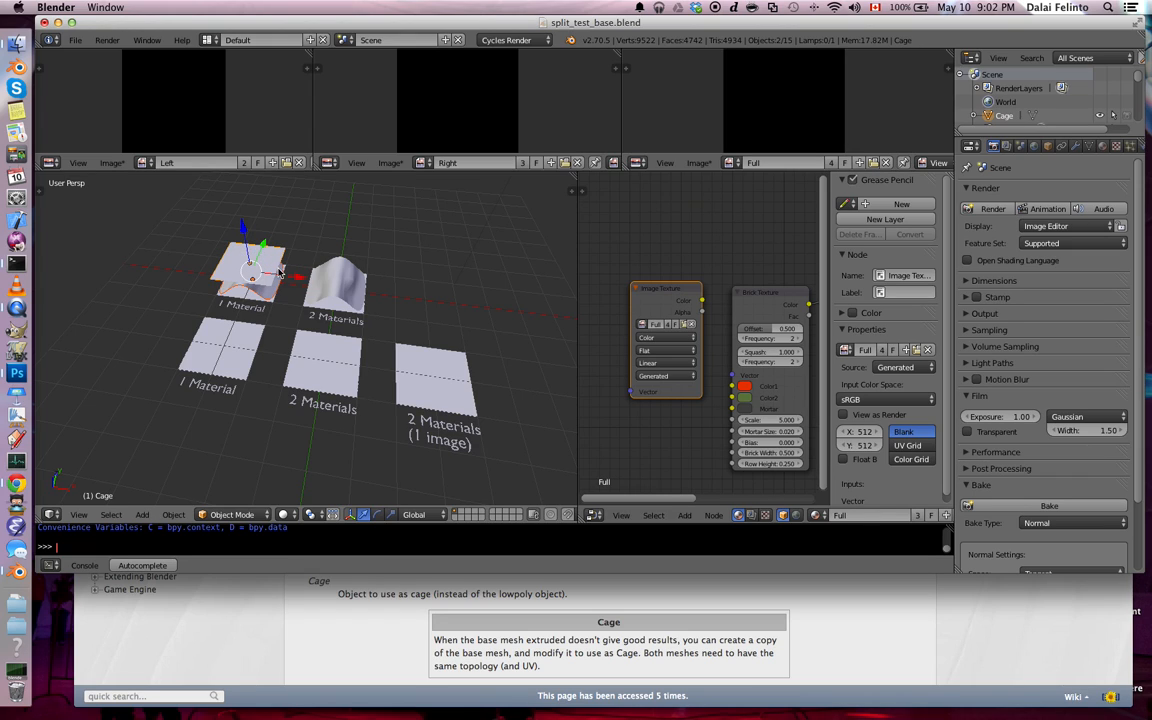
Step: Bake a tangent-space normal map, then switch the bake type to UV
{"action": "scroll", "scroll_direction": "down", "scroll_amount": 3}
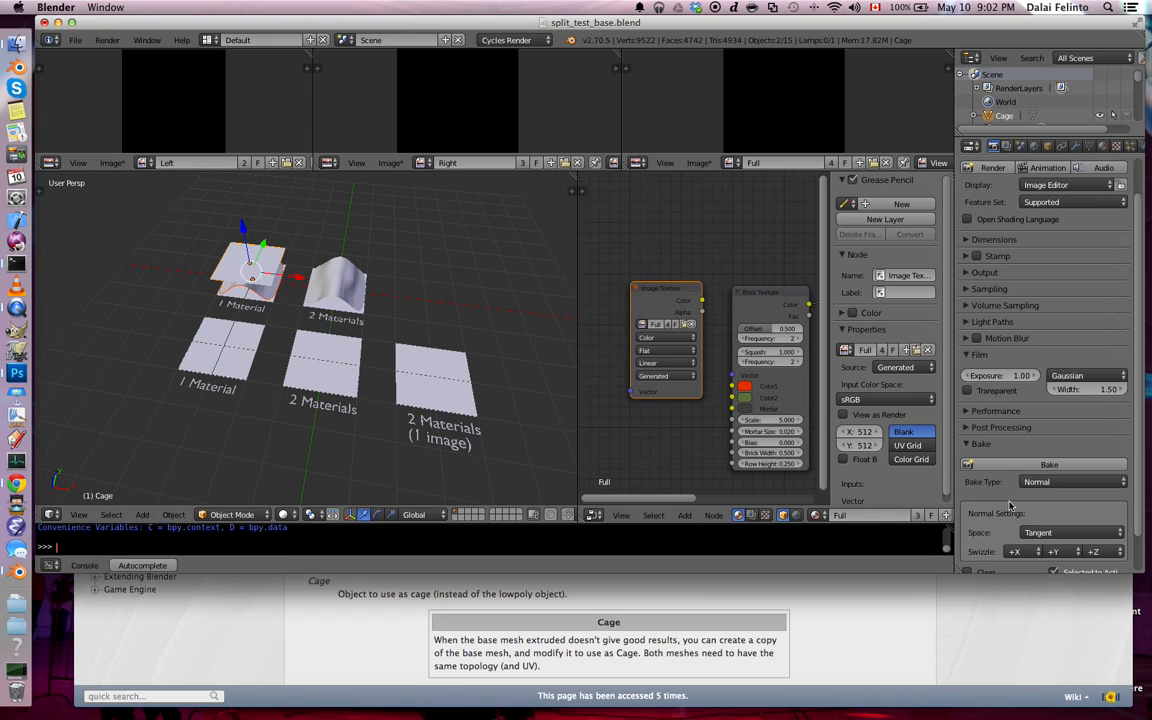
{"action": "left_click", "coordinate": [1048, 464]}
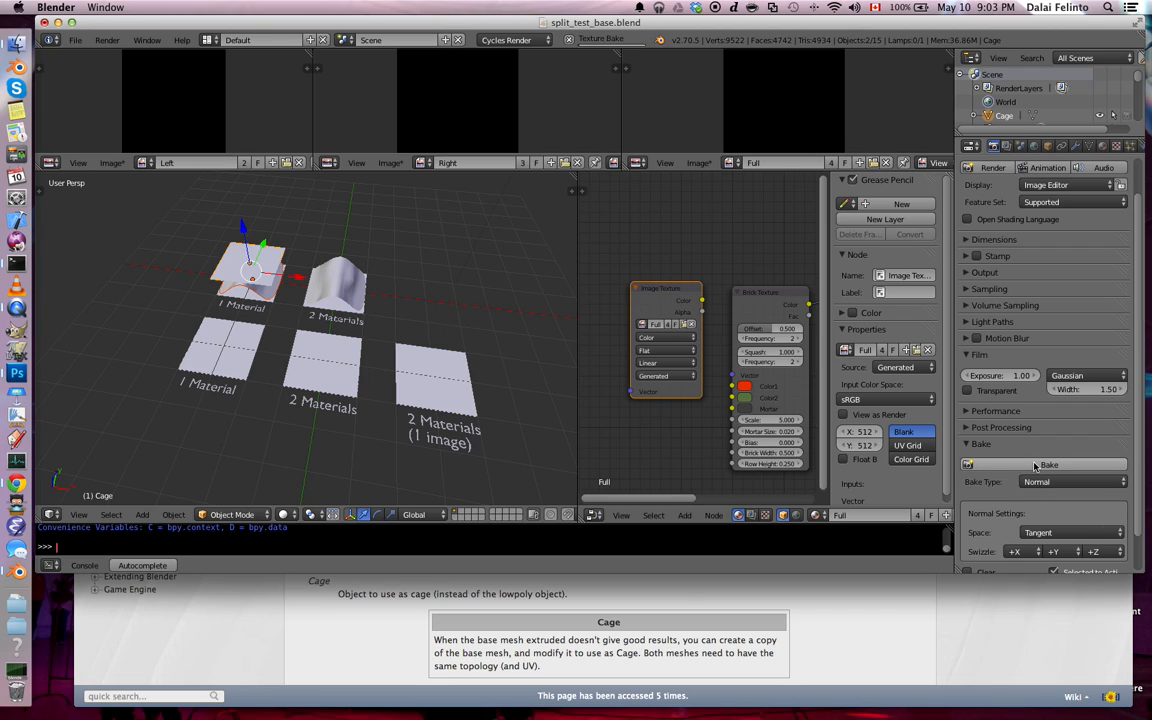
{"action": "left_click", "coordinate": [1048, 464]}
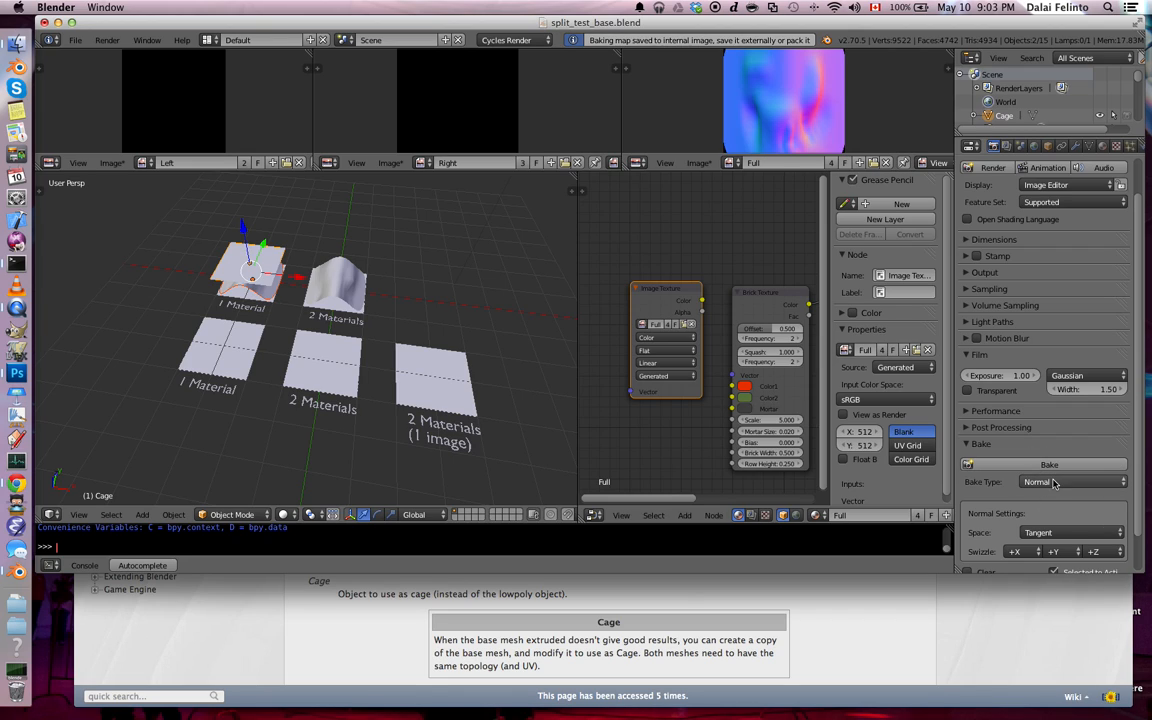
{"action": "left_click", "coordinate": [1070, 482]}
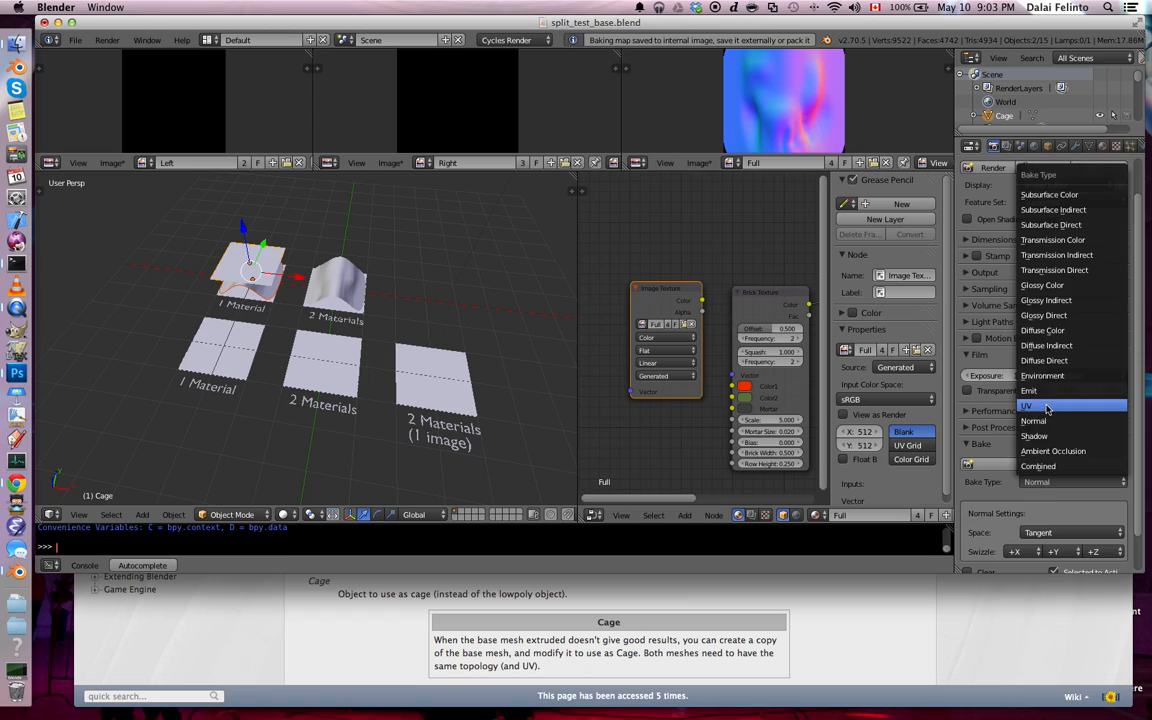
{"action": "left_click", "coordinate": [1027, 405]}
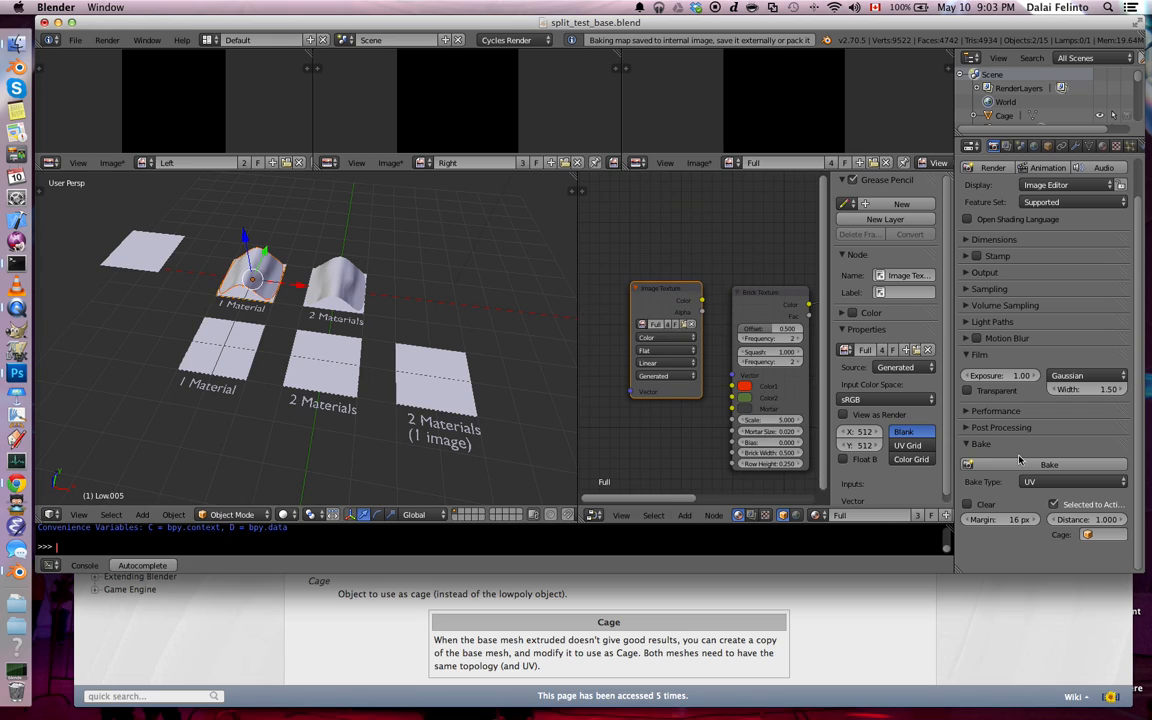
Step: Bake the 1 Material plane's UV map, then again with the ray distance raised to 5
{"action": "left_click", "coordinate": [1048, 464]}
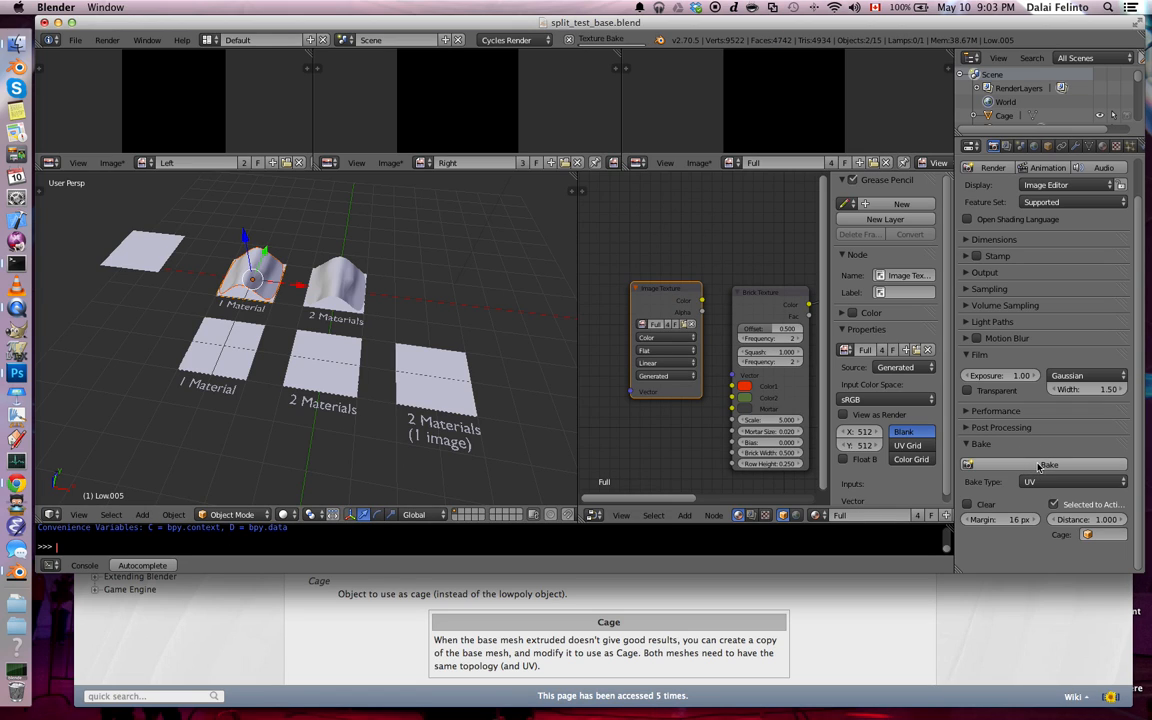
{"action": "left_click", "coordinate": [1048, 464]}
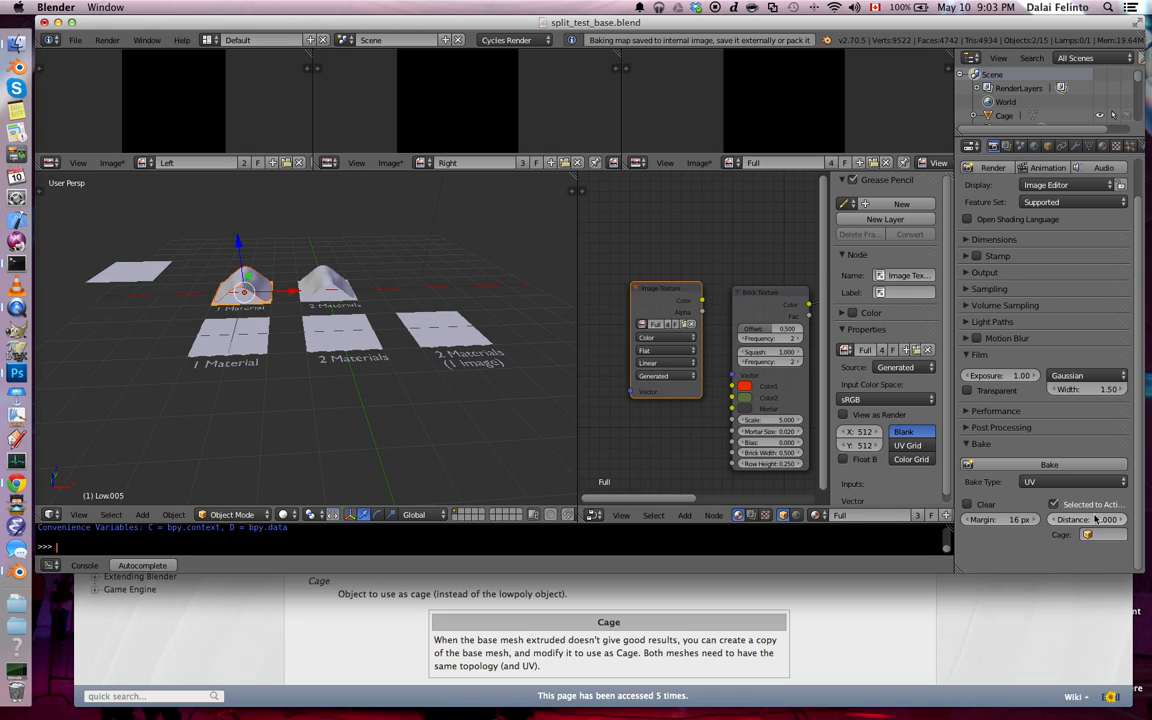
{"action": "left_click", "coordinate": [1048, 464]}
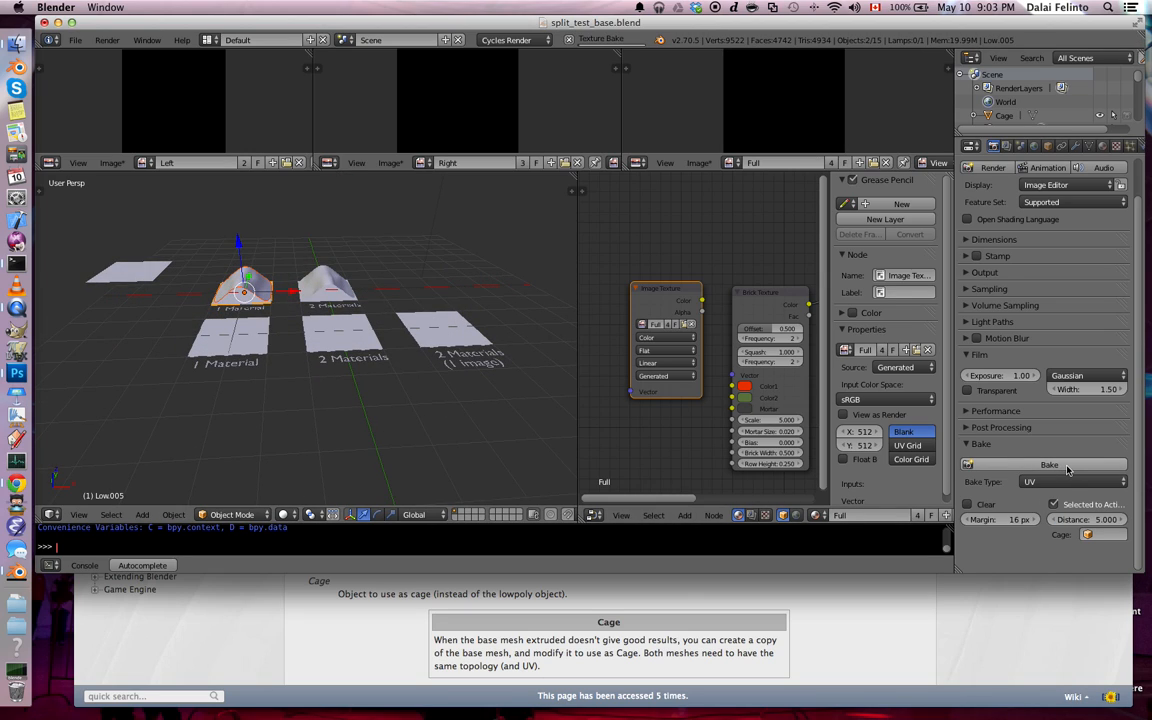
{"action": "left_click", "coordinate": [1048, 464]}
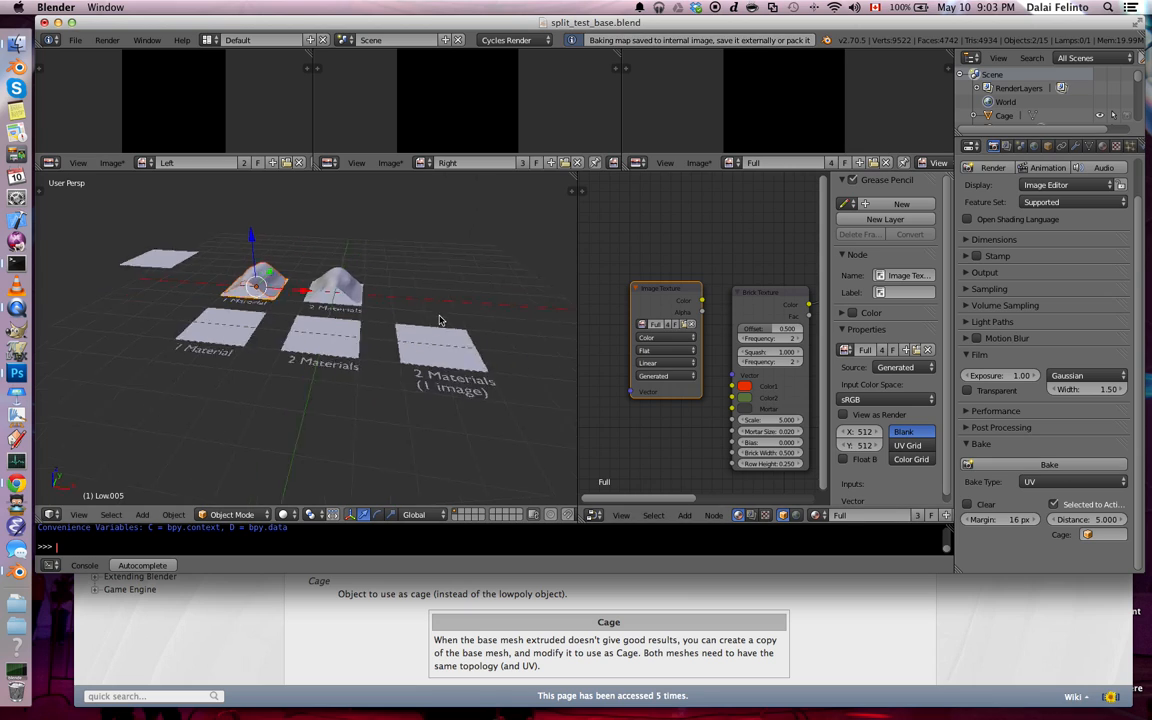
{"action": "key", "text": "Tab"}
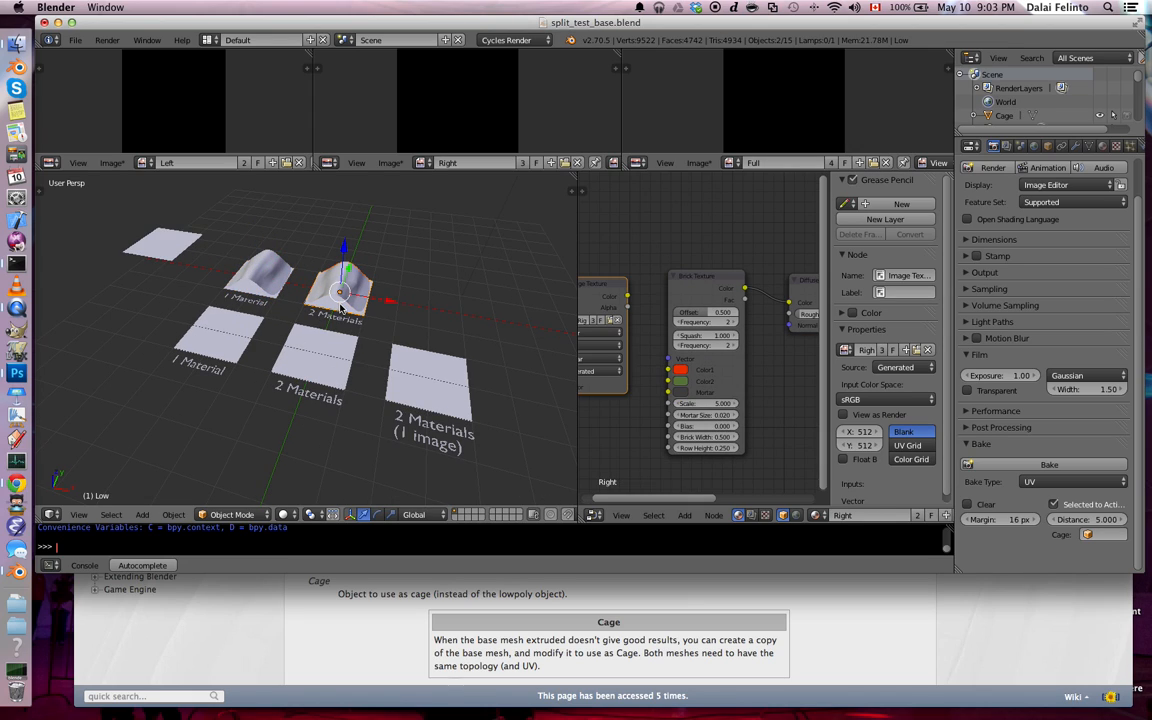
Step: Bake the UV maps of the 2 Materials plane and the Cage plane
{"action": "left_click", "coordinate": [1049, 464]}
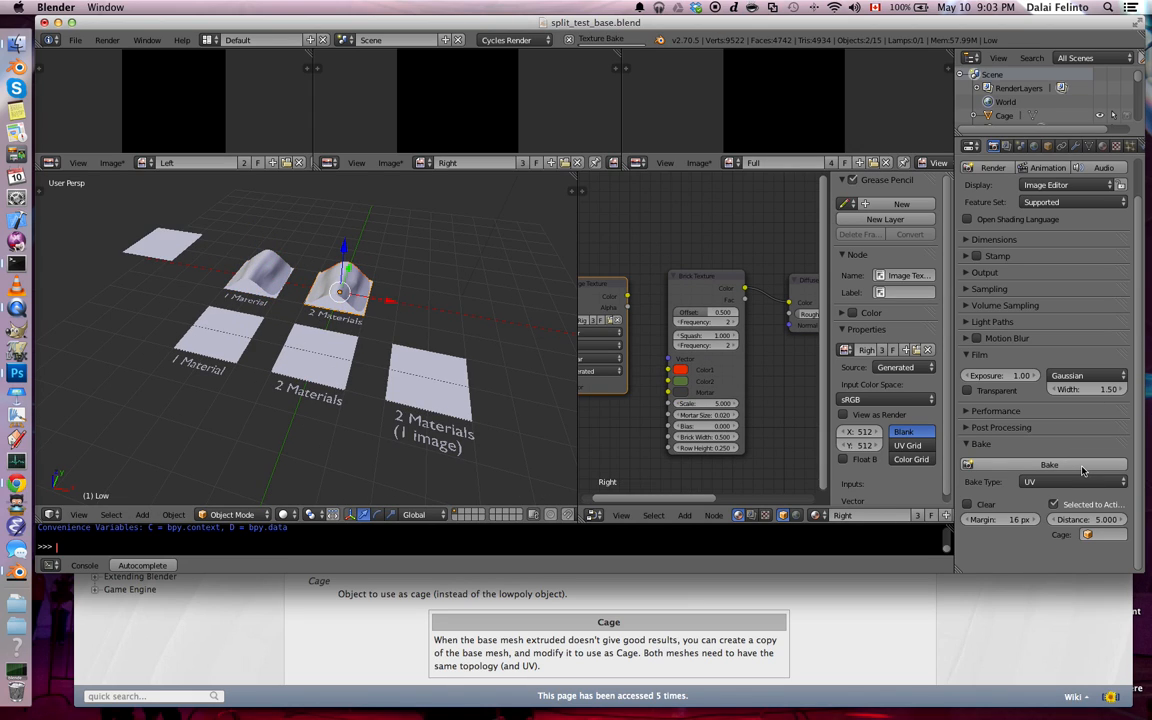
{"action": "left_click", "coordinate": [1049, 464]}
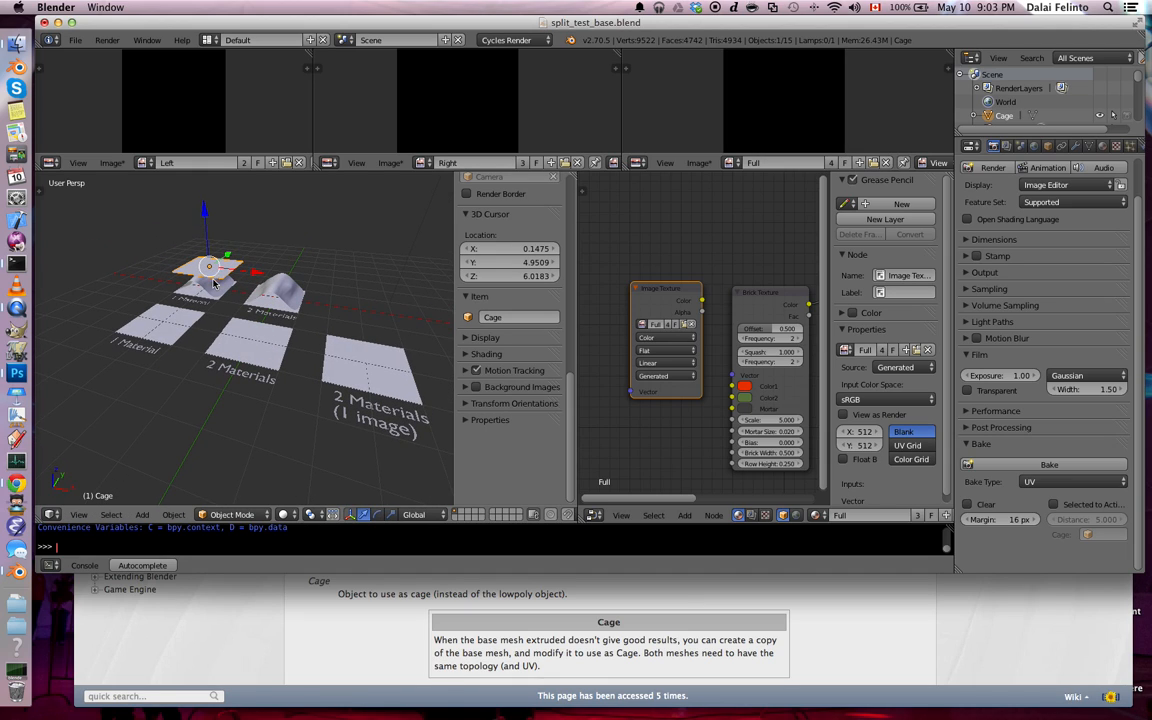
{"action": "left_click", "coordinate": [210, 280]}
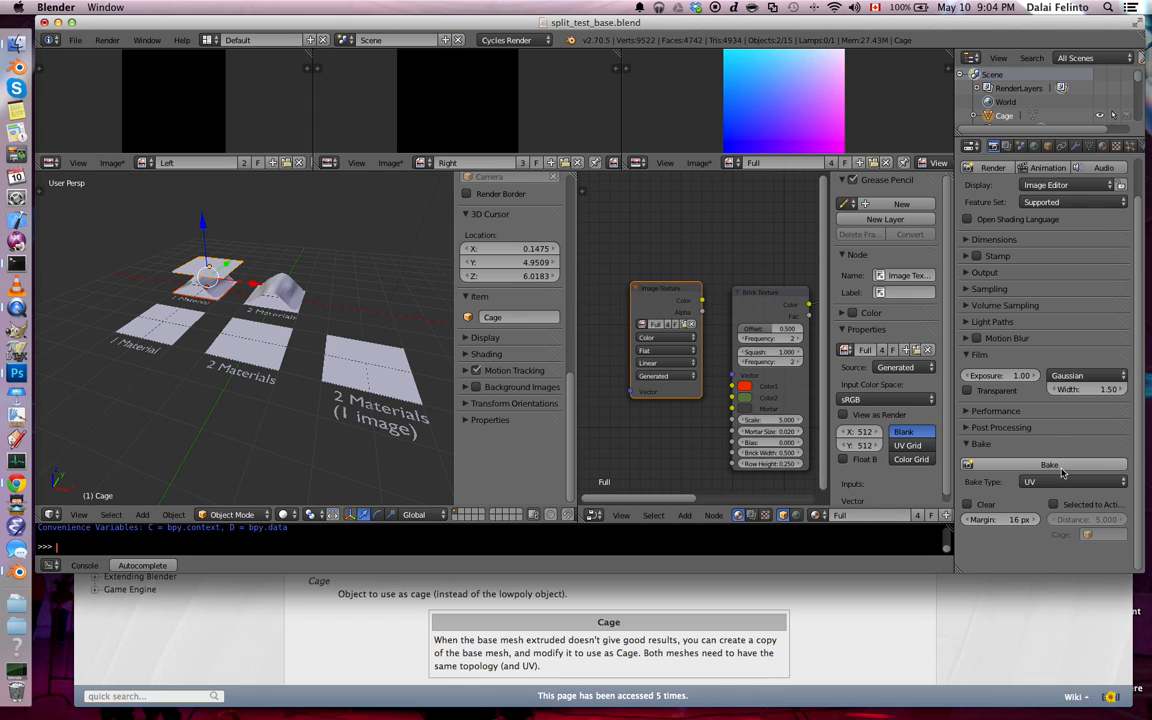
{"action": "left_click", "coordinate": [1049, 464]}
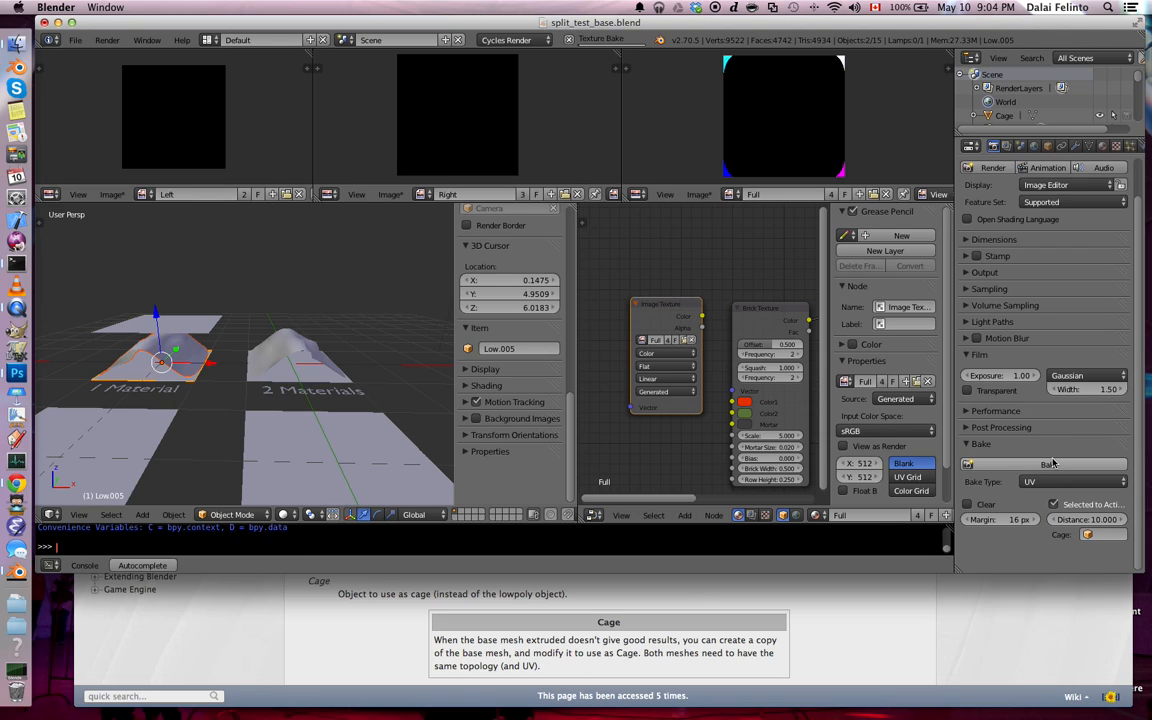
Step: Assign the Cage object as the bake cage and rerun the UV bake through it
{"action": "left_click", "coordinate": [1049, 464]}
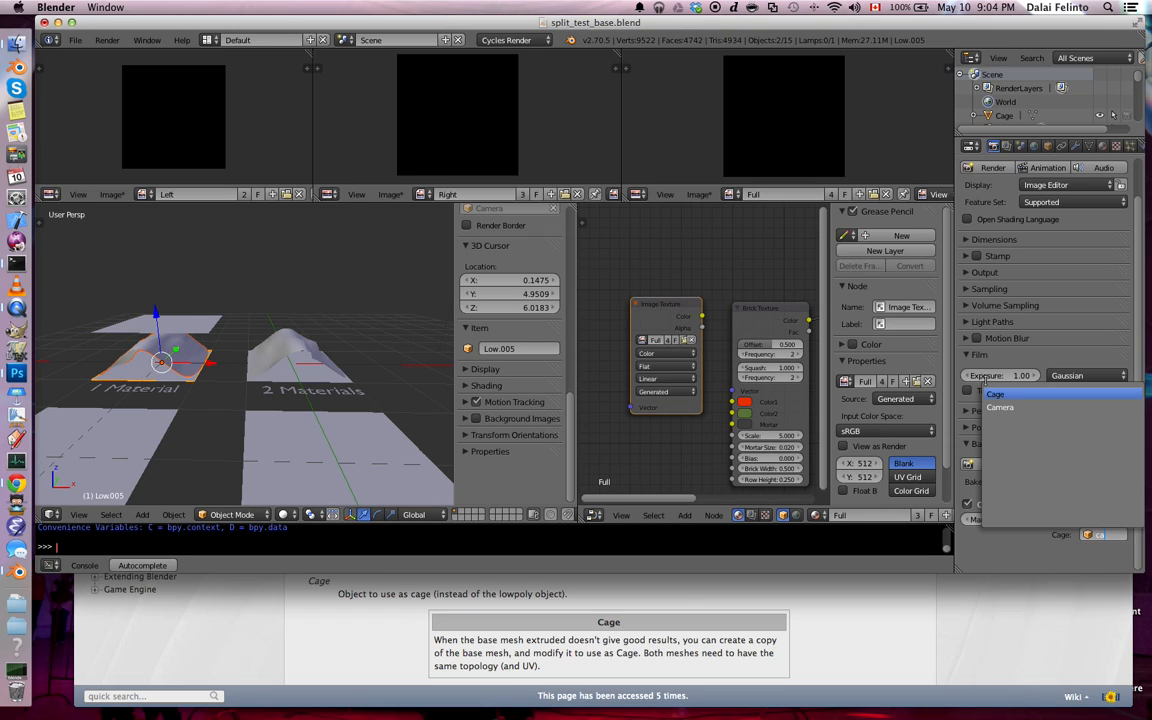
{"action": "left_click", "coordinate": [999, 393]}
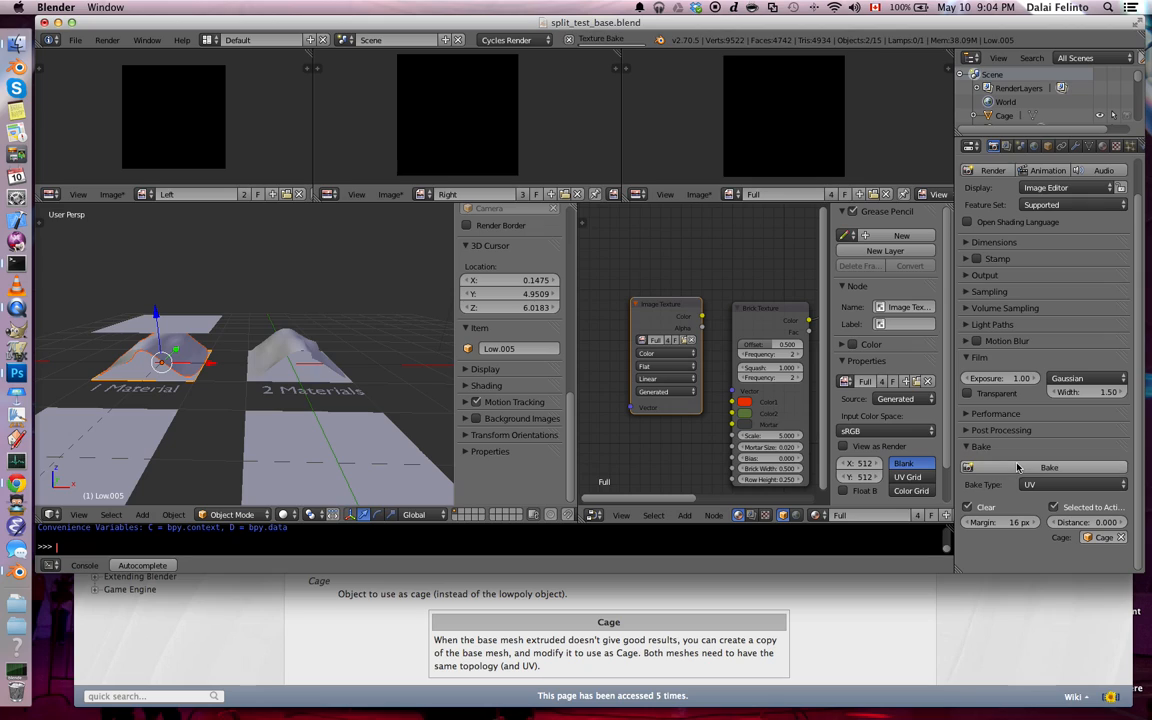
{"action": "left_click", "coordinate": [1049, 467]}
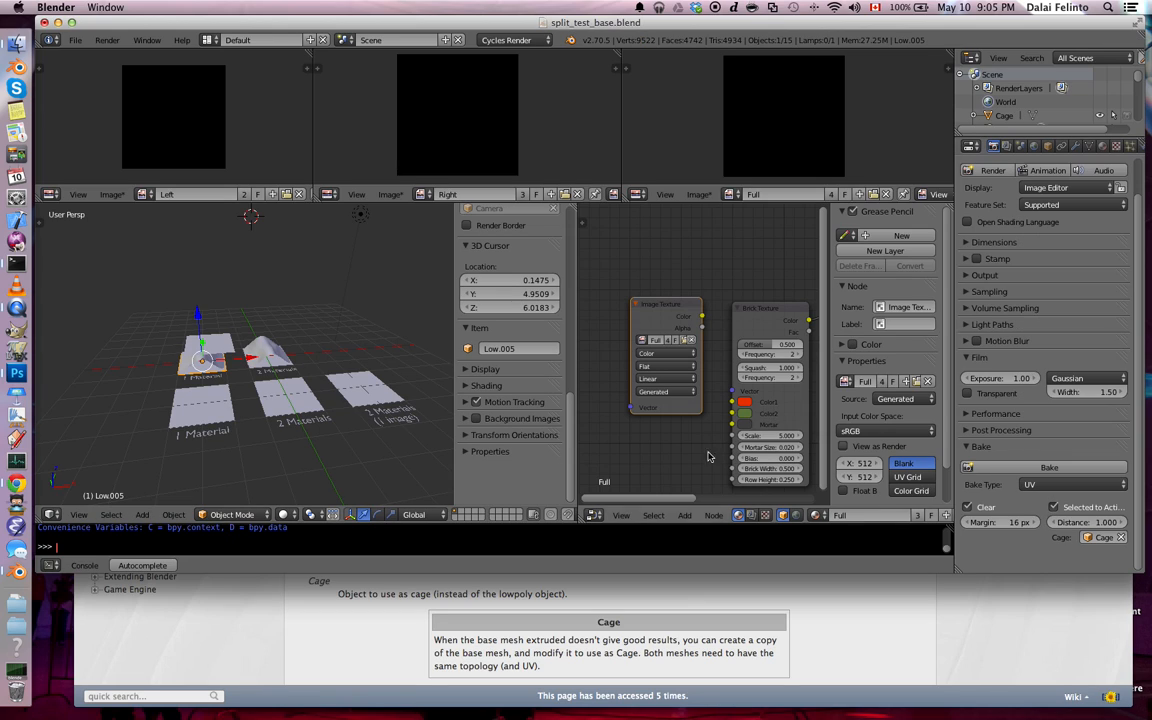
{"action": "mouse_move", "coordinate": [295, 360]}
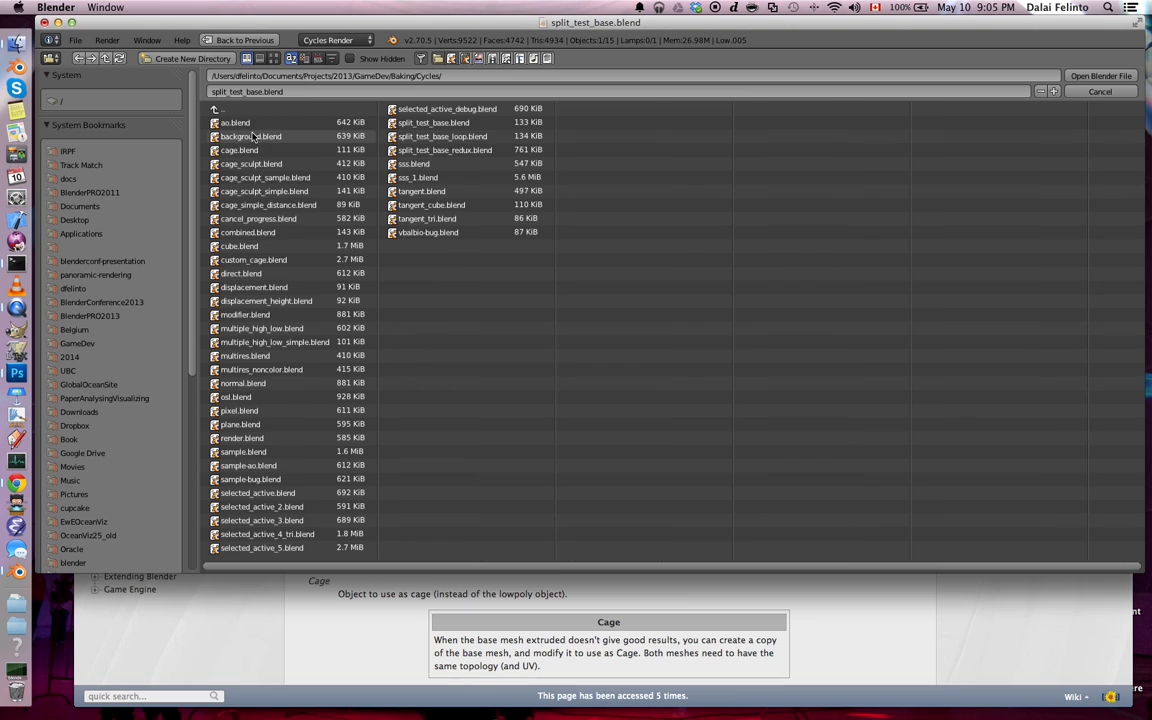
Step: Navigate into the Caterpillar_PatazStudio folder and select Caterpillar_PatazStudio.blend
{"action": "double_click", "coordinate": [240, 136]}
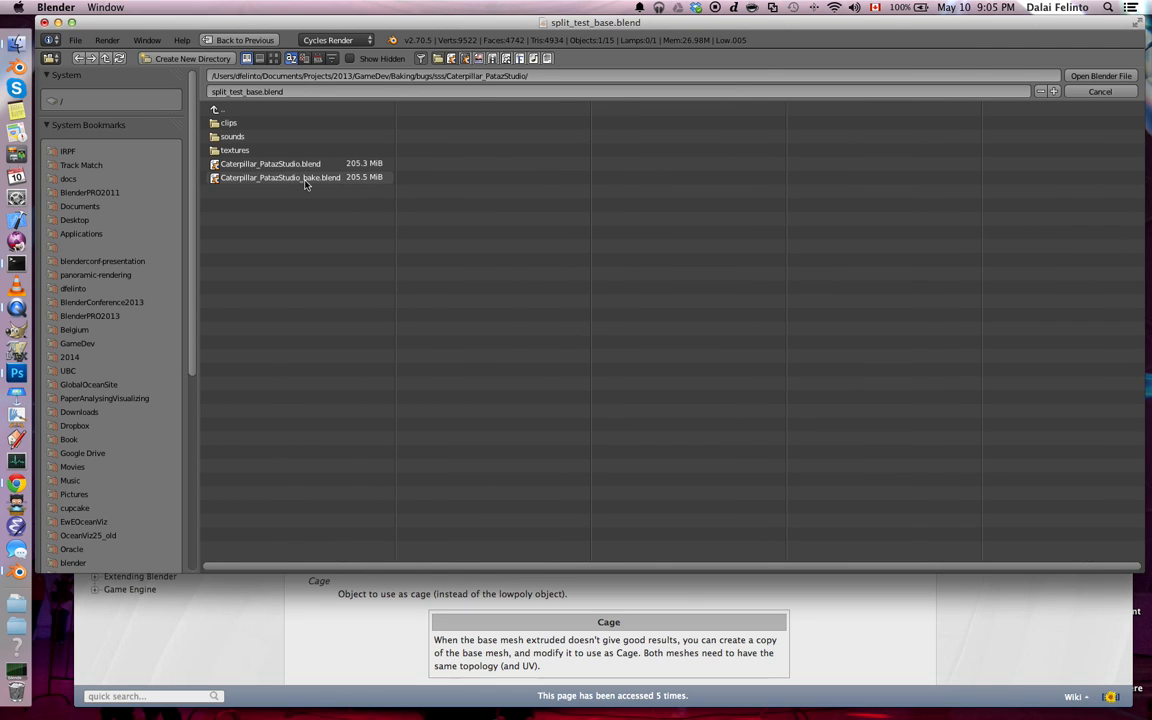
{"action": "left_click", "coordinate": [270, 163]}
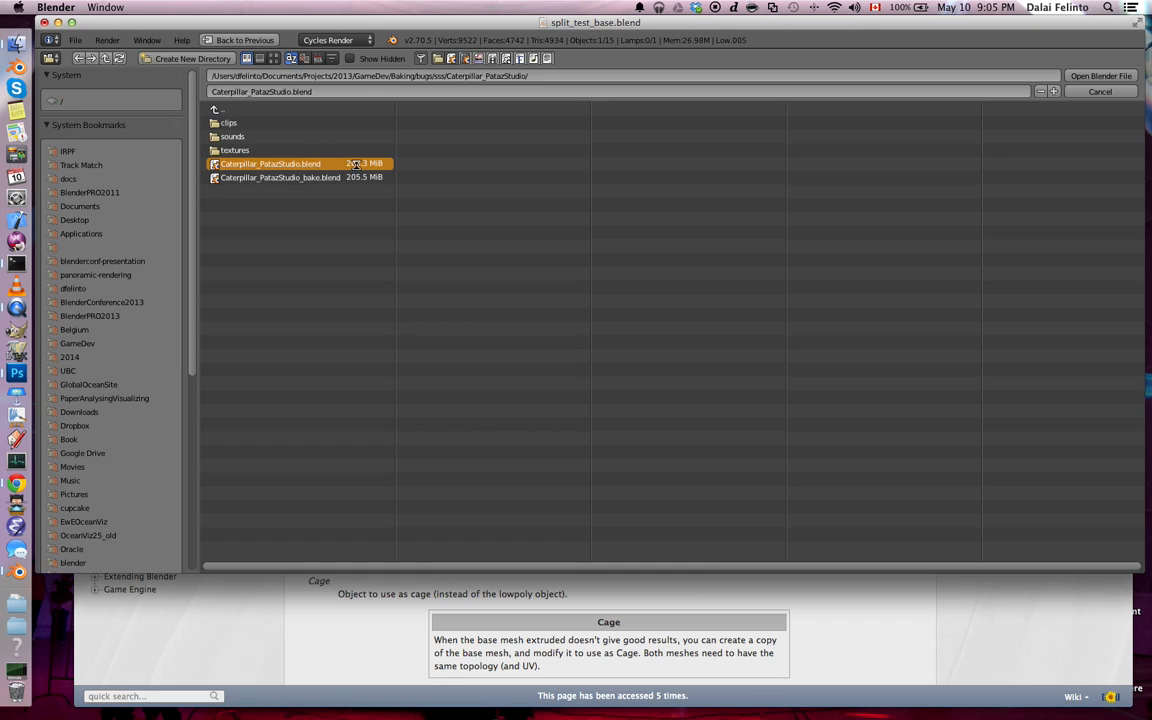
{"action": "mouse_move", "coordinate": [407, 150]}
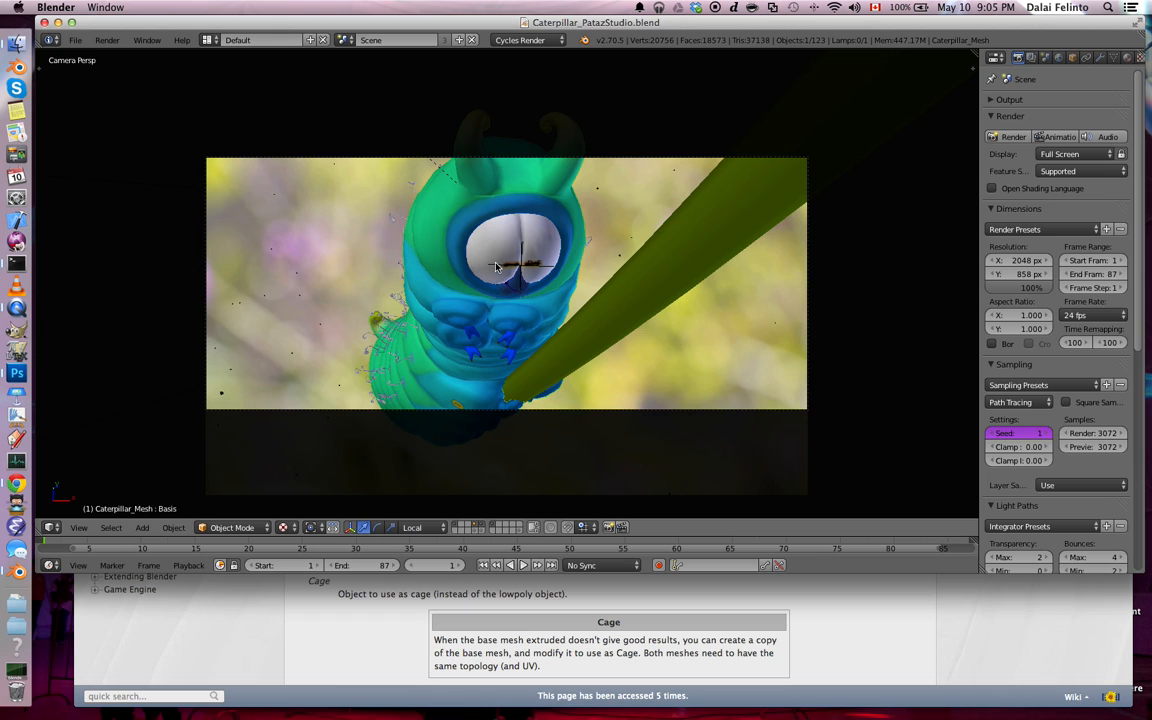
Step: Attempt a combined bake of the caterpillar, hitting the Hair material's no-active-image warning
{"action": "key", "text": "Tab"}
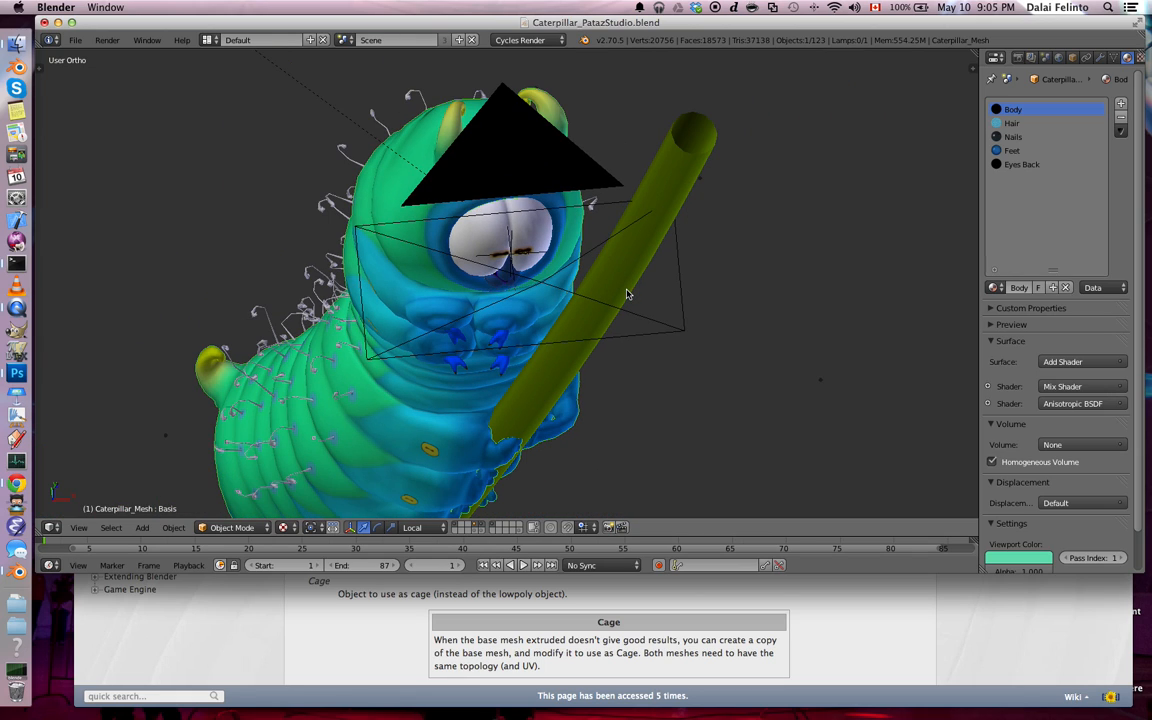
{"action": "left_click", "coordinate": [1019, 57]}
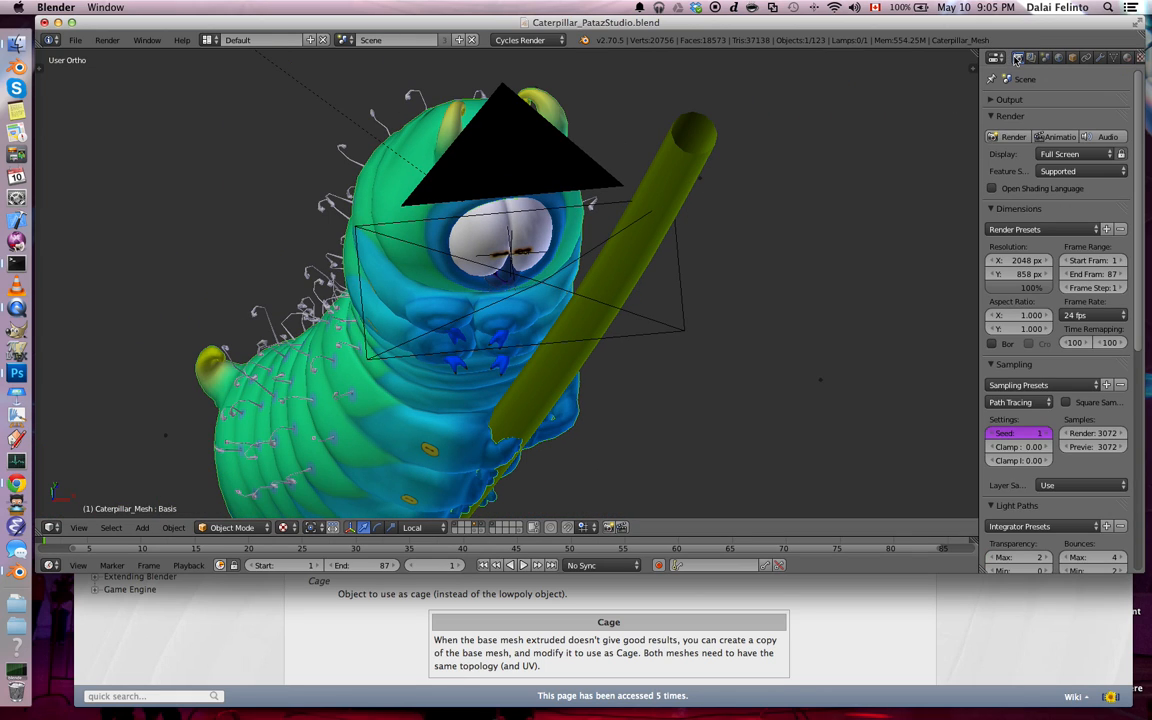
{"action": "scroll", "scroll_direction": "down", "scroll_amount": 3}
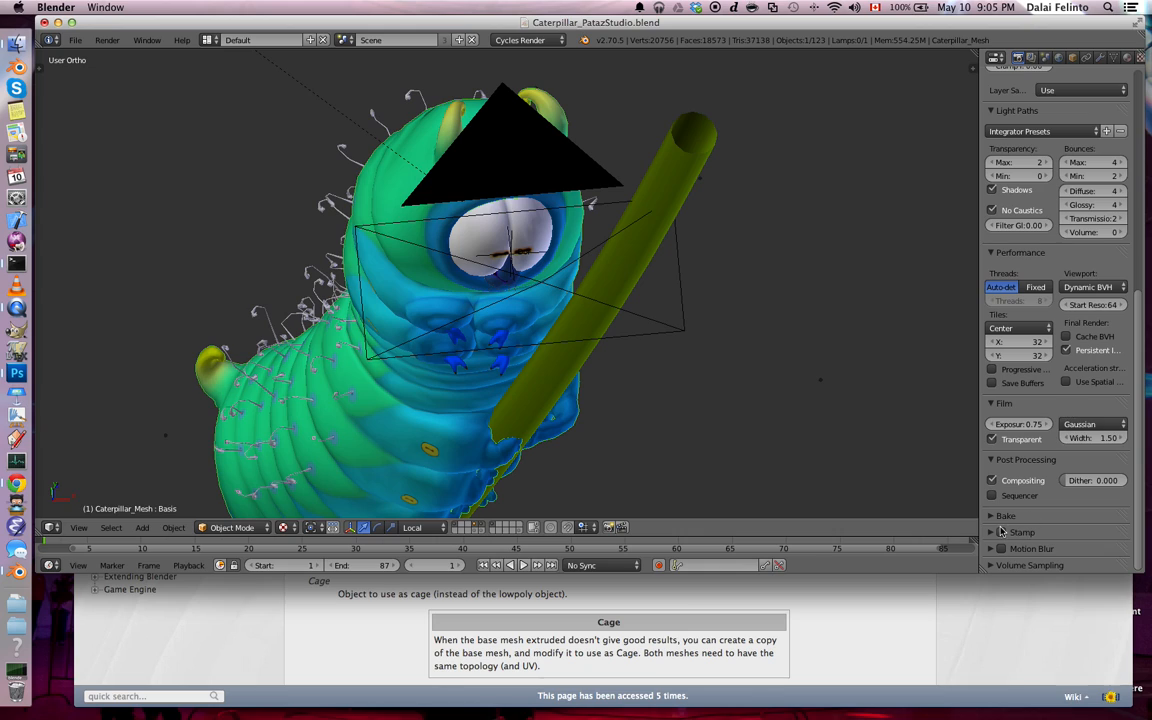
{"action": "left_click", "coordinate": [1005, 516]}
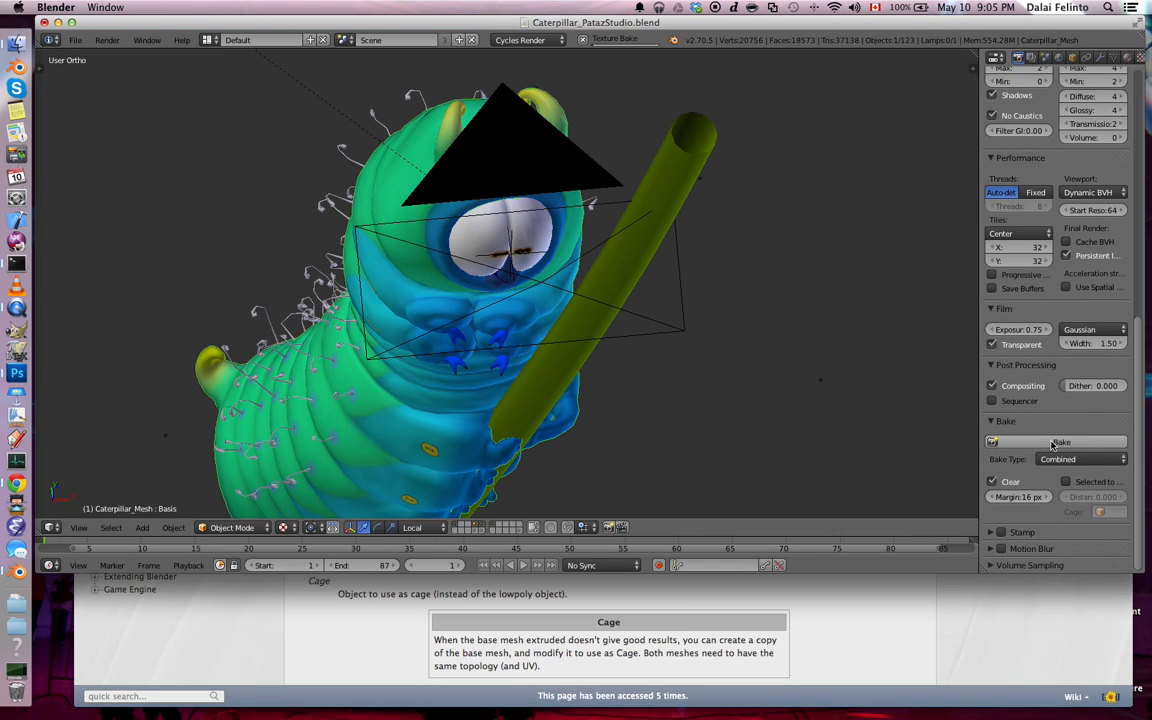
{"action": "left_click", "coordinate": [1061, 441]}
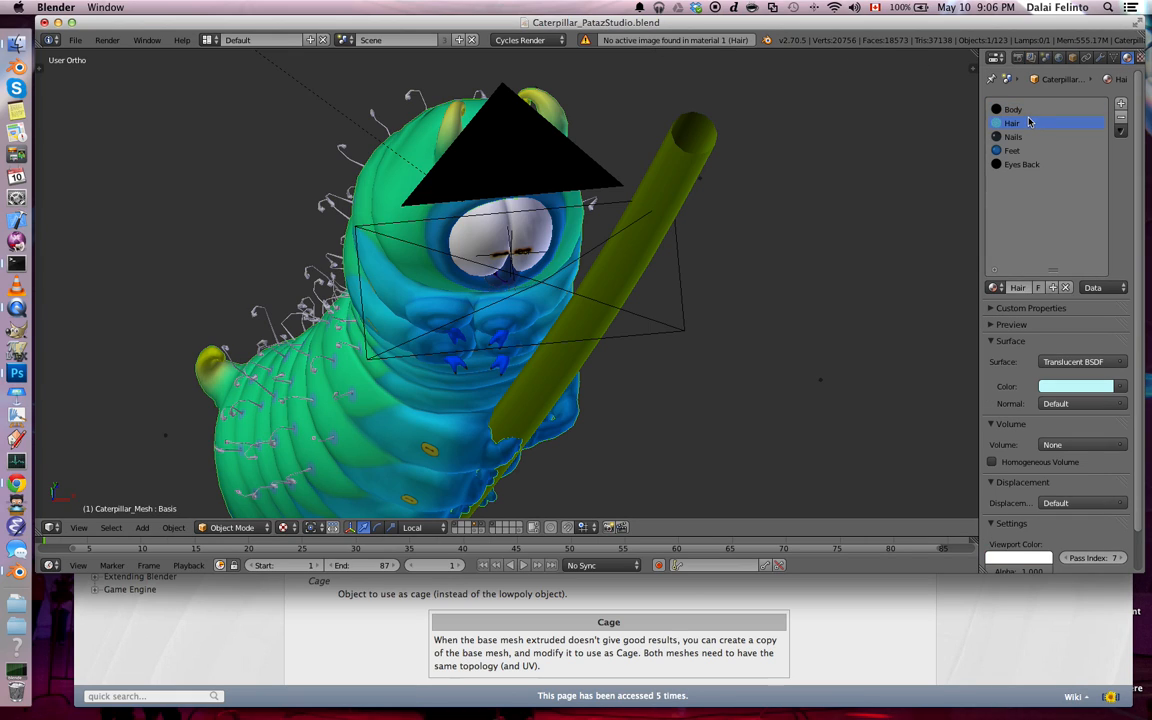
{"action": "left_click", "coordinate": [1013, 109]}
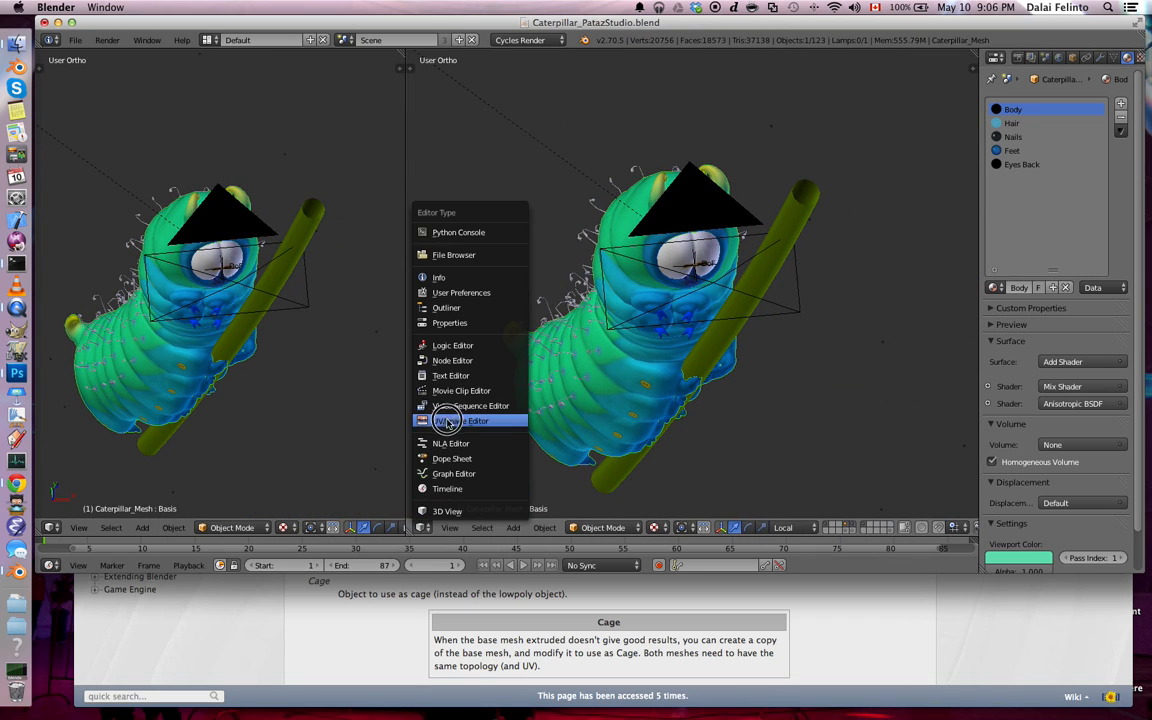
{"action": "mouse_move", "coordinate": [465, 438]}
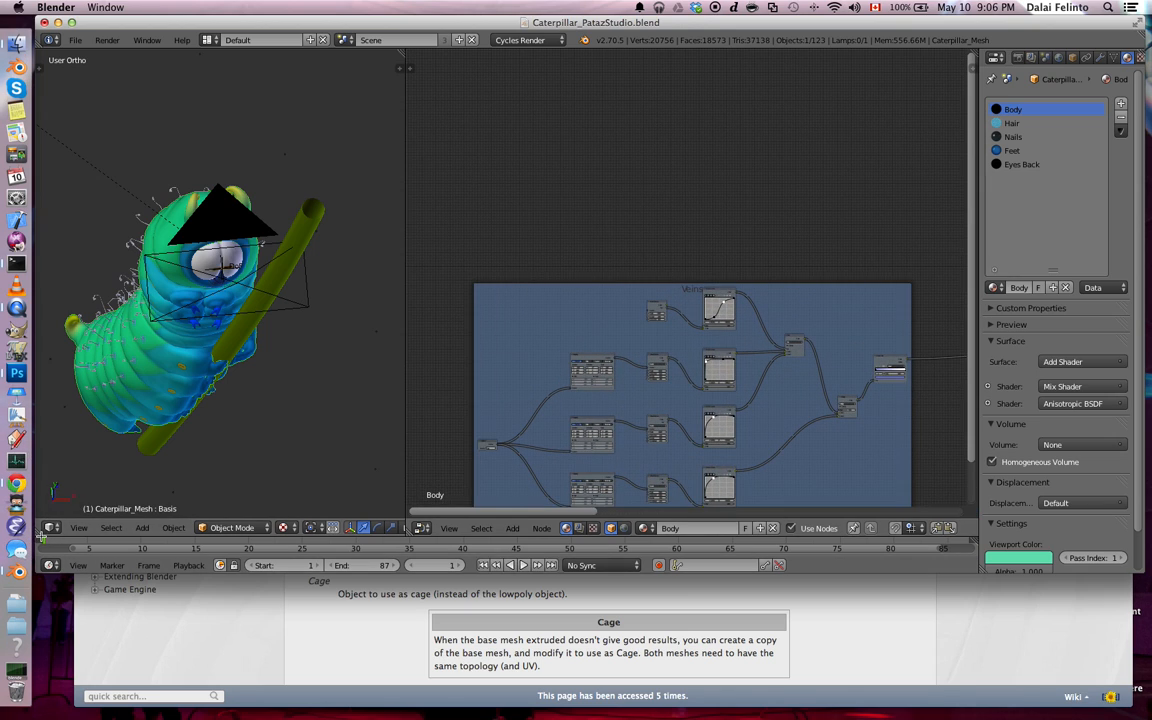
Step: Create a new black 512×512 image named bake in an image view above the caterpillar
{"action": "left_click", "coordinate": [52, 248]}
{"action": "type", "text": "bake"}
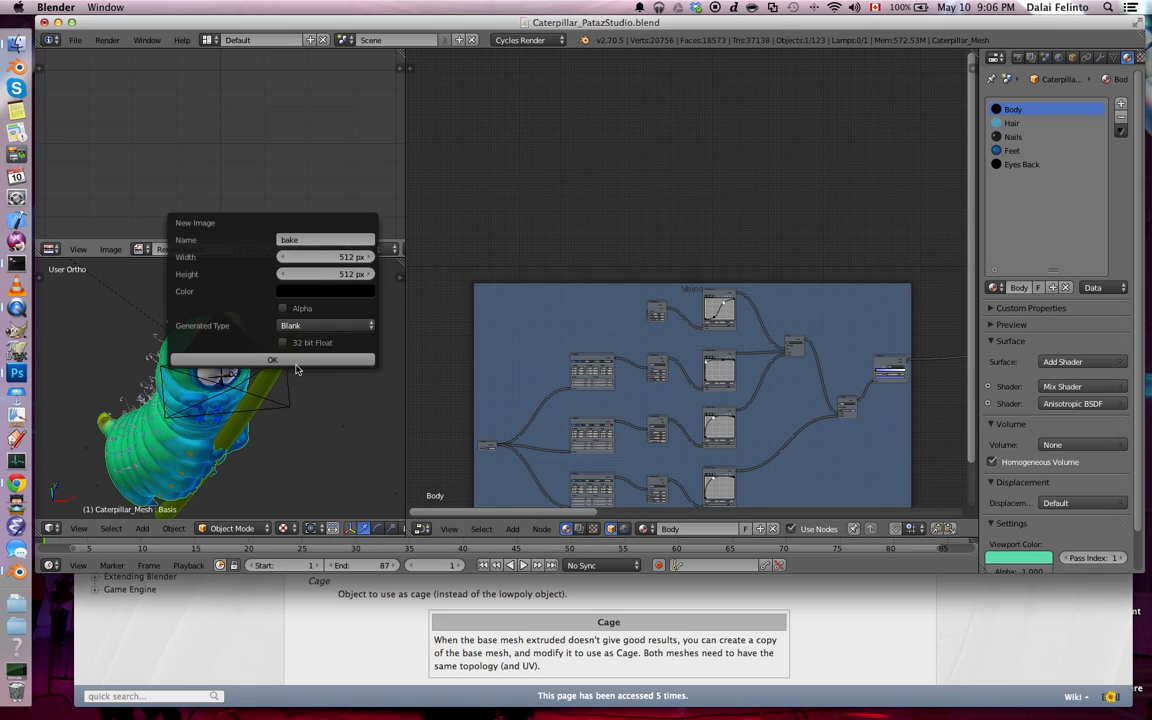
{"action": "left_click", "coordinate": [272, 359]}
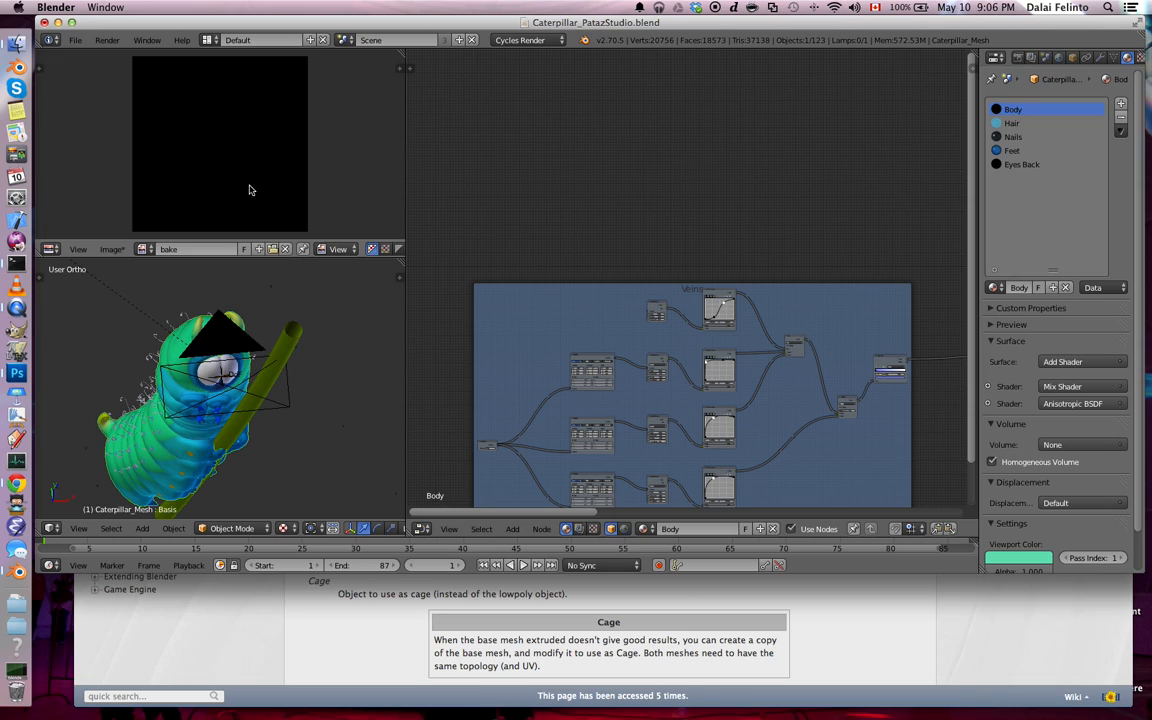
{"action": "left_click", "coordinate": [512, 528]}
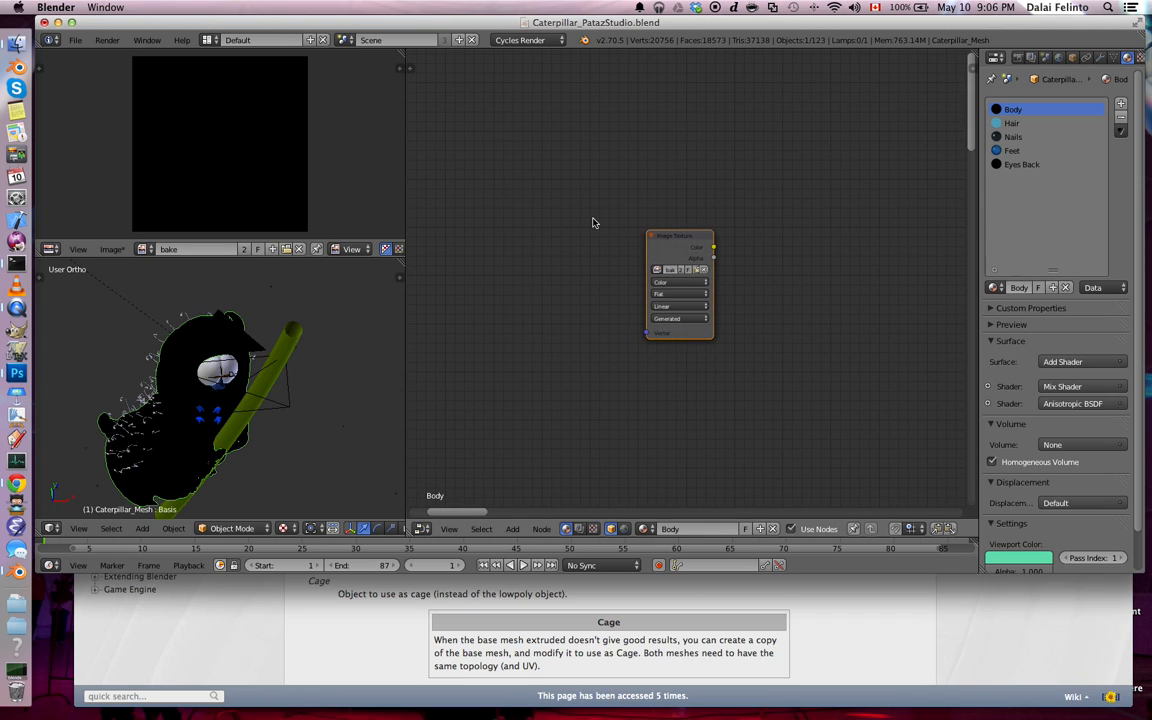
{"action": "mouse_move", "coordinate": [626, 231]}
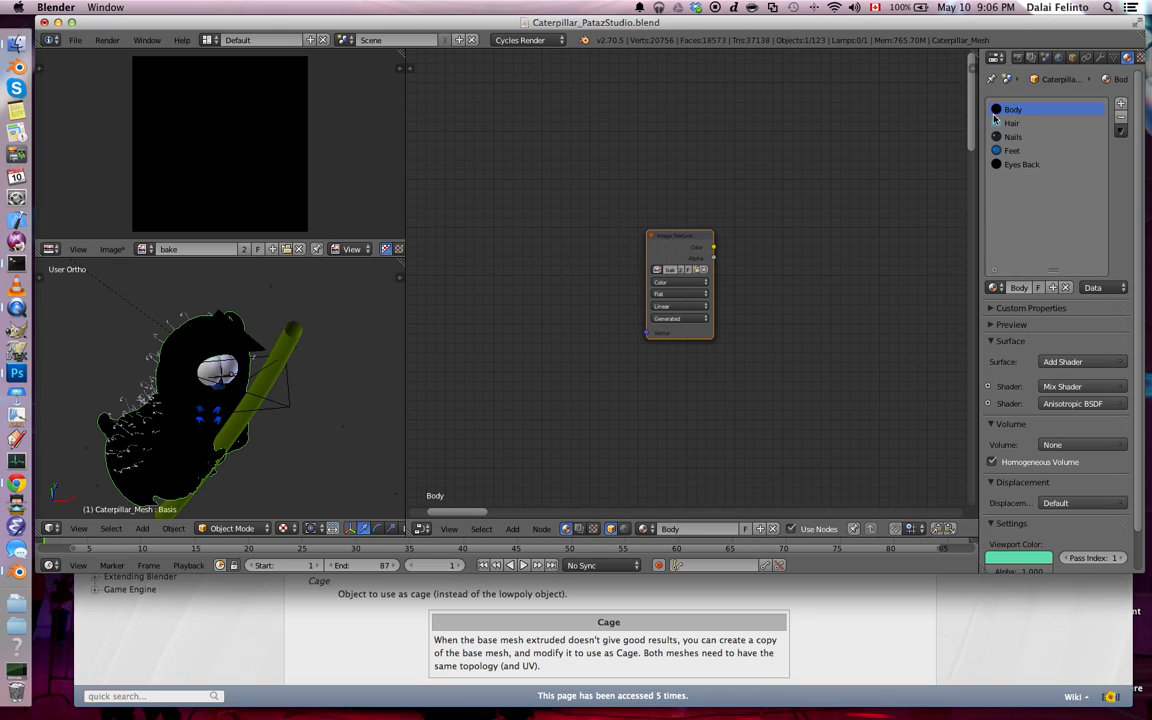
Step: Give the Hair, Nails, Eyes Back and Feet materials the bake image node and start a UV bake
{"action": "left_click", "coordinate": [1013, 123]}
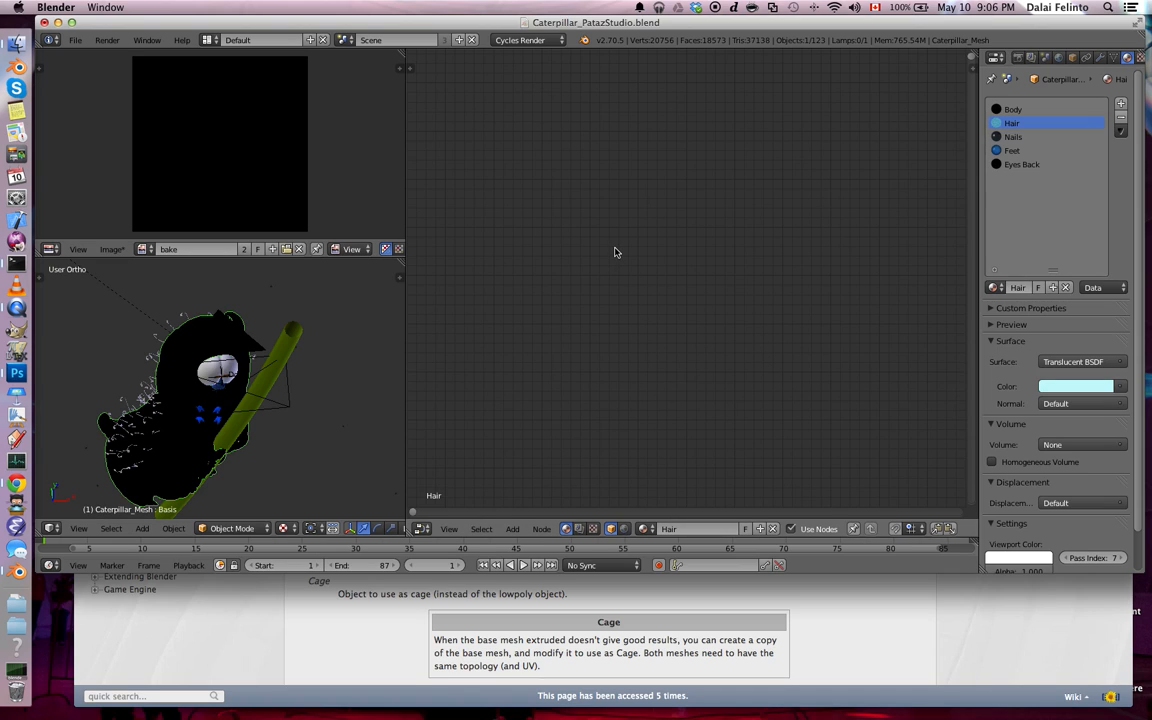
{"action": "left_click", "coordinate": [1014, 136]}
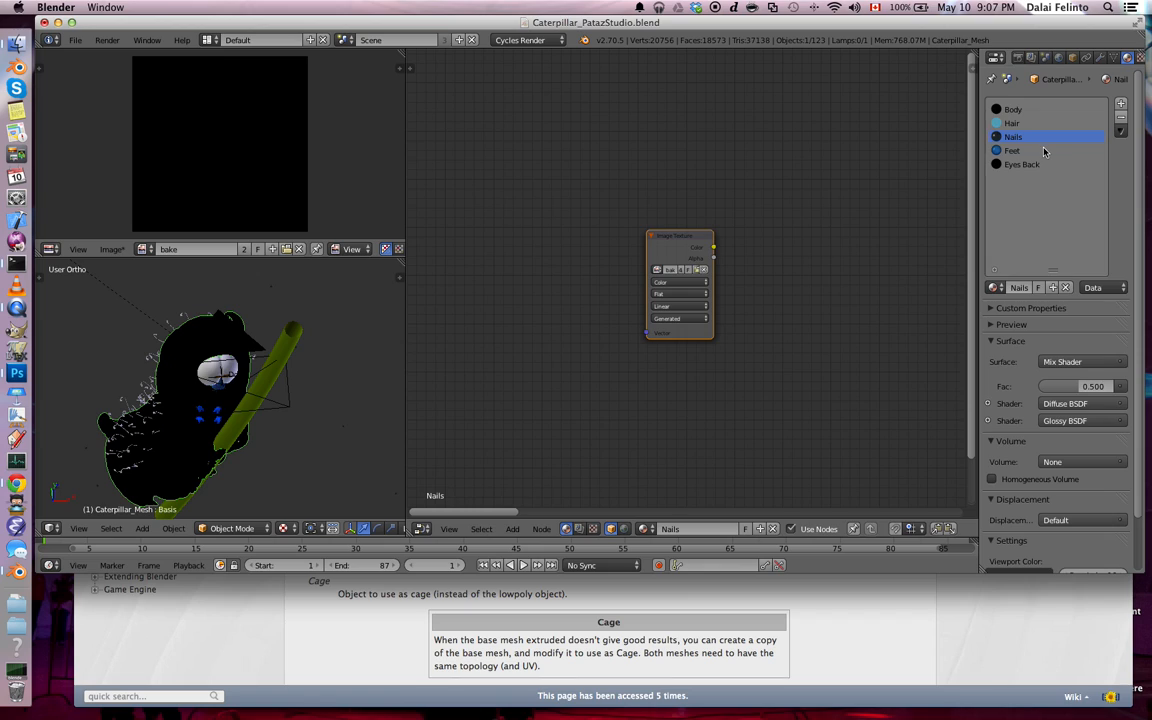
{"action": "left_click", "coordinate": [1012, 150]}
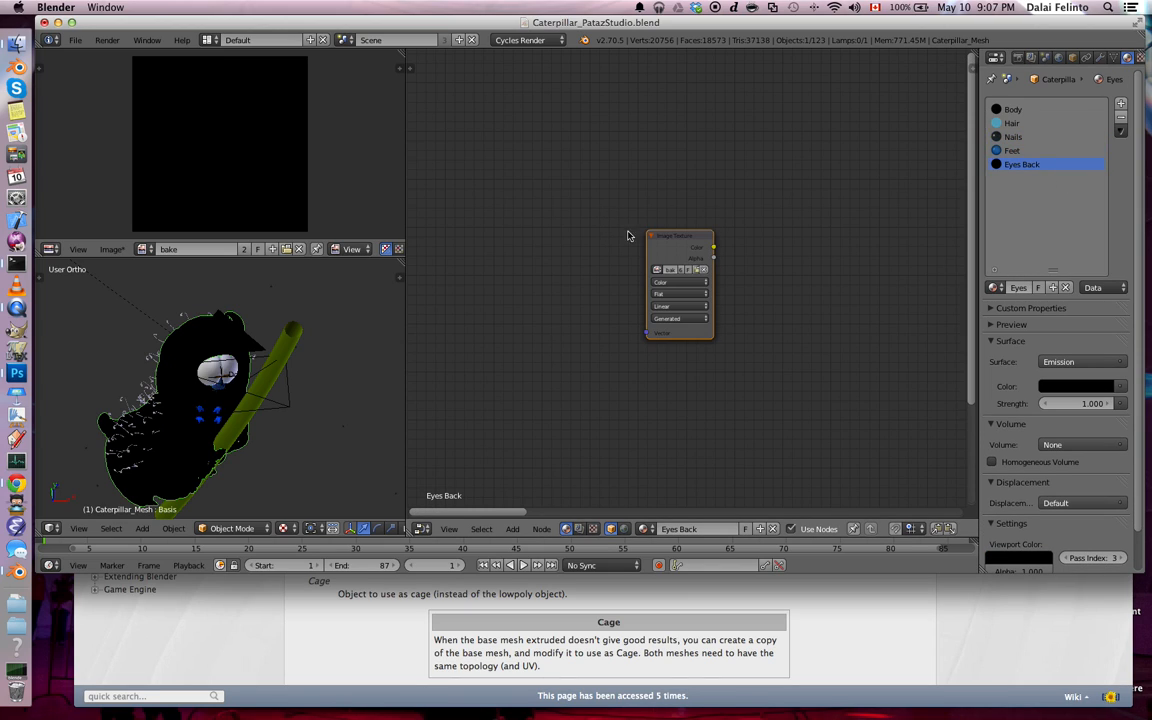
{"action": "left_click", "coordinate": [1013, 150]}
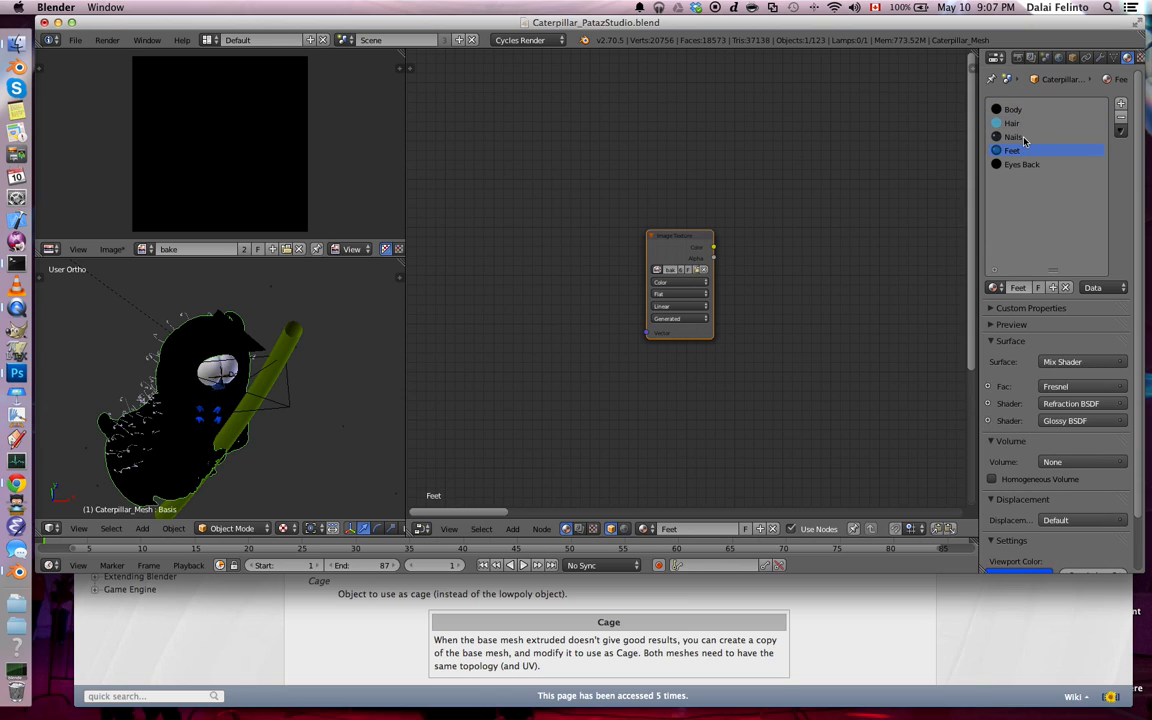
{"action": "left_click", "coordinate": [1014, 136]}
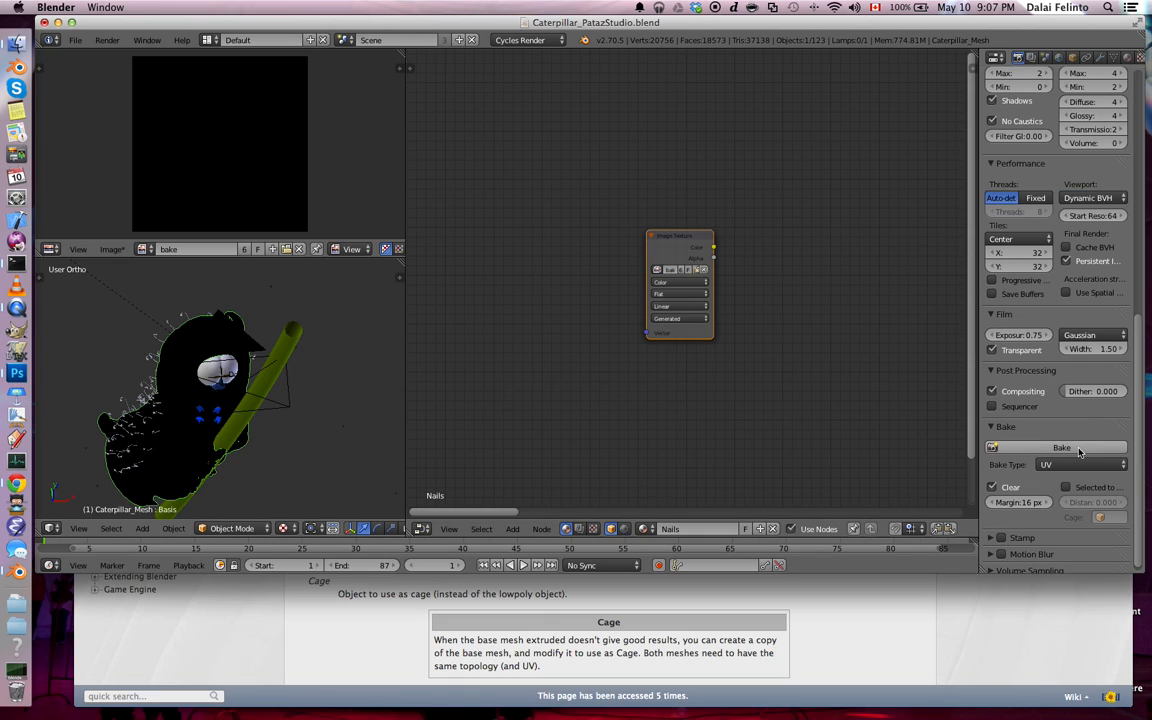
{"action": "left_click", "coordinate": [1061, 447]}
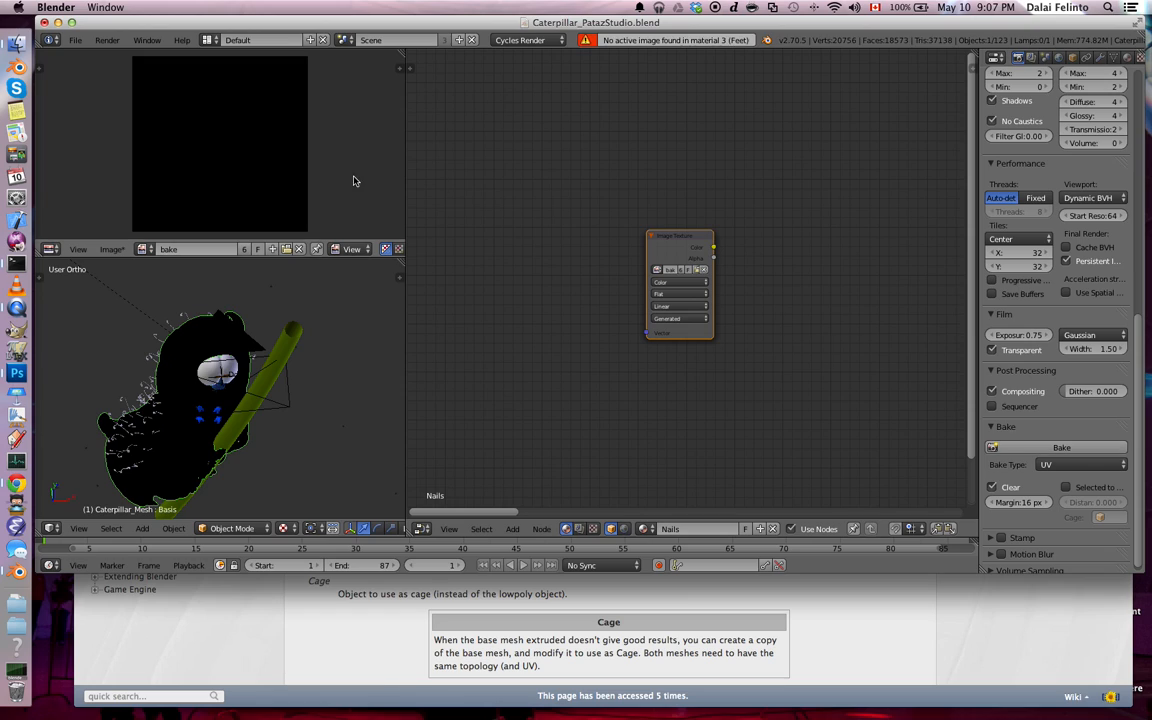
{"action": "mouse_move", "coordinate": [928, 38]}
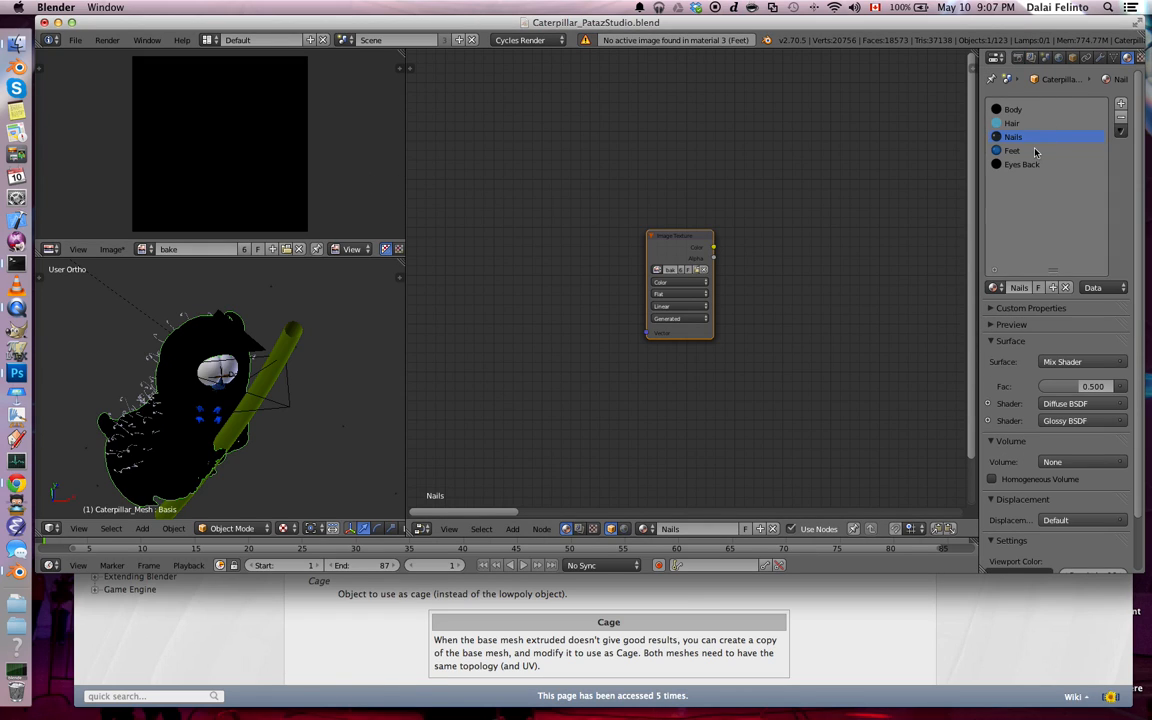
Step: Make the bake image node the active node in the Feet and Hair materials
{"action": "left_click", "coordinate": [1013, 150]}
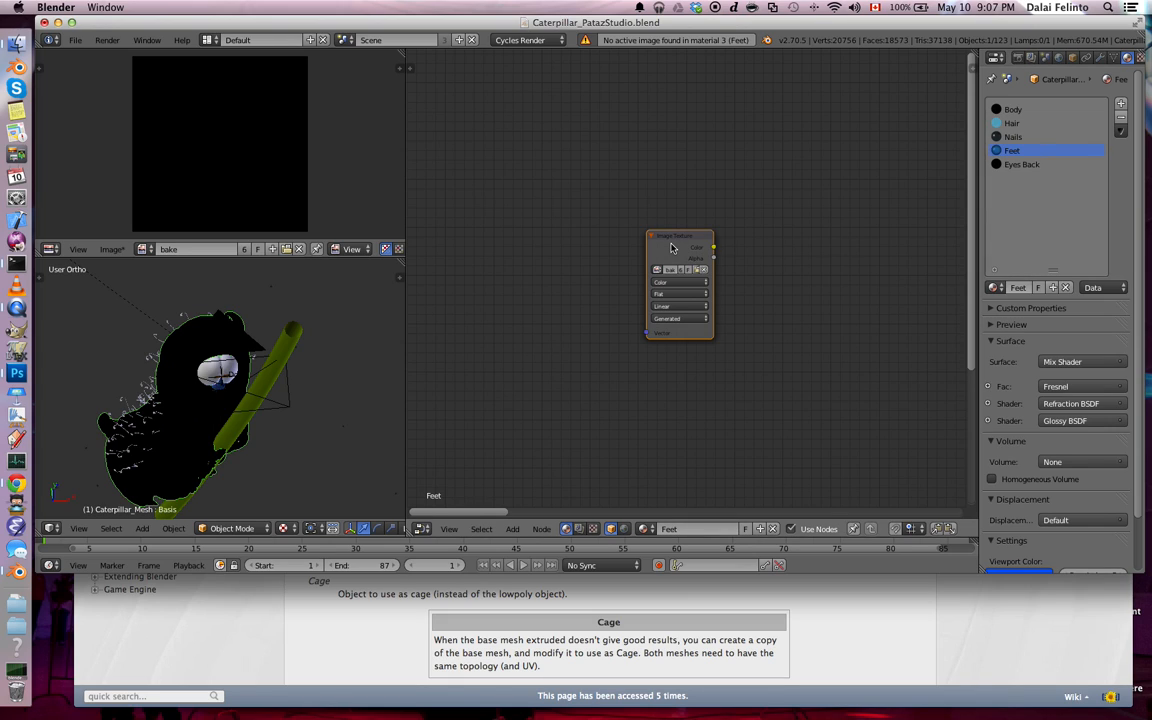
{"action": "left_click", "coordinate": [1012, 122]}
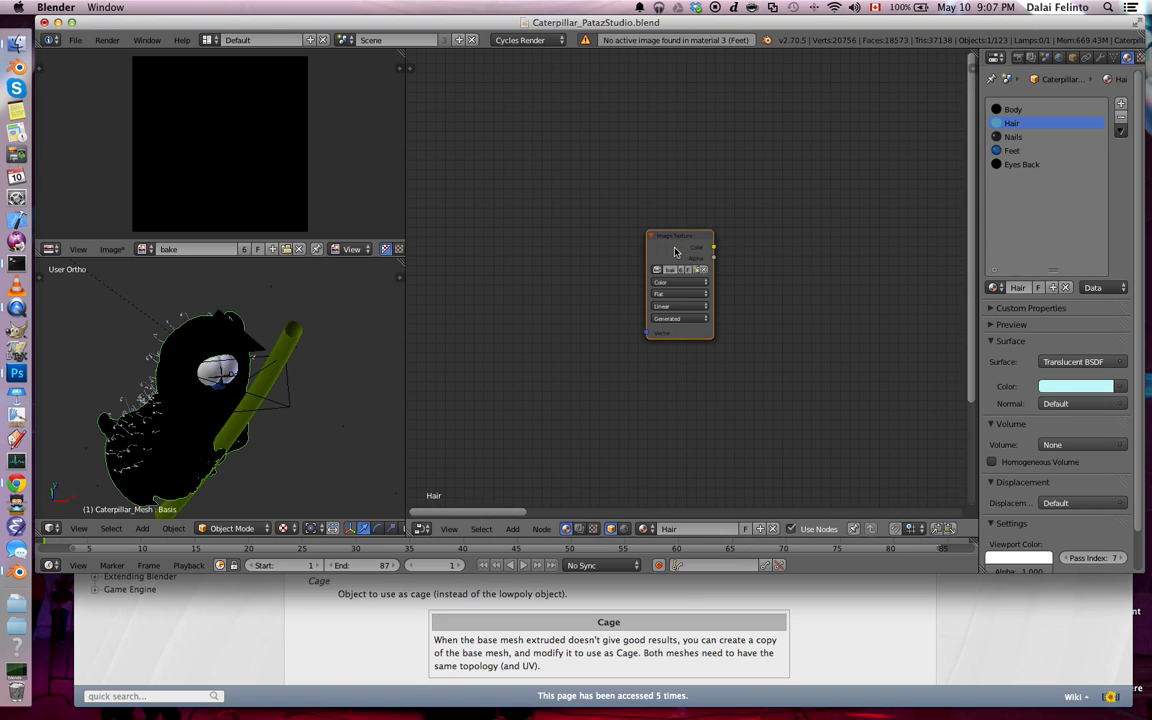
{"action": "left_click", "coordinate": [1012, 150]}
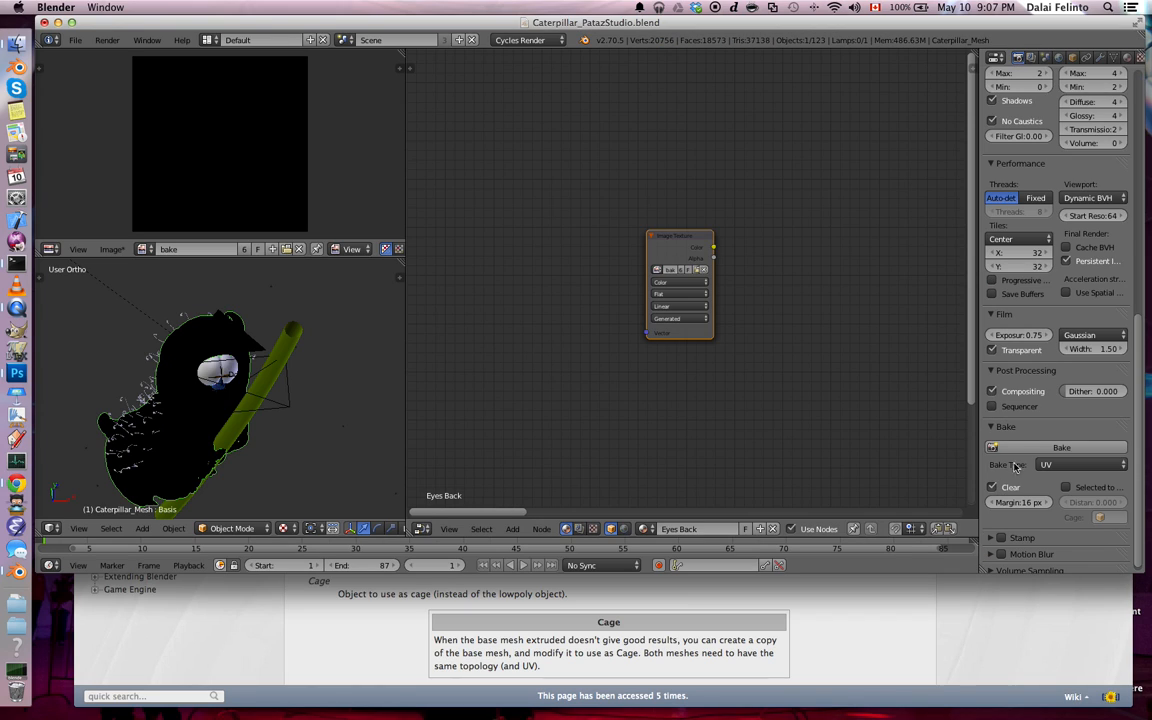
Step: Bake the caterpillar's UV map into the bake image and show it in an image view
{"action": "left_click", "coordinate": [1062, 447]}
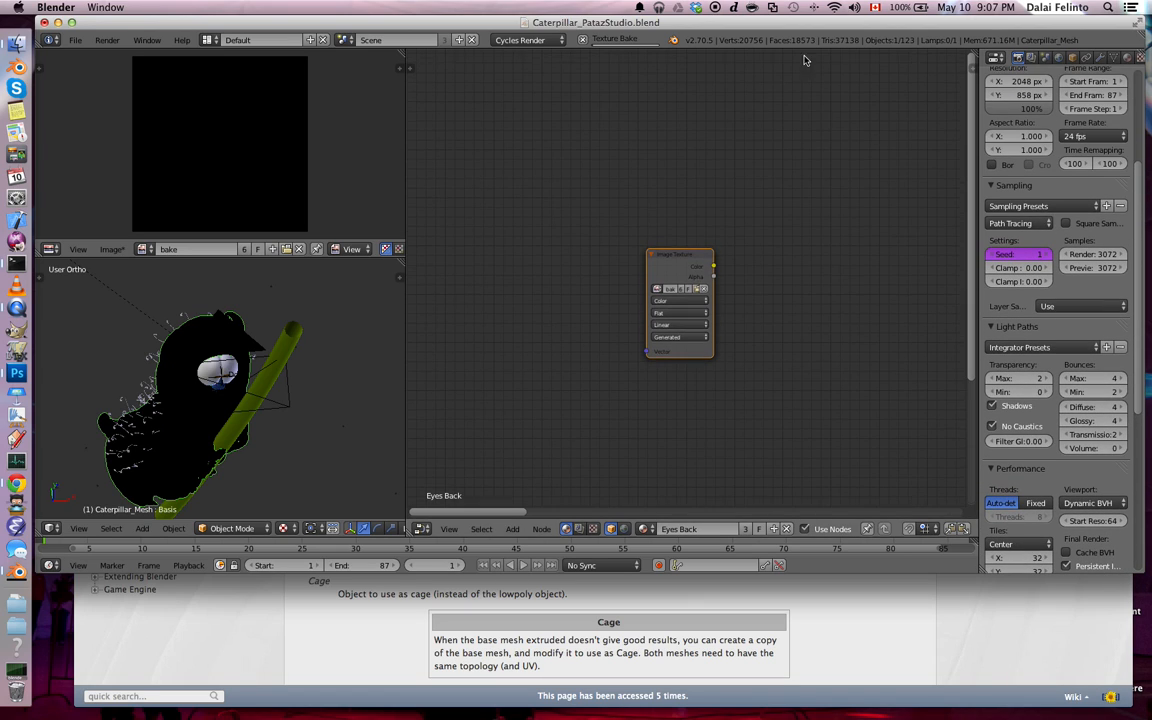
{"action": "scroll", "scroll_direction": "down", "scroll_amount": 3}
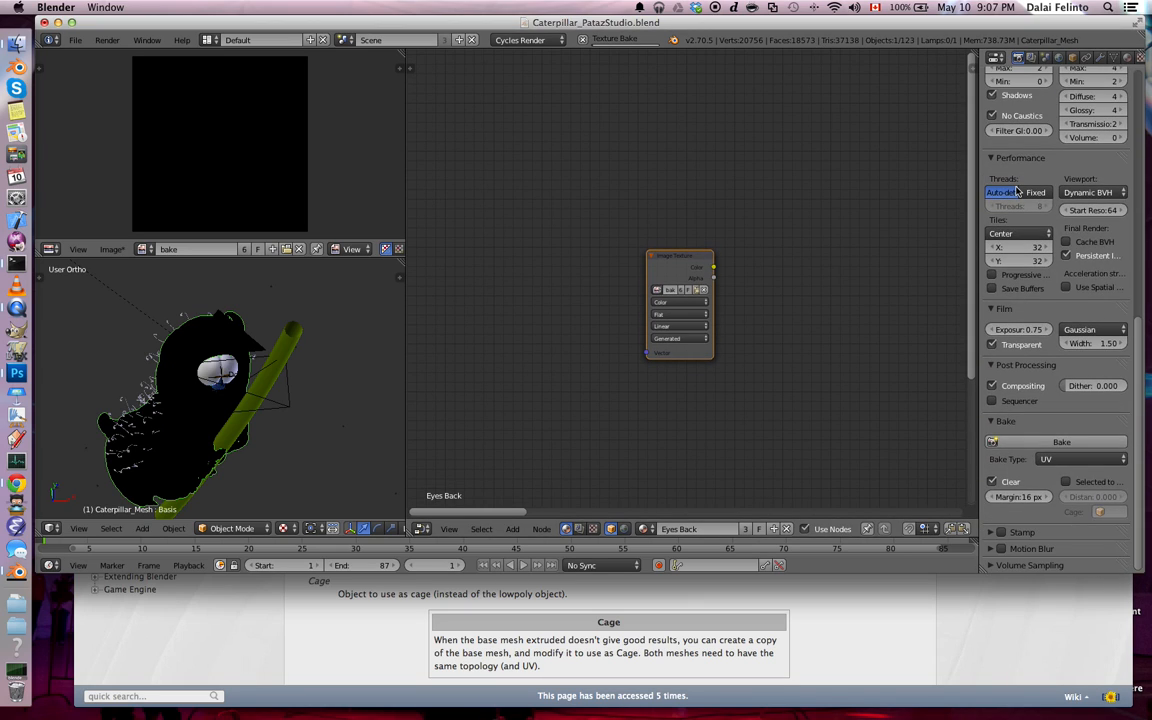
{"action": "left_click", "coordinate": [1002, 192]}
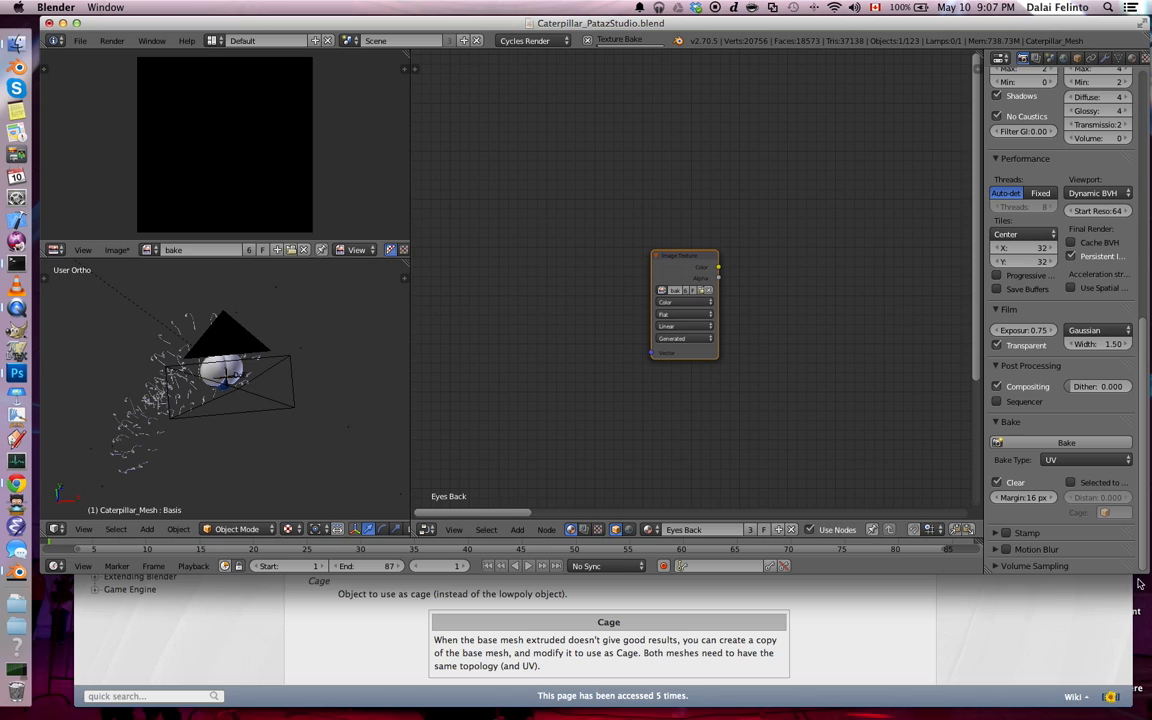
{"action": "mouse_move", "coordinate": [175, 388]}
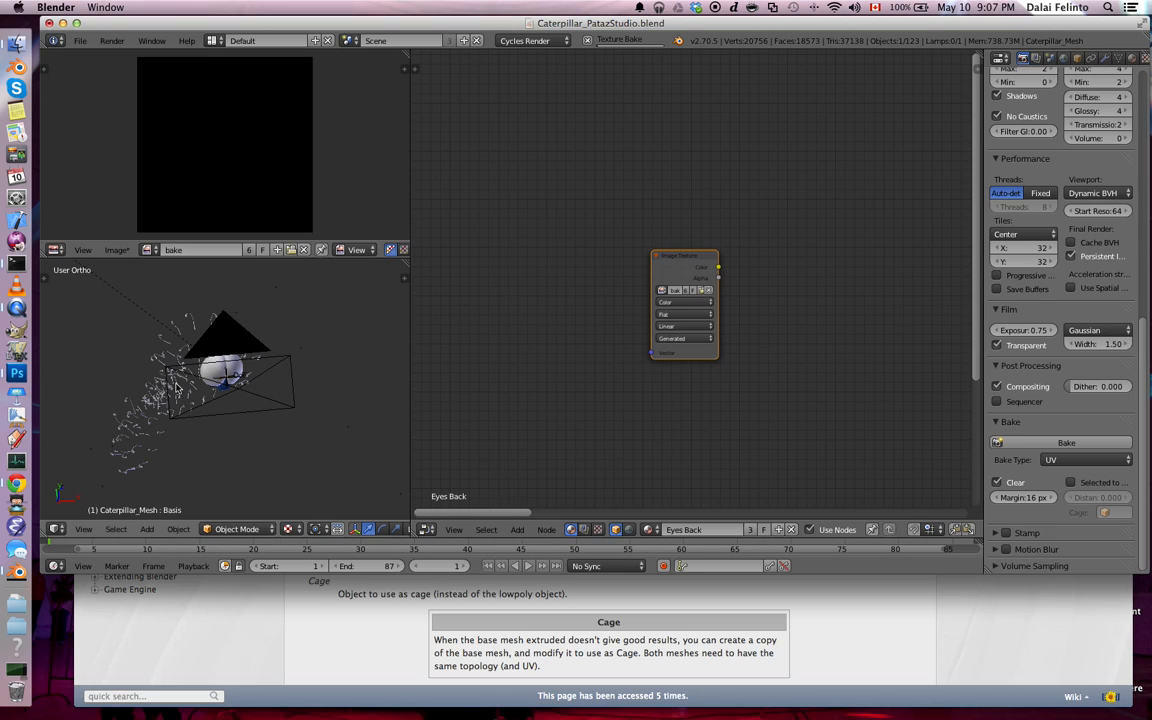
{"action": "left_click", "coordinate": [55, 249]}
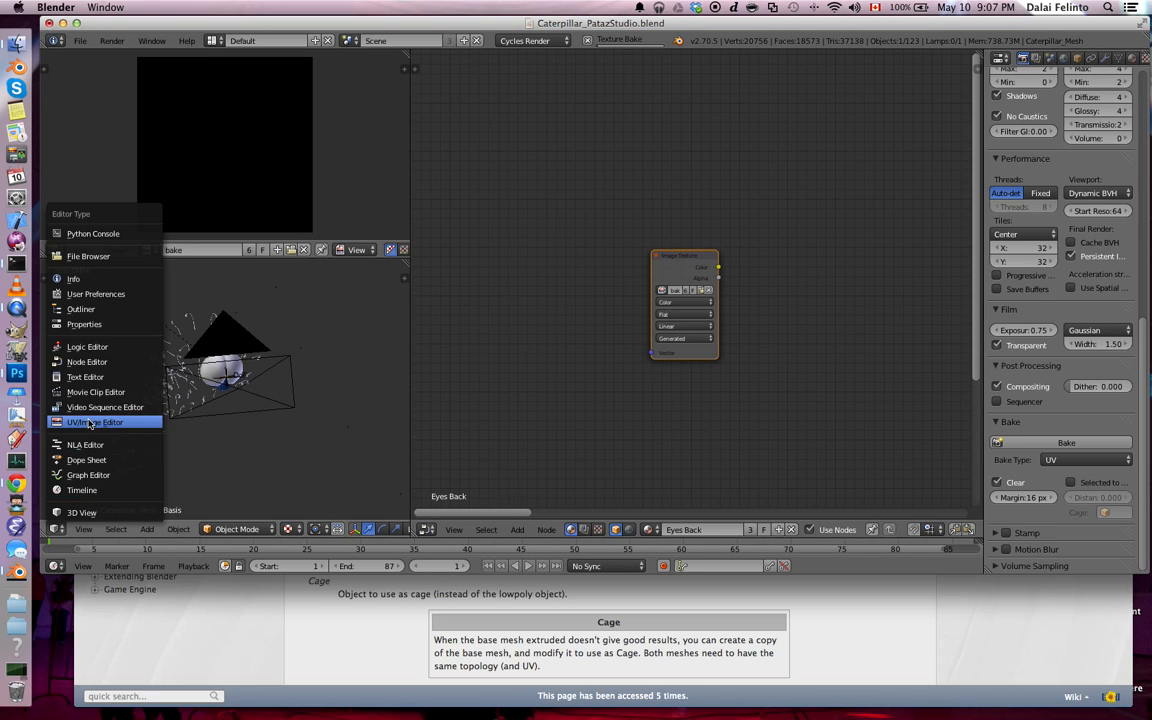
{"action": "left_click", "coordinate": [96, 421]}
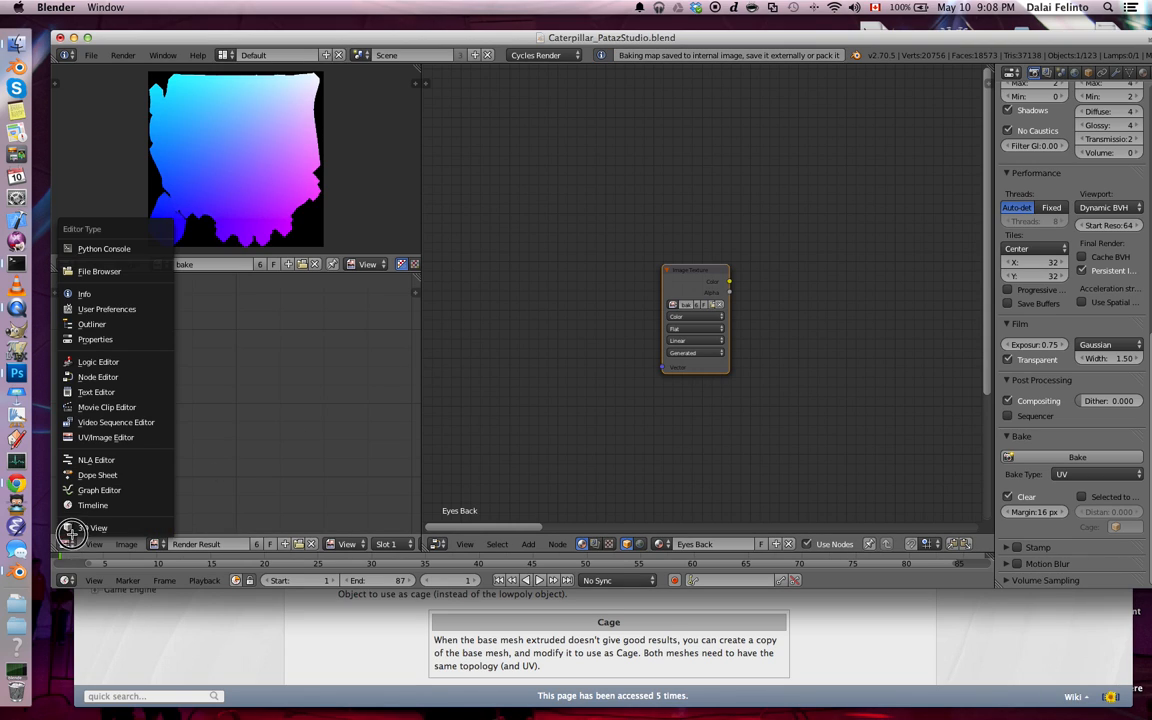
Step: Restore the 3D view of the caterpillar and dismiss the disk-full warning
{"action": "left_click", "coordinate": [71, 533]}
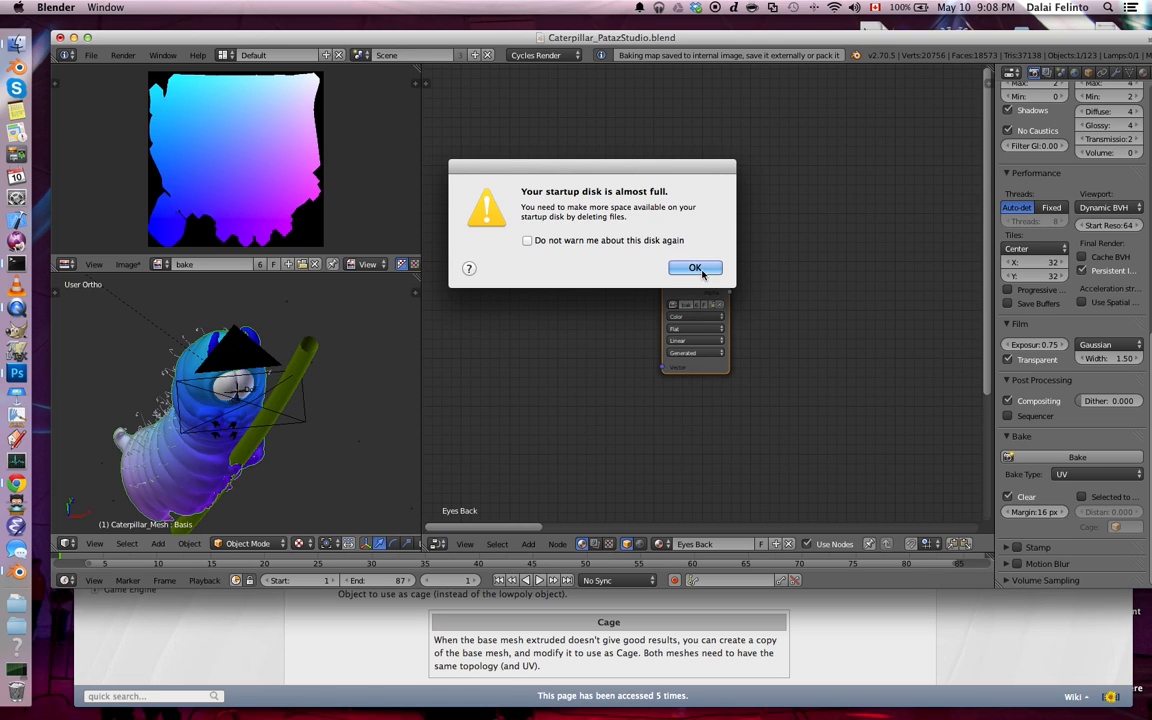
{"action": "left_click", "coordinate": [695, 267]}
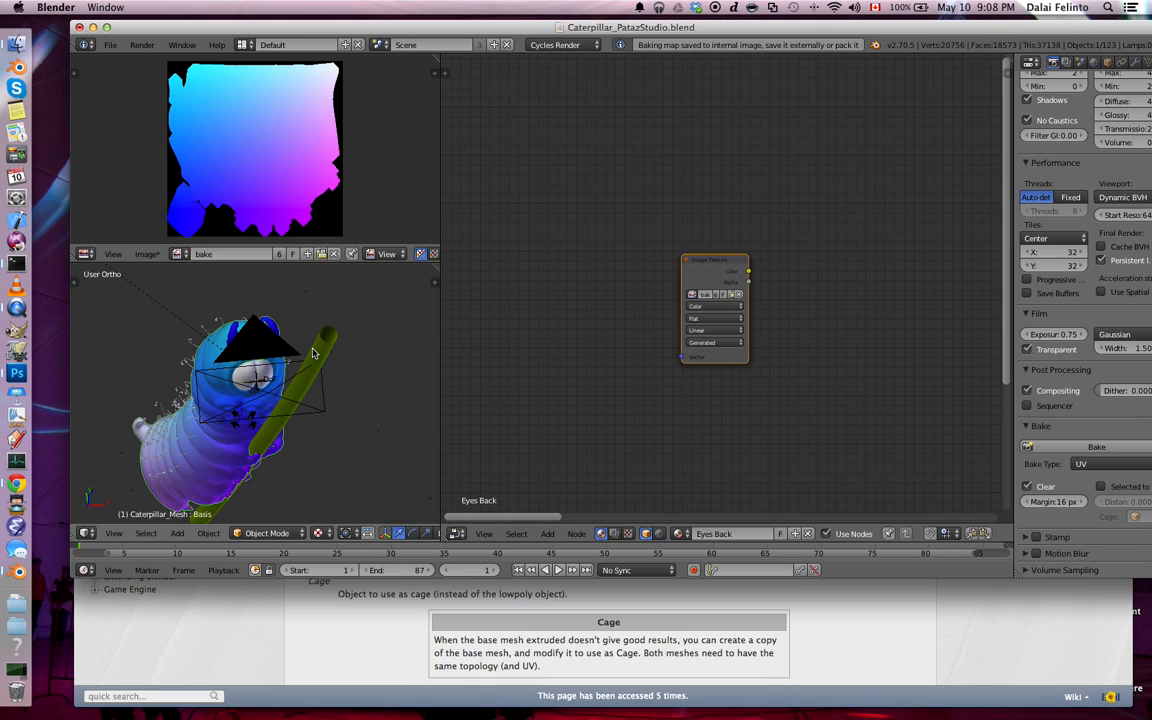
{"action": "mouse_move", "coordinate": [308, 384]}
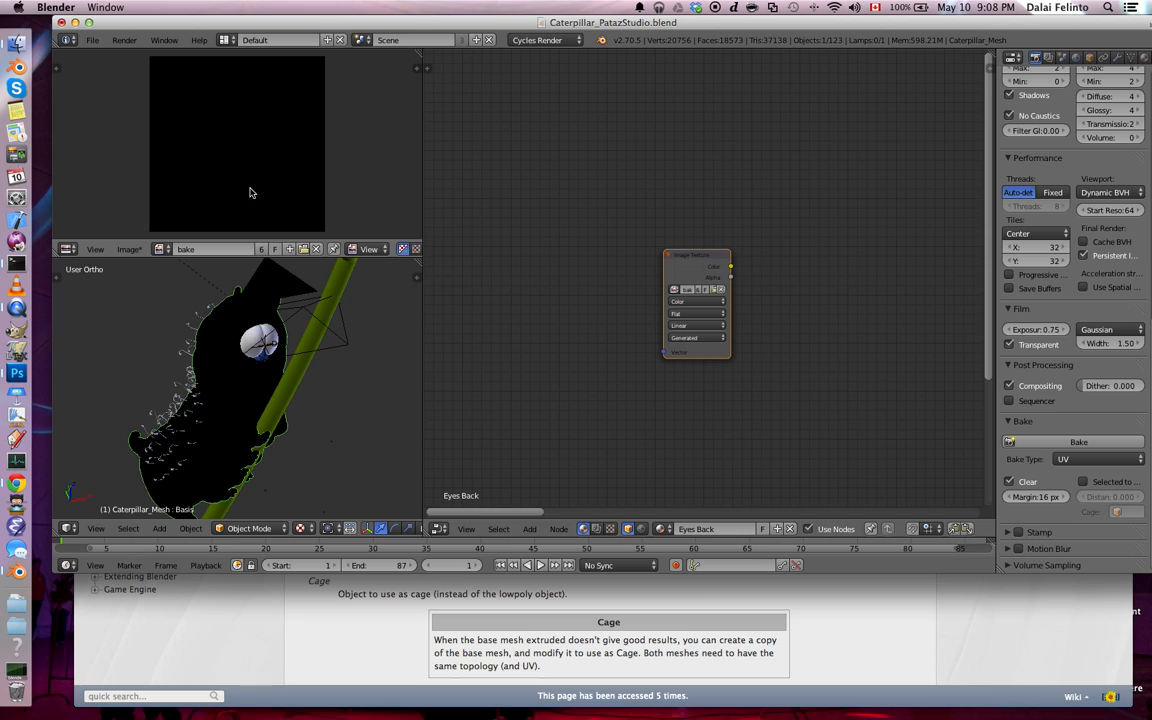
Step: Replace the bake image with a saved texture and lower render samples to 20
{"action": "left_click", "coordinate": [131, 249]}
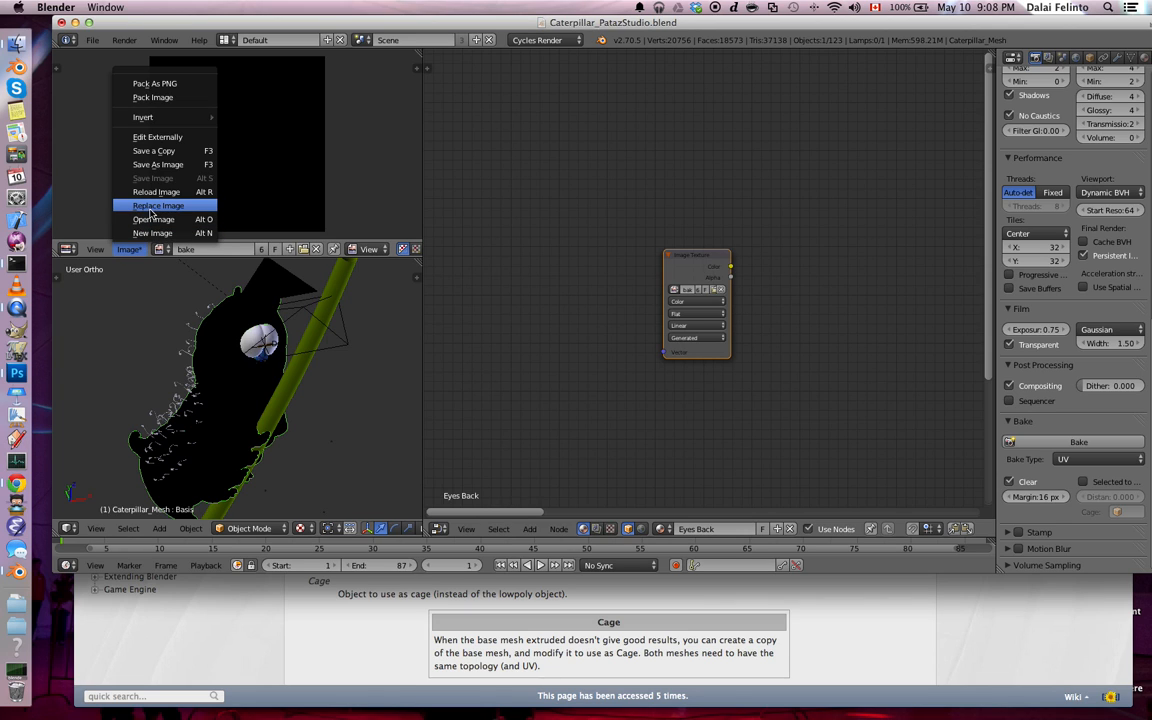
{"action": "left_click", "coordinate": [158, 205]}
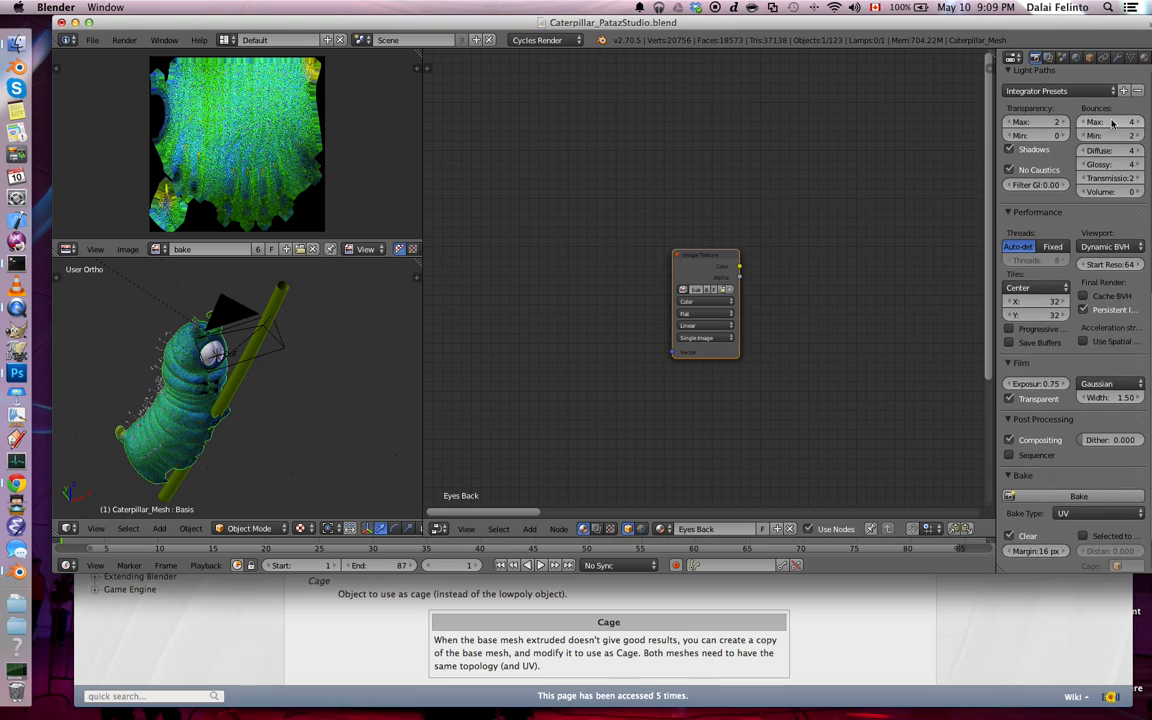
{"action": "scroll", "scroll_direction": "down", "scroll_amount": 3}
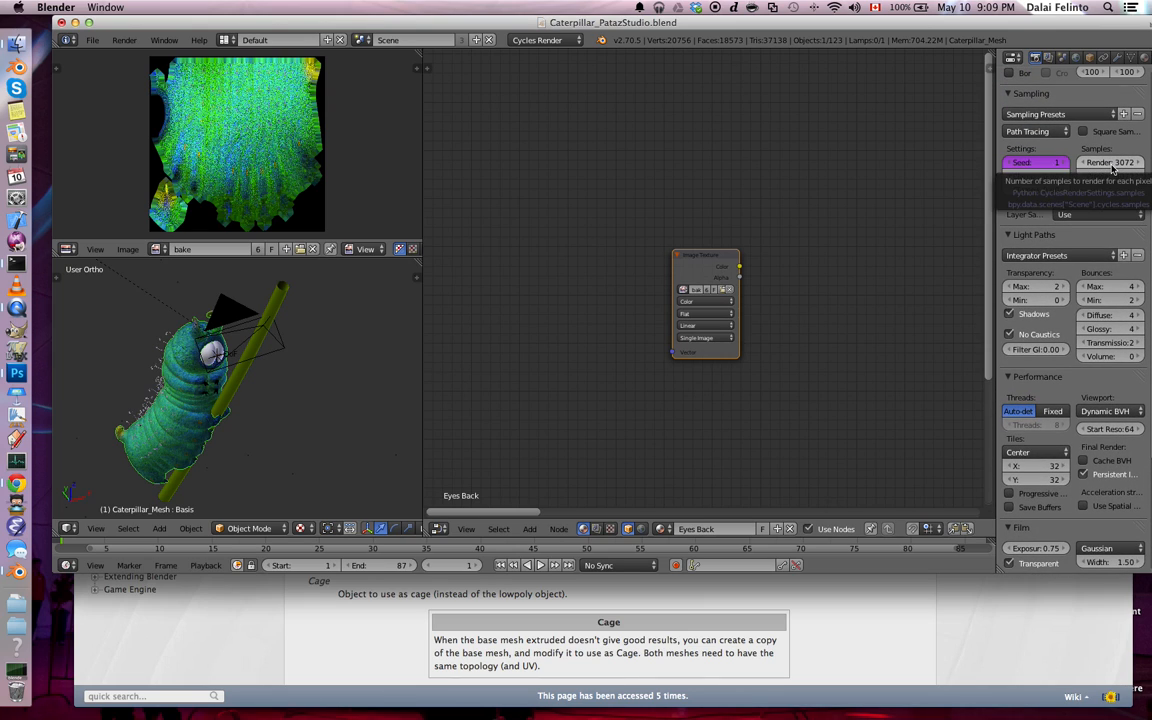
{"action": "left_click", "coordinate": [1108, 162]}
{"action": "type", "text": "2"}
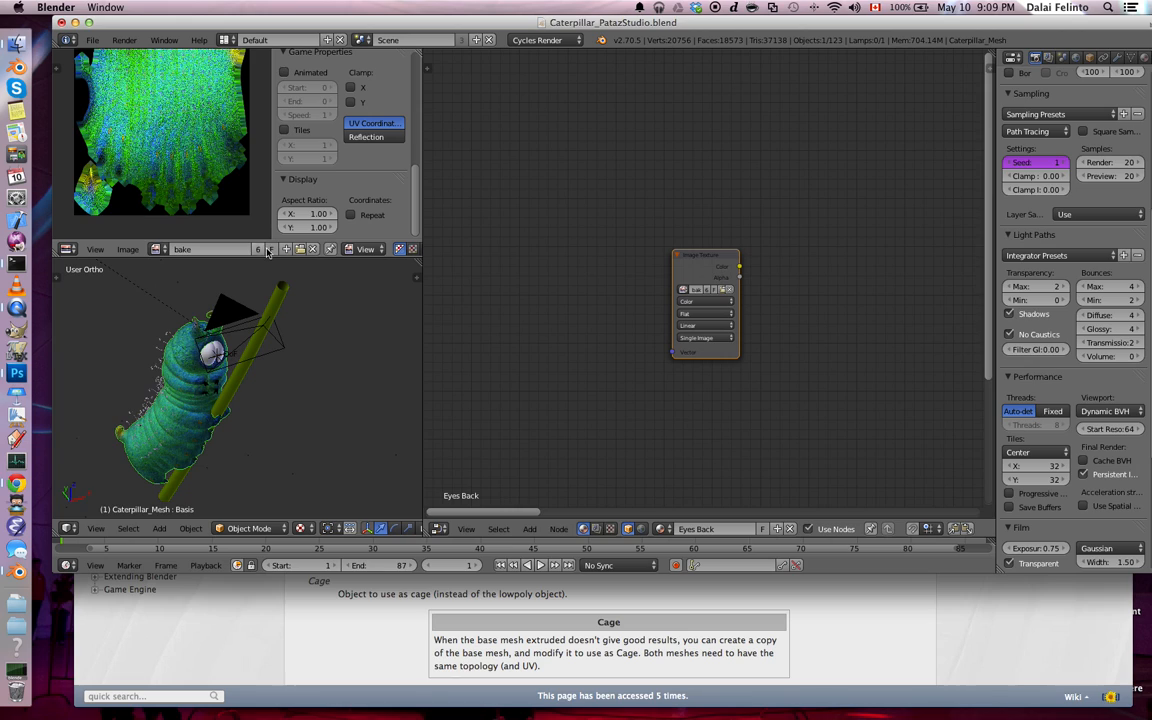
Step: Create a new blank 512×512 image named Untitled
{"action": "left_click", "coordinate": [285, 249]}
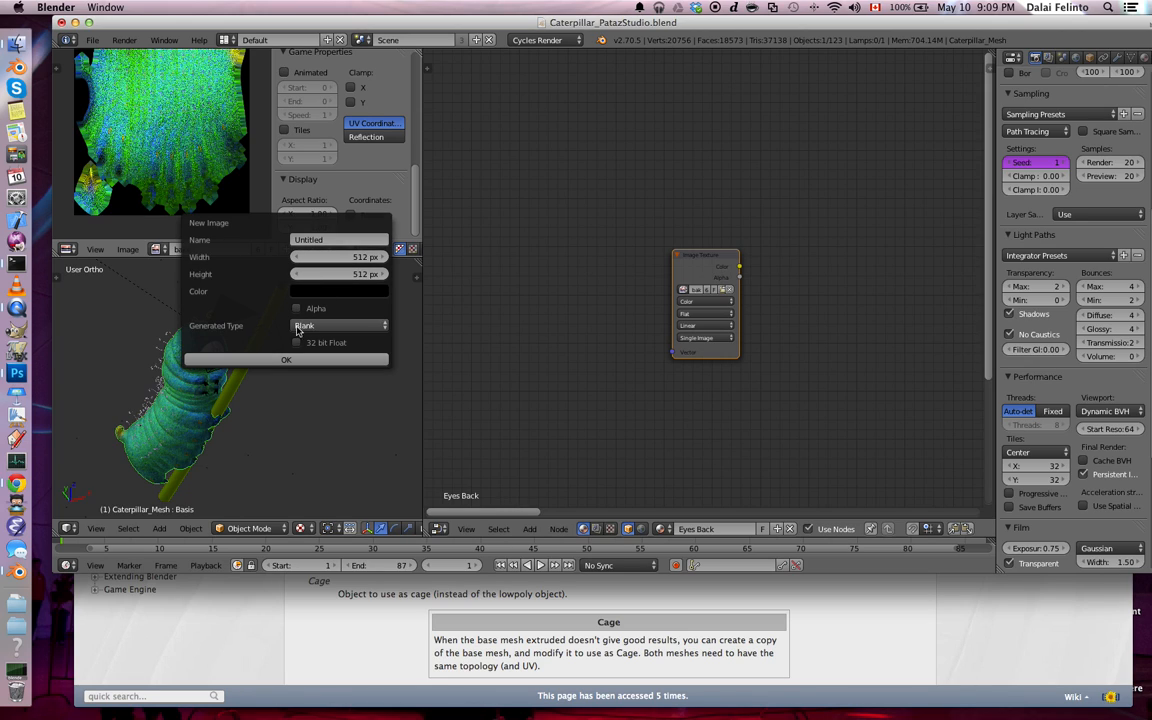
{"action": "left_click", "coordinate": [286, 359]}
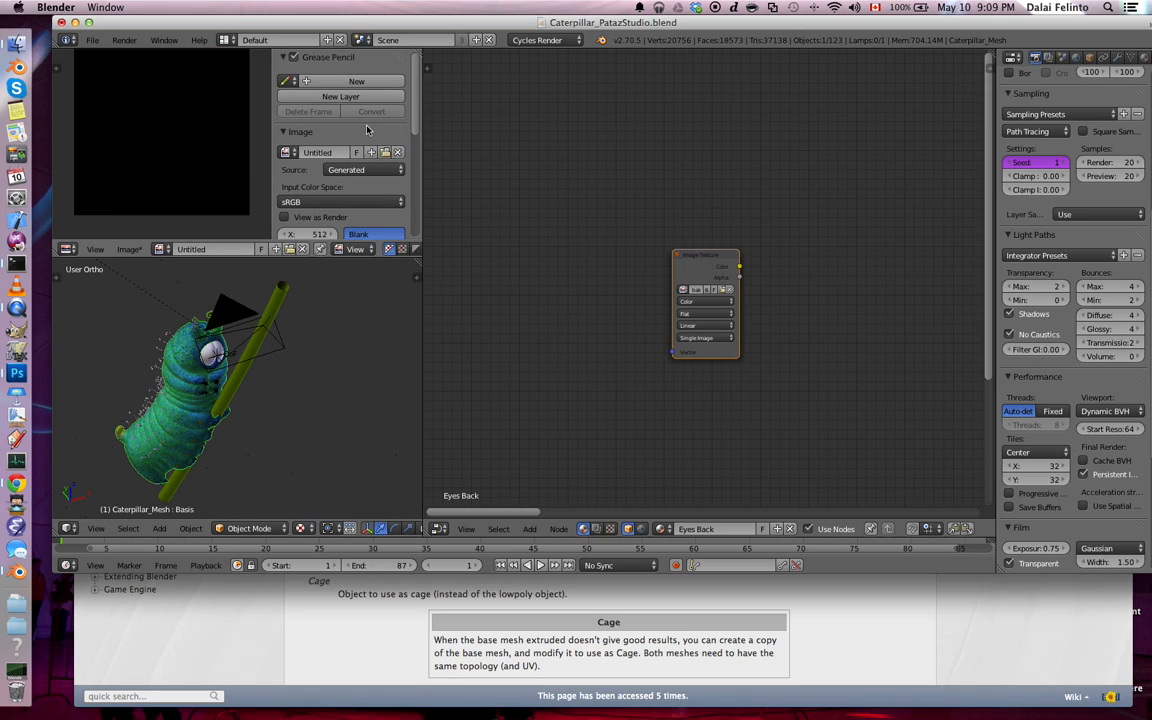